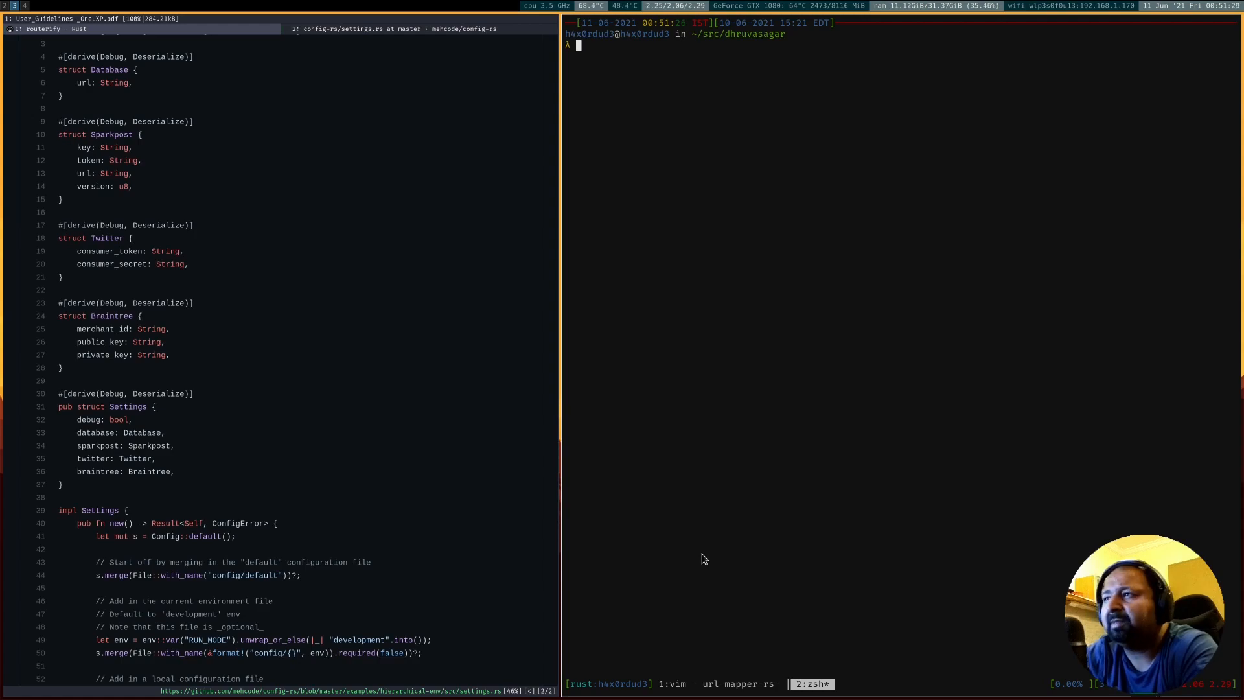
# Run cargo new url-mapper-rs to scaffold the Rust project
pyautogui.write('carg')
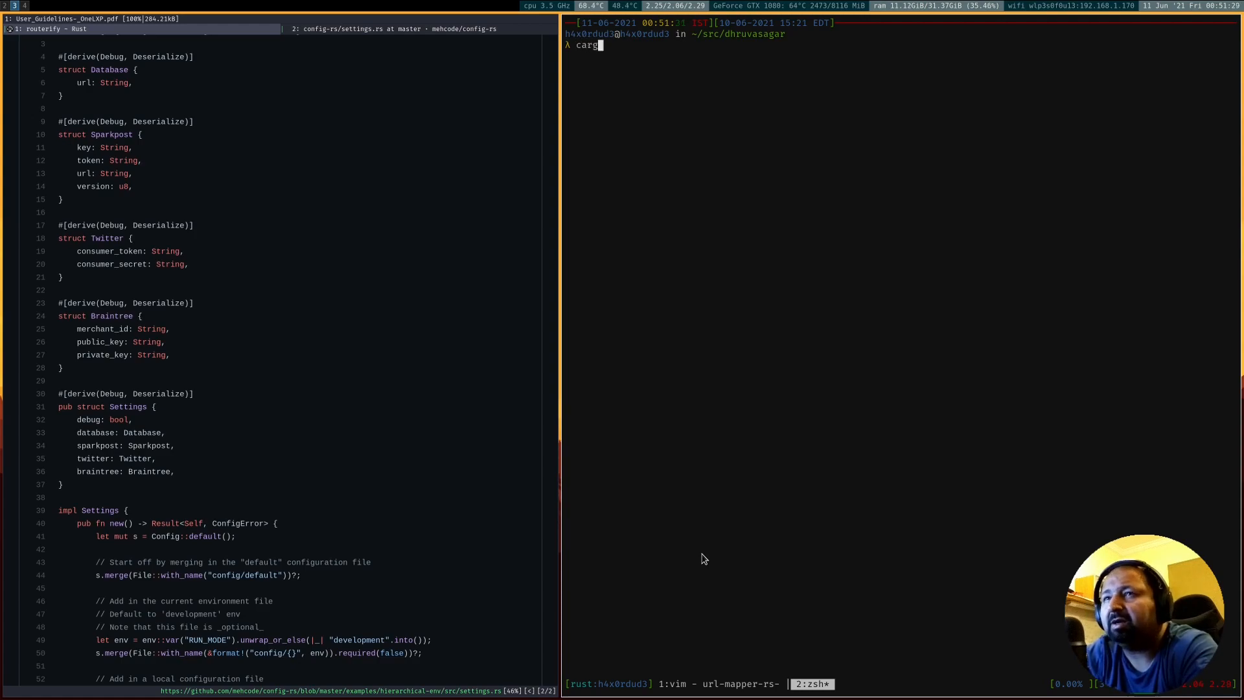
pyautogui.write('o')
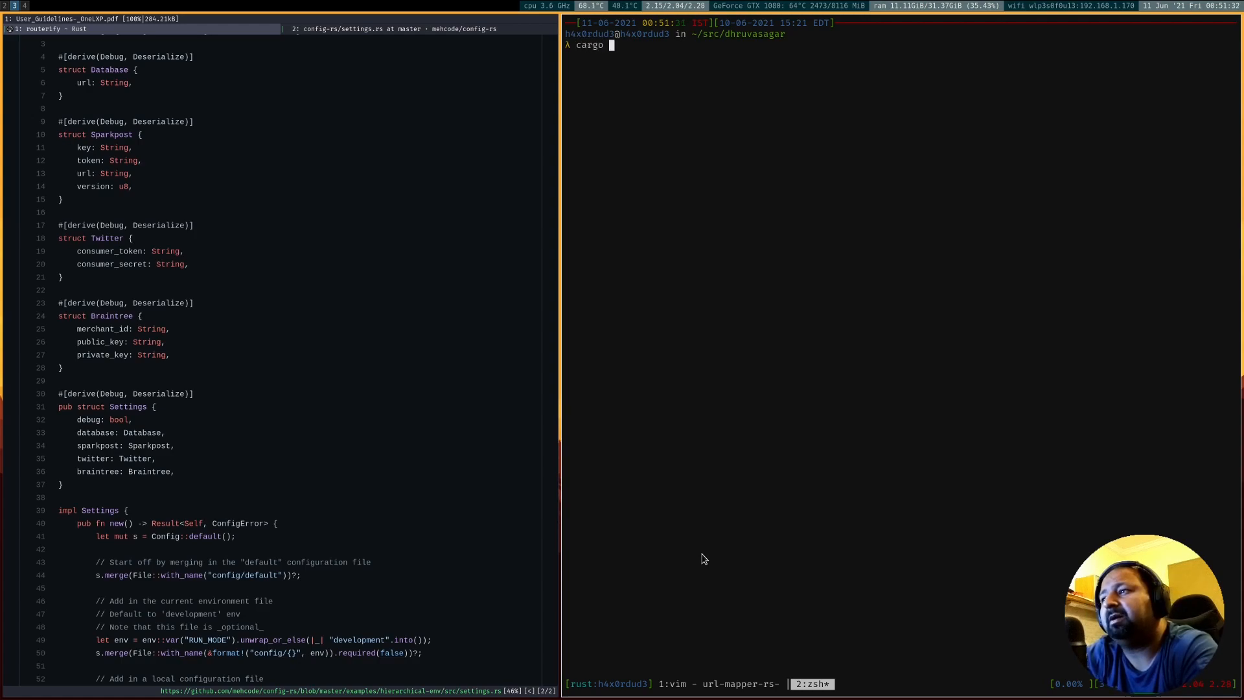
pyautogui.write('new u')
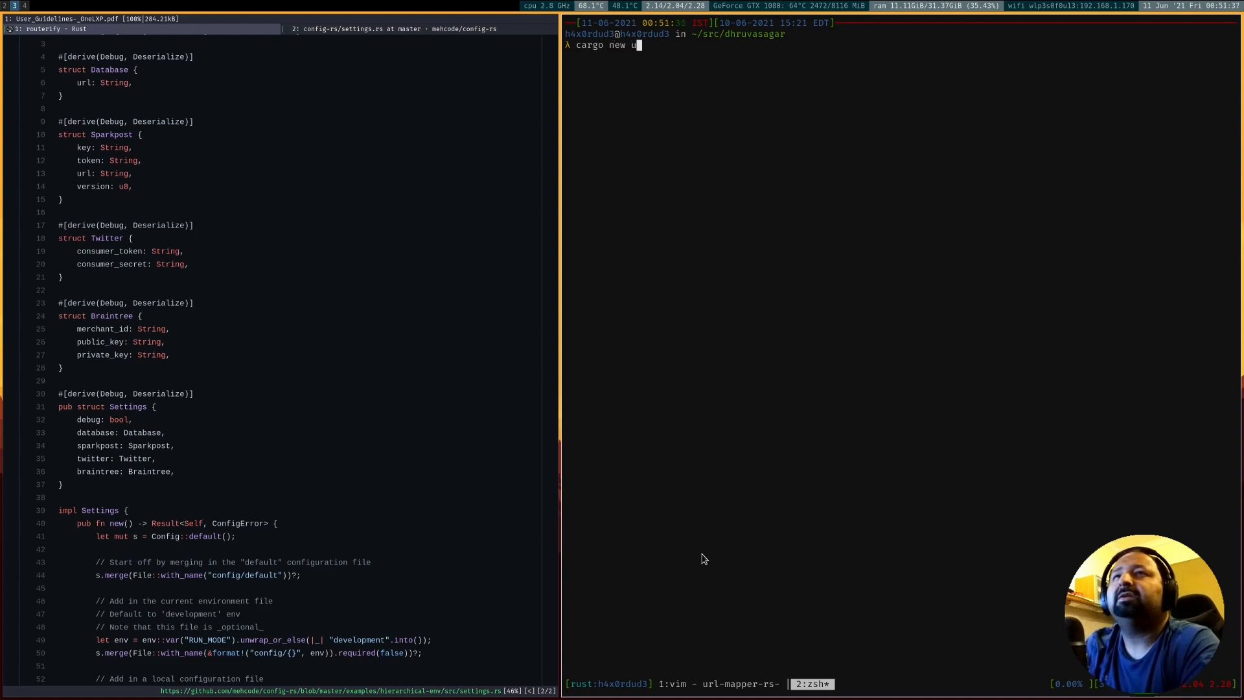
pyautogui.write('rl-mapper-')
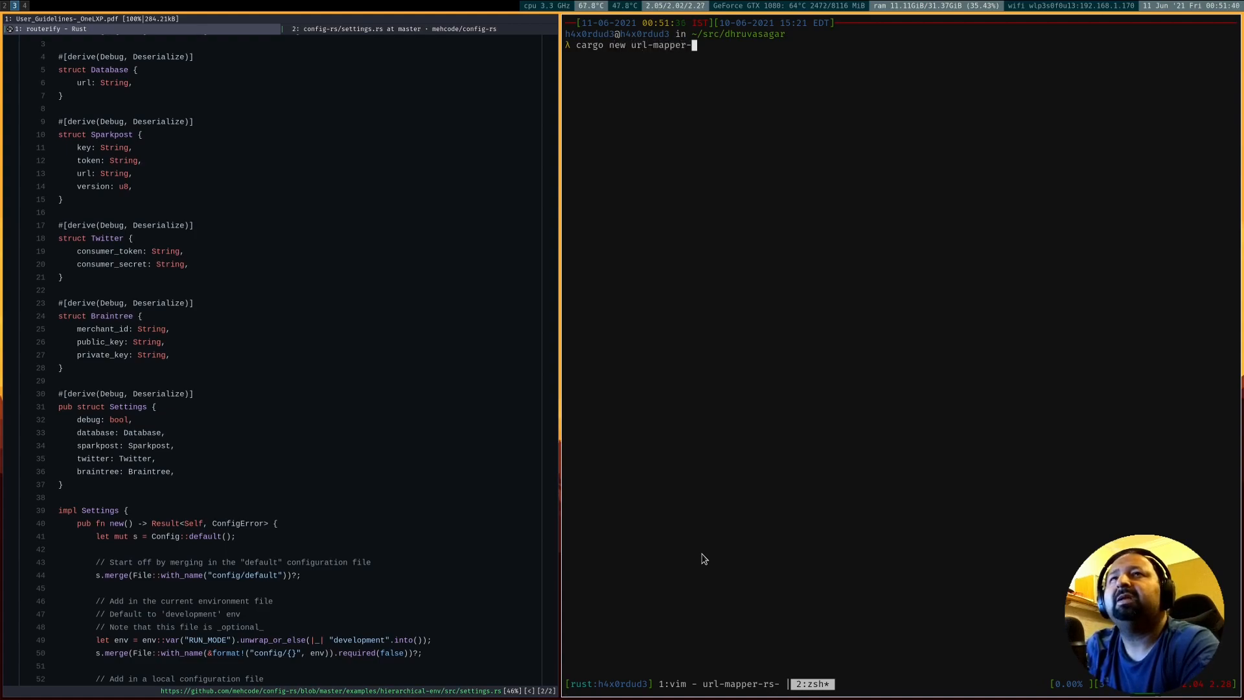
pyautogui.write('rs')
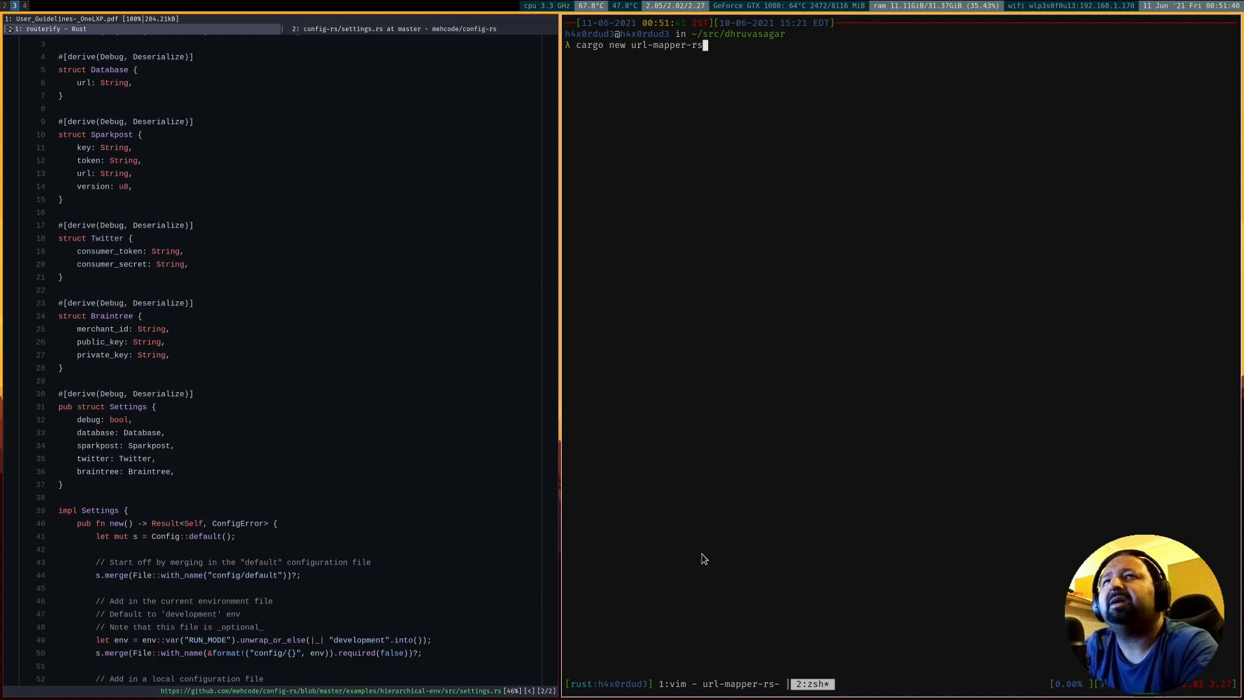
pyautogui.press('Return')
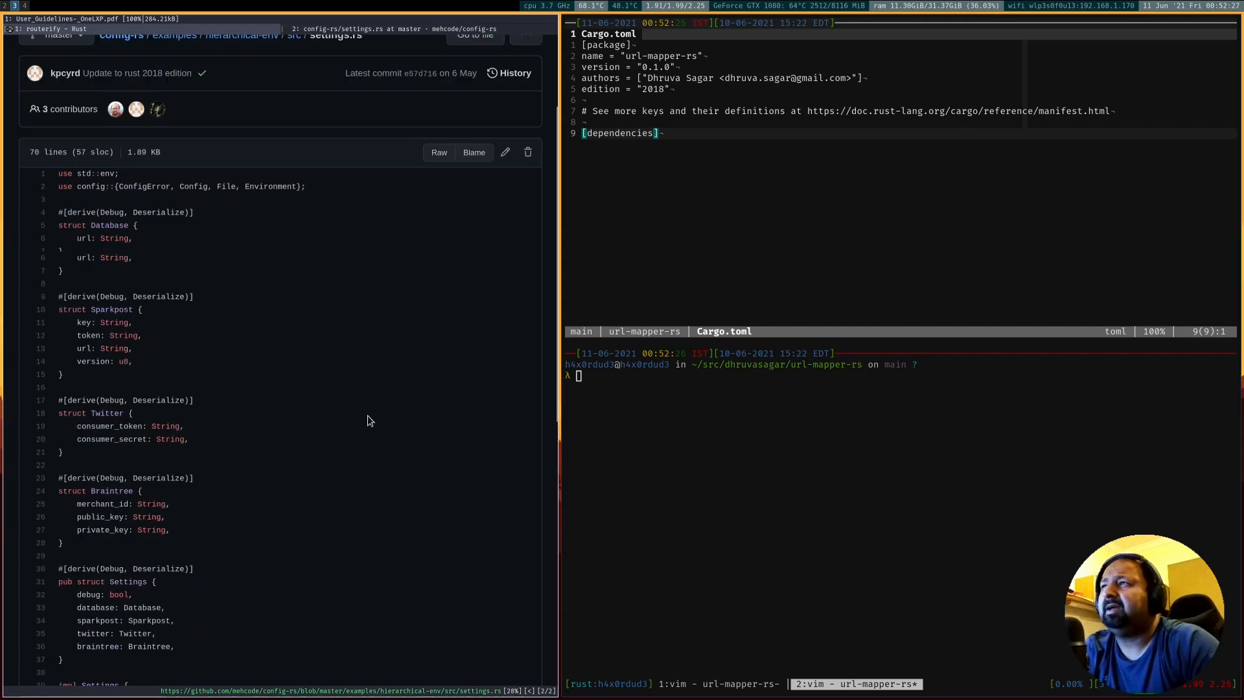
pyautogui.scroll(3)
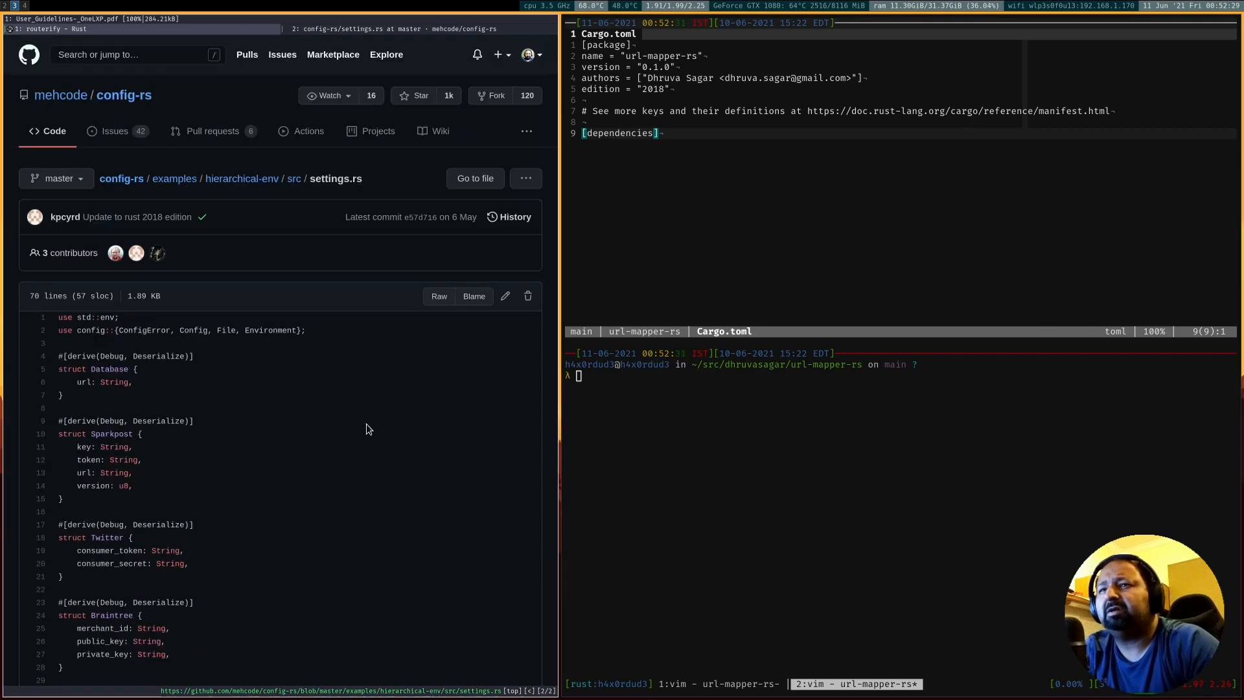
pyautogui.scroll(-3)
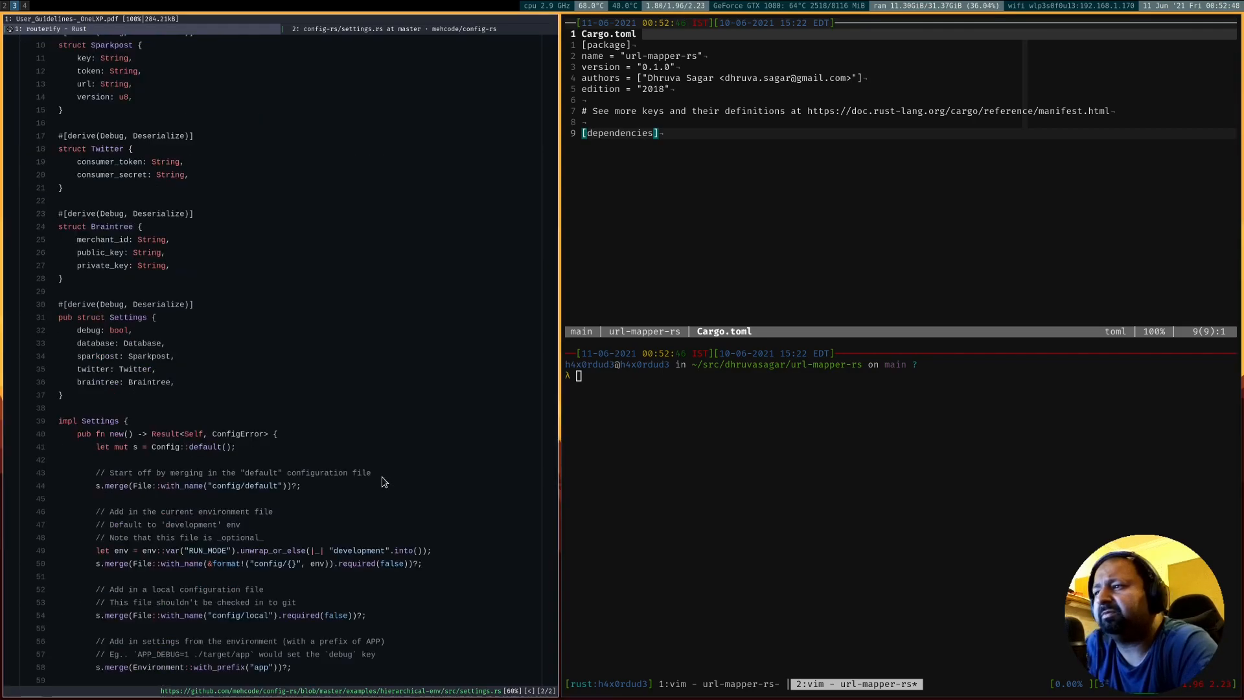
pyautogui.moveTo(426, 484)
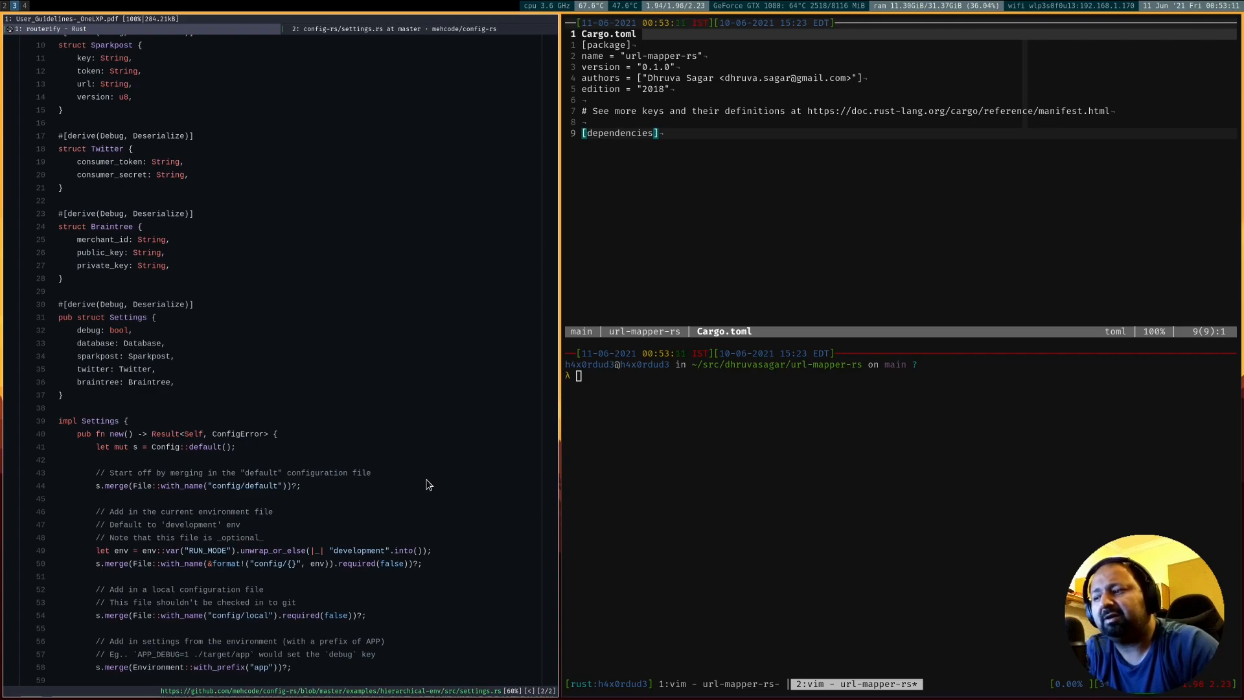
pyautogui.moveTo(422, 487)
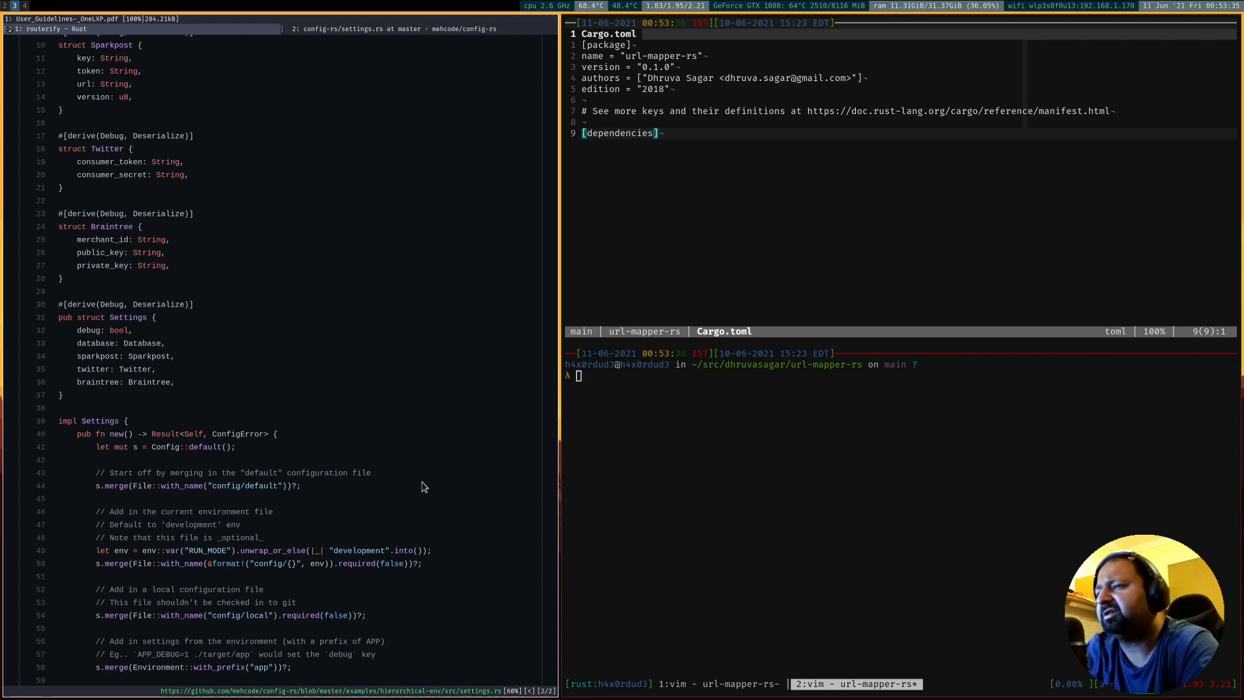
pyautogui.scroll(3)
pyautogui.write('l')
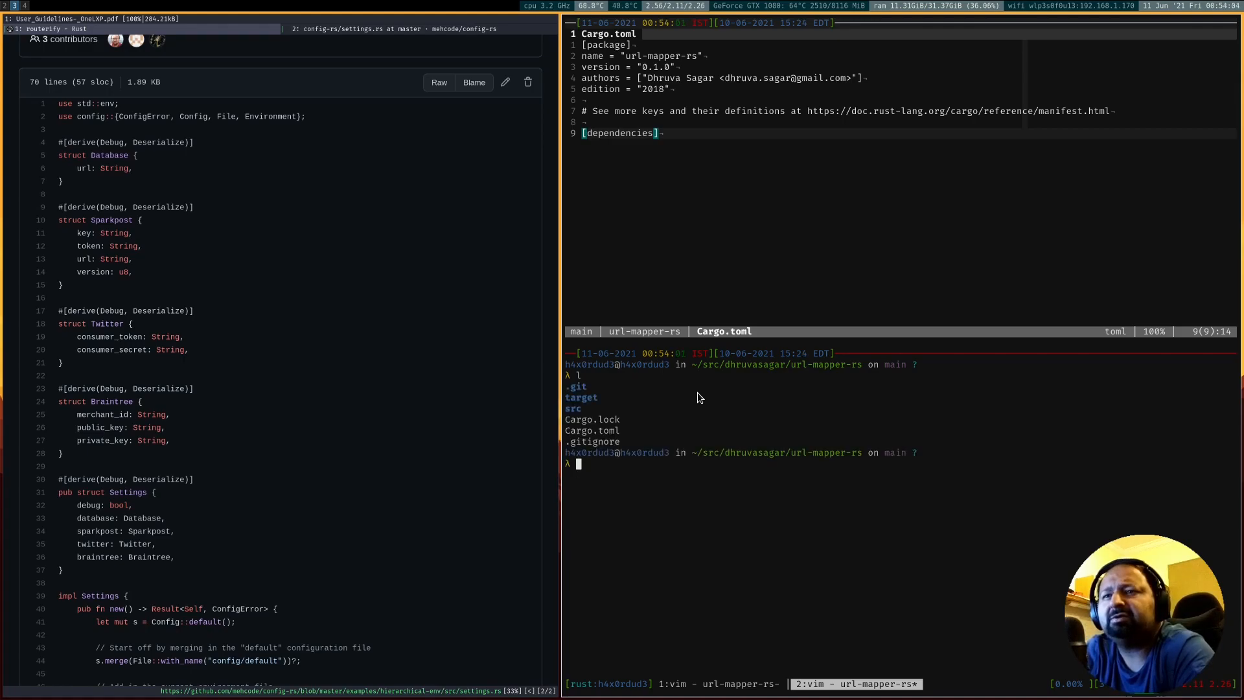
# Add the config crate as a dependency with cargo add and check Cargo.toml
pyautogui.write('cargo add')
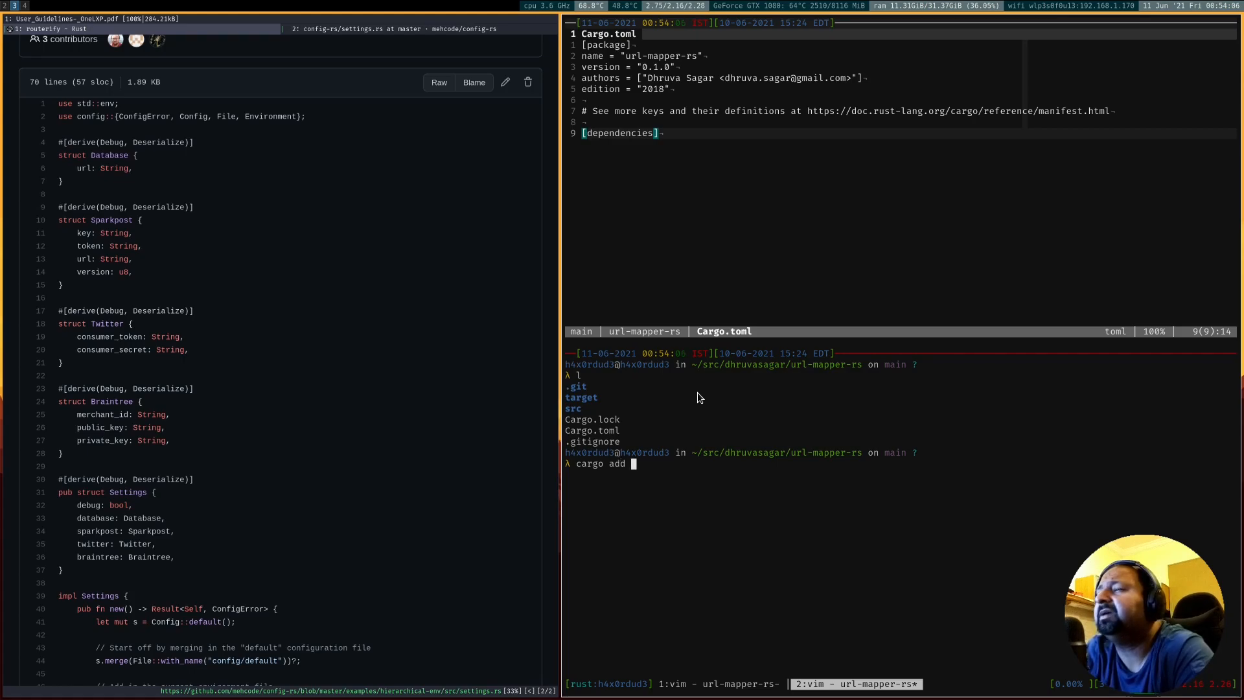
pyautogui.write('confi')
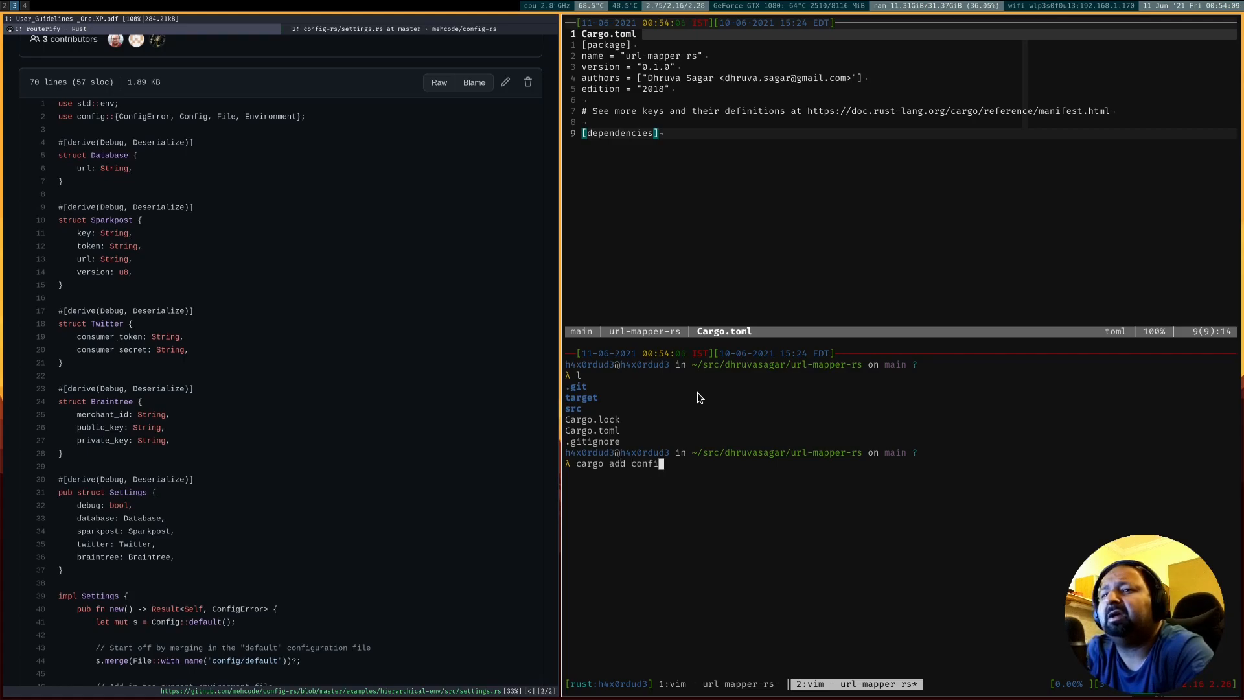
pyautogui.press('Return')
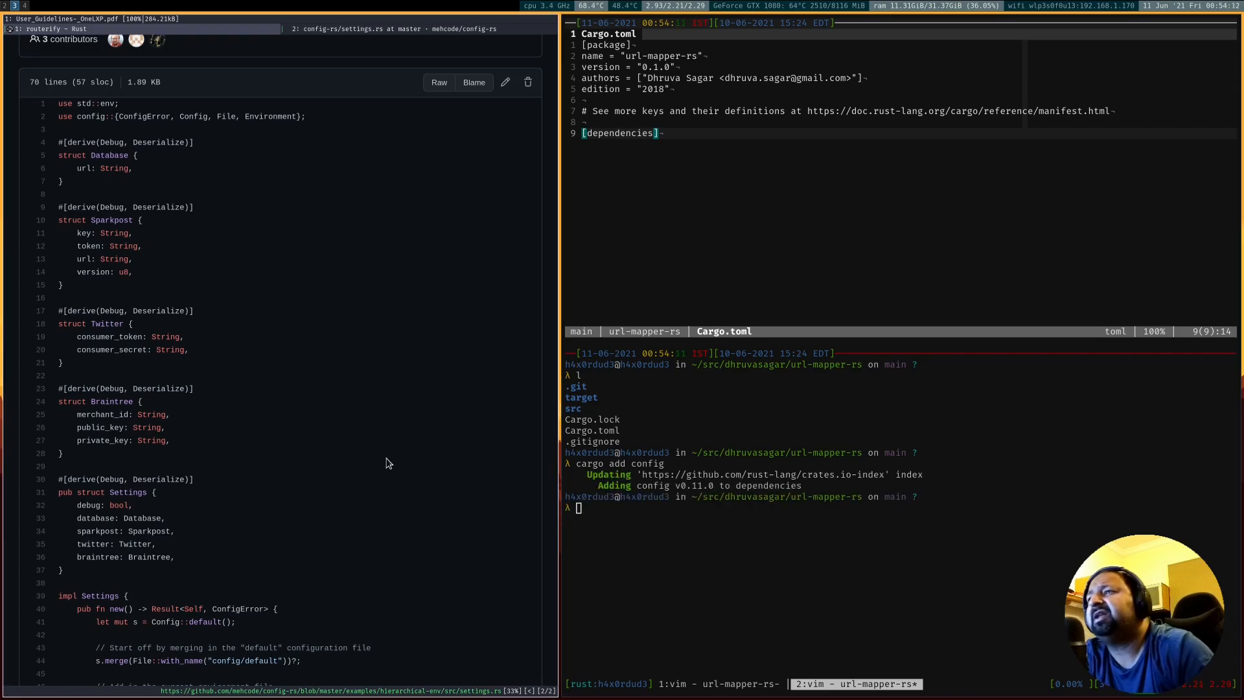
pyautogui.scroll(3)
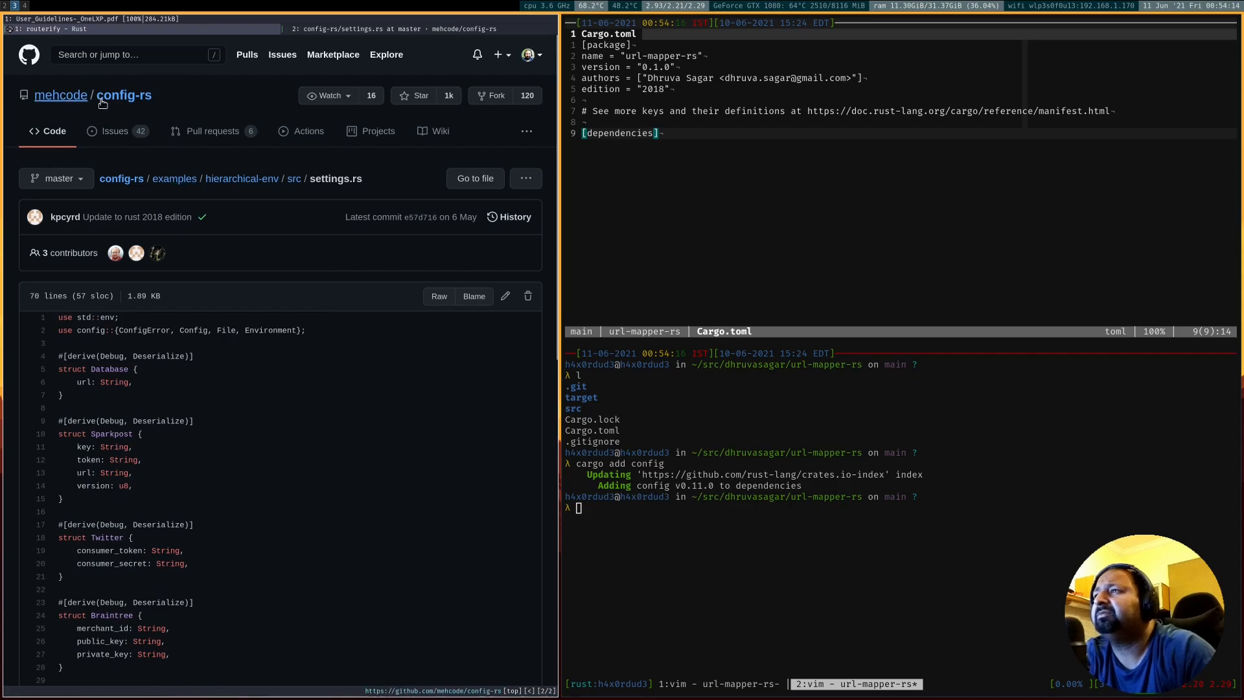
pyautogui.press('ctrl+a')
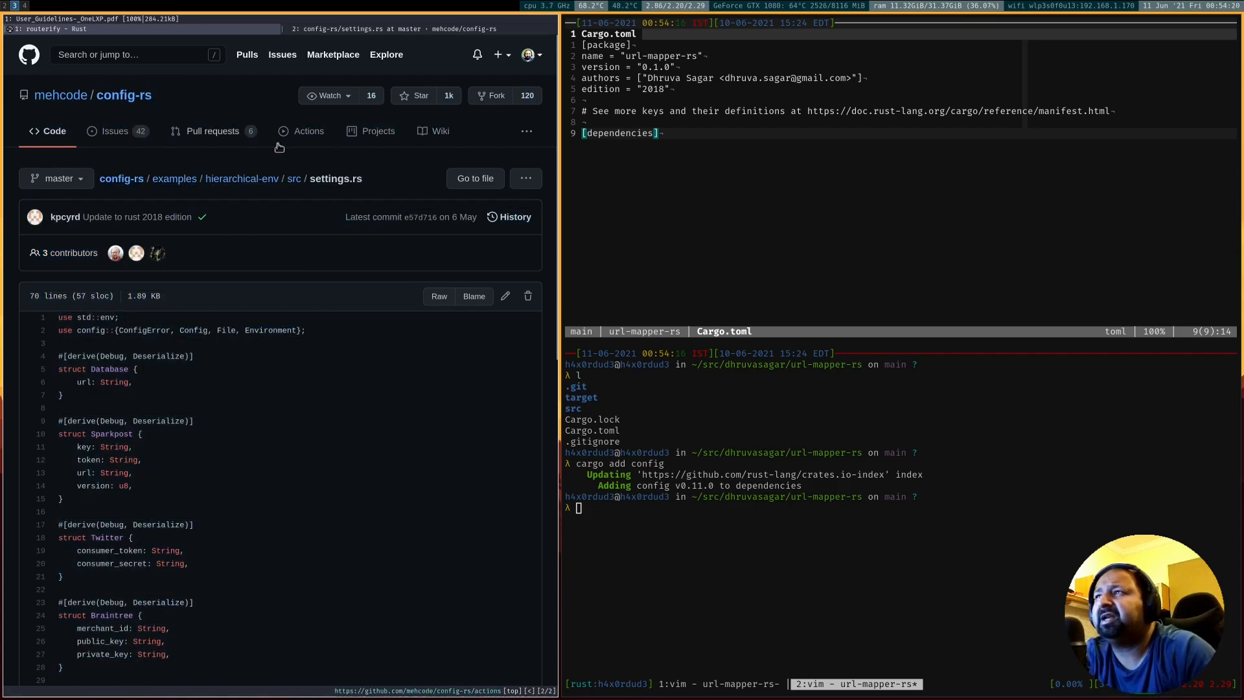
pyautogui.scroll(-3)
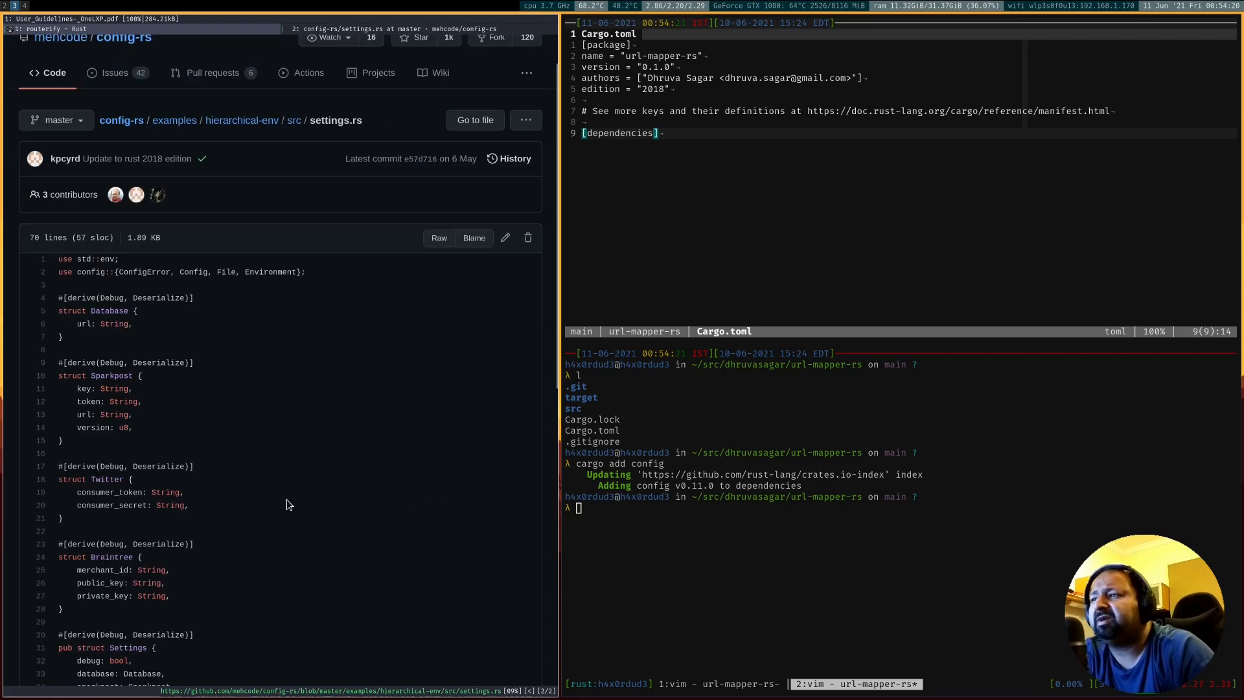
pyautogui.moveTo(346, 434)
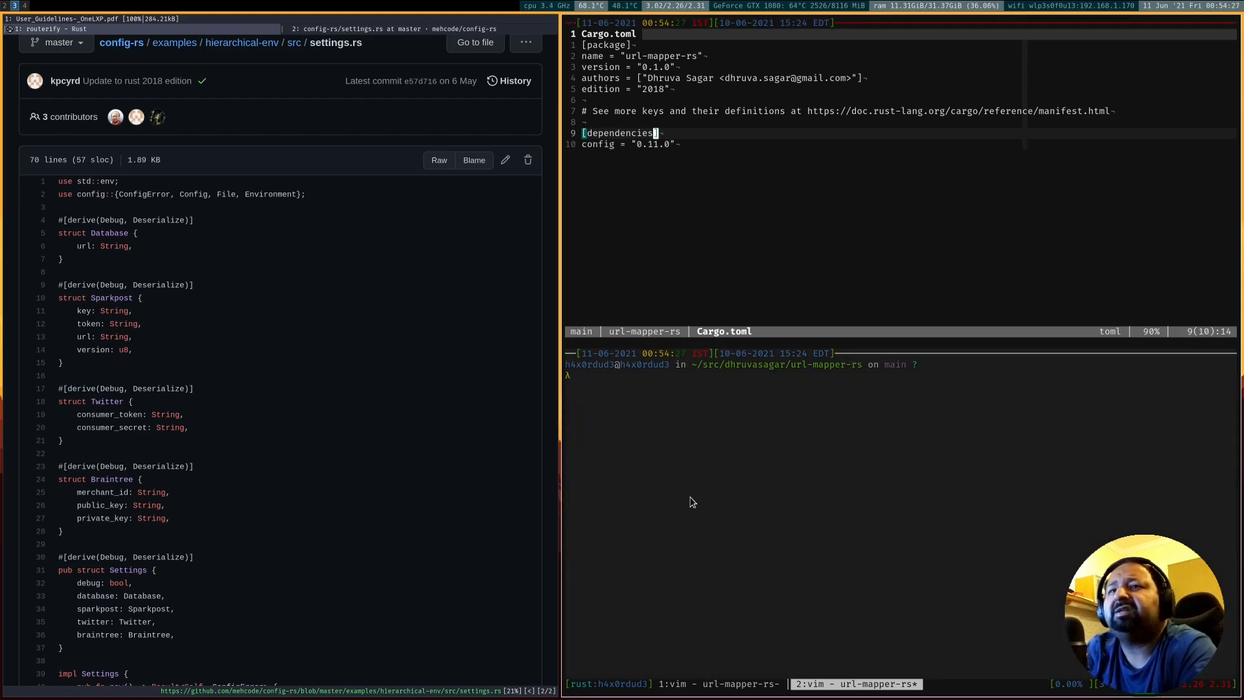
# Re-add config with --features="json" so the json feature is enabled
pyautogui.write('cargo add config')
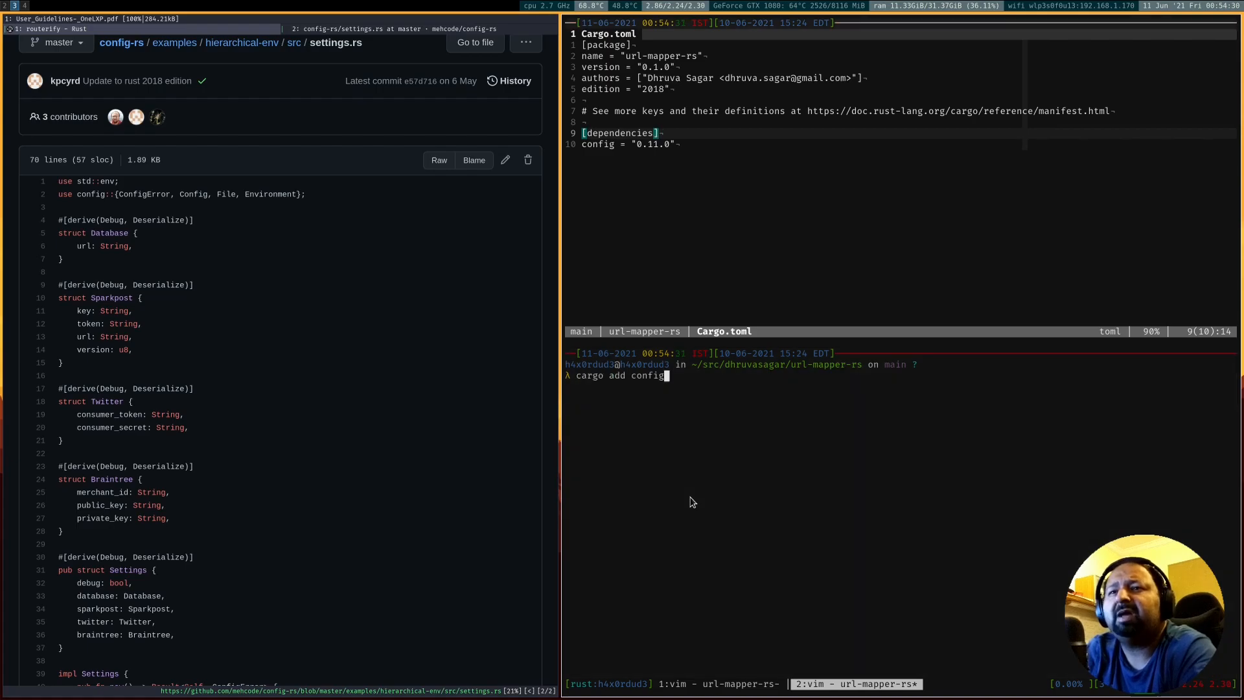
pyautogui.write('--features')
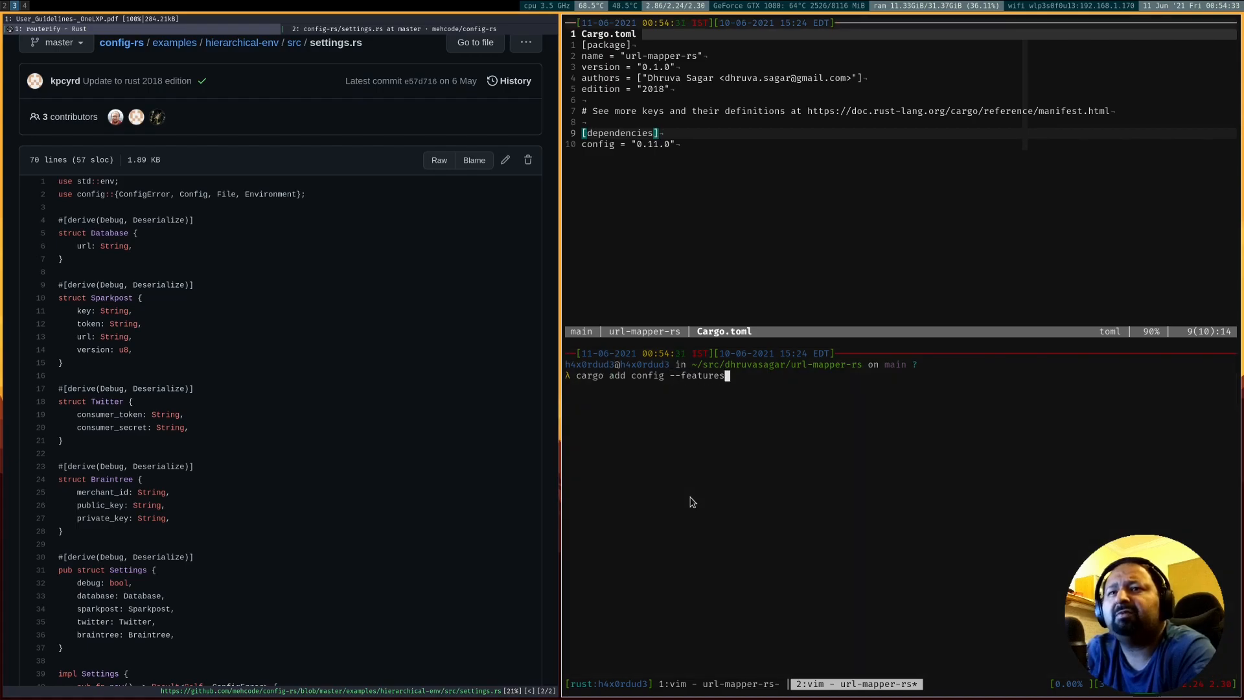
pyautogui.write('=')
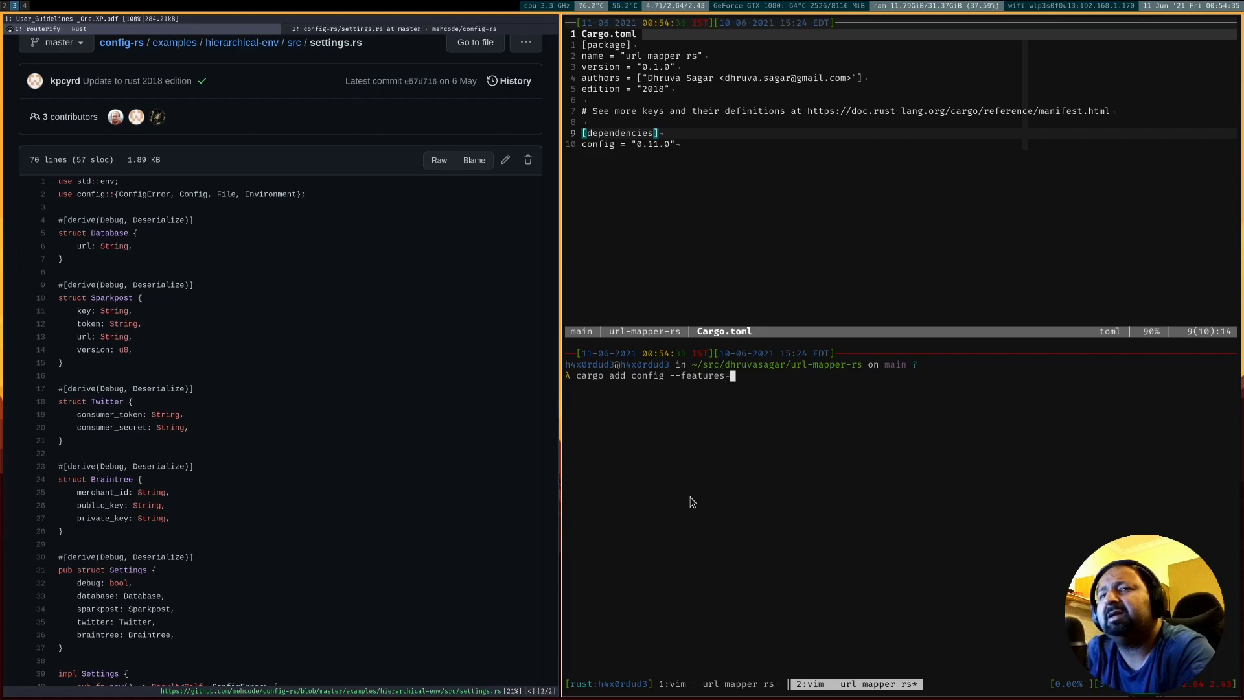
pyautogui.press('Return')
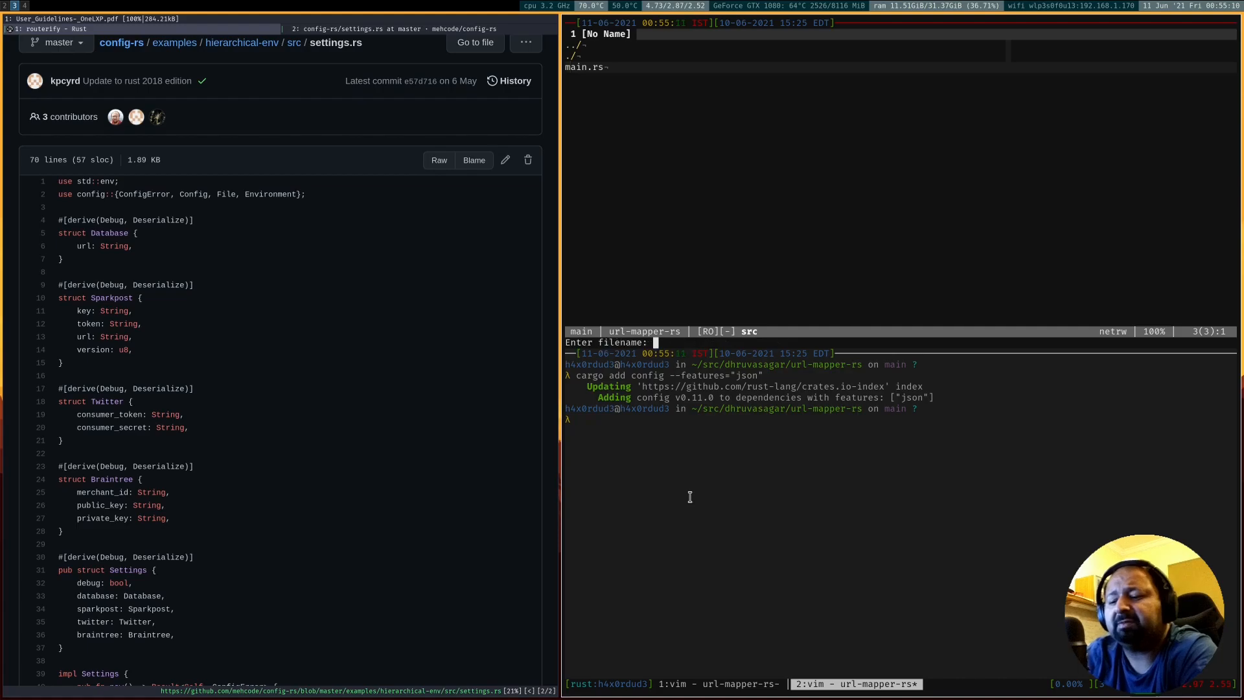
# Create src/config.rs importing std env and config's Config as RConfig
pyautogui.write('config.rs')
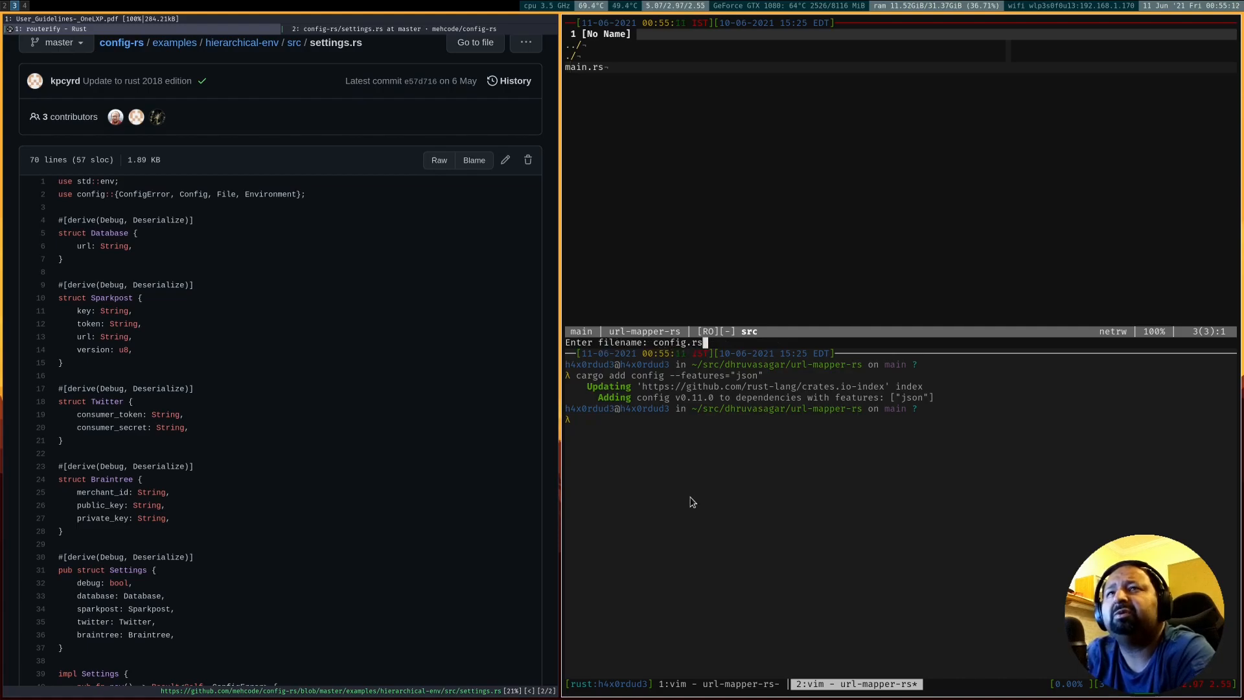
pyautogui.press('Return')
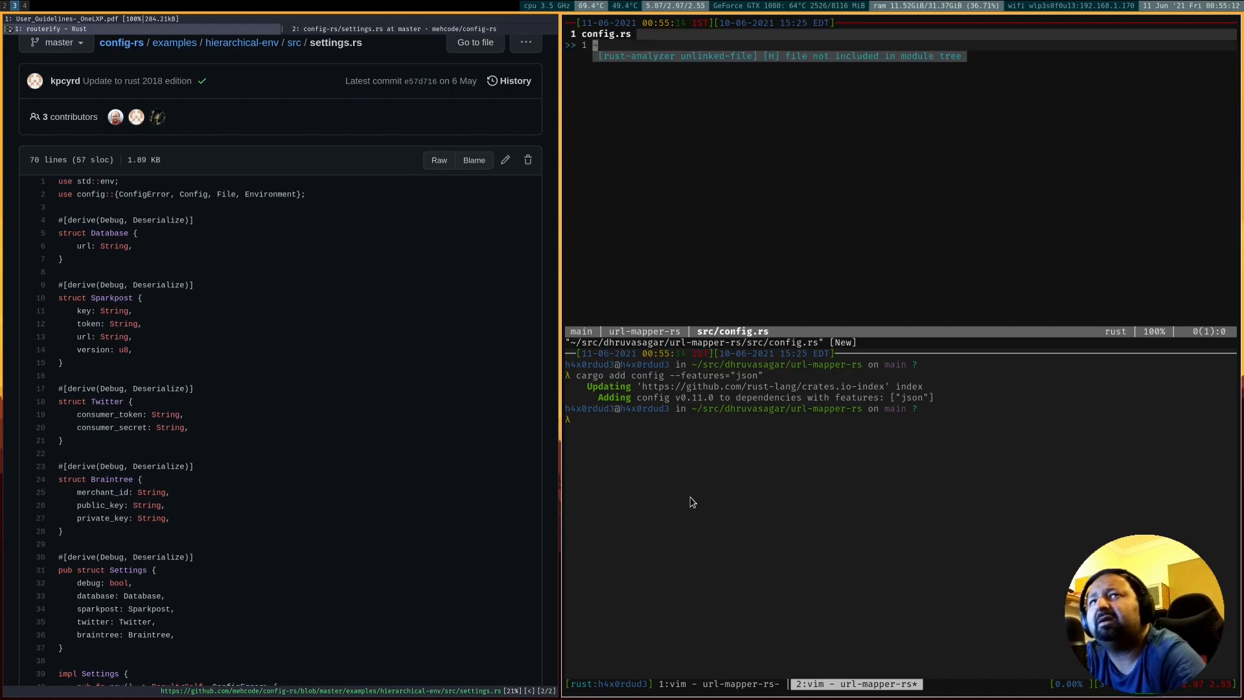
pyautogui.press('i')
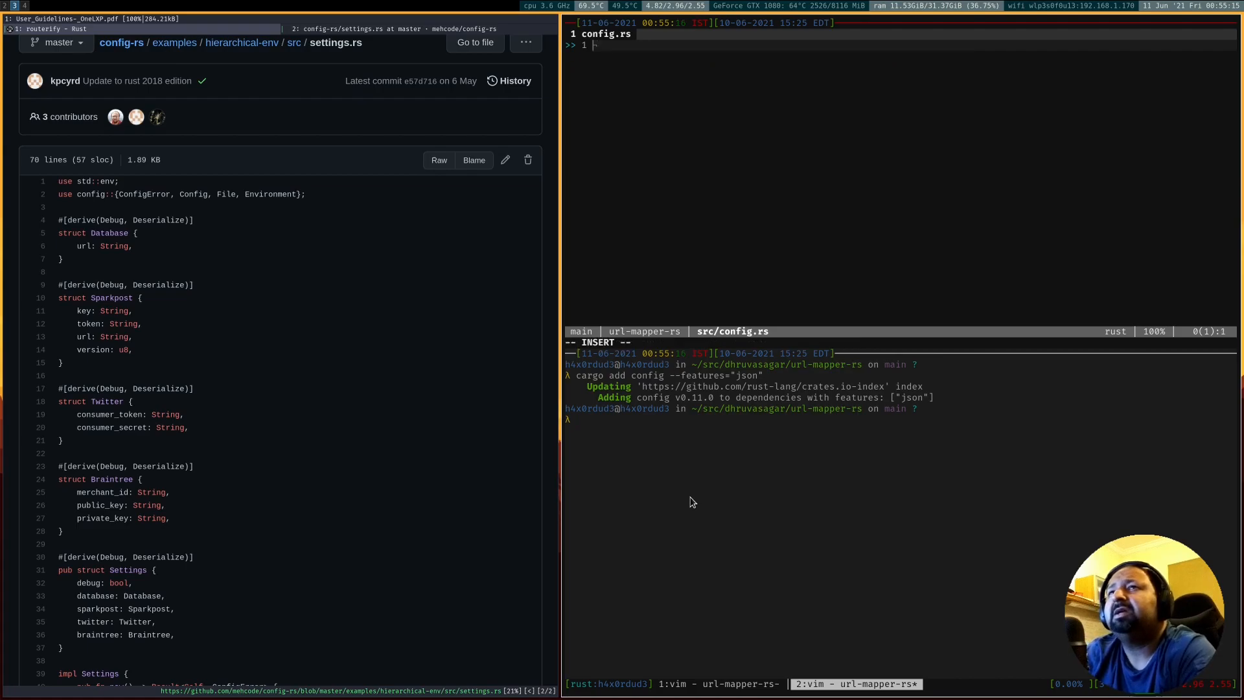
pyautogui.write('use std::env;')
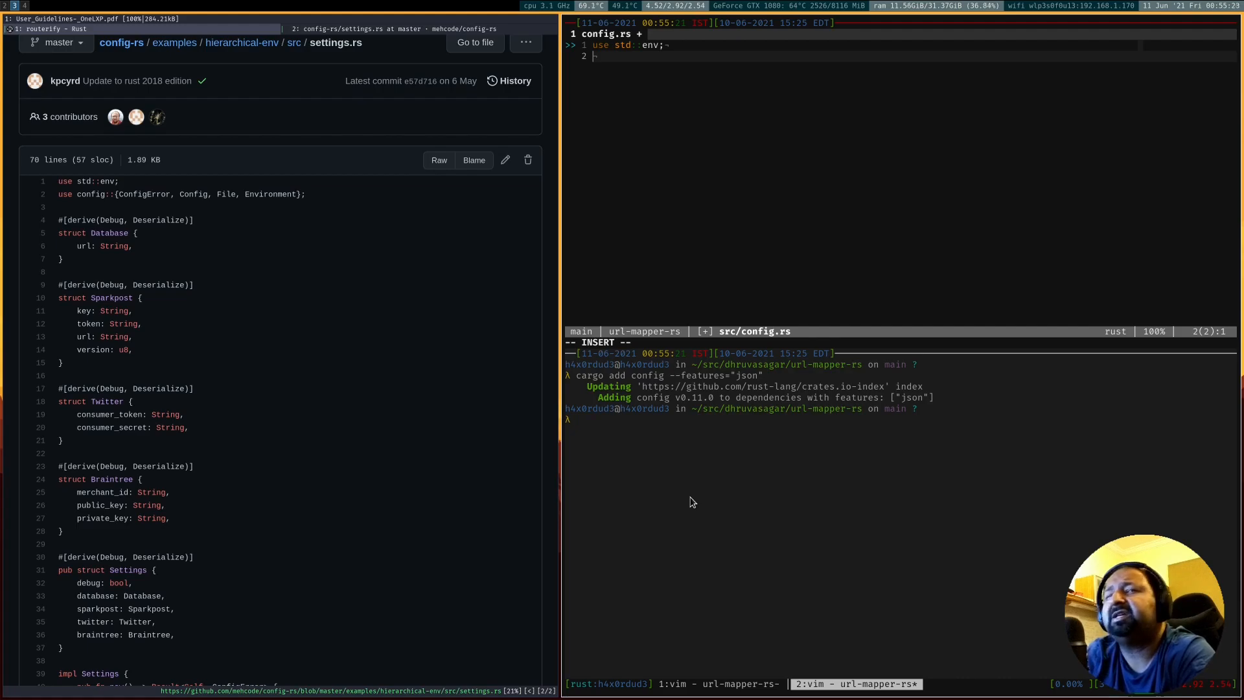
pyautogui.write('use')
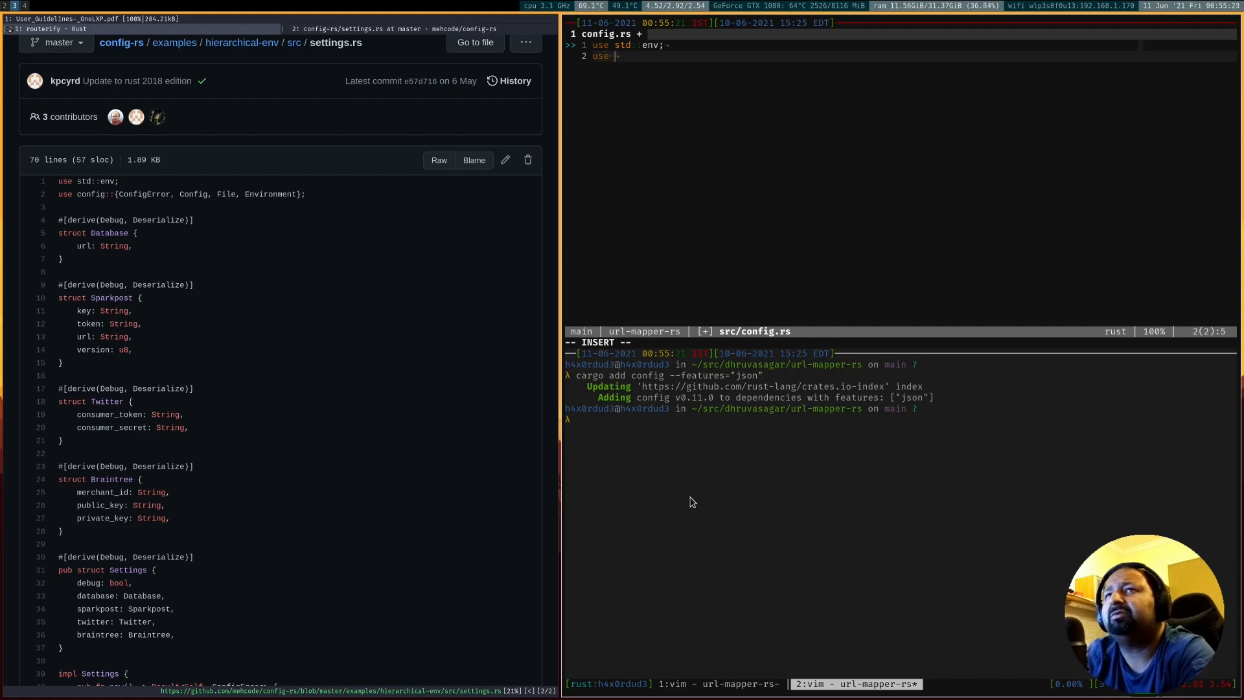
pyautogui.write('config::')
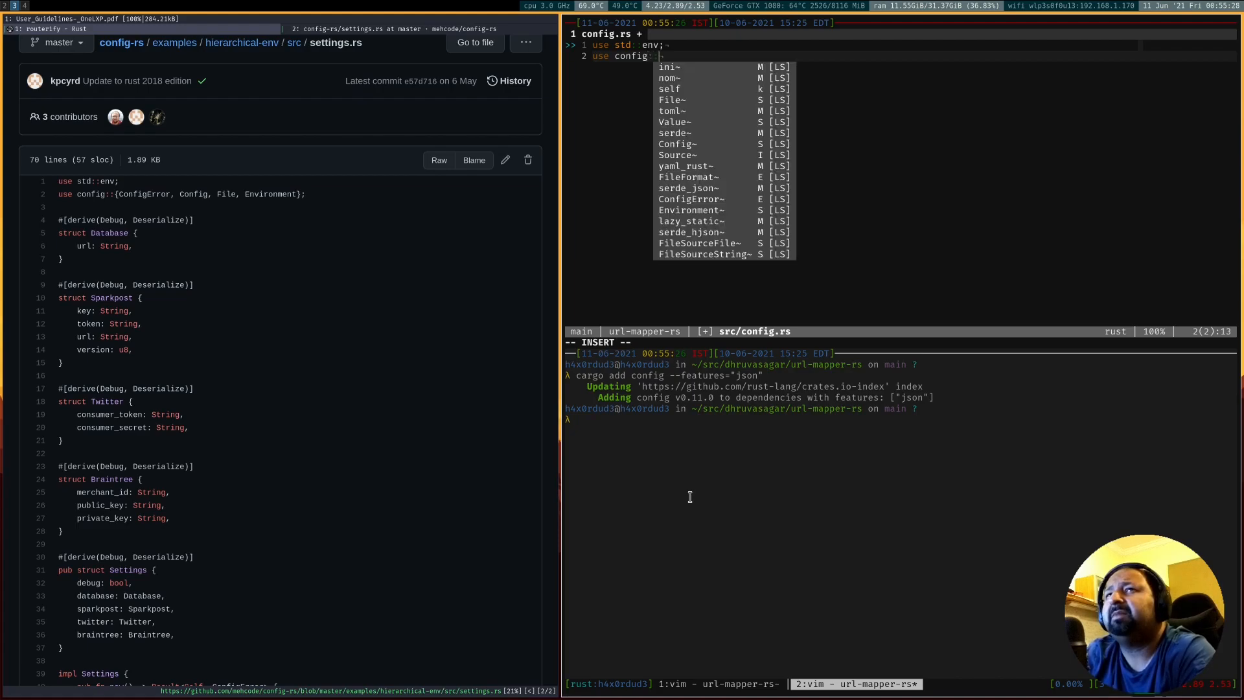
pyautogui.write('Config:')
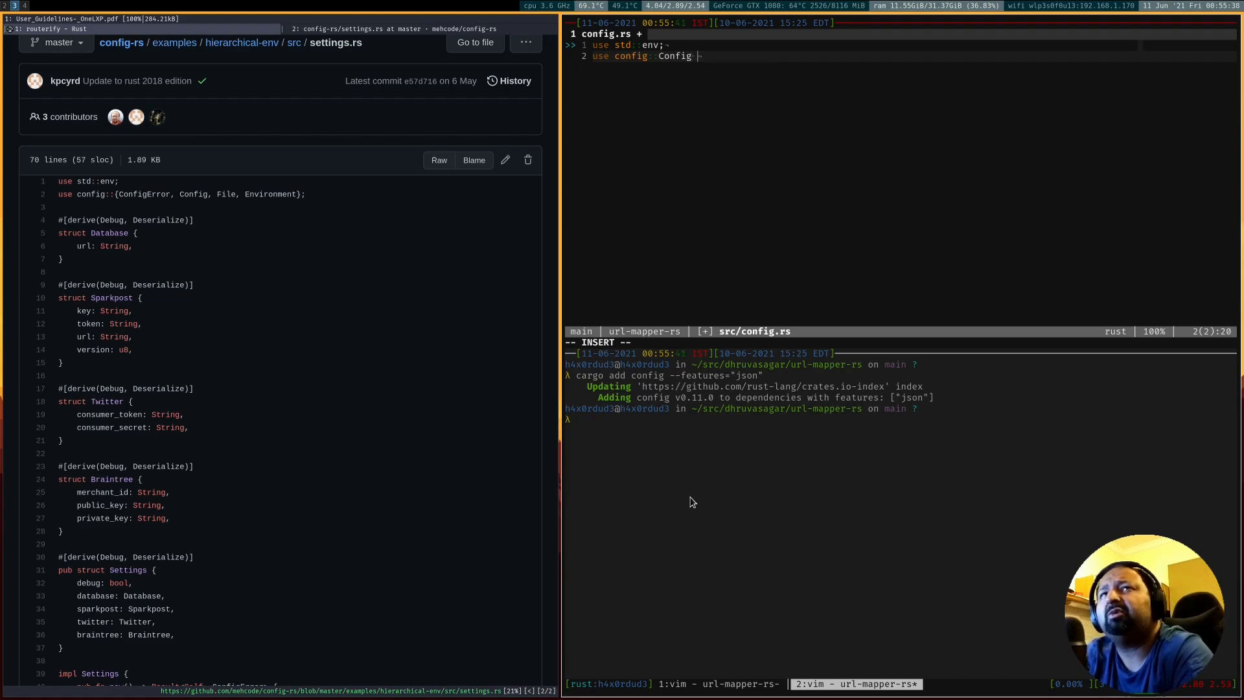
pyautogui.write('as')
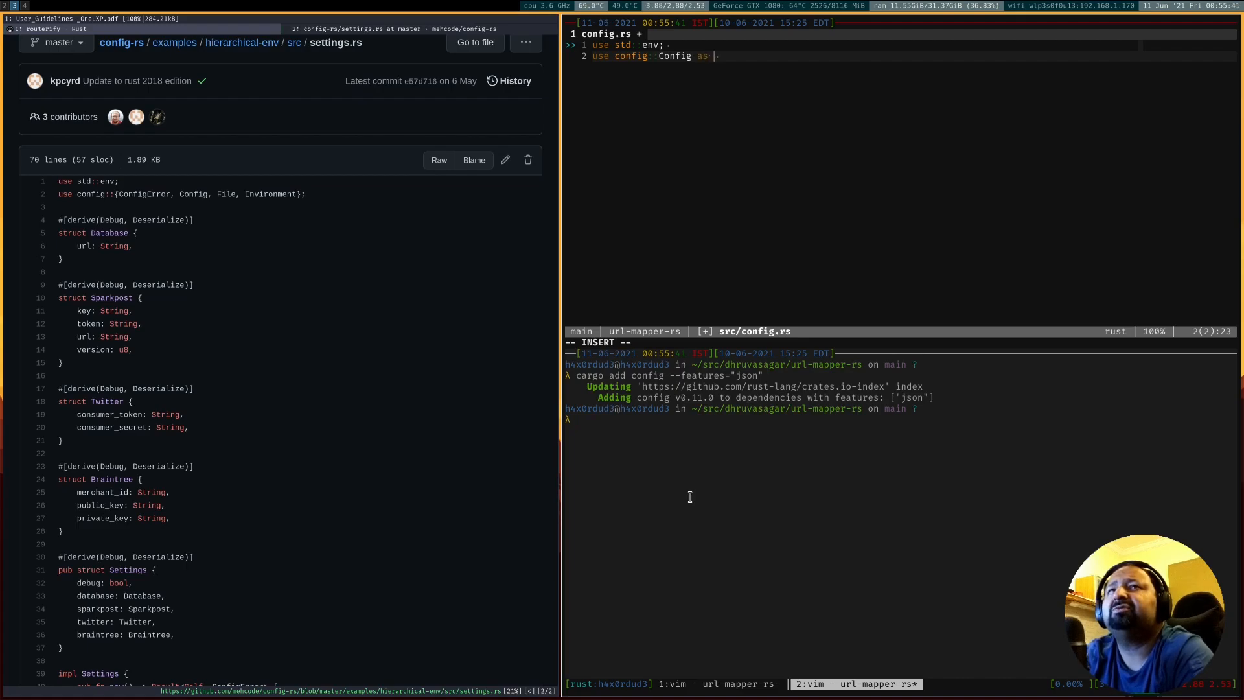
pyautogui.write('RConfig;')
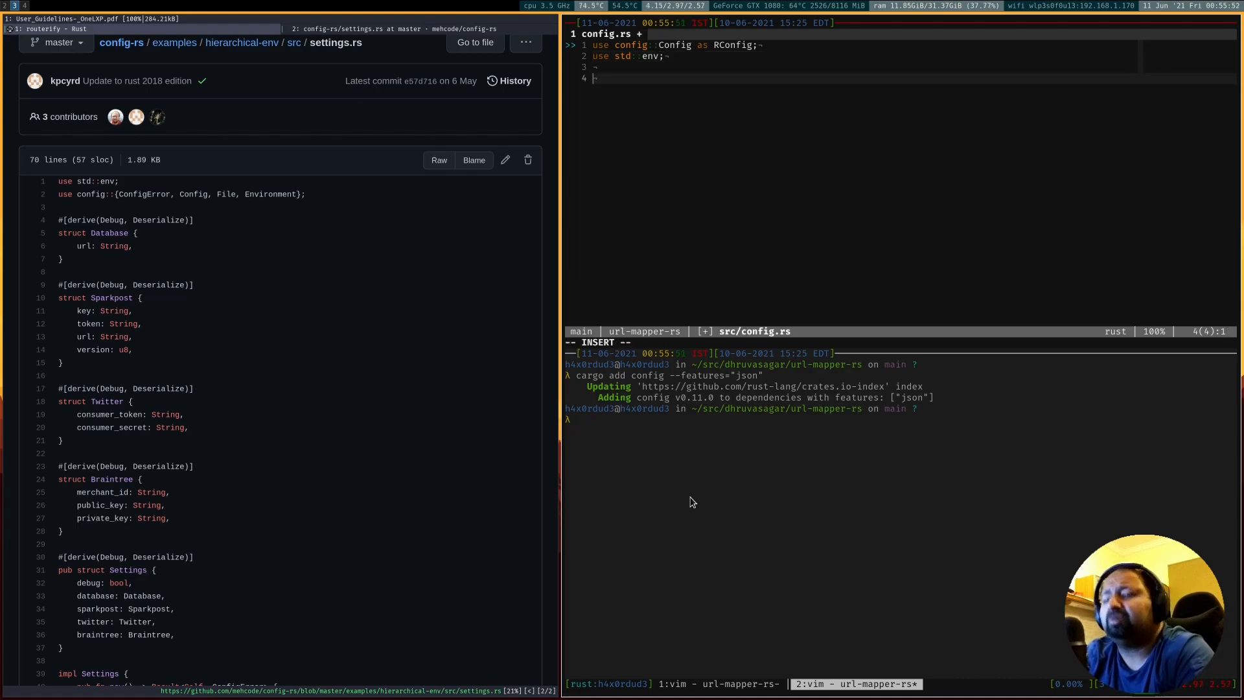
# Declare an empty pub struct Database, save config.rs and start a cargo command
pyautogui.write('pub struct')
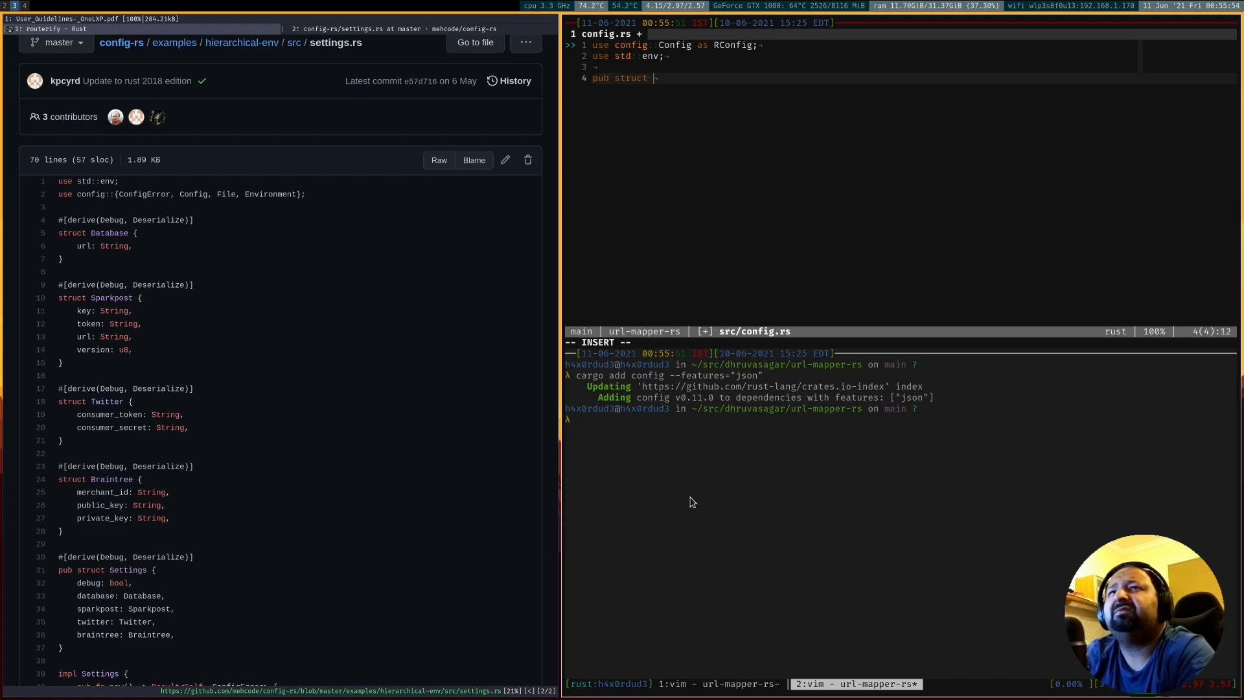
pyautogui.write('Database {')
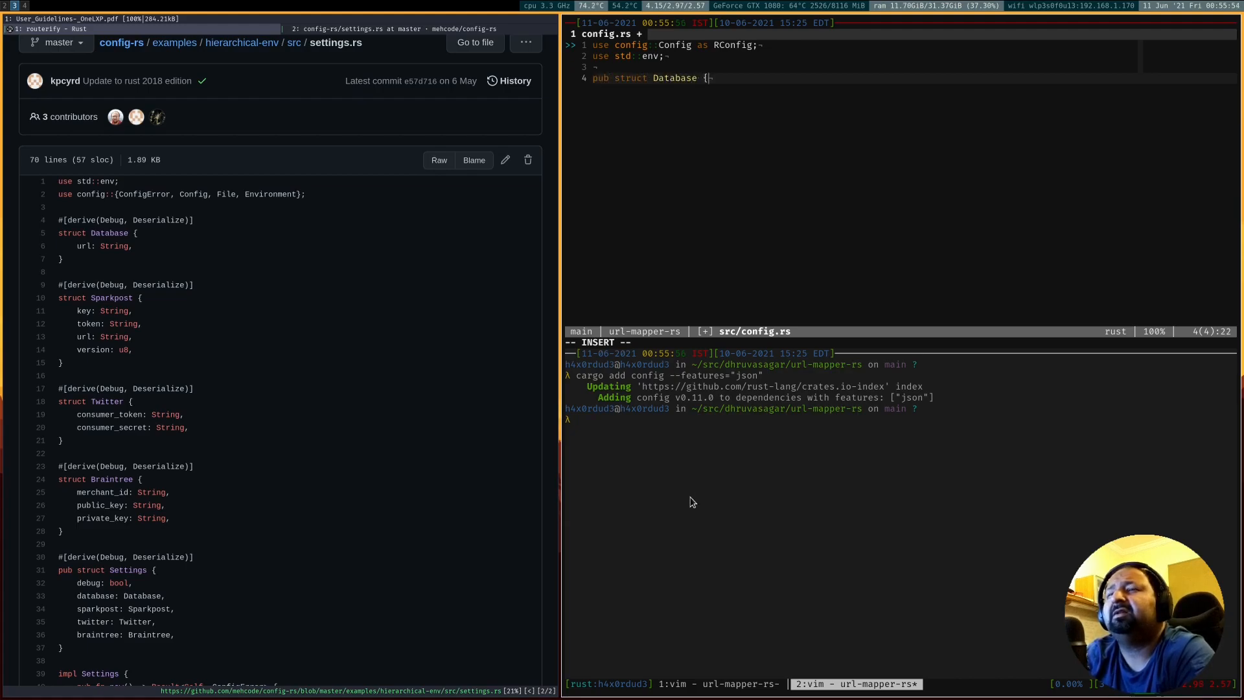
pyautogui.press('Escape')
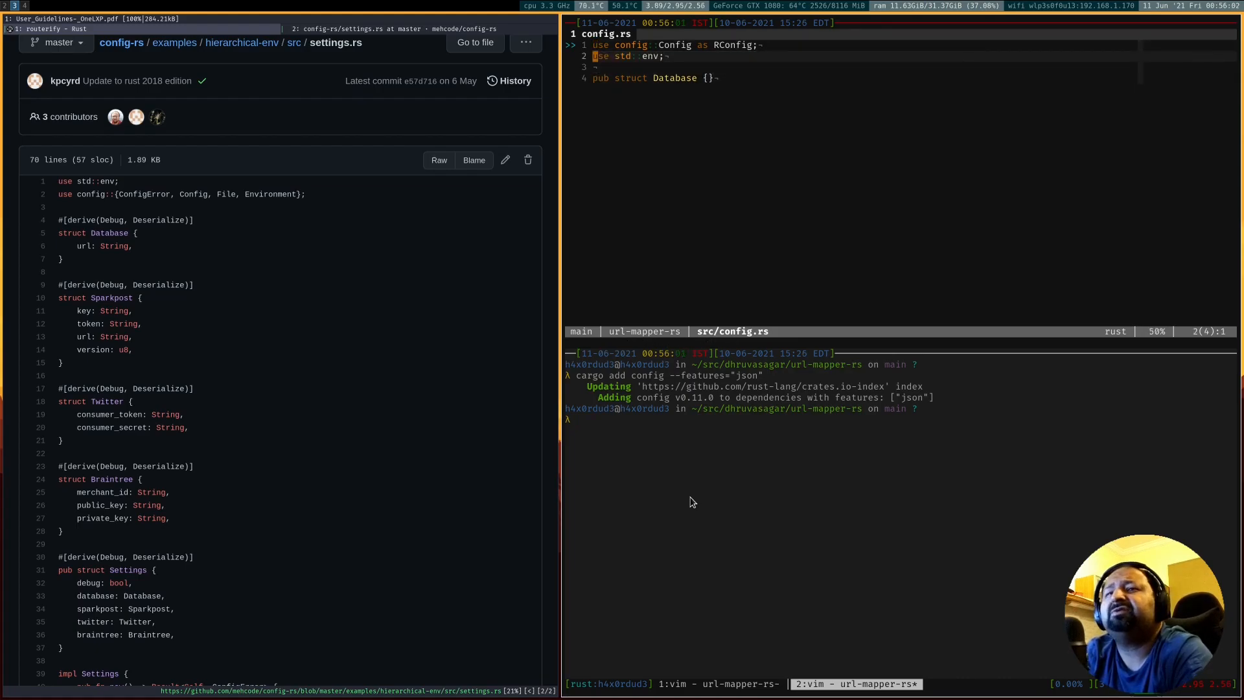
pyautogui.write('carge')
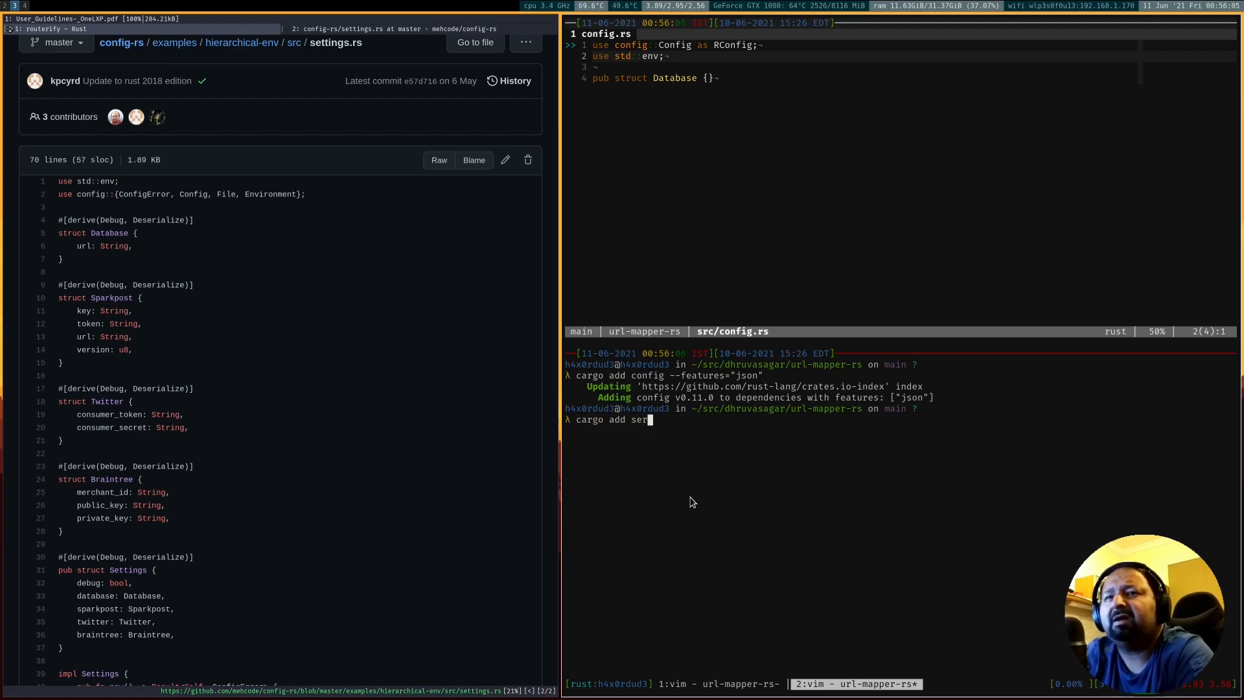
# Add serde with the derive feature and import Deserialize and Serialize in config.rs
pyautogui.write('de')
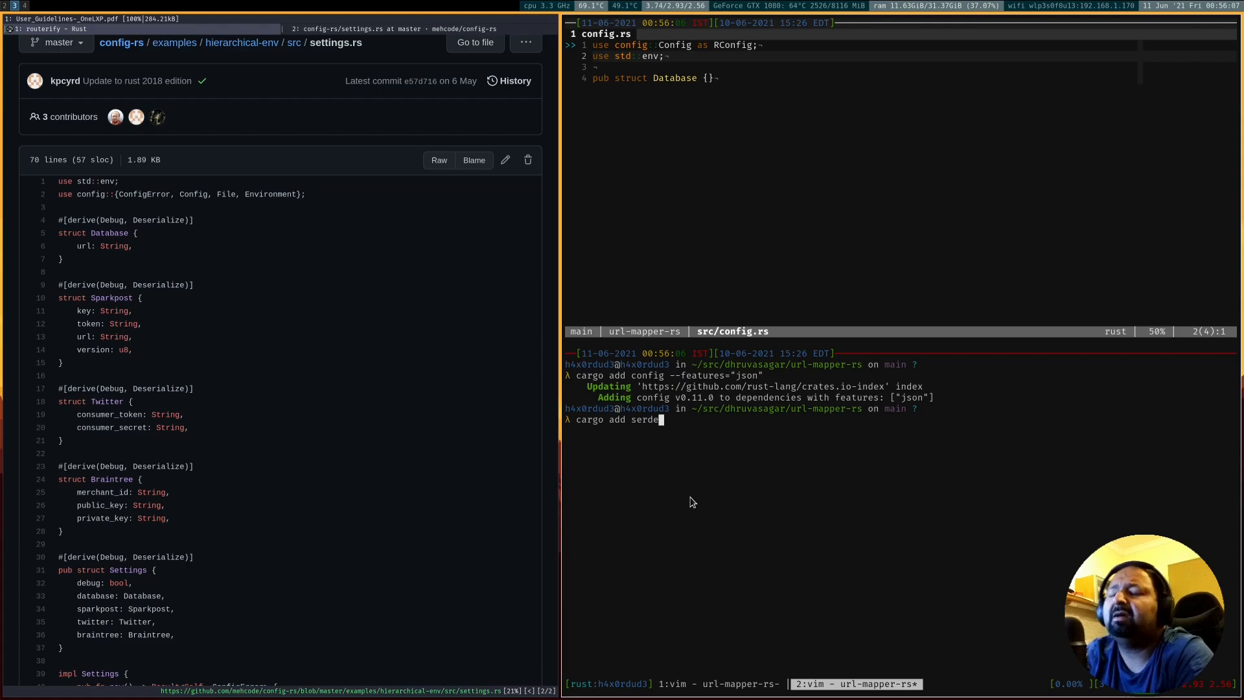
pyautogui.write('--f')
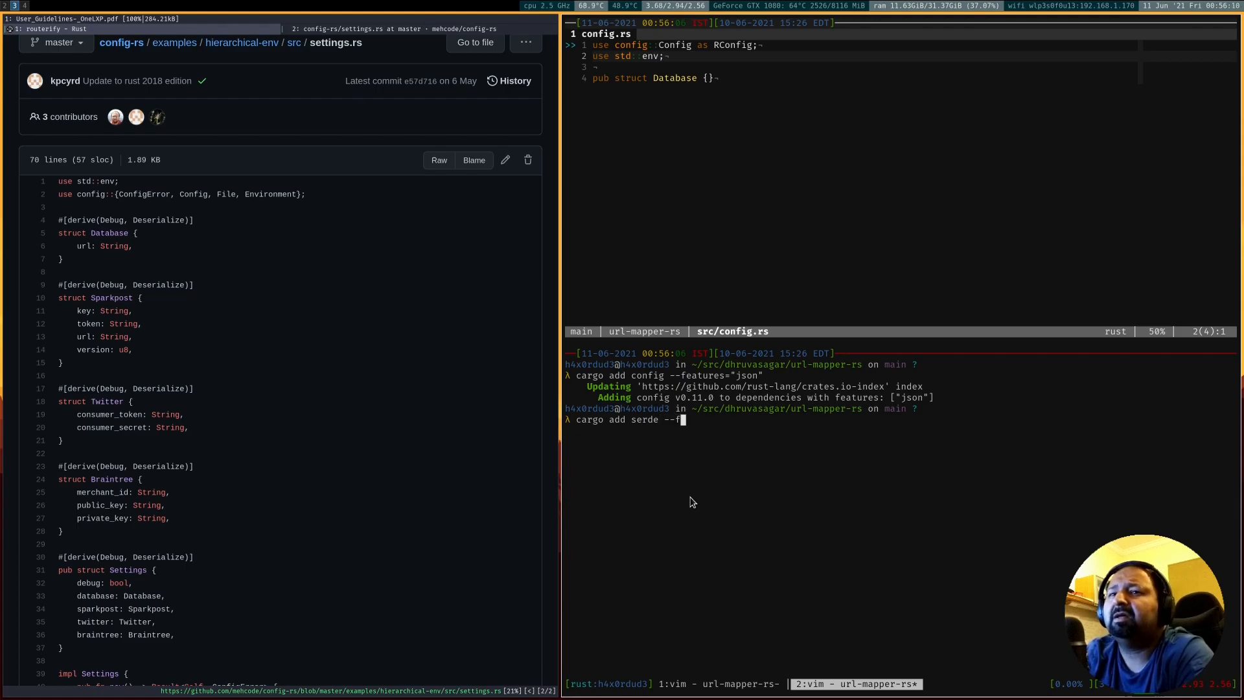
pyautogui.write('eatures="de')
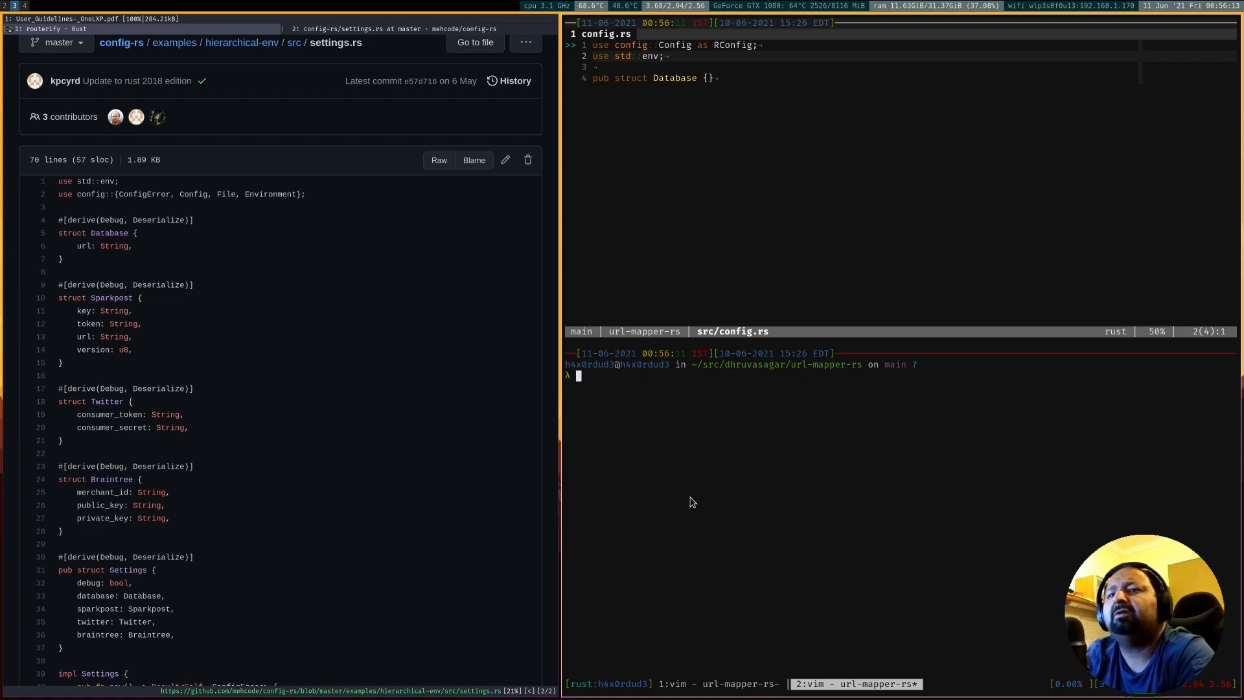
pyautogui.write('use serde::{Serialize,')
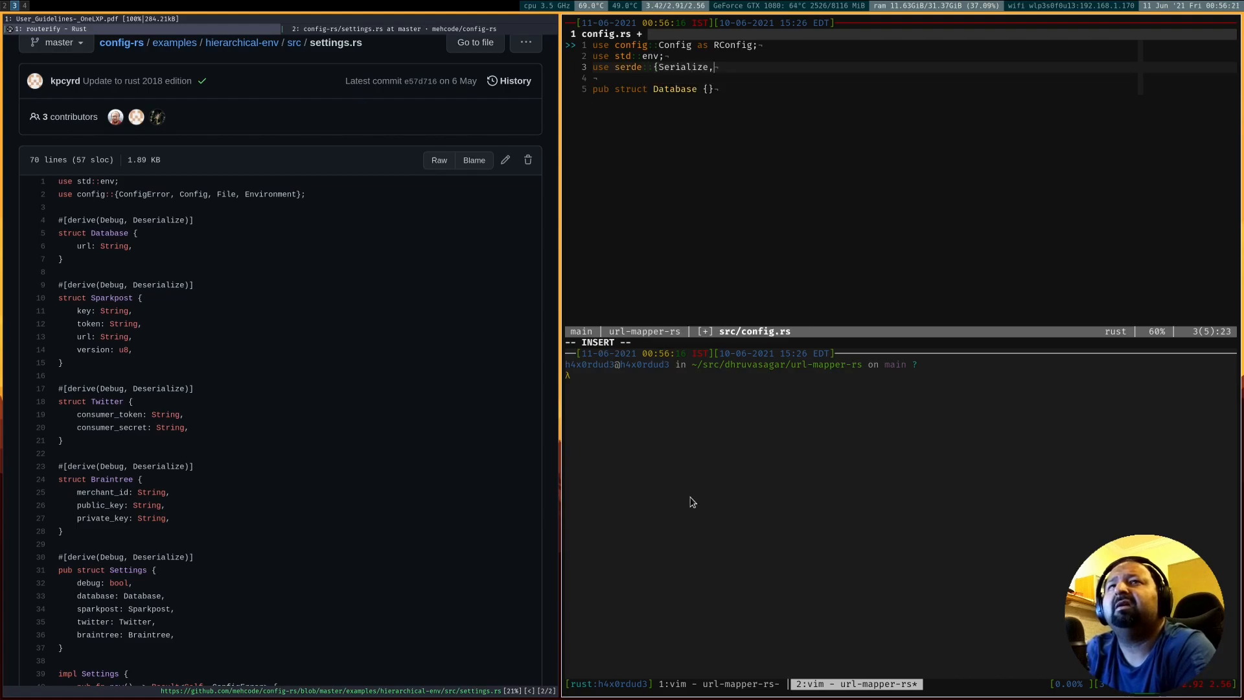
pyautogui.write('Deserialize,')
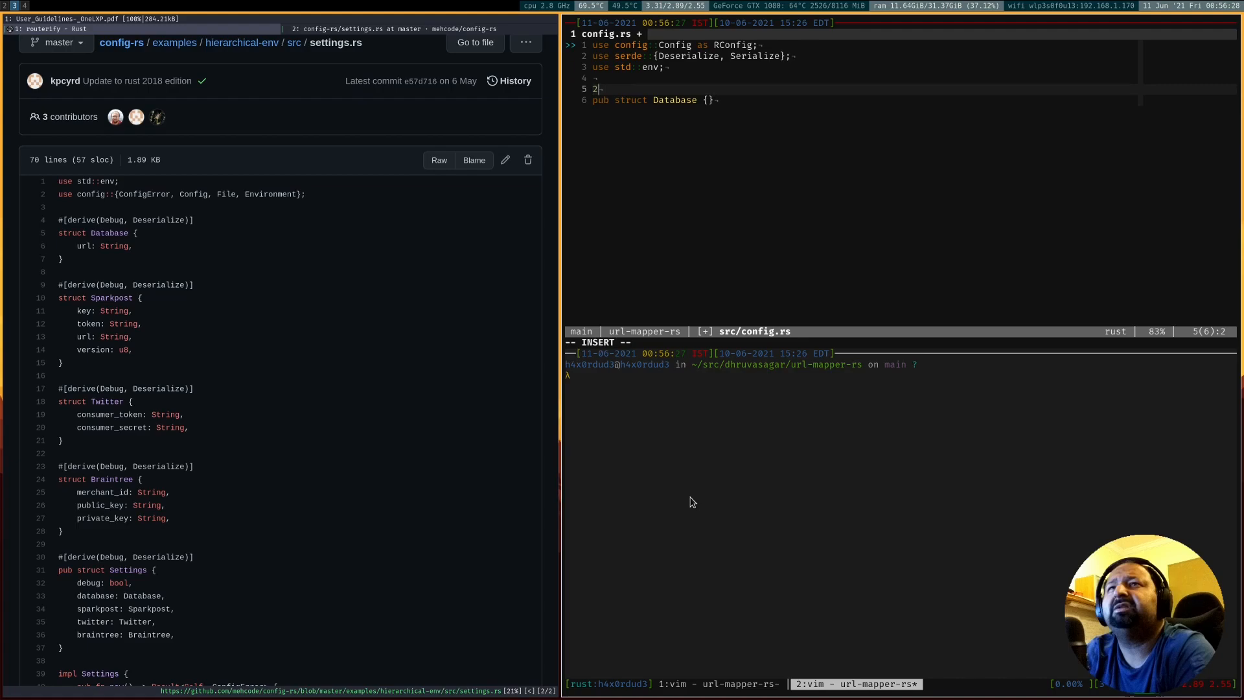
# Derive Debug, Serialize, Deserialize on Database and give it a url: String field
pyautogui.write('#[')
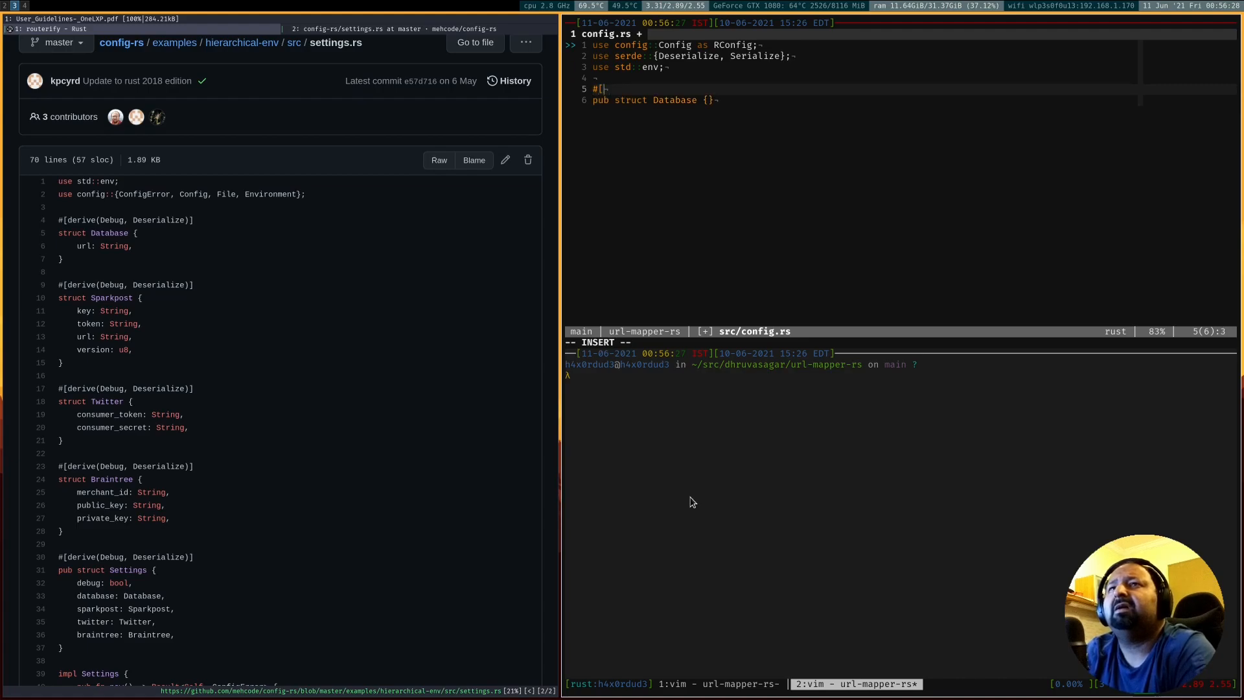
pyautogui.write('derive(')
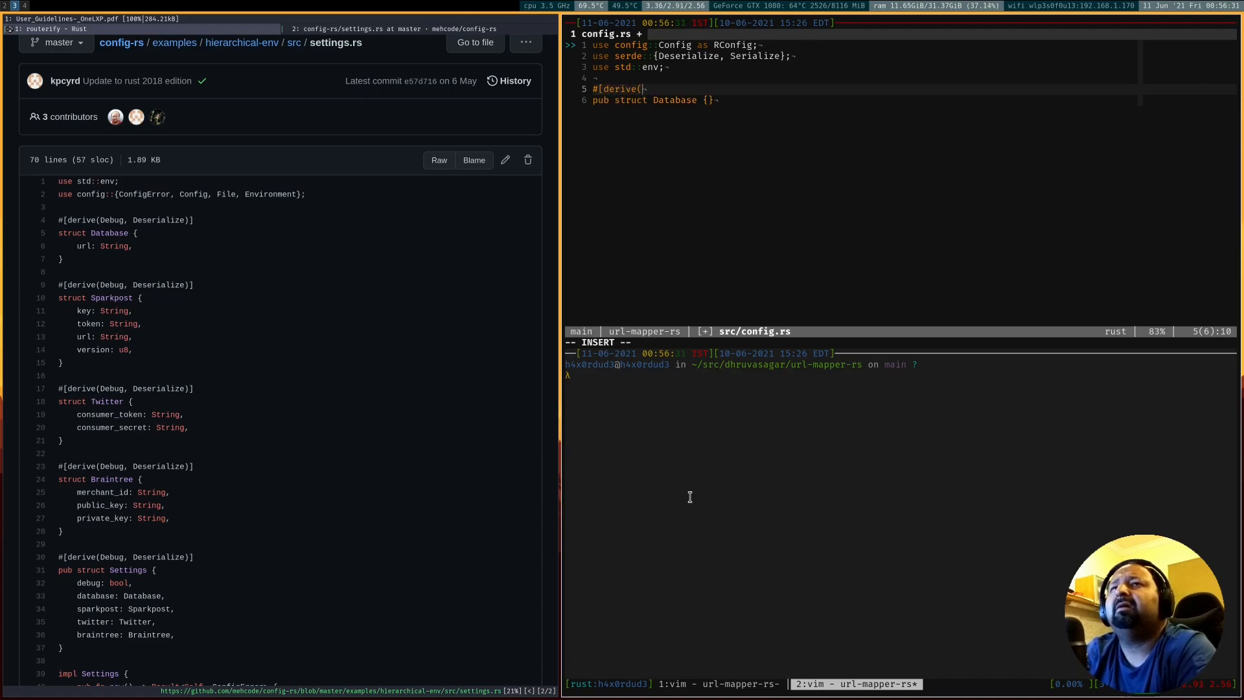
pyautogui.write('Debug,')
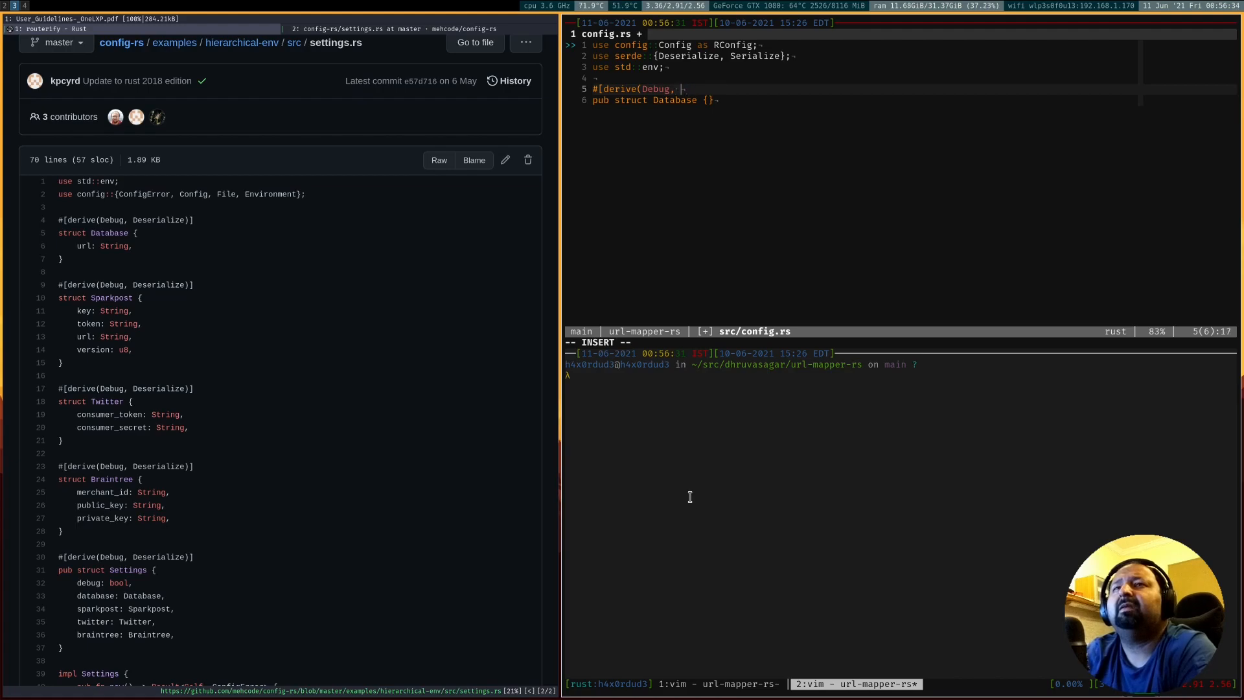
pyautogui.write('Serialize, Deserialize')
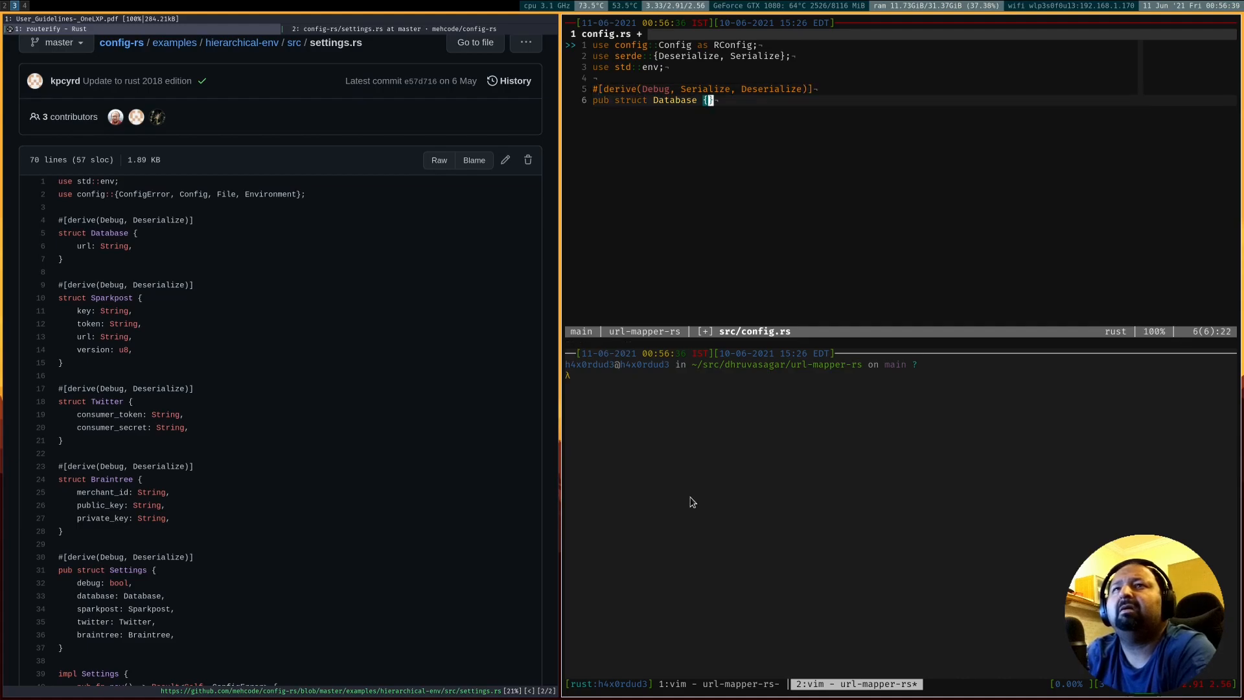
pyautogui.press('o')
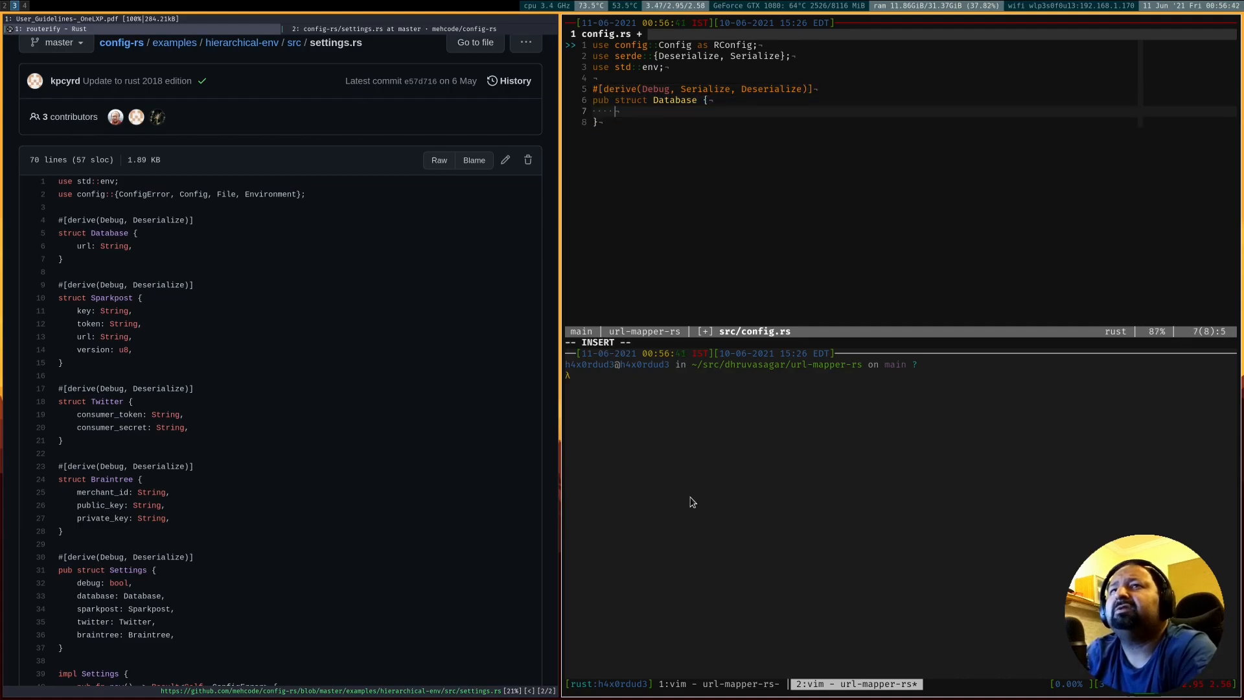
pyautogui.write('url: String,')
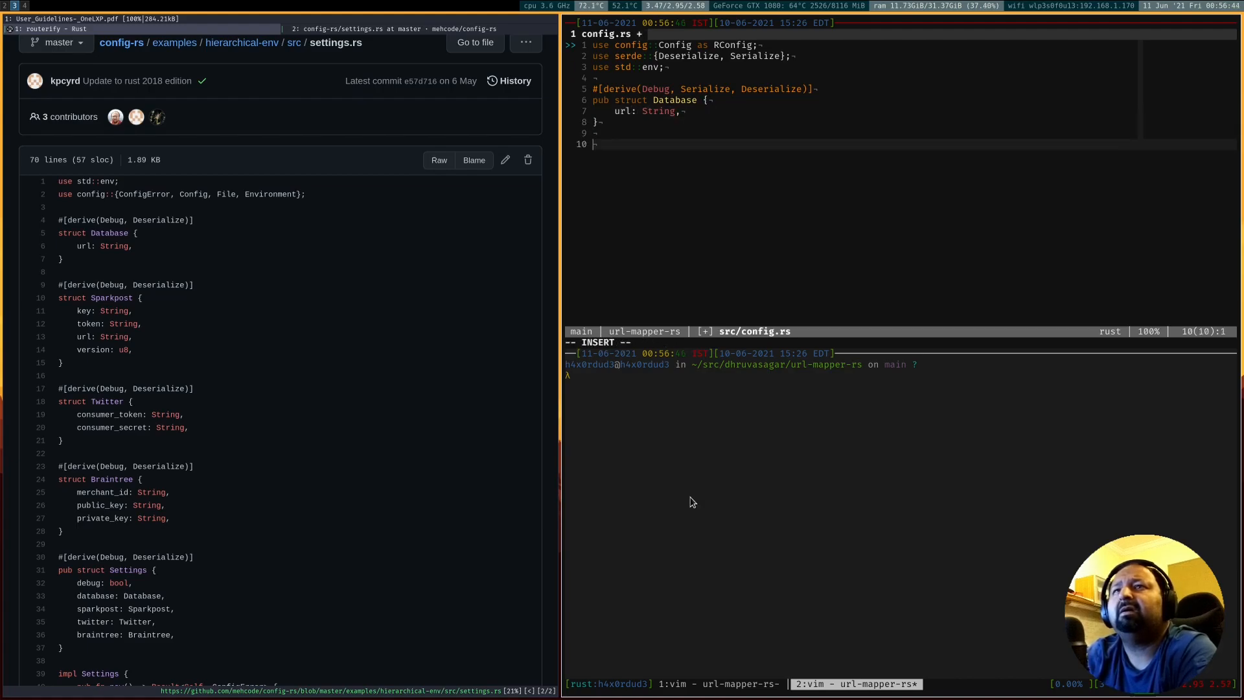
pyautogui.write('pub struct')
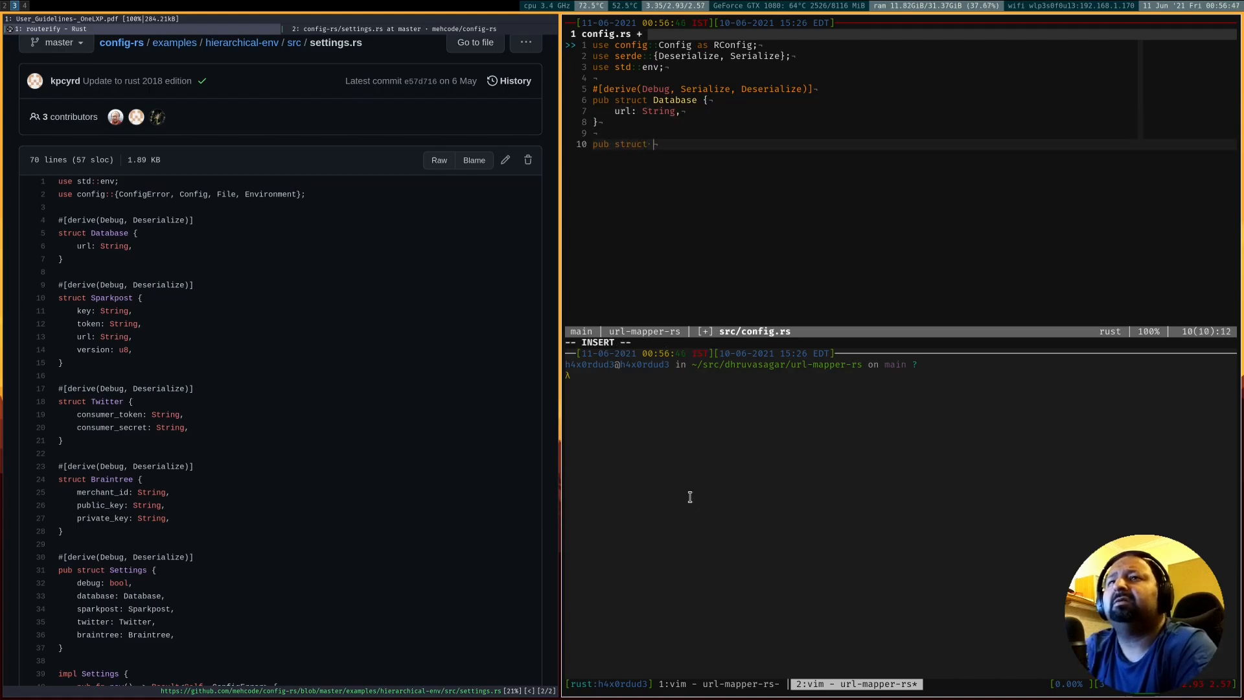
# Write pub struct Config with host: String, port: i32 and database: Database fields
pyautogui.write('Config {')
pyautogui.write('pub')
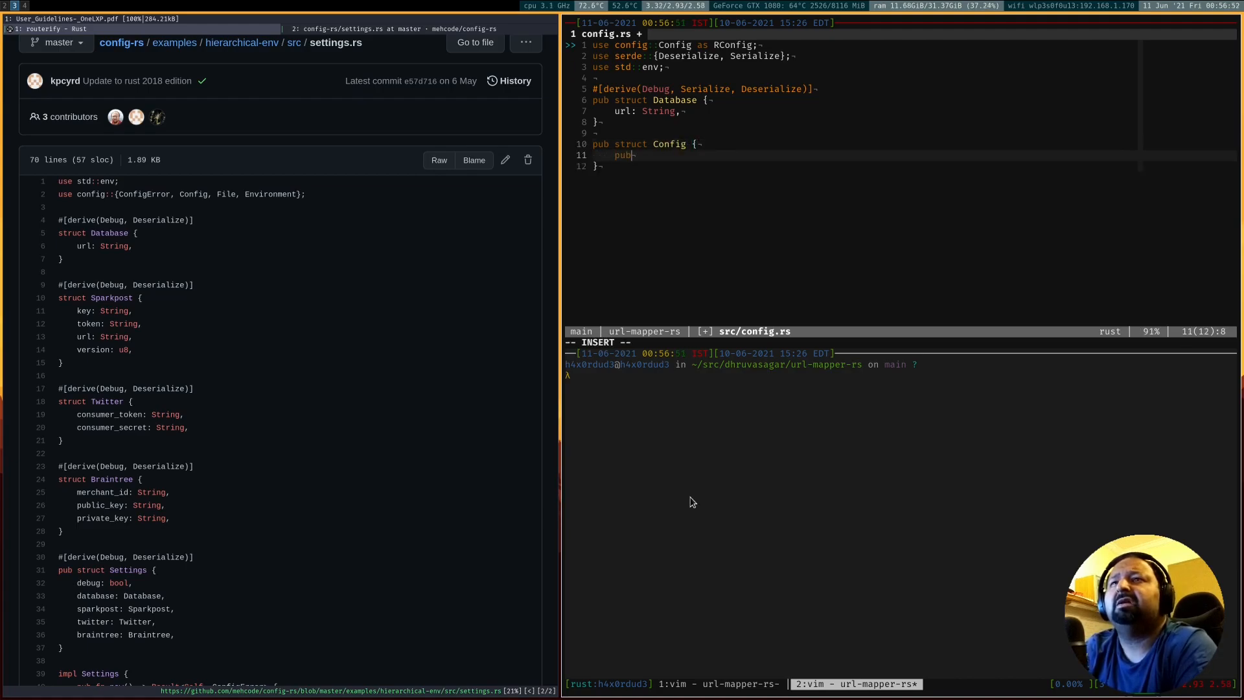
pyautogui.write('host: String,')
pyautogui.write('p')
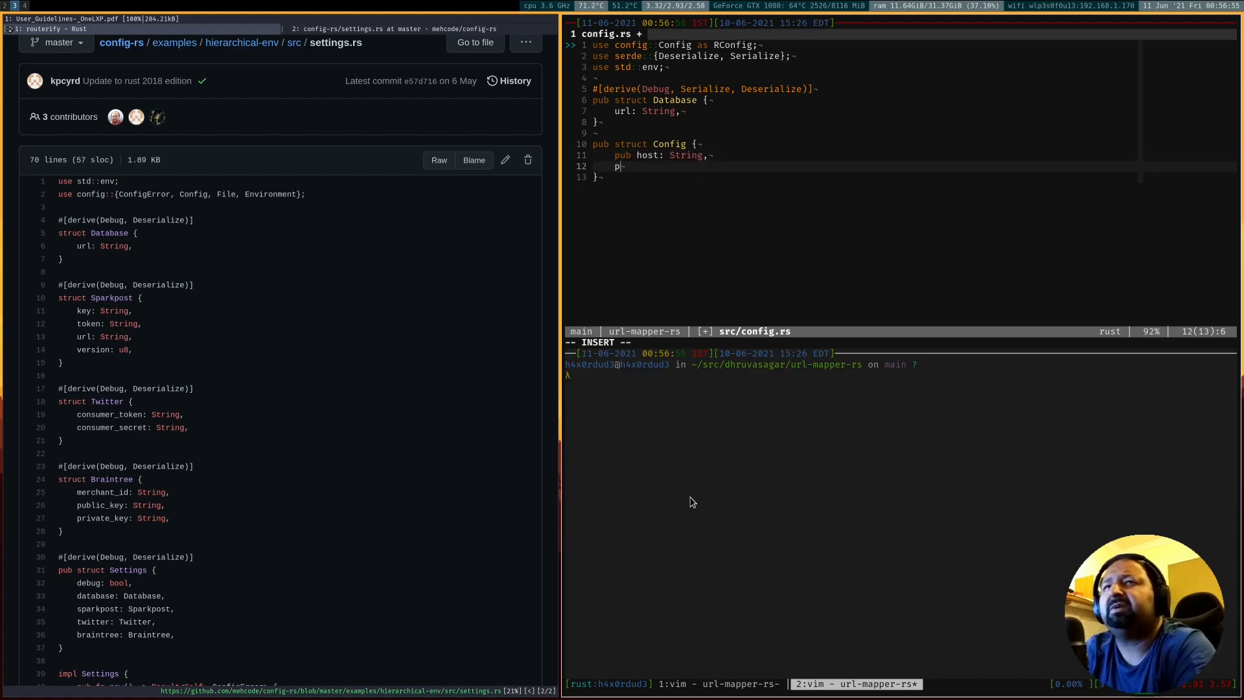
pyautogui.write('ub port:')
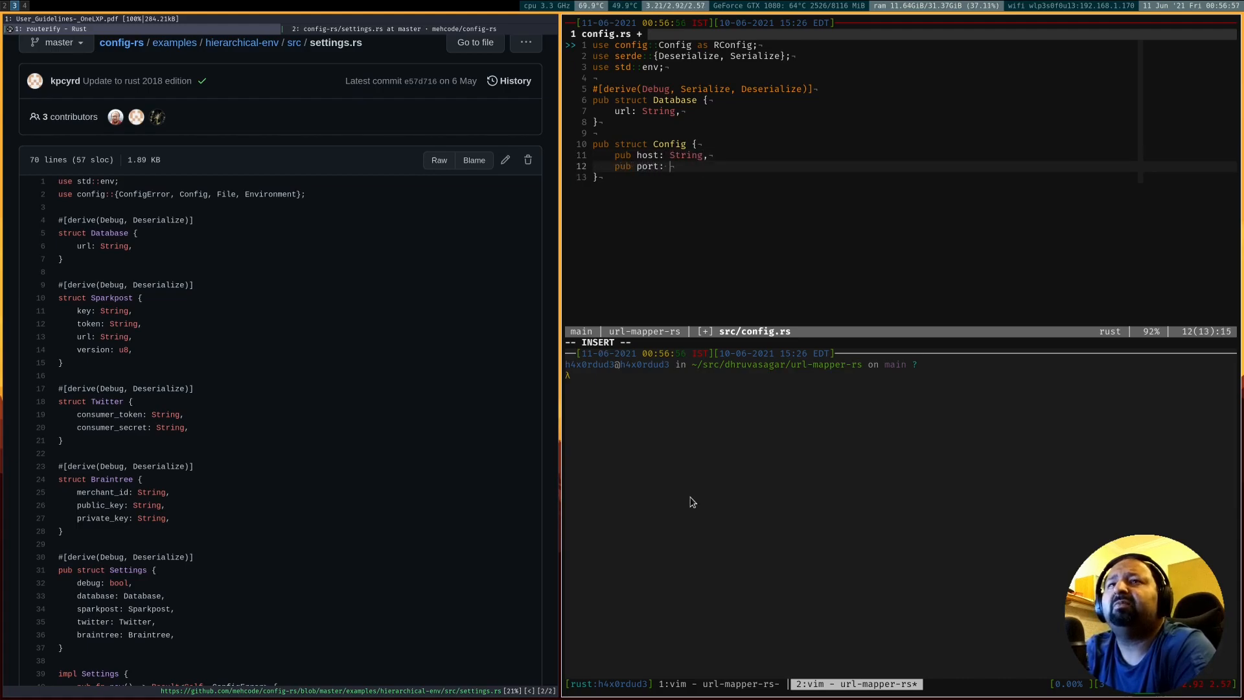
pyautogui.write('i32,')
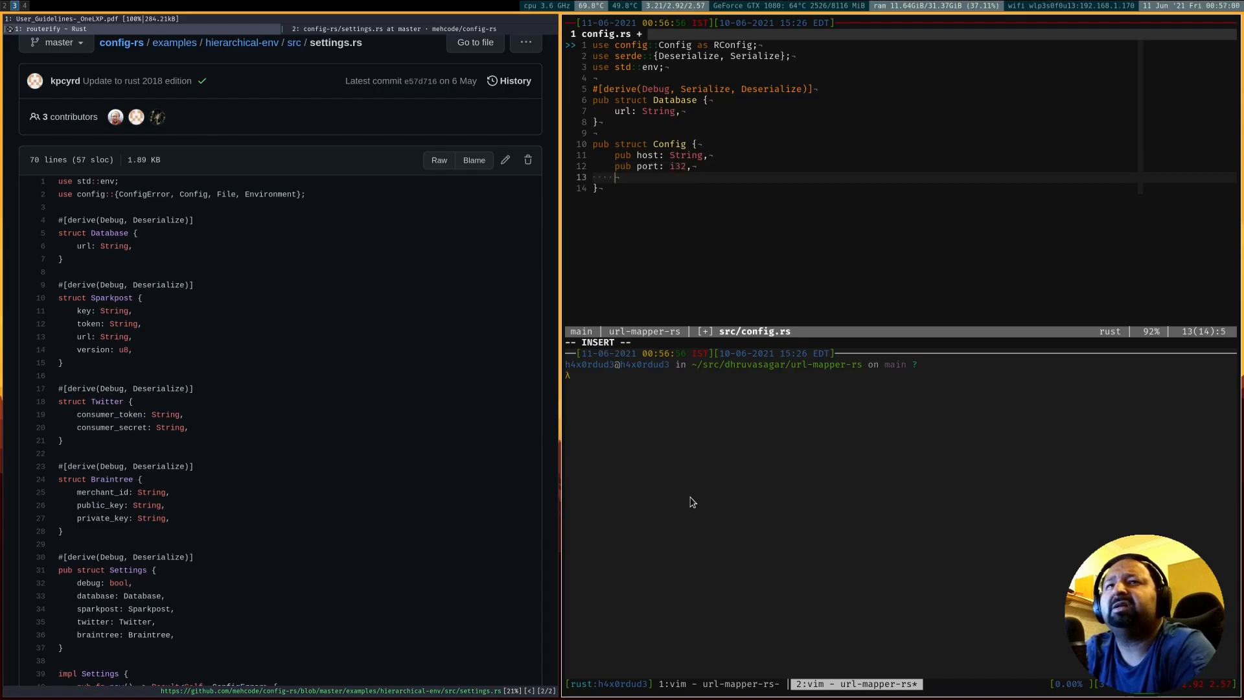
pyautogui.write('pub database:')
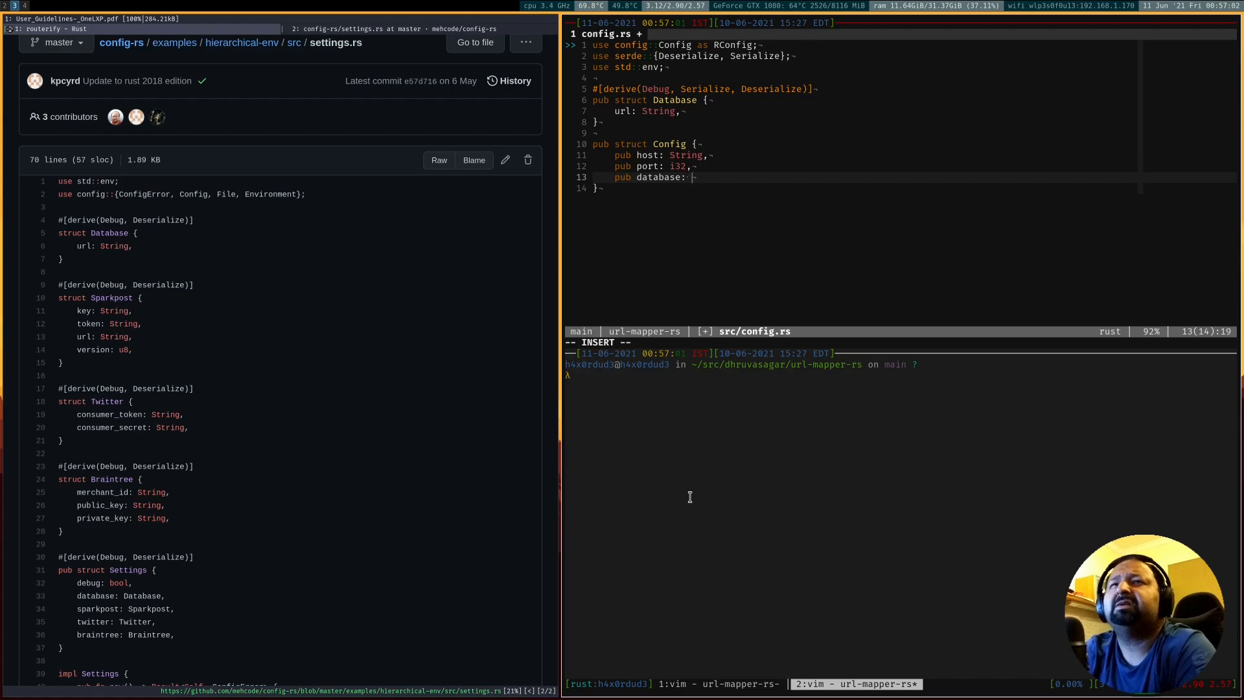
pyautogui.write('Database,')
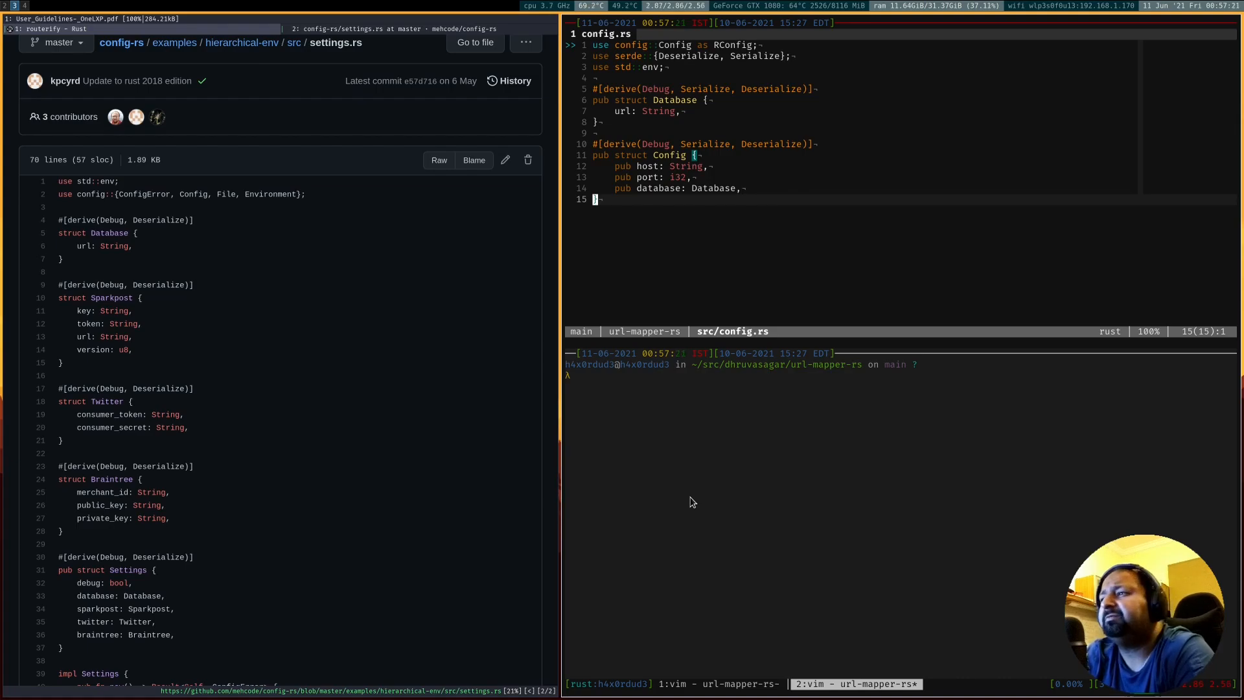
# Begin an impl Config block below the struct for the new() function
pyautogui.scroll(-3)
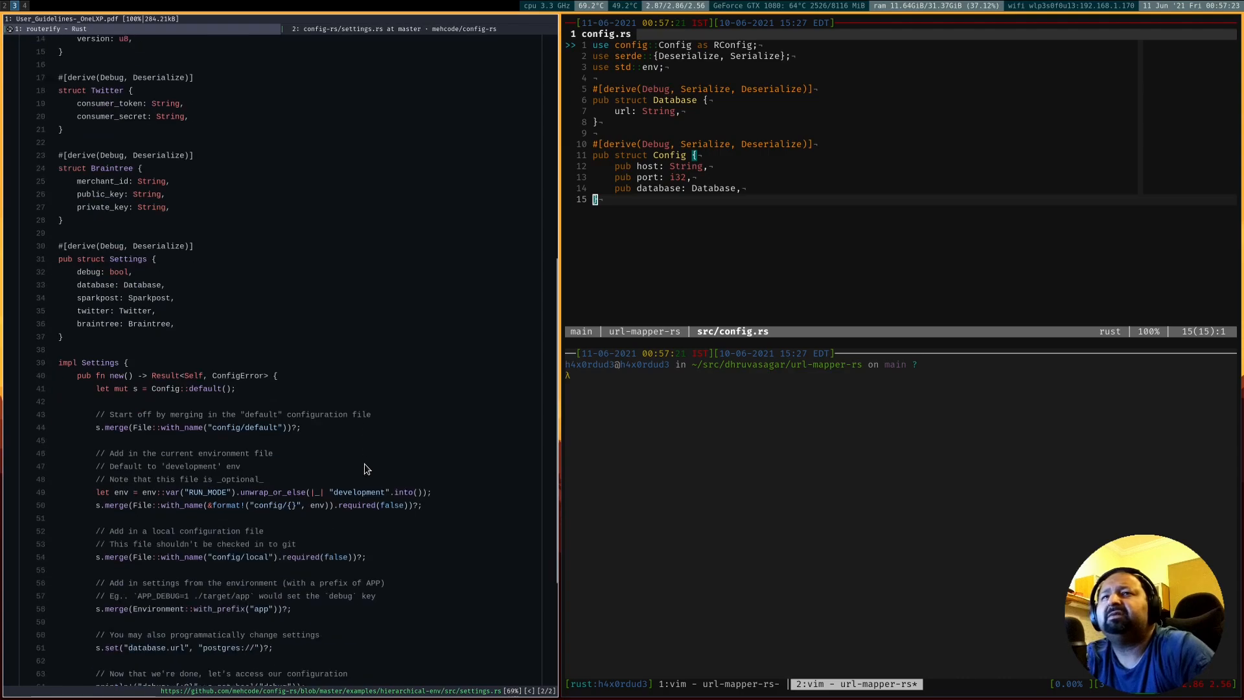
pyautogui.scroll(-3)
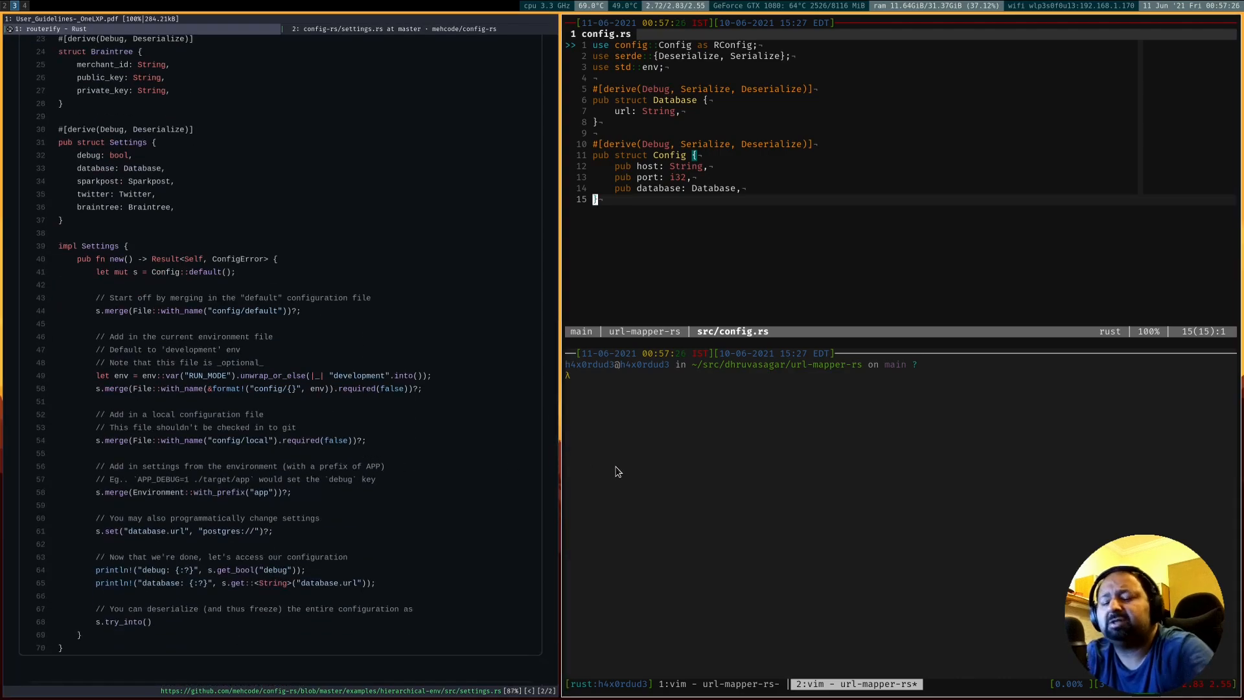
pyautogui.press('o')
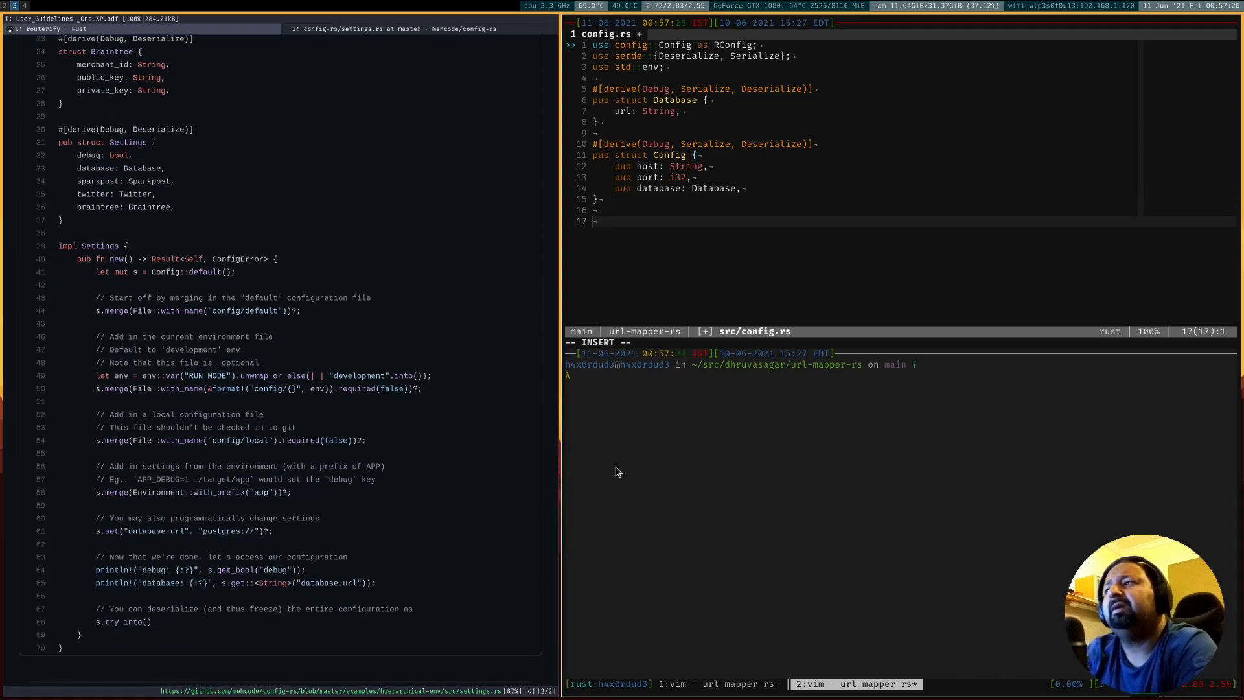
pyautogui.write('impl Config {')
pyautogui.write('pub fn new() ->')
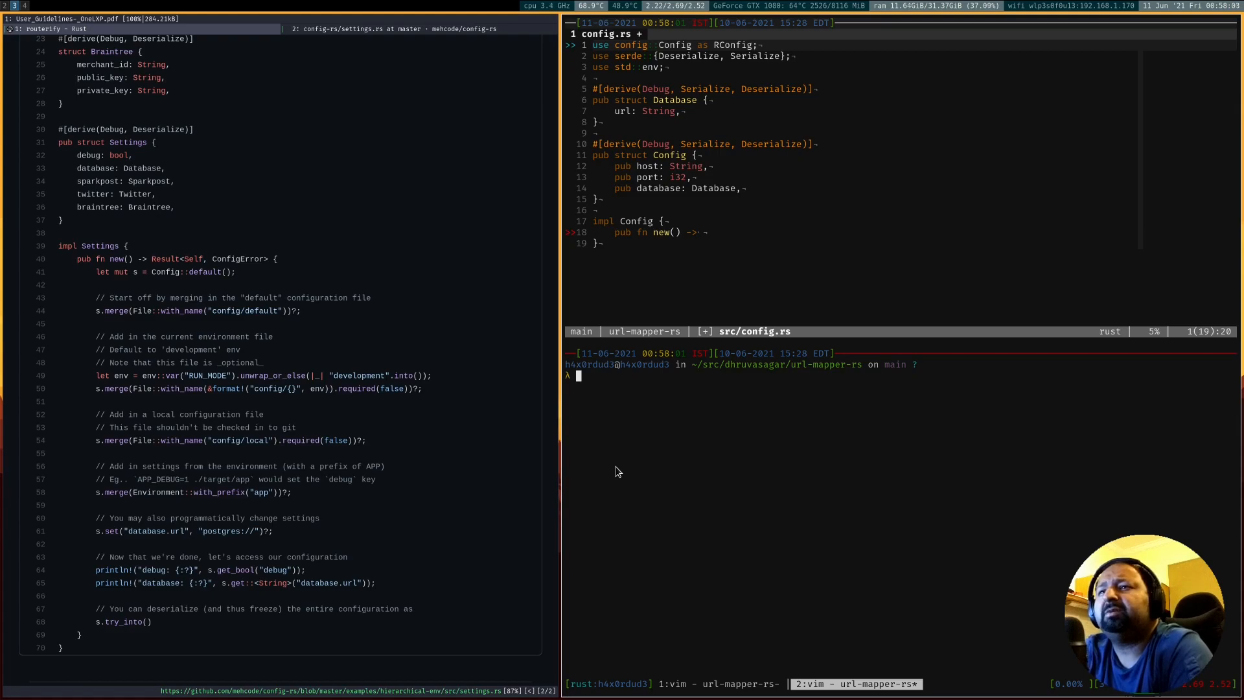
# Run cargo add anyhow to add the anyhow dependency
pyautogui.write('ca')
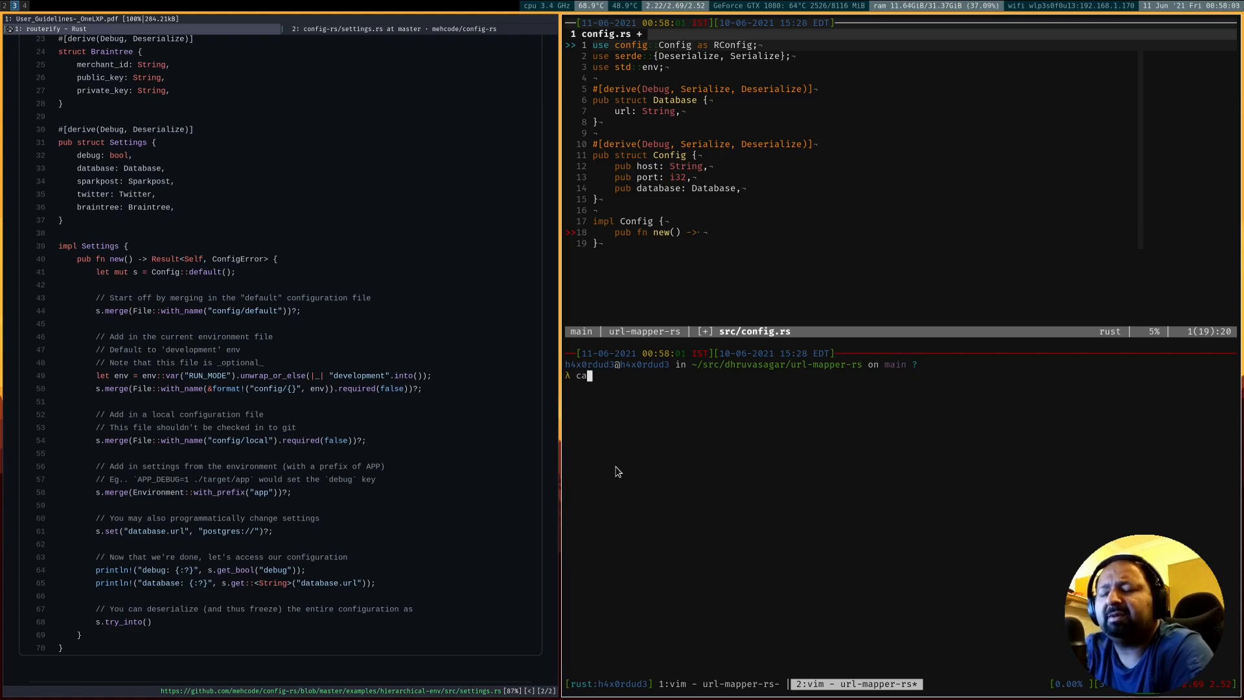
pyautogui.write('rgo add anyh')
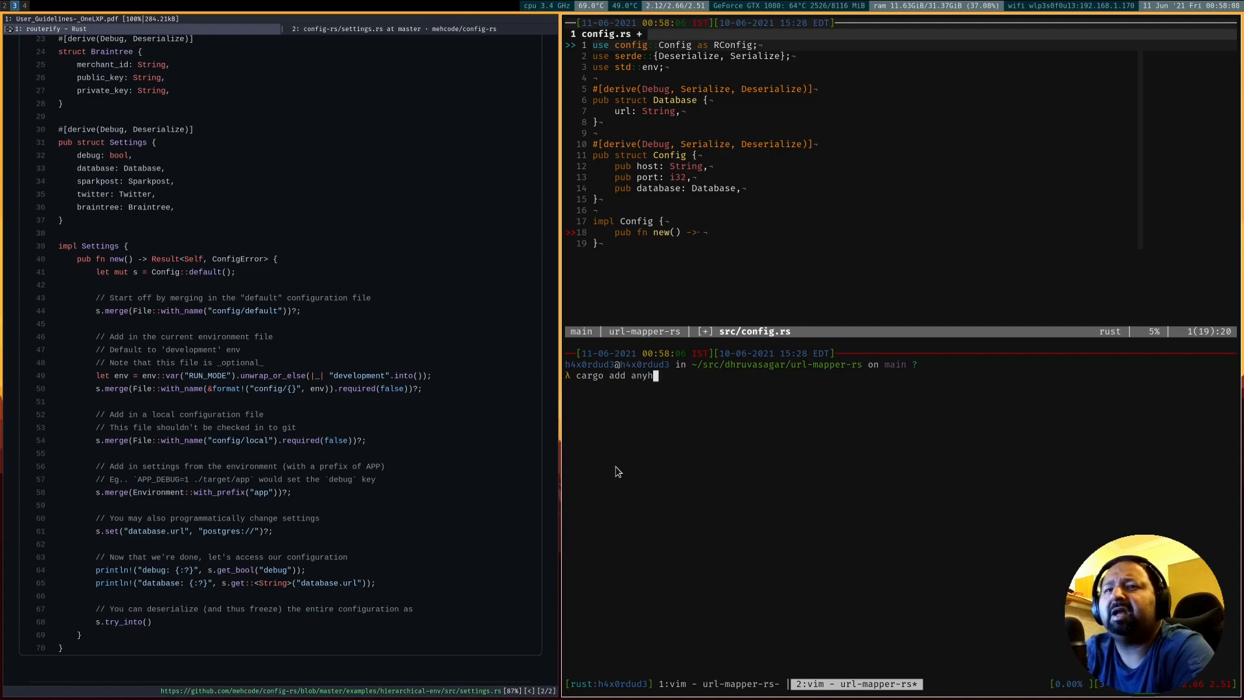
pyautogui.write('w')
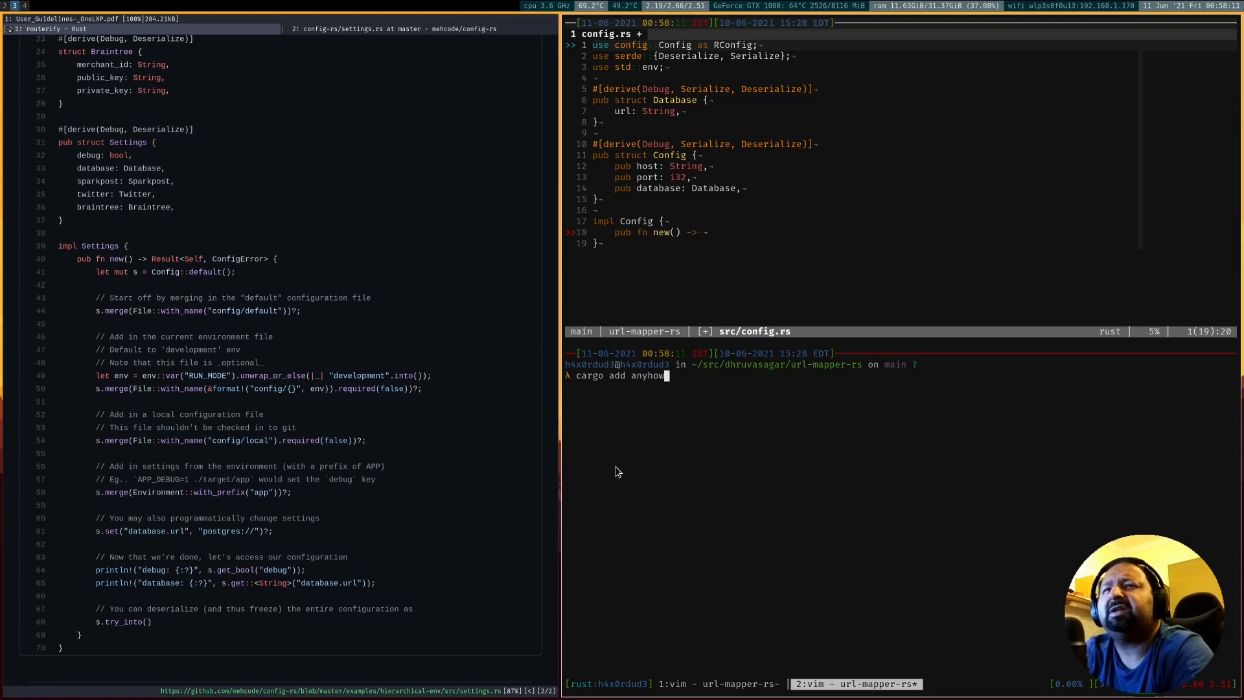
pyautogui.press('Return')
pyautogui.write('use')
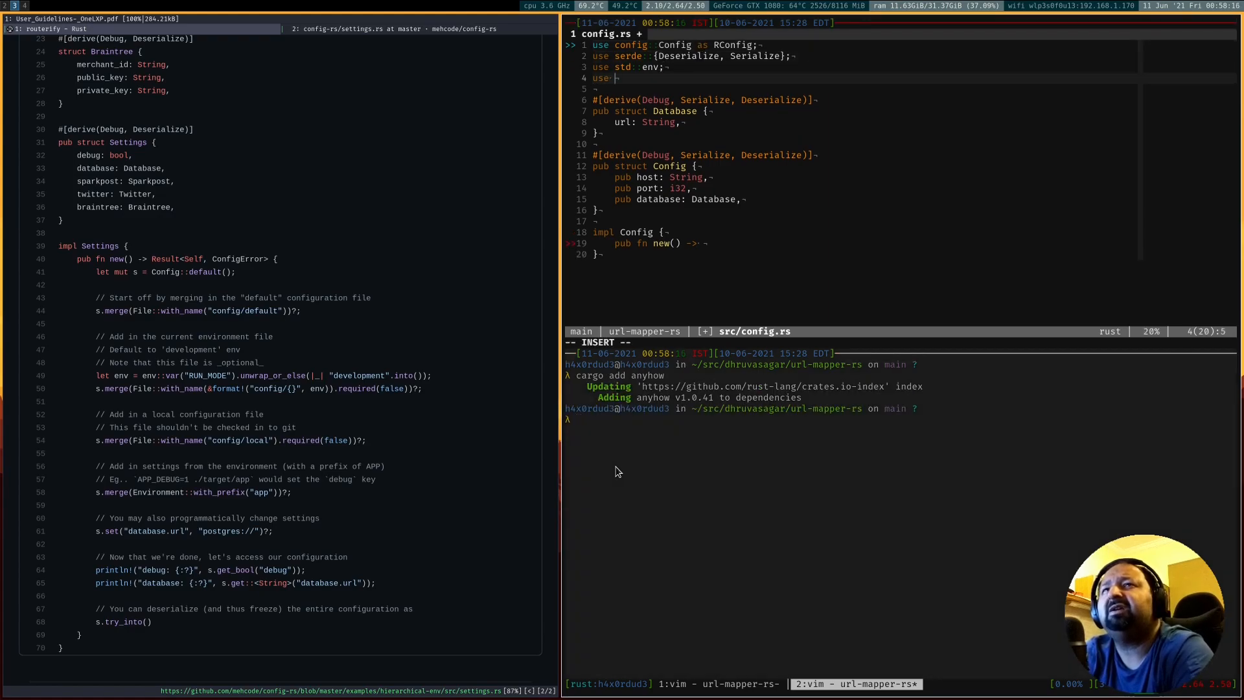
# Import anyhow's Result and make new() return Result<Self>
pyautogui.write('anyhow::Result;')
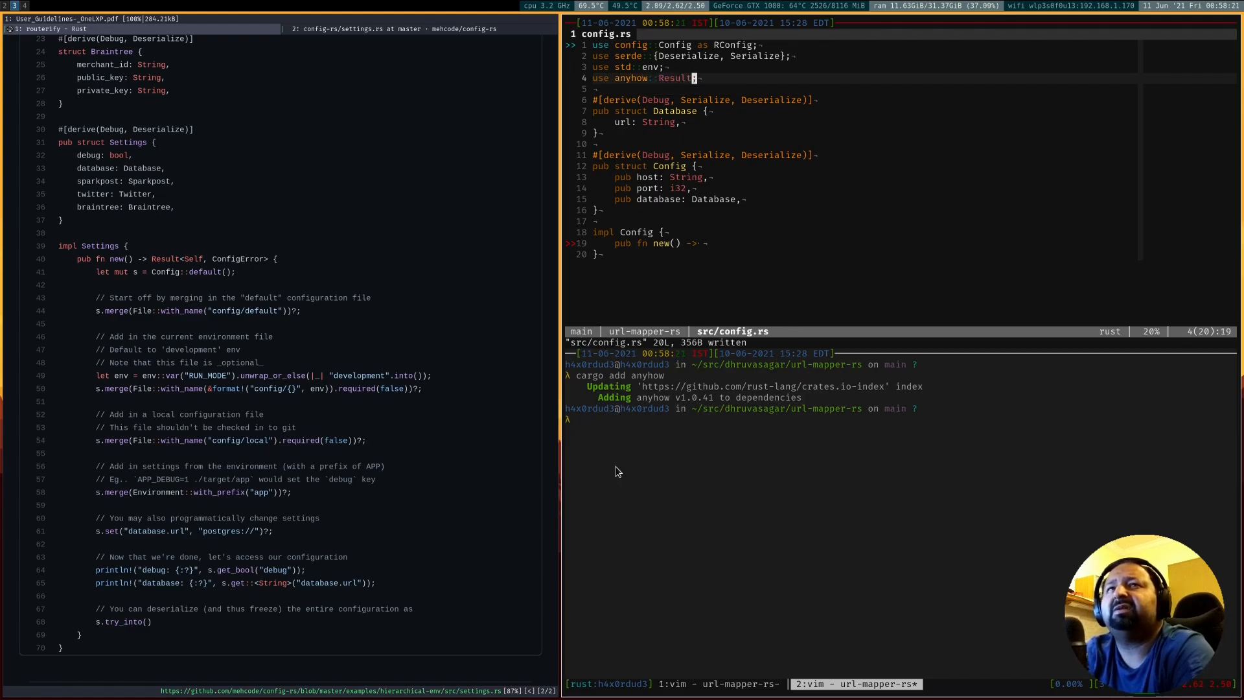
pyautogui.press('i')
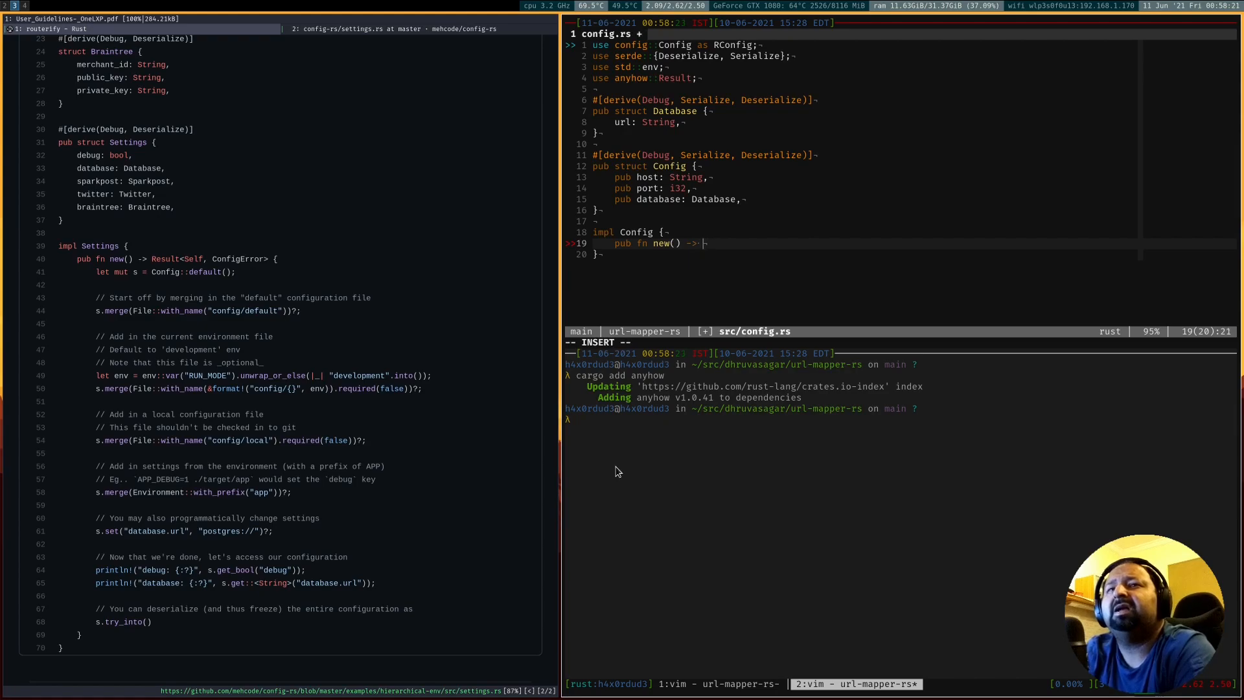
pyautogui.write('_Result<')
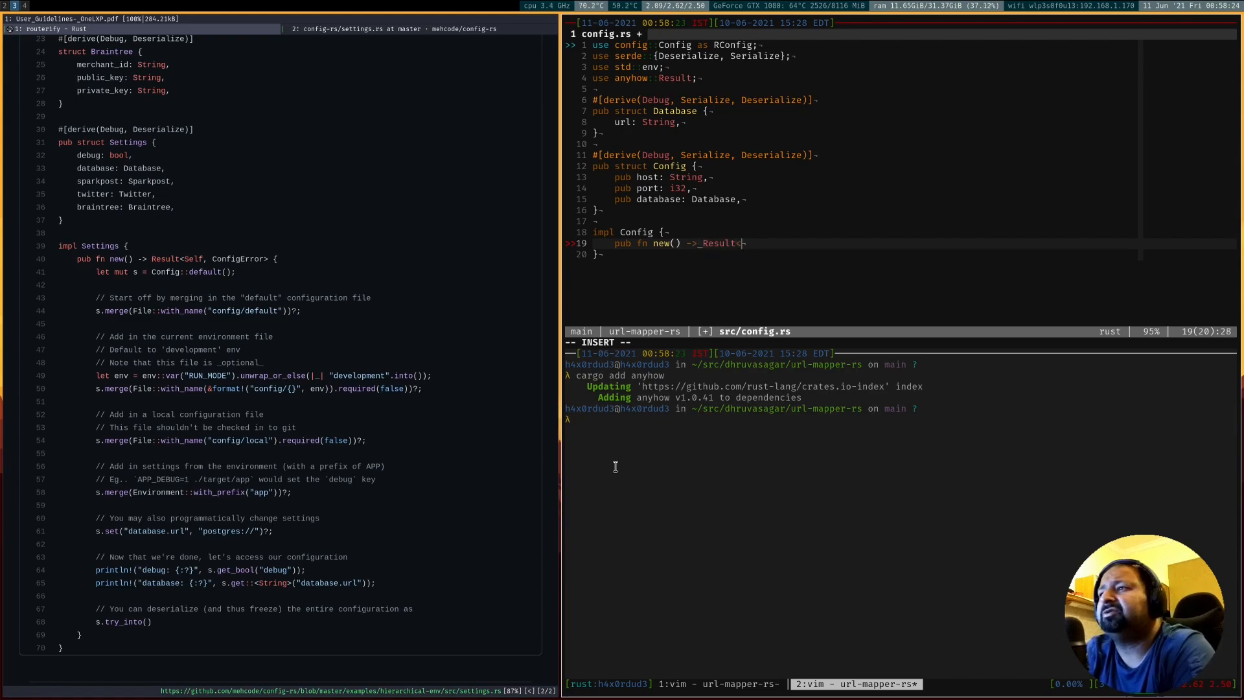
pyautogui.write('Self> {')
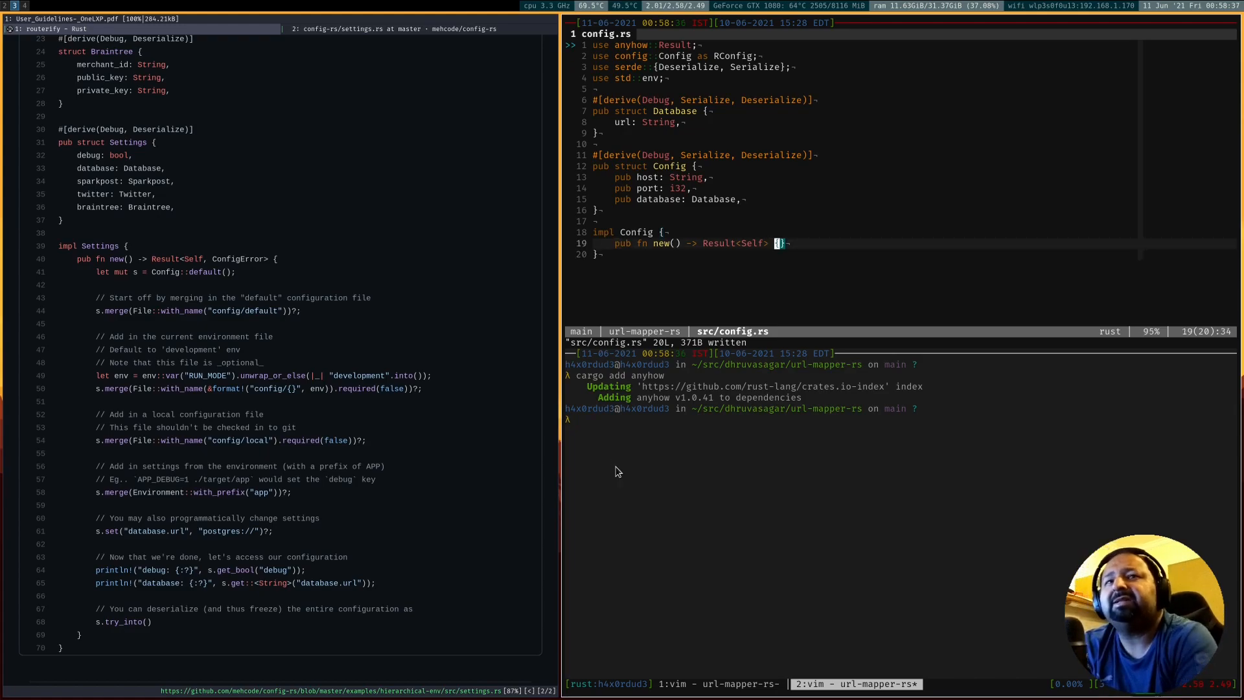
# Build a default config, merge File::with_name("config/default") with File imported, then move to main.rs
pyautogui.write('let mut s = Config::default();')
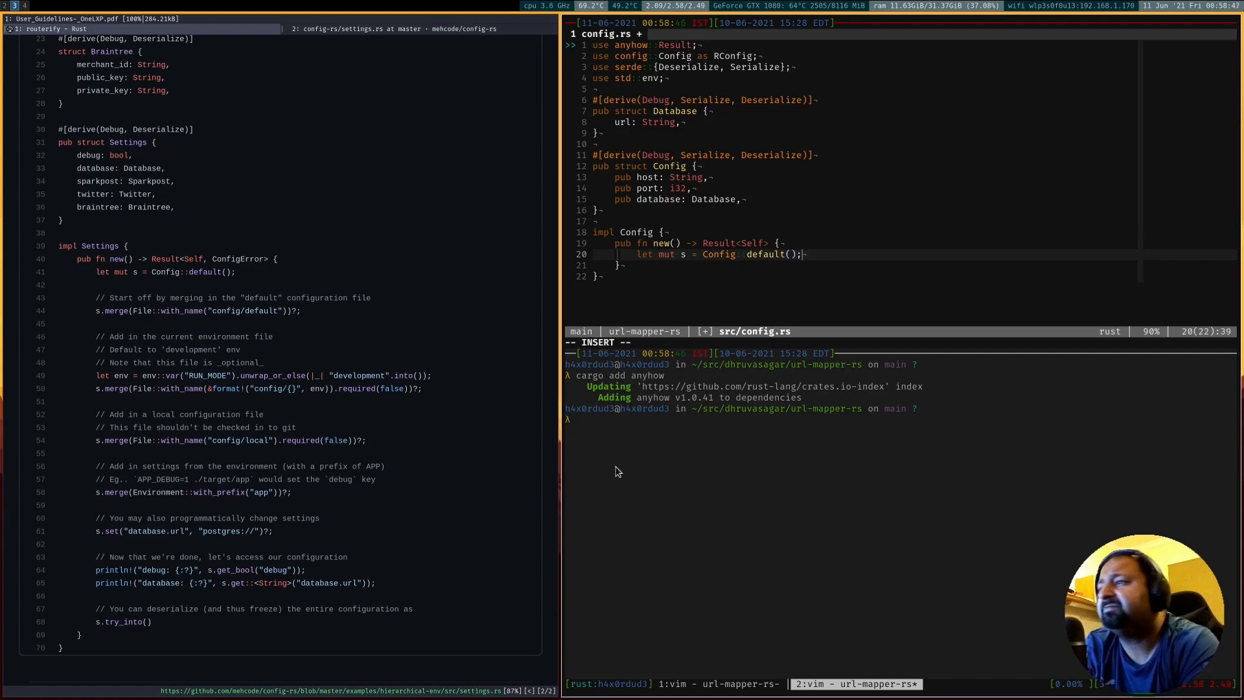
pyautogui.write('s.merge(F')
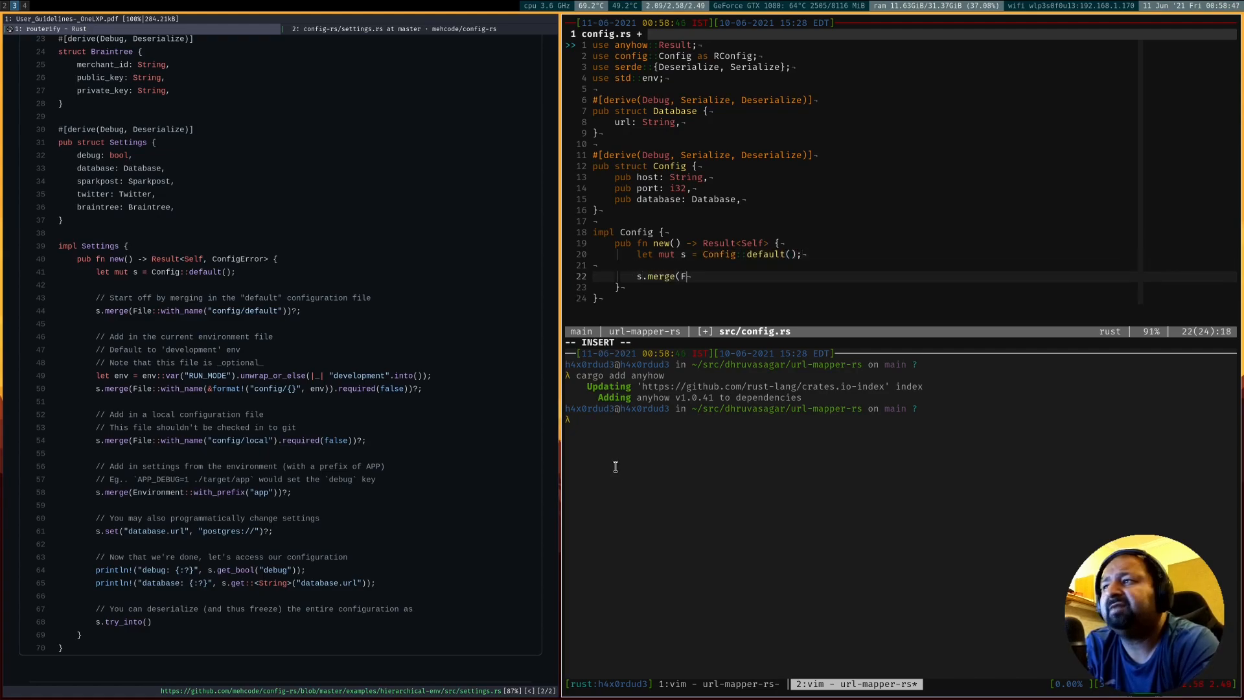
pyautogui.write('ile::with_na')
pyautogui.click(679, 56)
pyautogui.write('{')
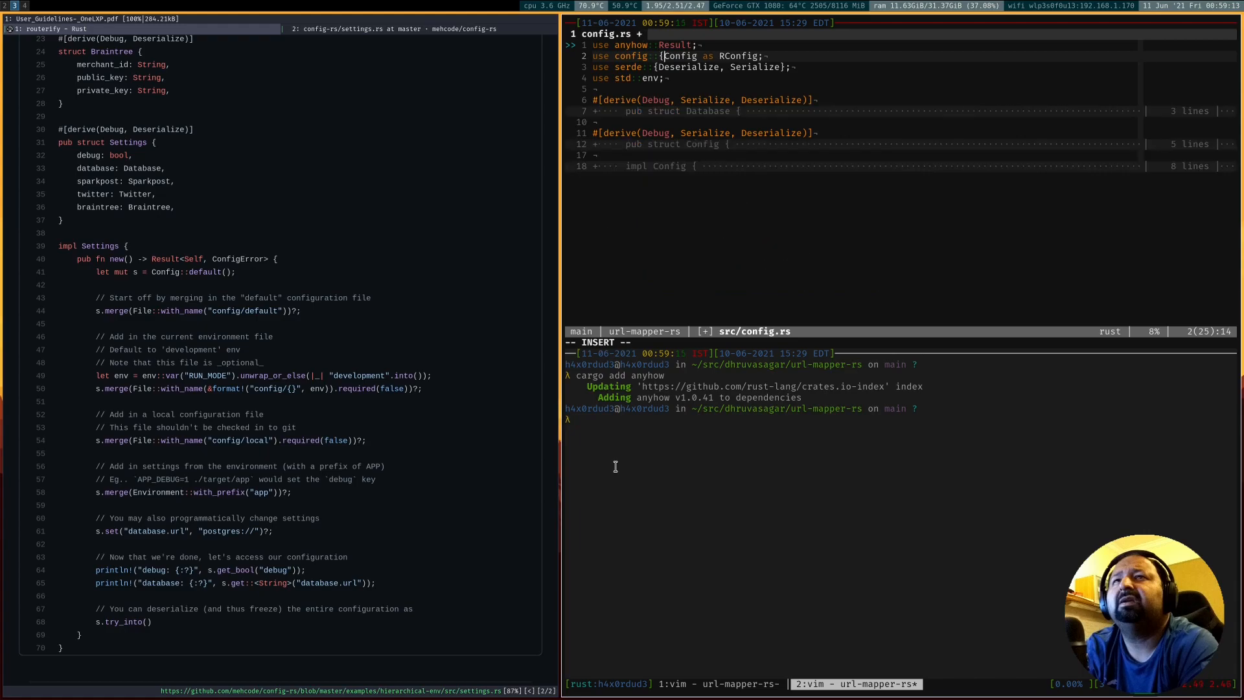
pyautogui.write(', File}')
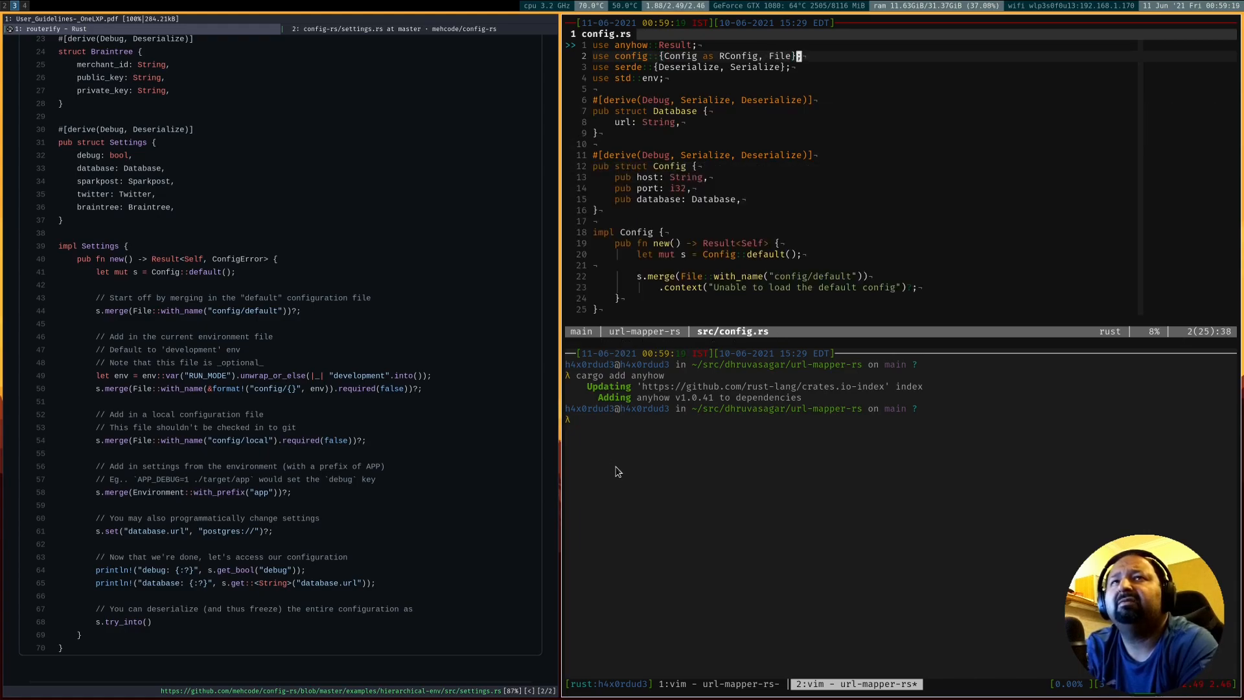
pyautogui.press('j')
pyautogui.write('mod')
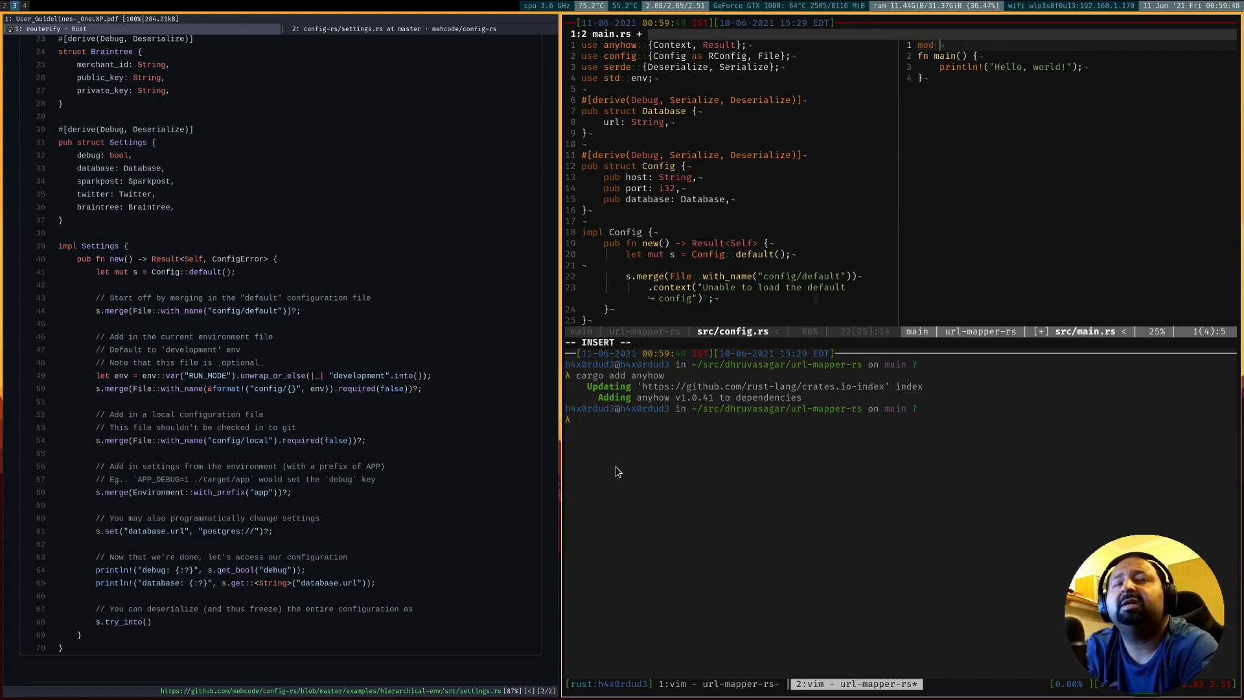
# Declare mod config in main.rs beside config.rs
pyautogui.write('config;')
pyautogui.click(740, 254)
pyautogui.write('R')
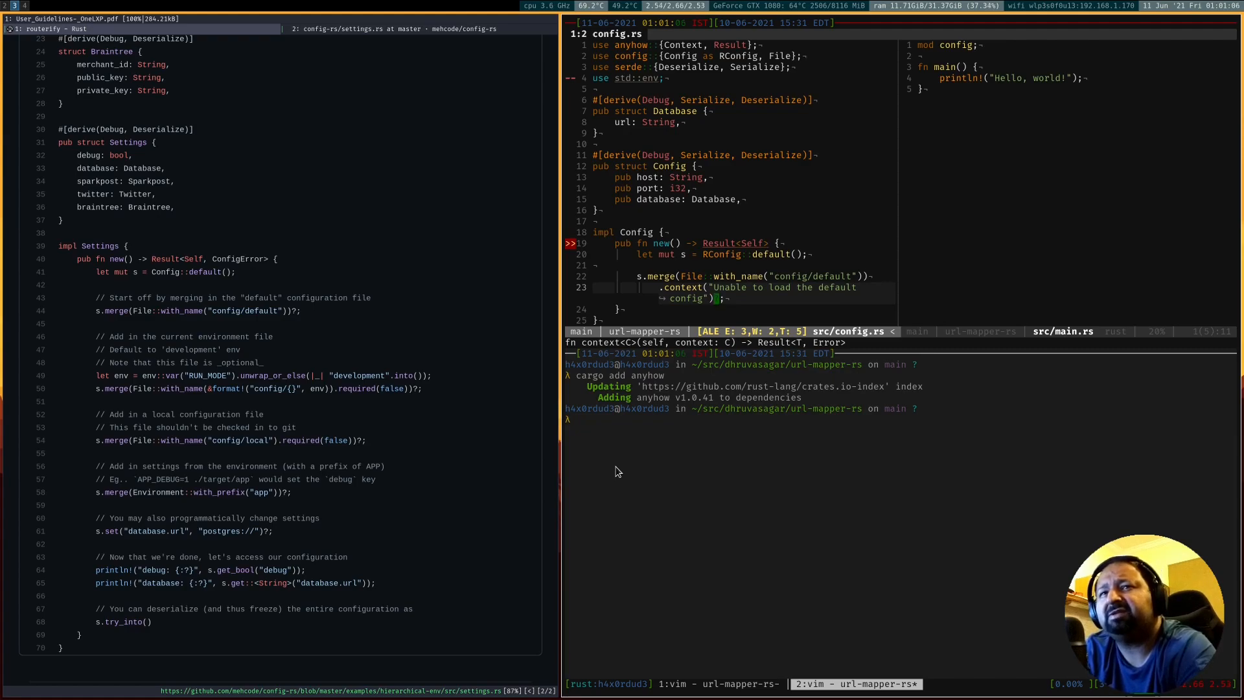
# Read ENV via env::var with a fallback and merge the matching config/ file, then save
pyautogui.press('o')
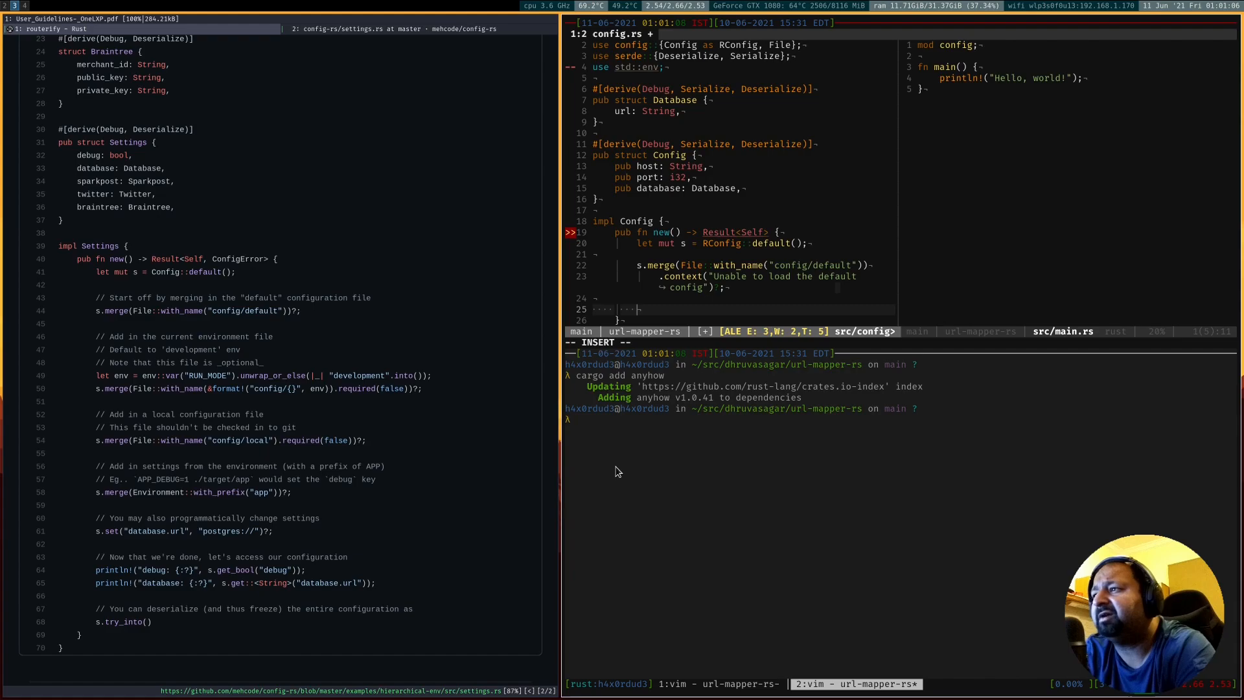
pyautogui.write('s:merge(File::with_name(&format!("')
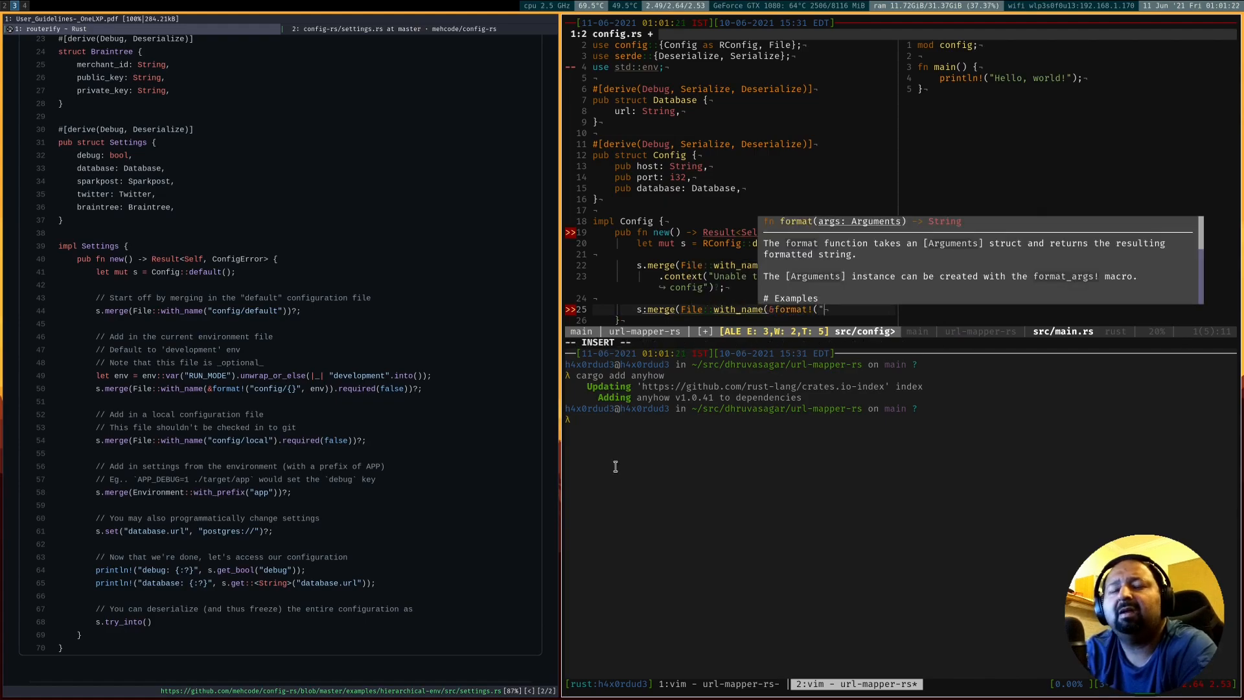
pyautogui.moveTo(617, 473)
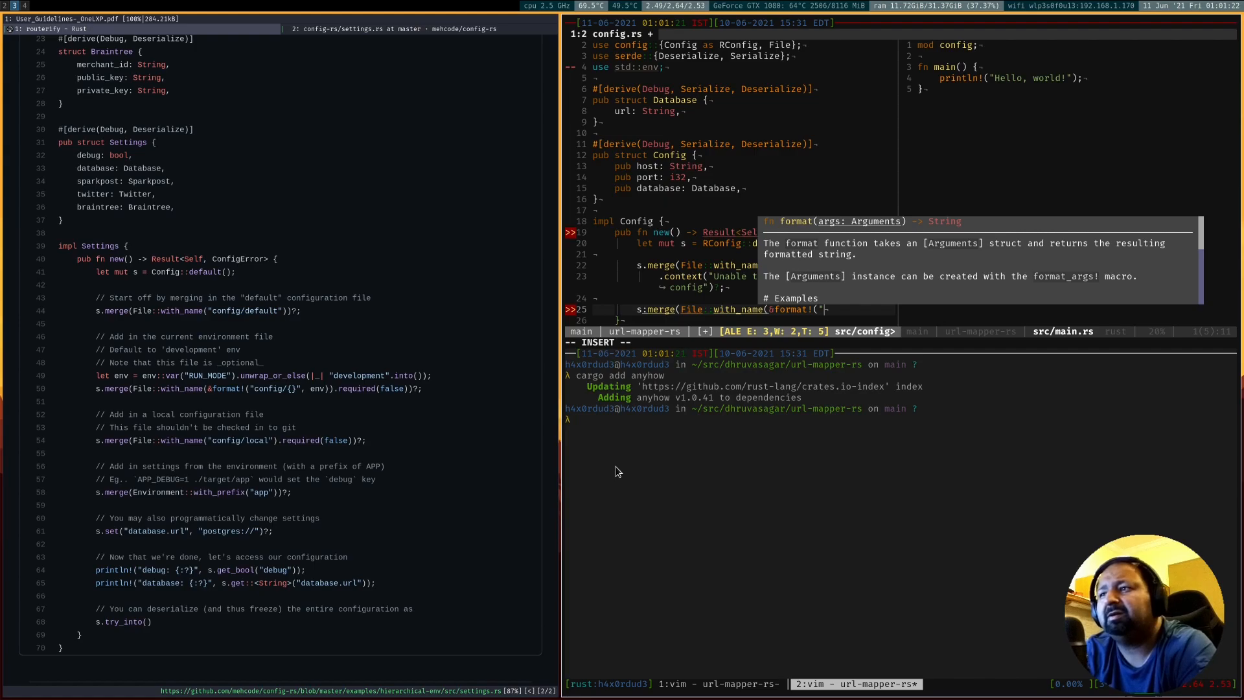
pyautogui.write('config/{}"')
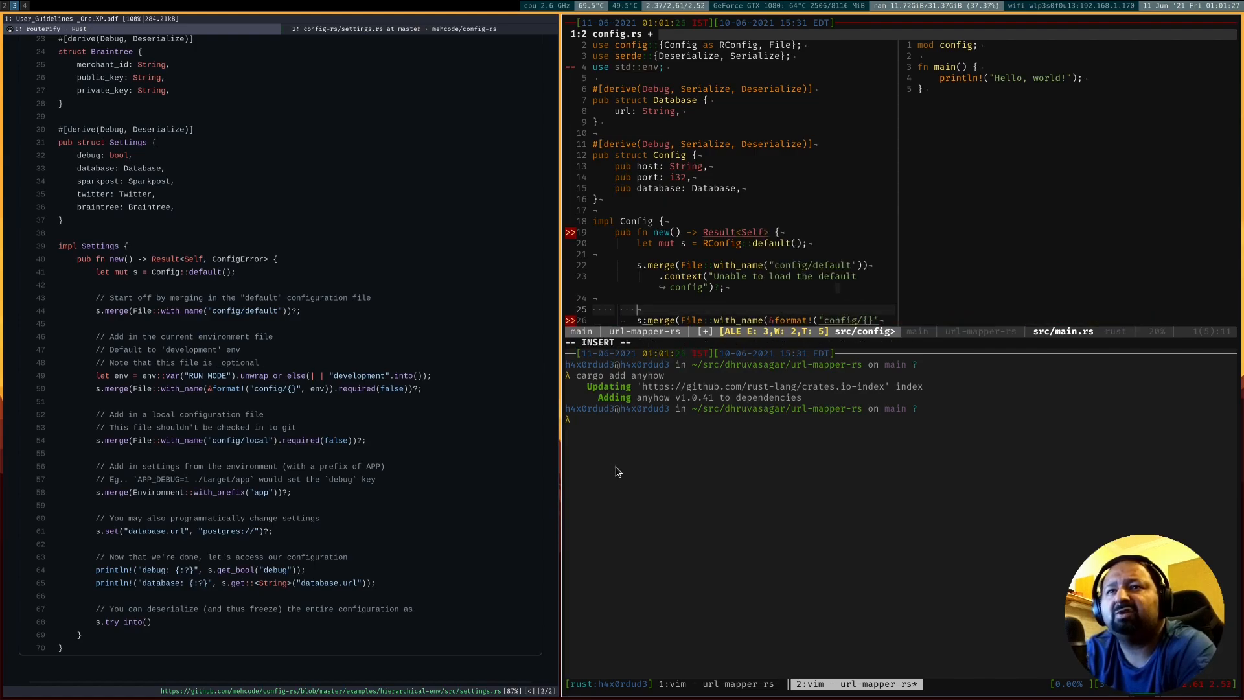
pyautogui.write('let env =')
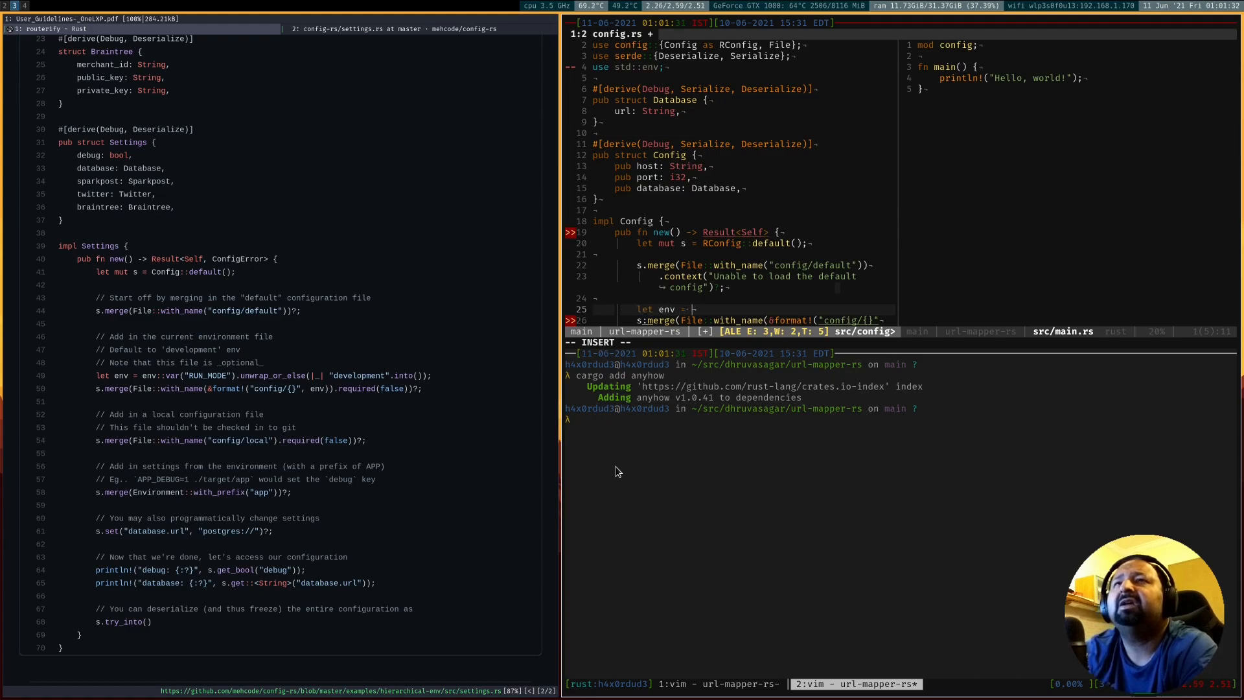
pyautogui.write('Var')
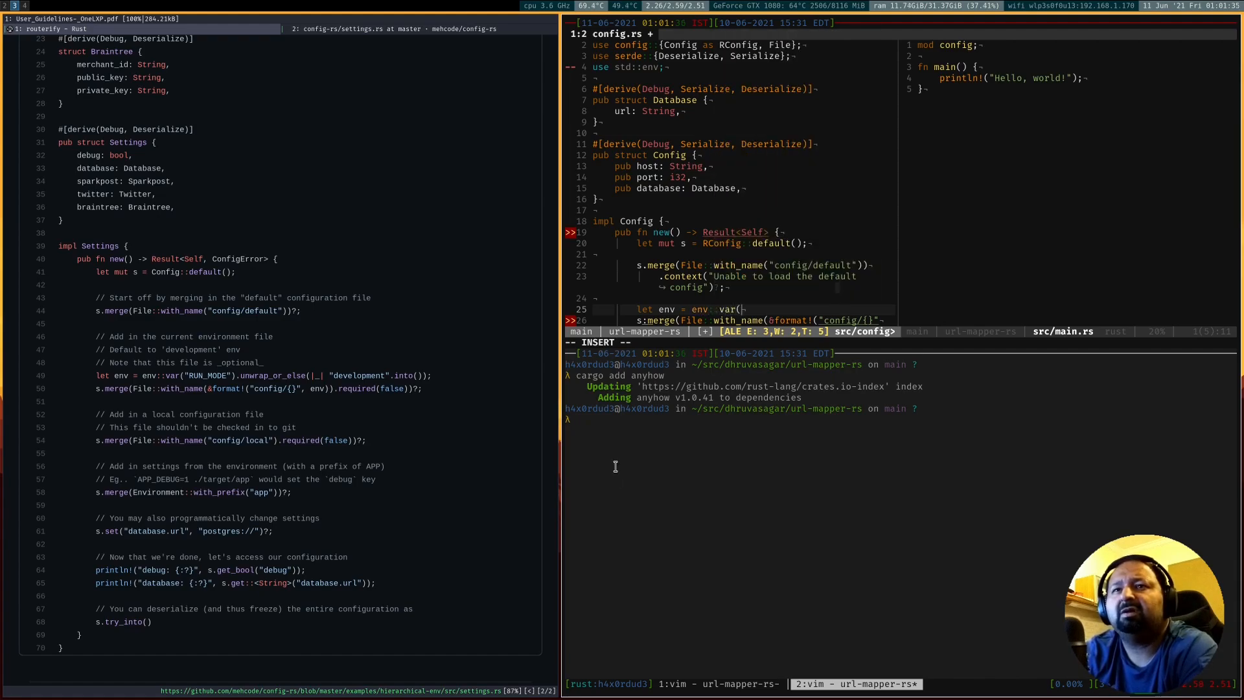
pyautogui.write('ENV")')
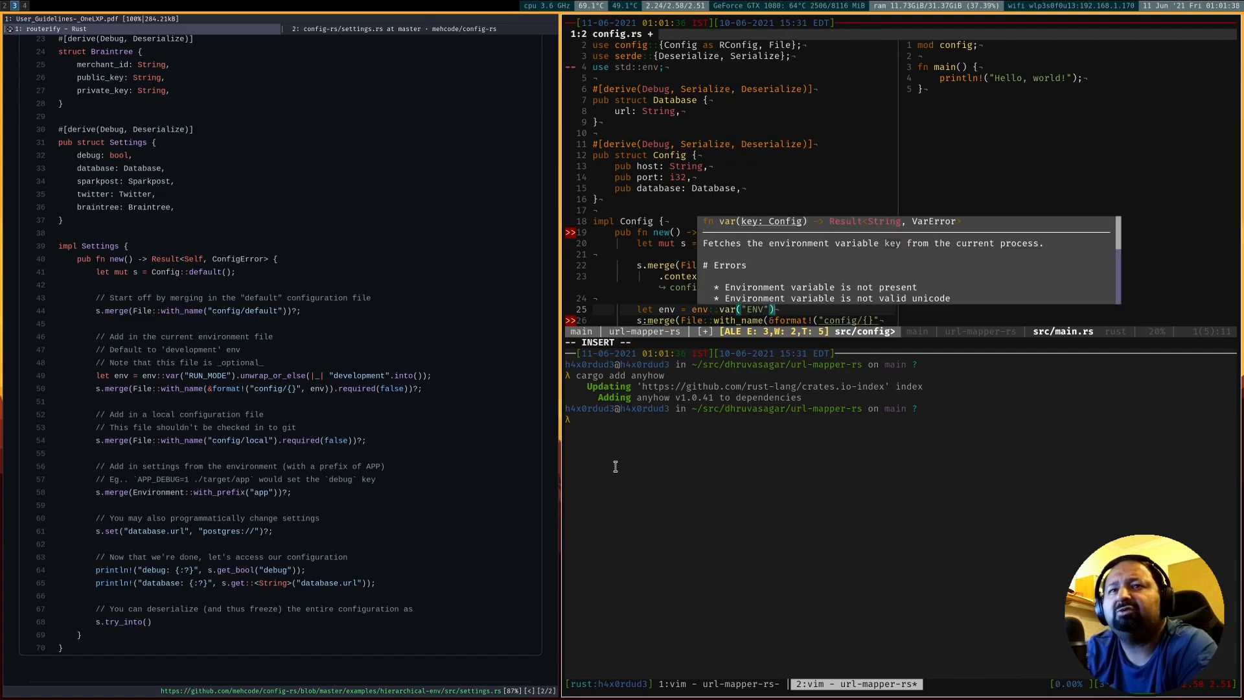
pyautogui.write('.unwrap_or("development".into')
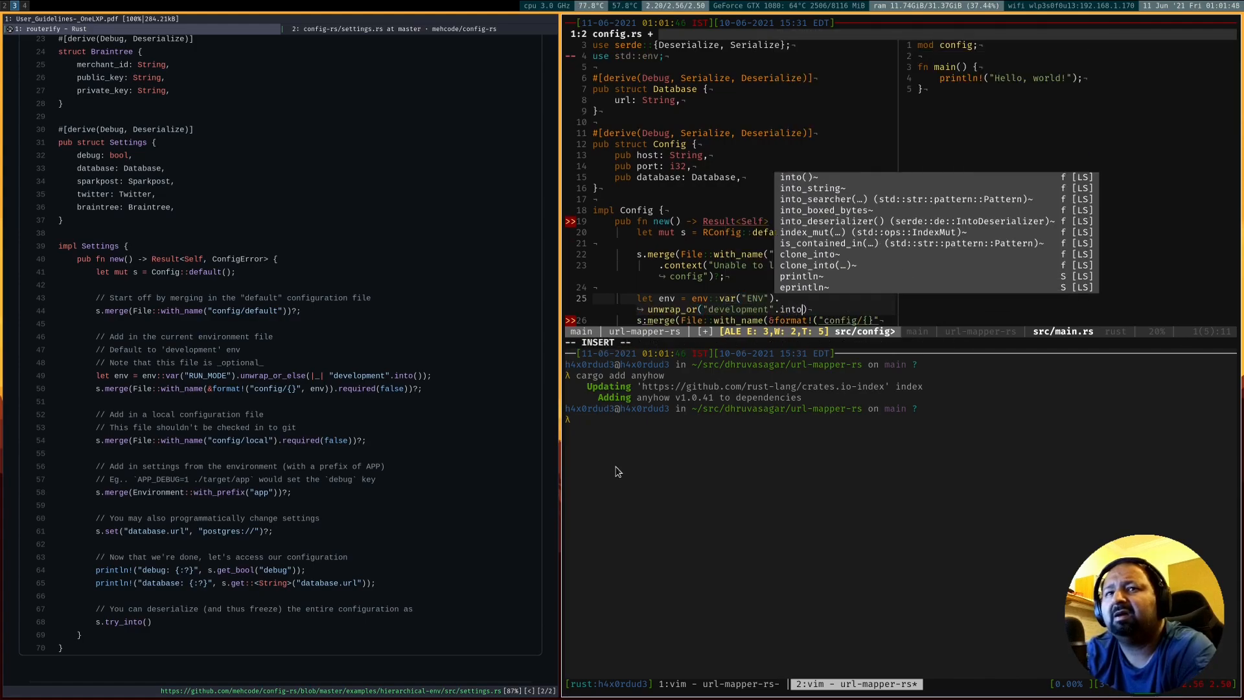
pyautogui.press('Escape')
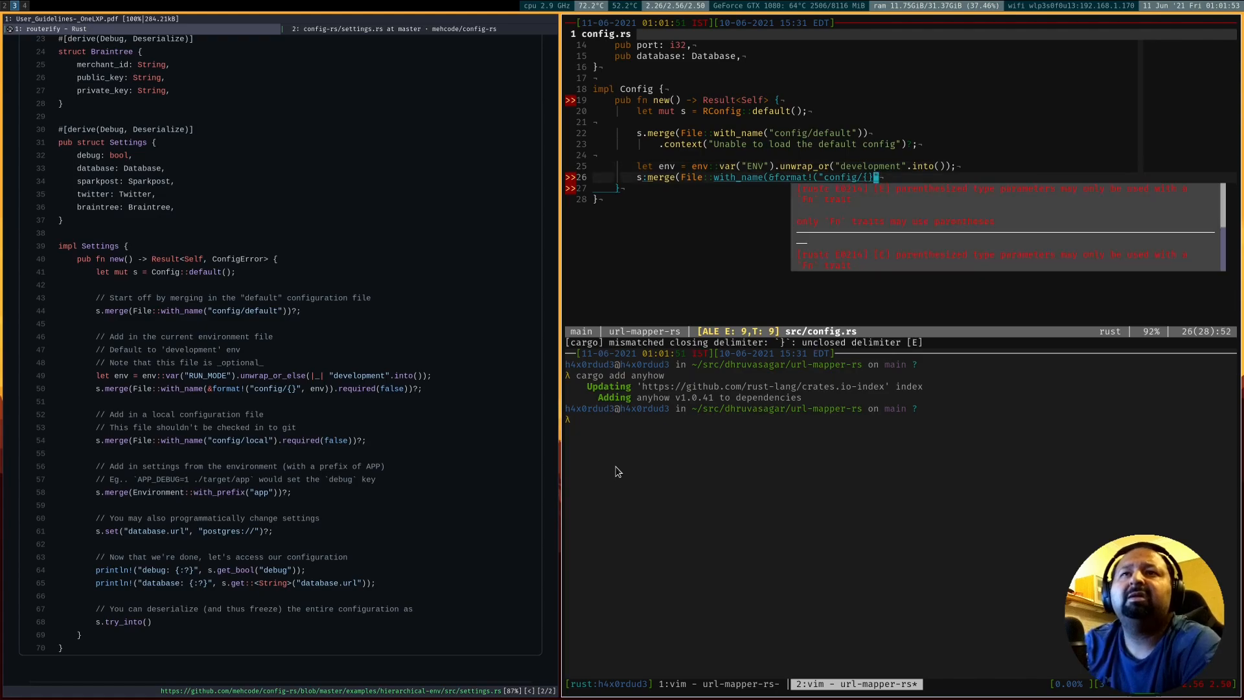
# Give that merge a format! context "Unable to load config/{}.json" and start s.try_into()
pyautogui.press('i')
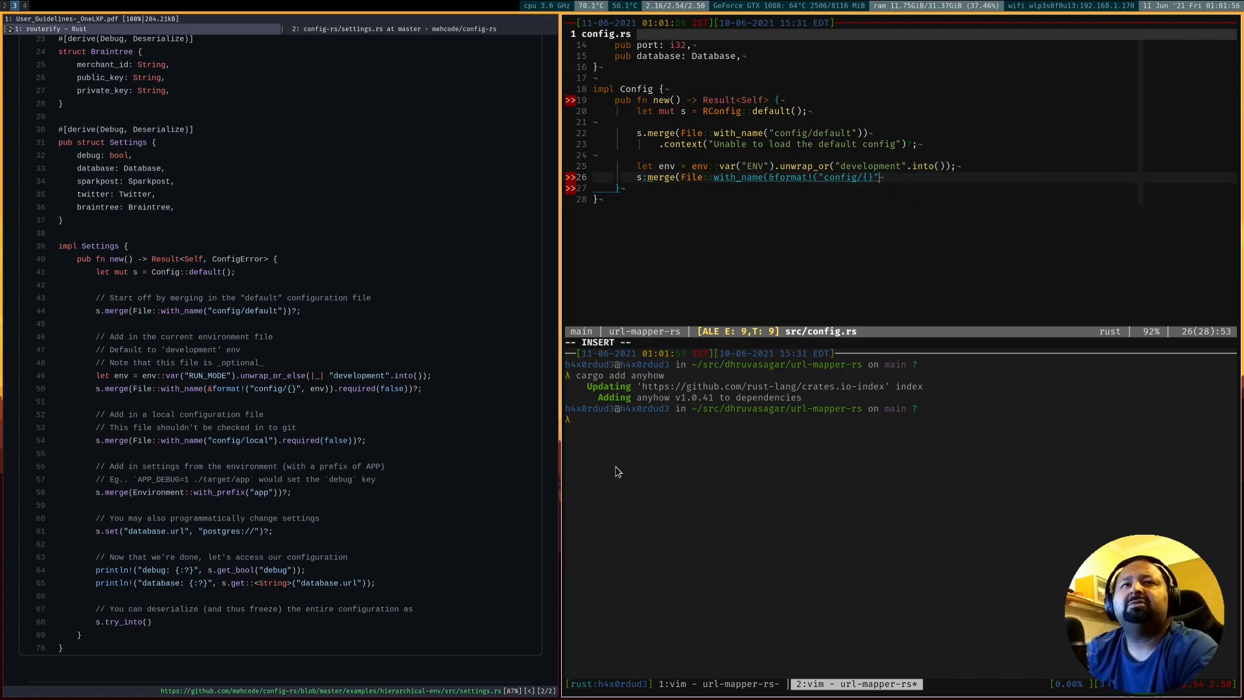
pyautogui.write(', env)')
pyautogui.write('.context(')
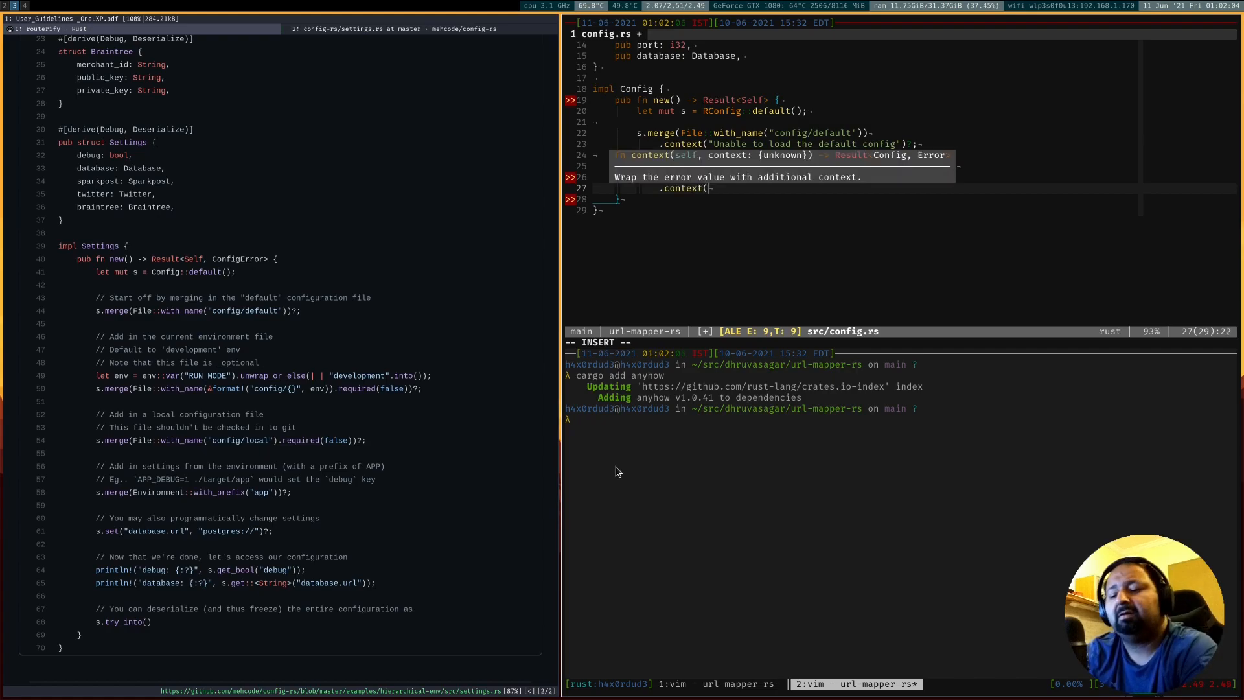
pyautogui.write('format!(")')
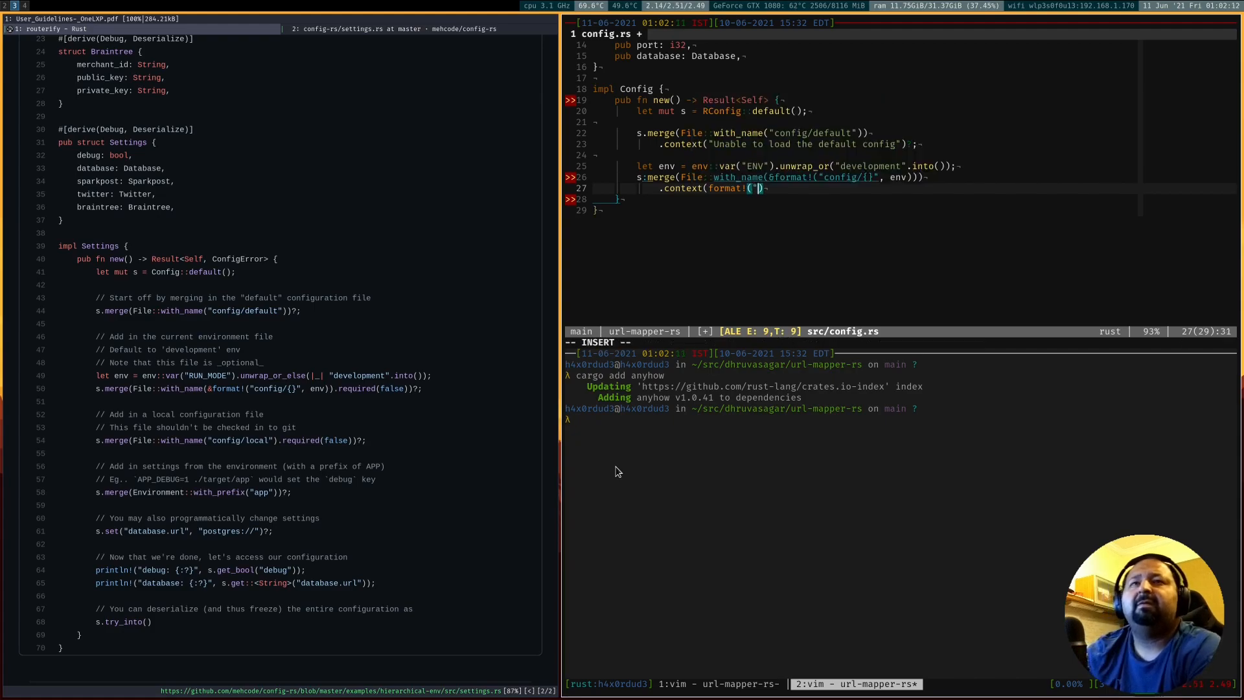
pyautogui.write('Unable to l')
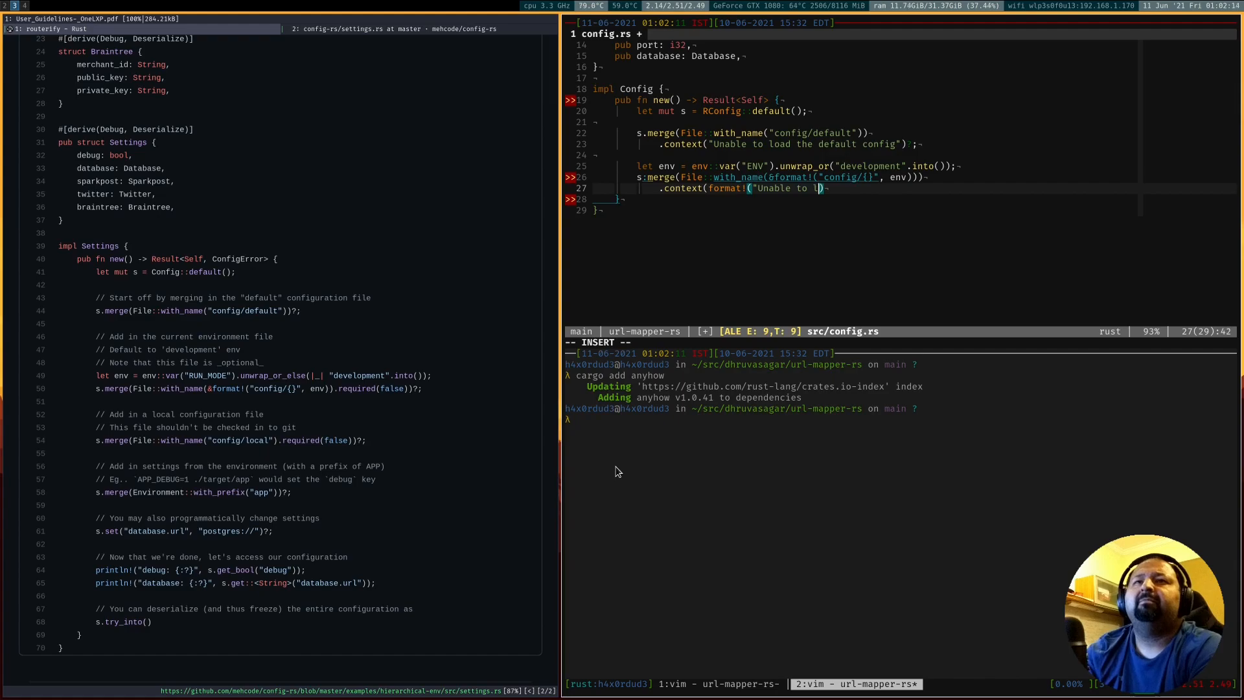
pyautogui.write('oad config/')
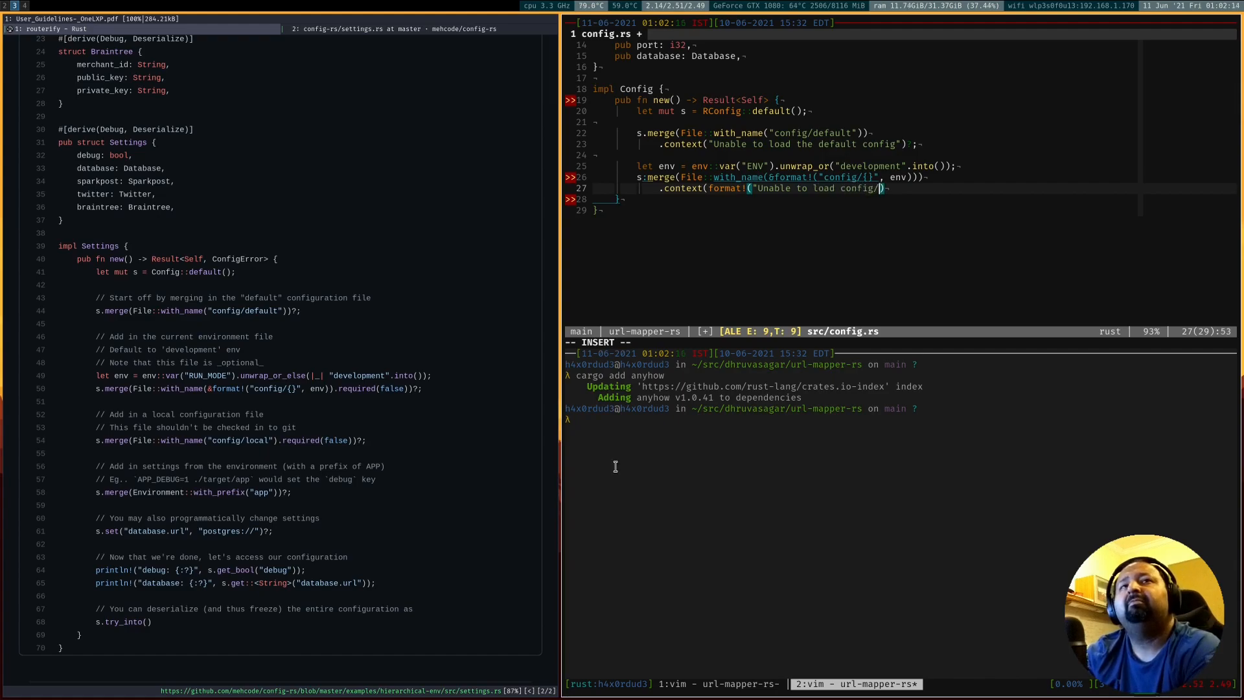
pyautogui.write('{}"')
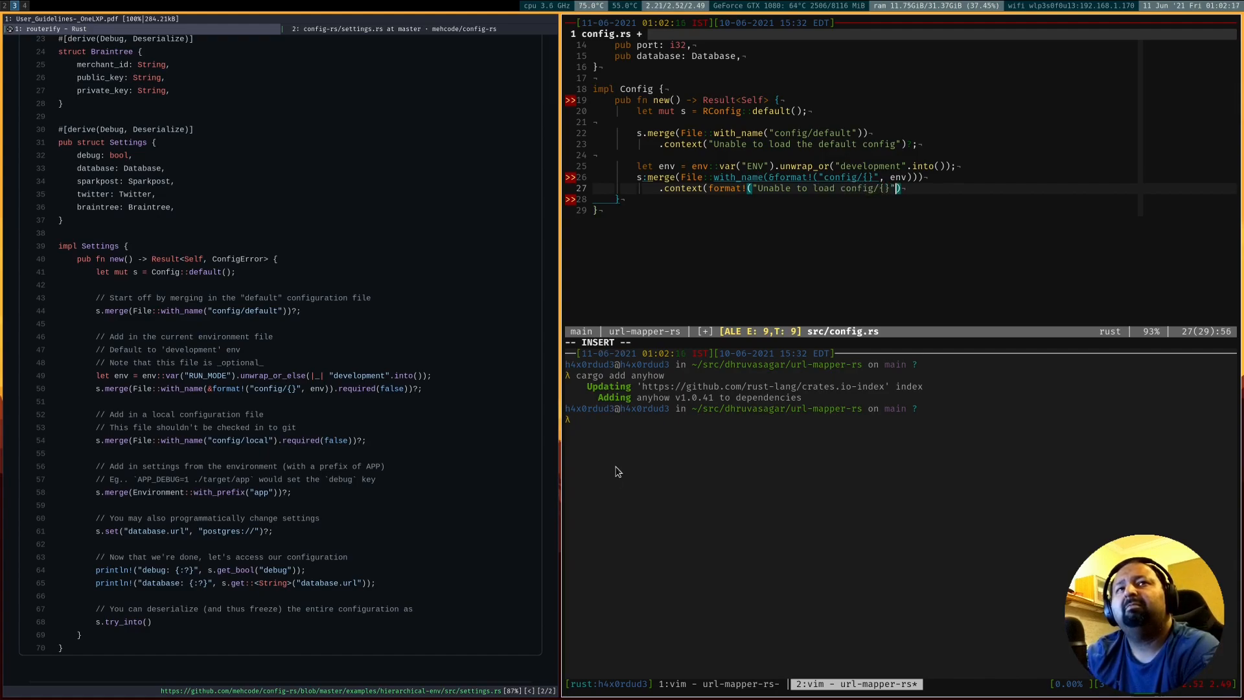
pyautogui.write('.json')
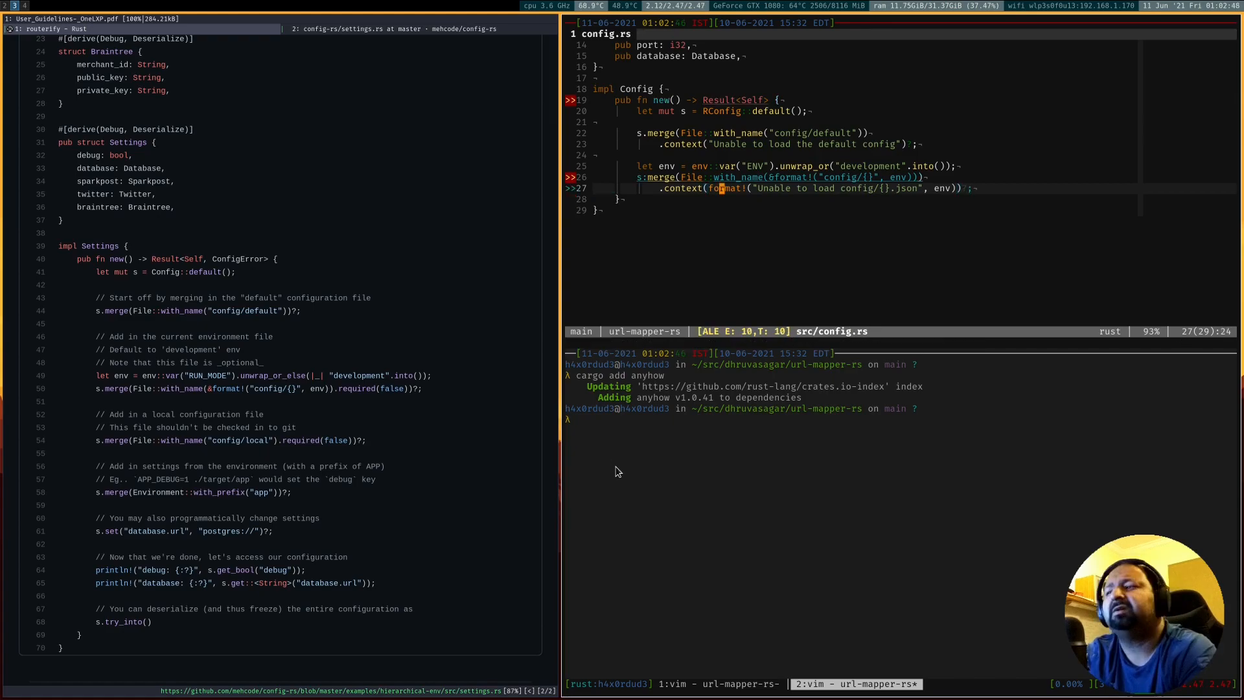
pyautogui.write('s.try_into(')
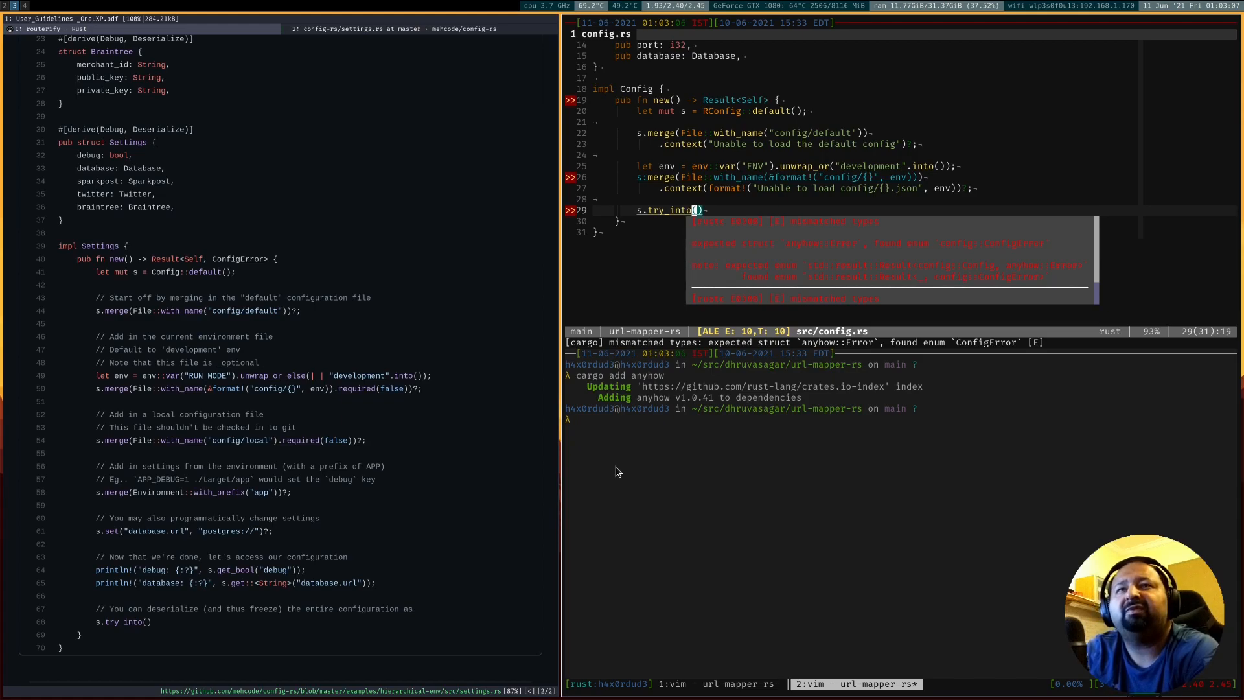
# Attach the context message 'Unable to instantiate Config struct' to the final try_into() conversion
pyautogui.write('.context("Unable to')
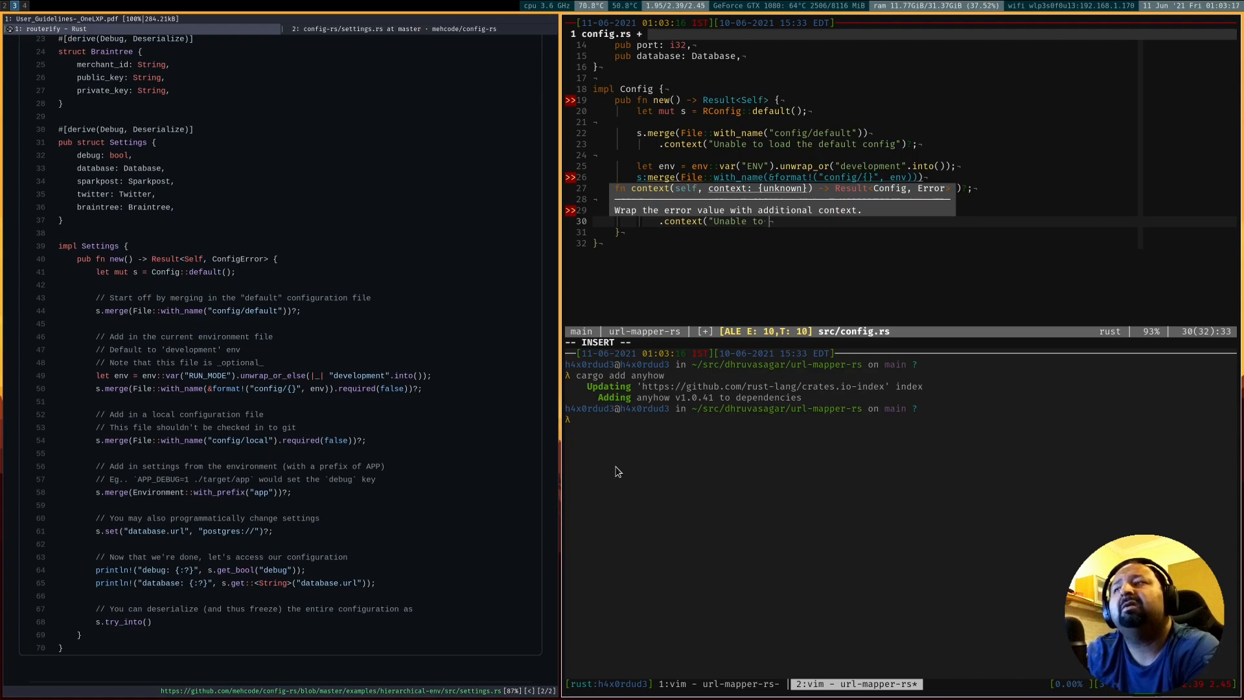
pyautogui.write('instan')
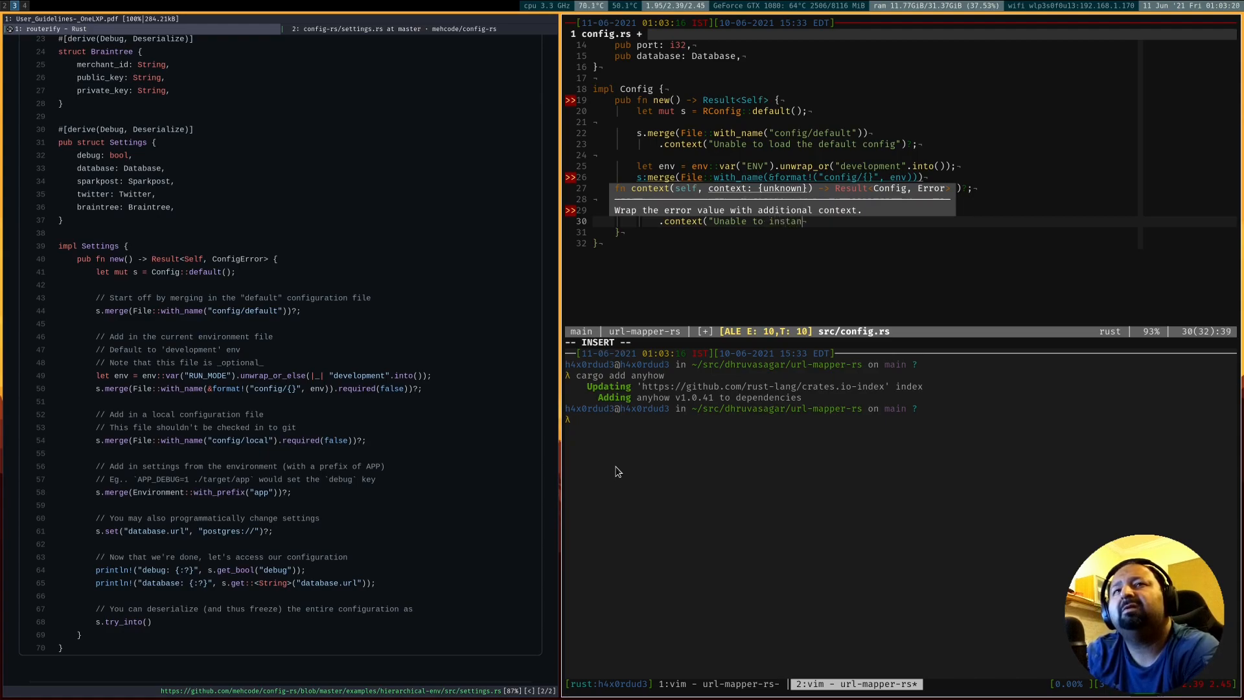
pyautogui.write('tantiate Config struct")')
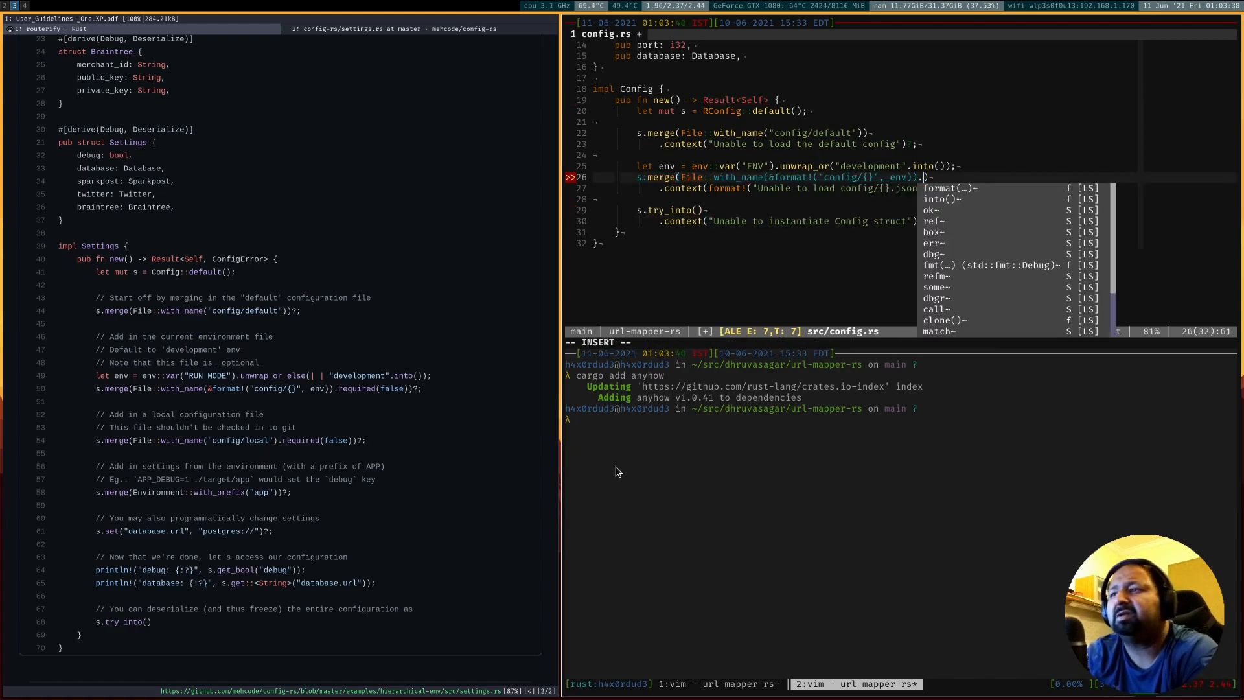
# Mark the environment config File merge .required(false) and start a new merge line above the conversion
pyautogui.write('.required(false')
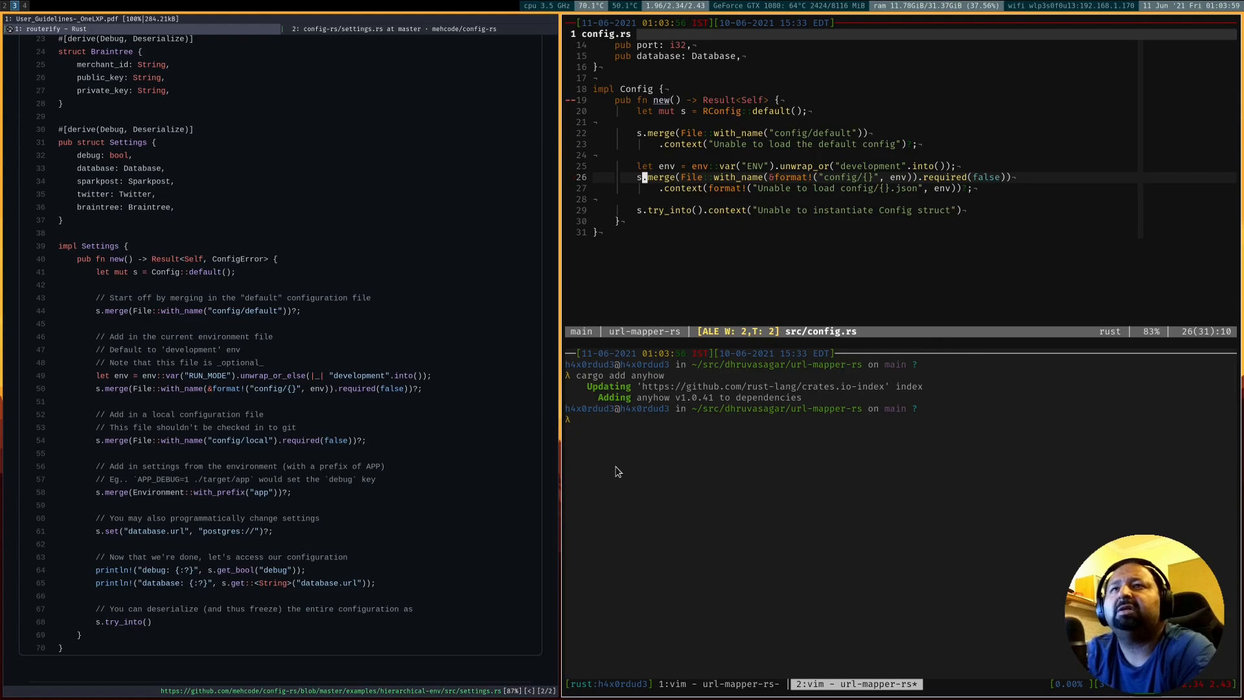
pyautogui.press('j')
pyautogui.write('s.merge(En')
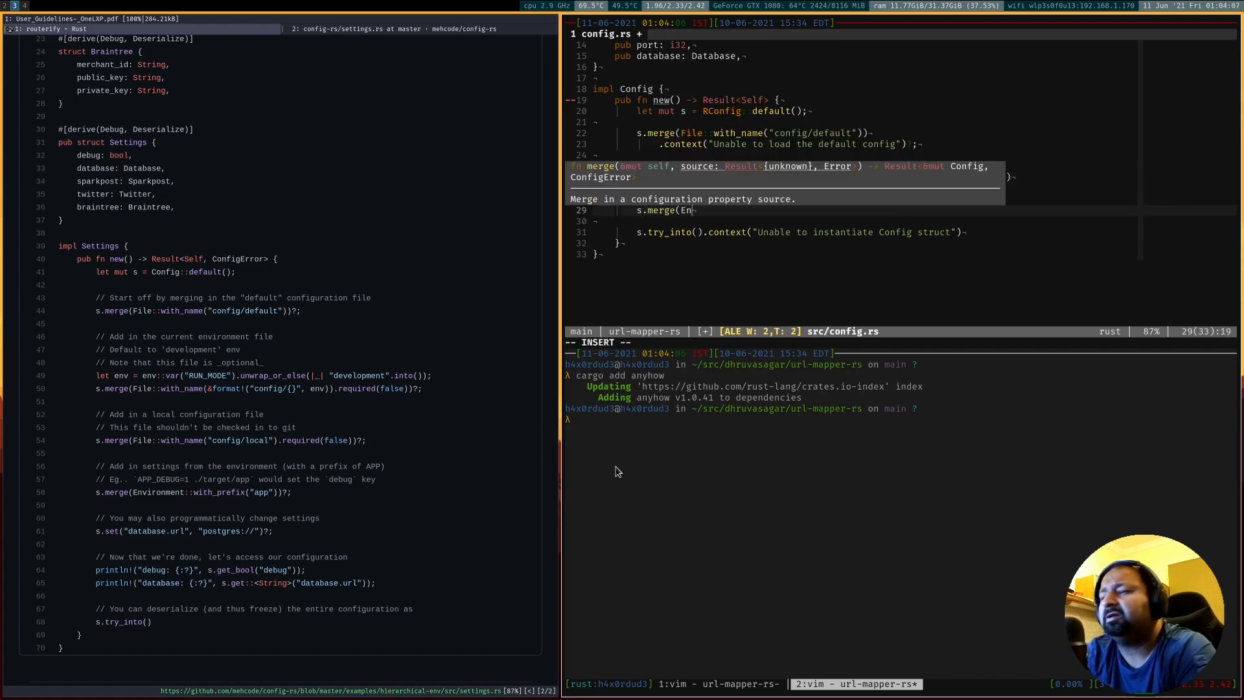
# Merge Environment::new().separator("_") overrides into the config before try_into()
pyautogui.write('vironment::new(')
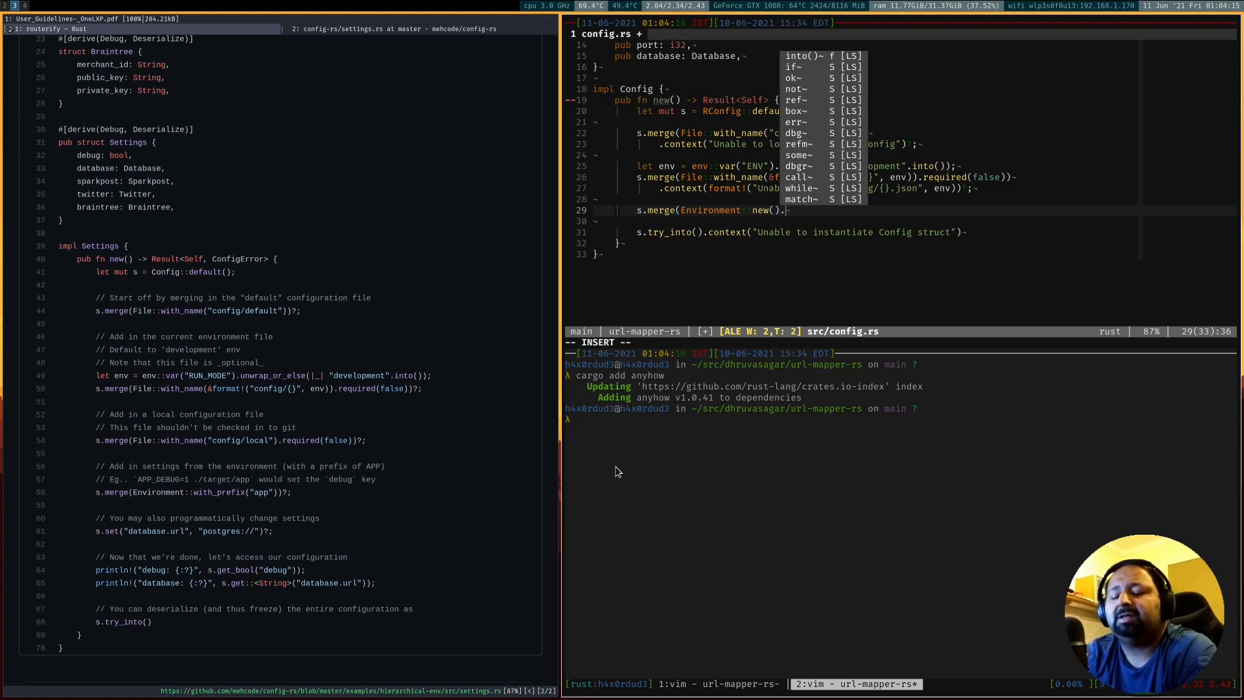
pyautogui.write('.separator("_".into()))?;')
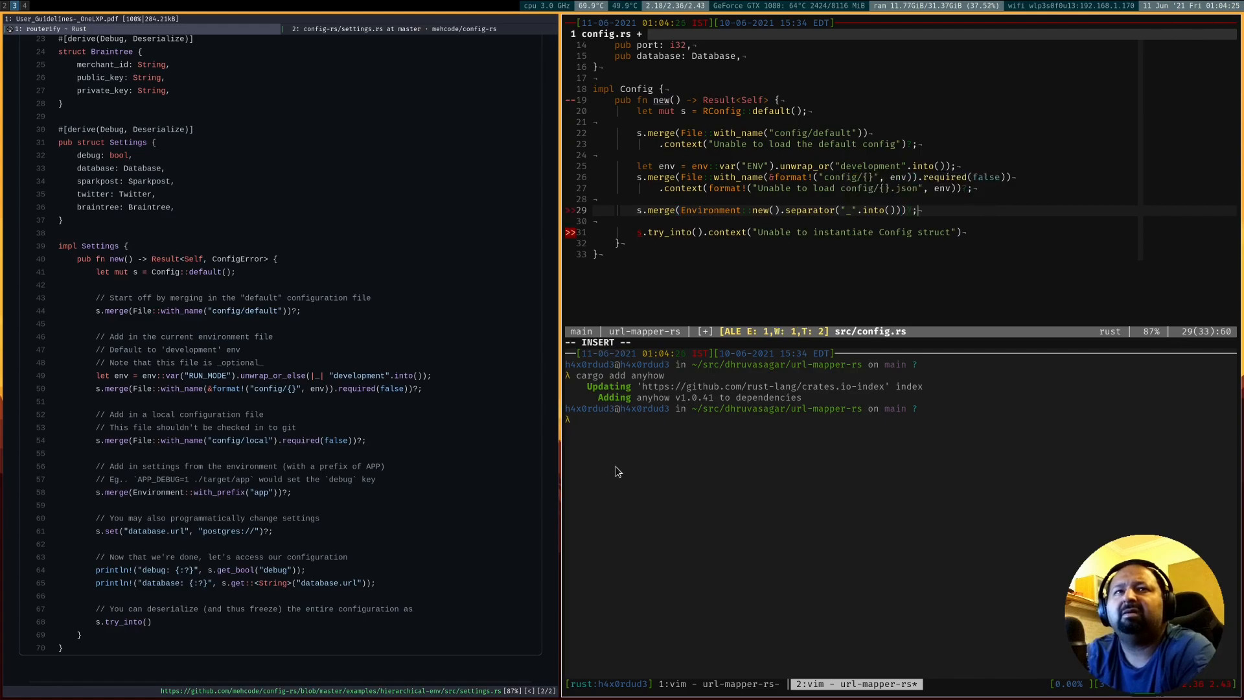
pyautogui.press('Escape')
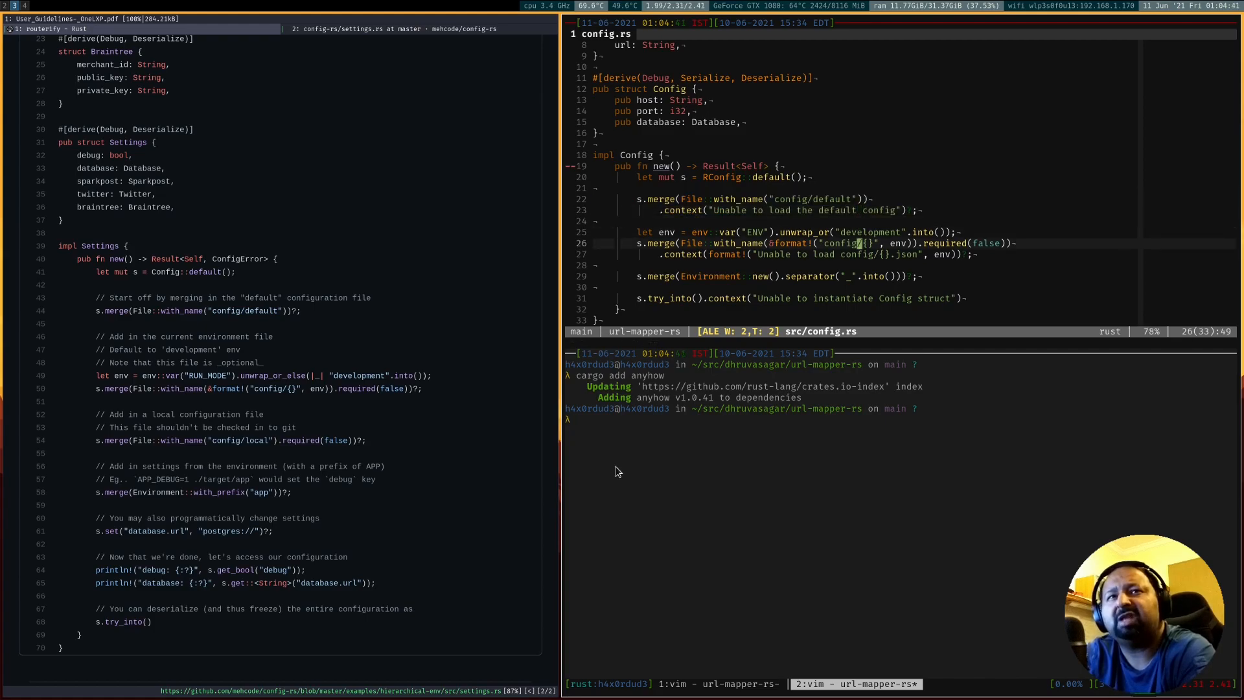
# Visually select the environment file merge lines 26–27 for review
pyautogui.press('V')
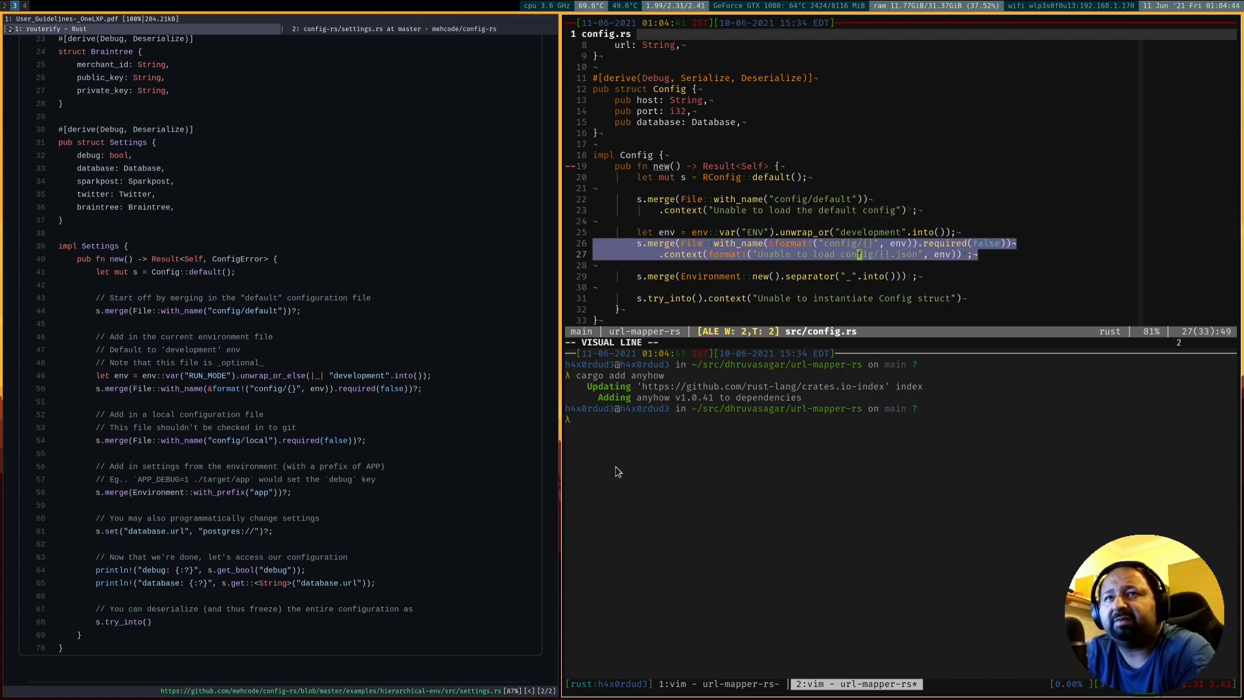
pyautogui.press('Escape')
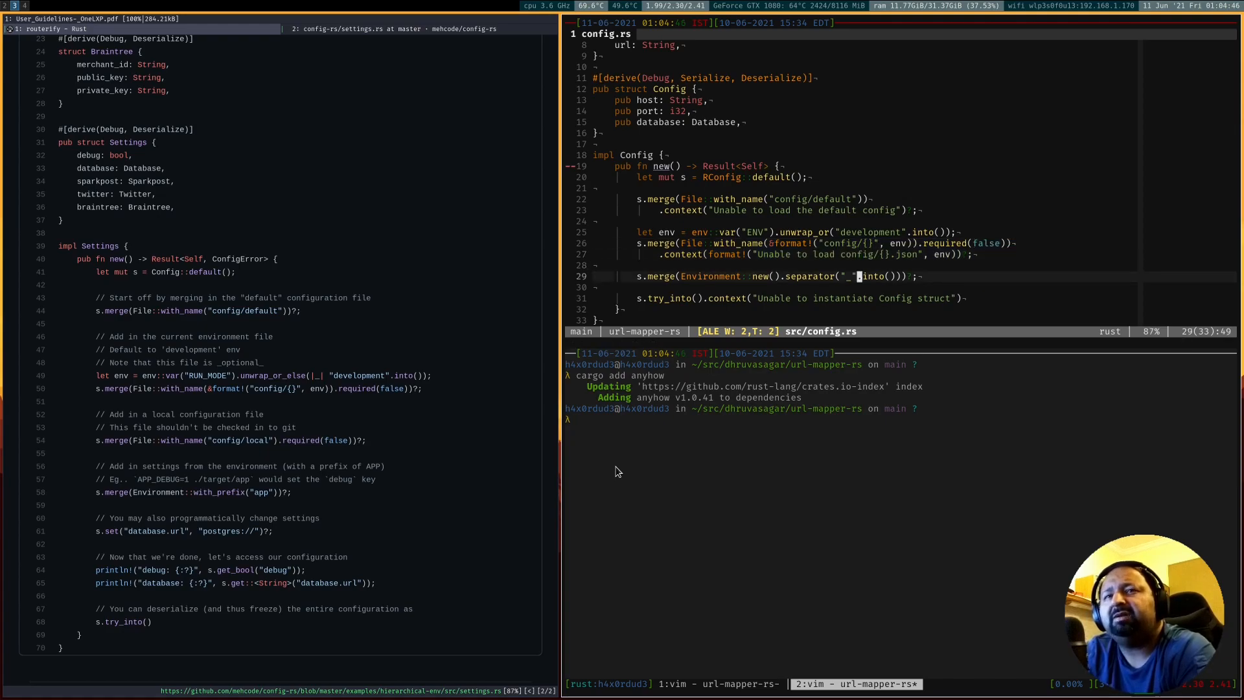
pyautogui.press('V')
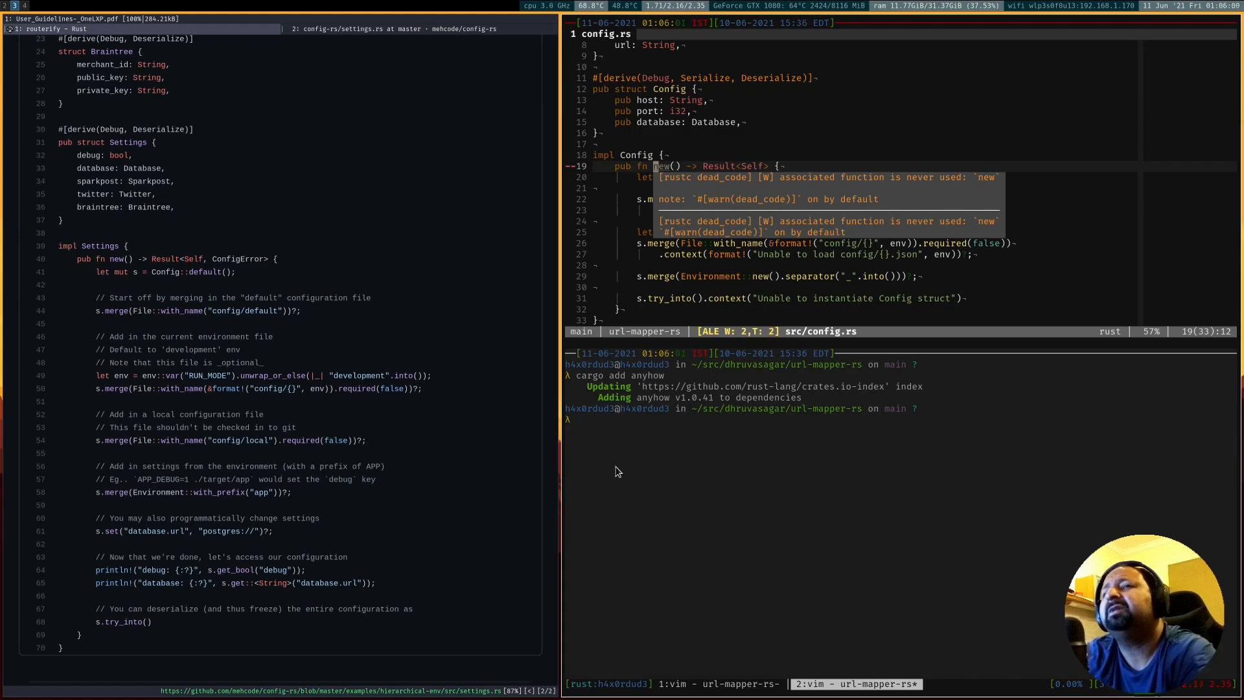
# Run cargo add lazy_static and begin a use lazy_static import at the top of config.rs
pyautogui.write('cargo add lazy')
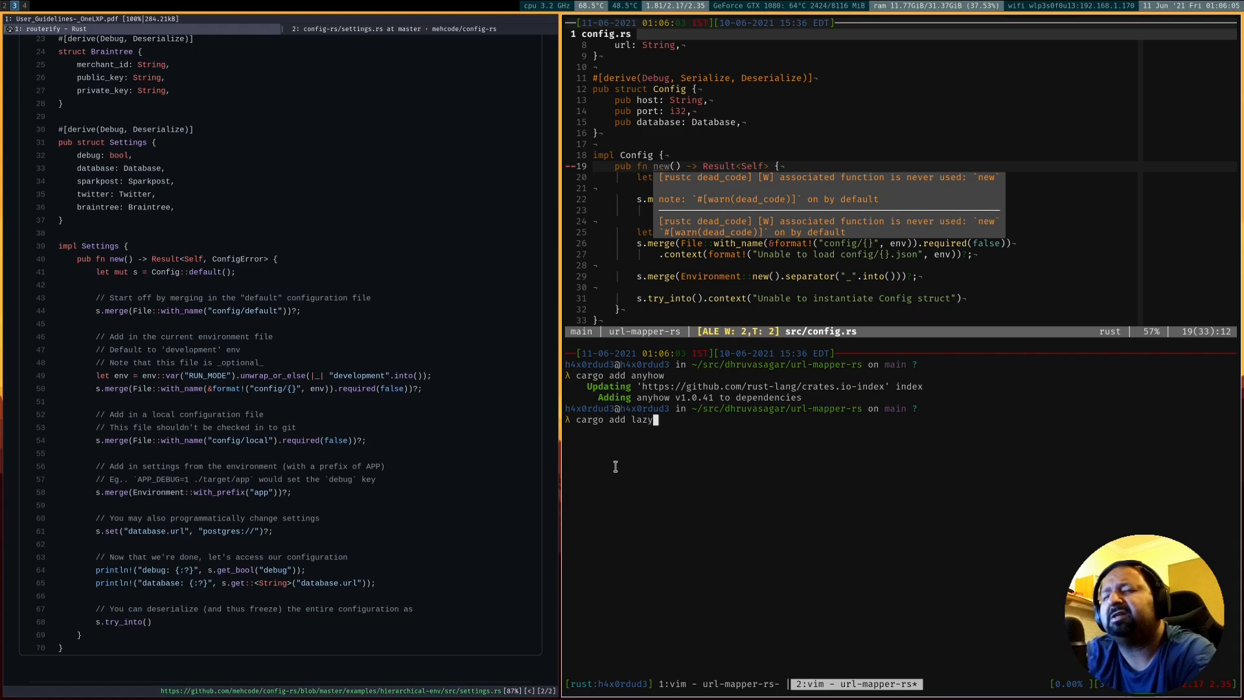
pyautogui.write('_st')
pyautogui.write('use lazy')
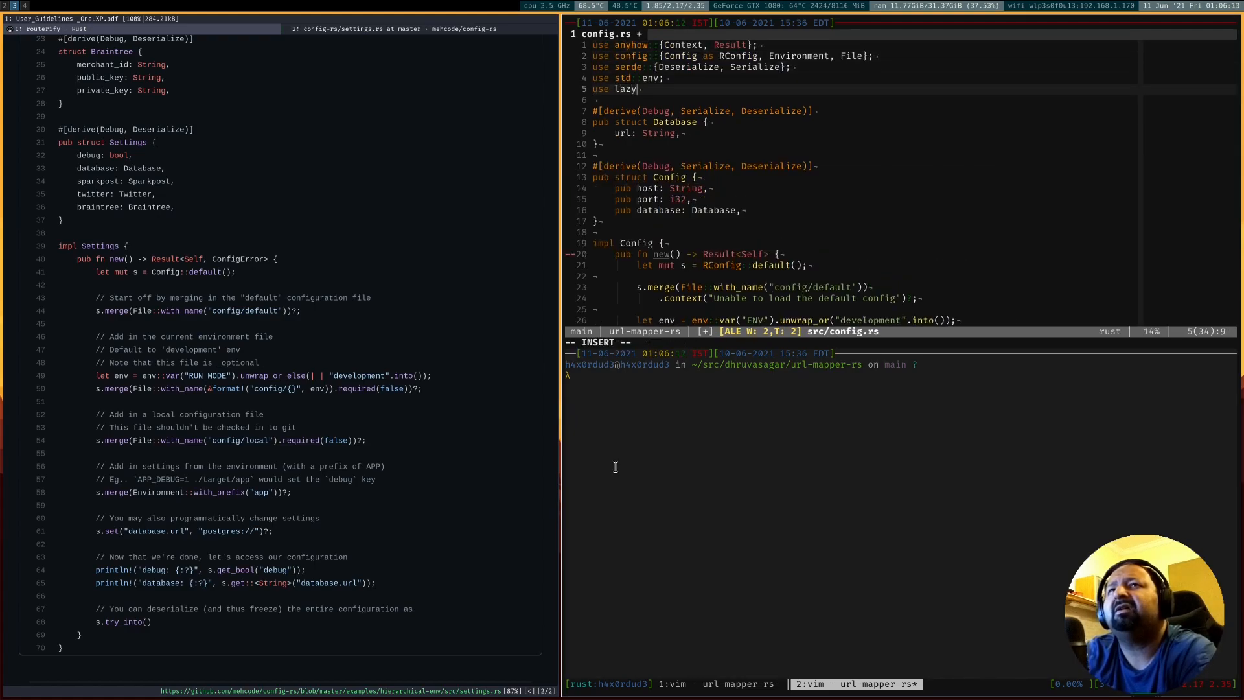
# Define lazy_static! { pub static ref CONFIG: Config = Config::new().unwrap(); } in config.rs
pyautogui.write('_static::')
pyautogui.write('lazy_static!{')
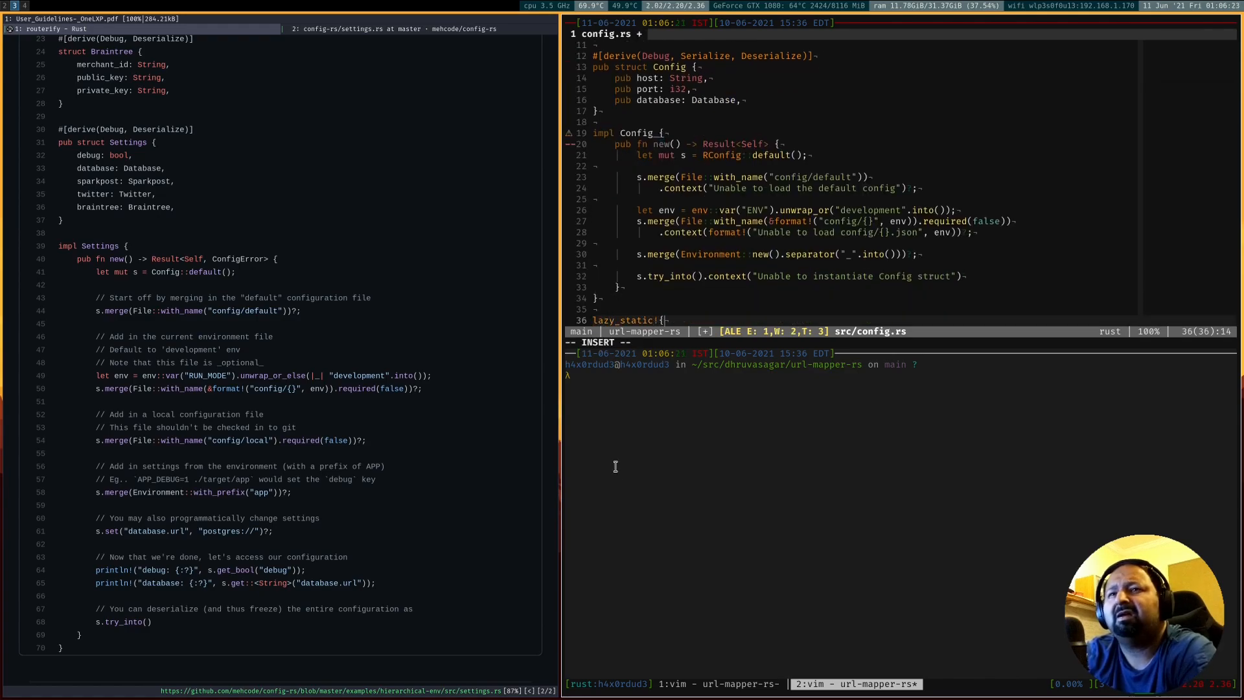
pyautogui.press('Return')
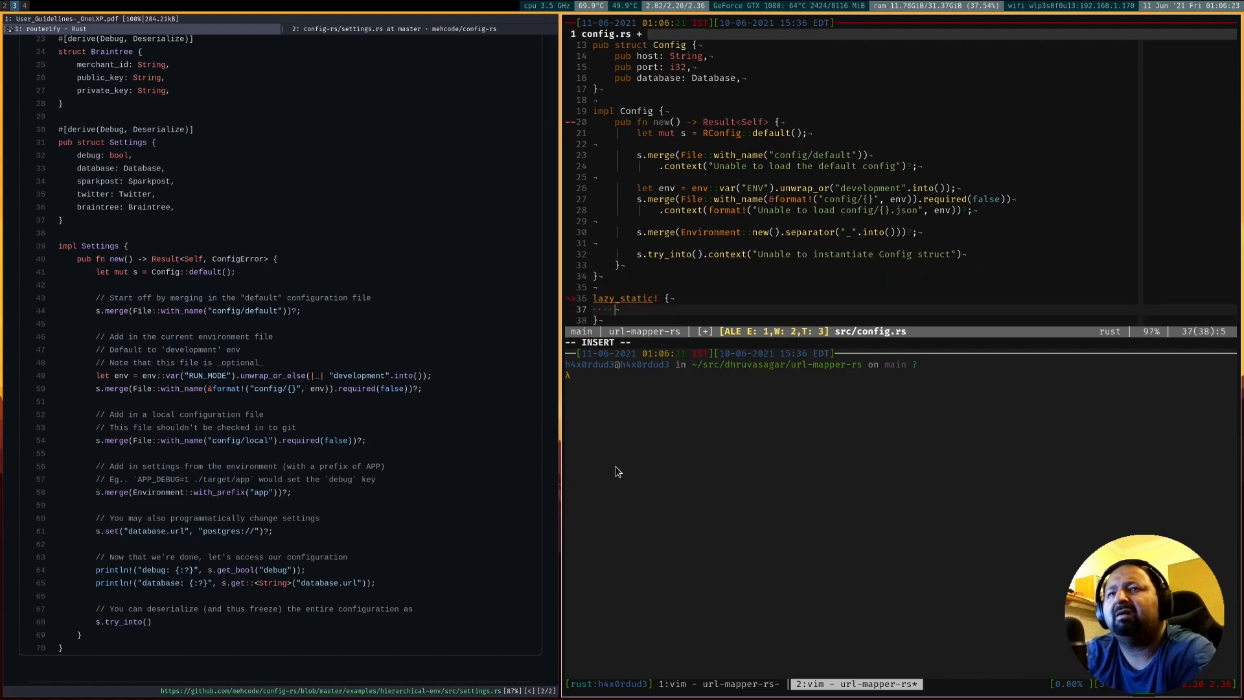
pyautogui.write('pub static')
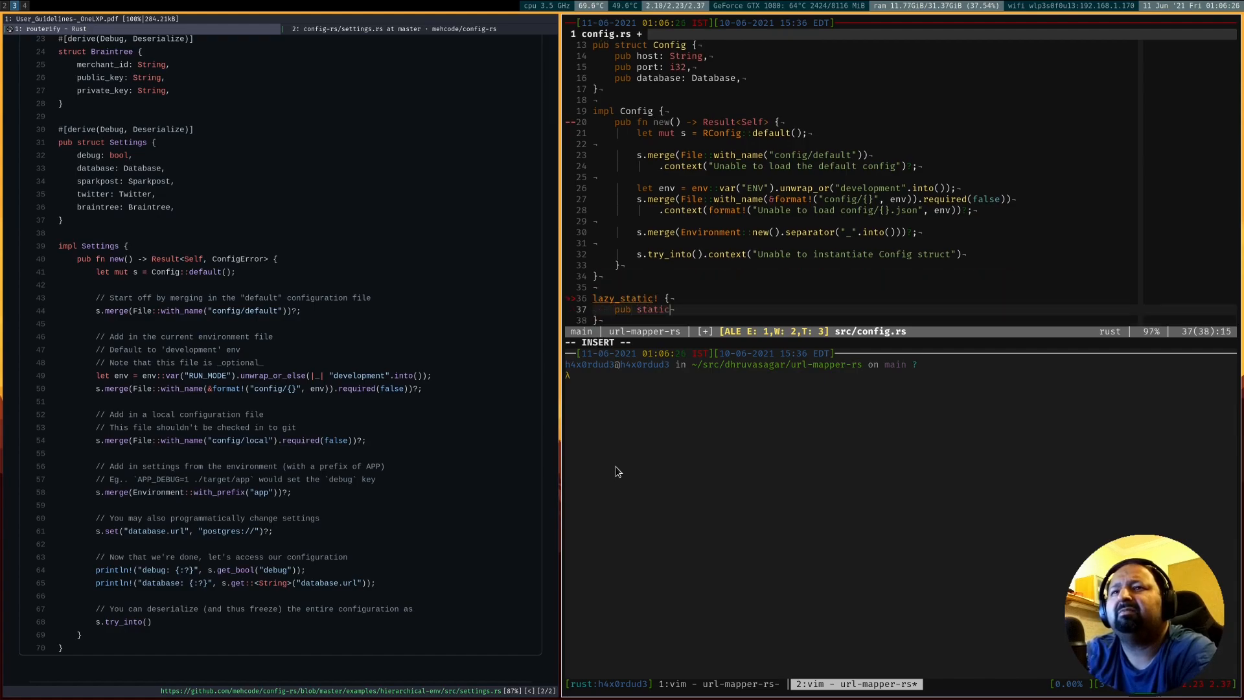
pyautogui.write('ref CONFIG')
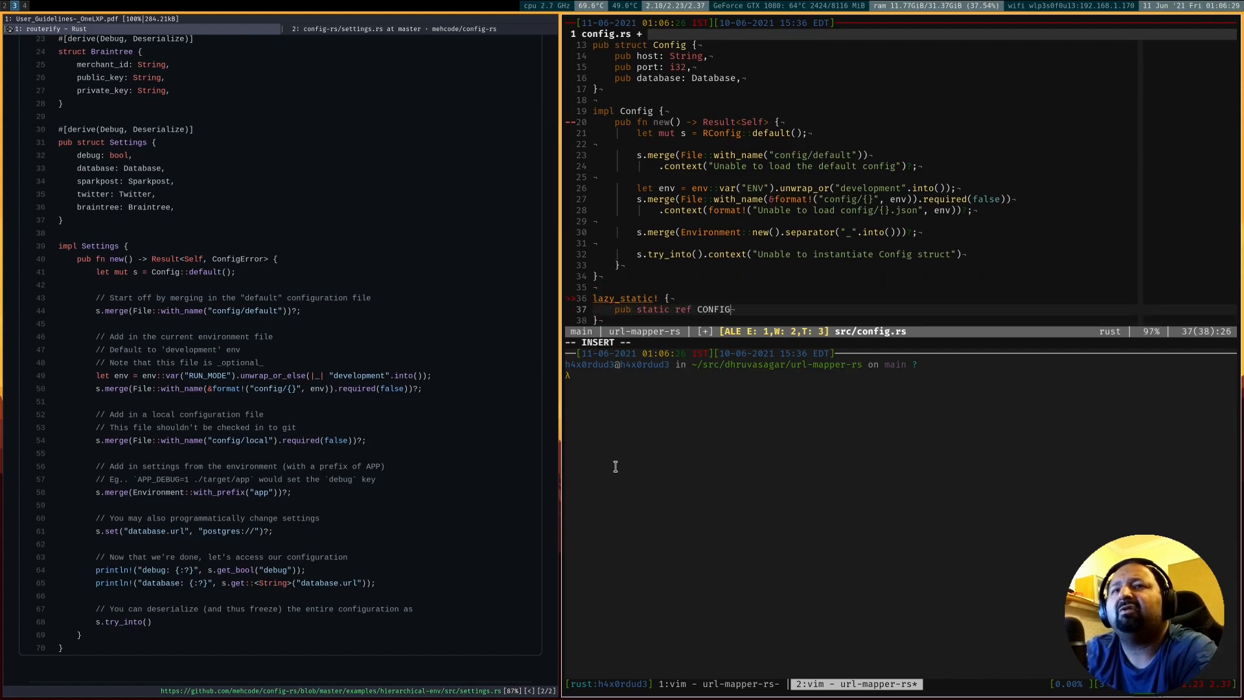
pyautogui.write('Config')
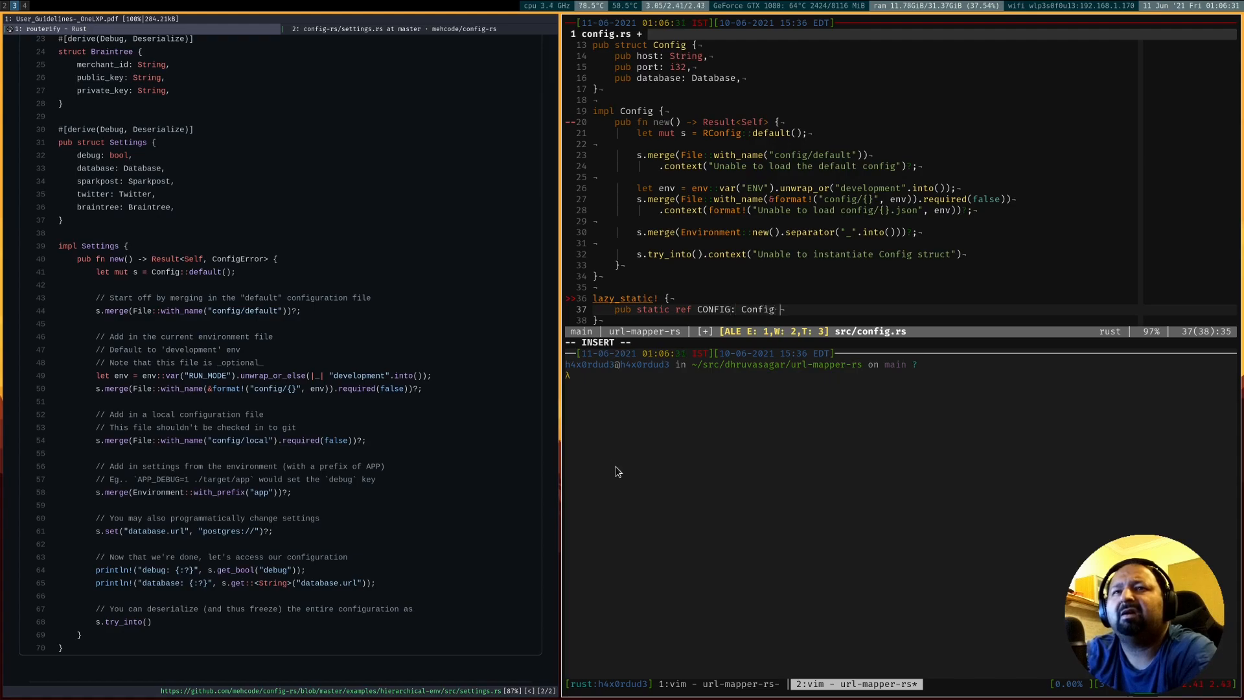
pyautogui.write('= Config::new(')
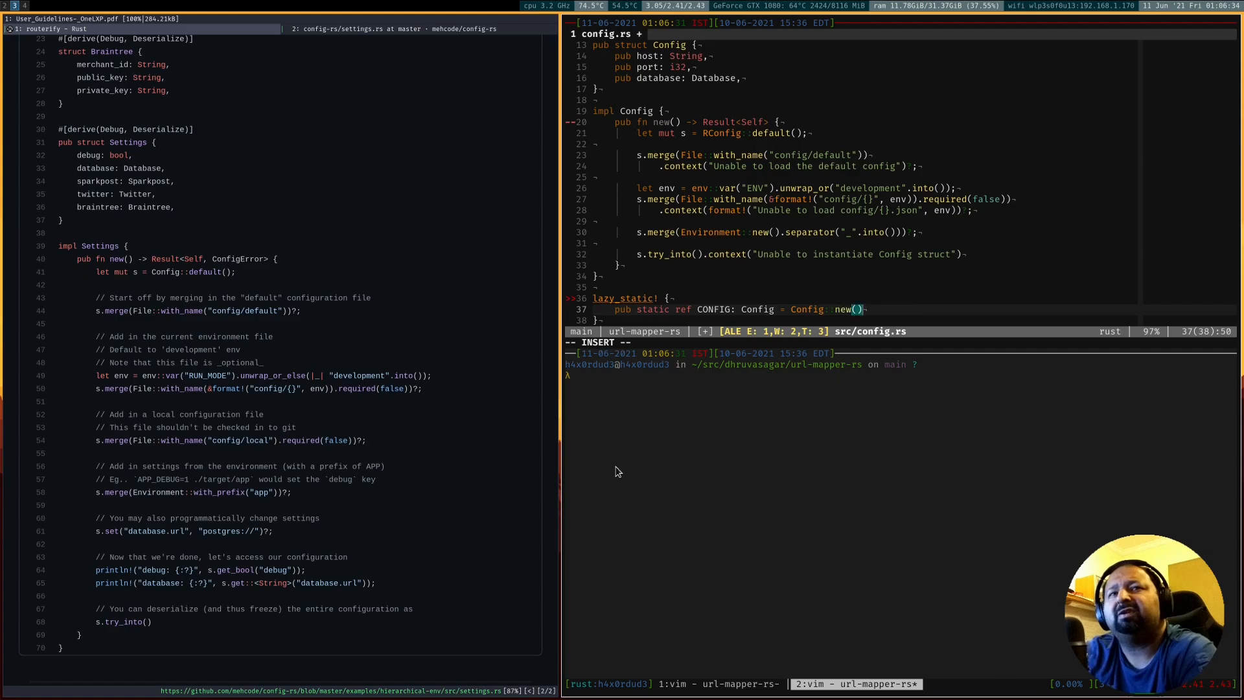
pyautogui.write('.unwrap();')
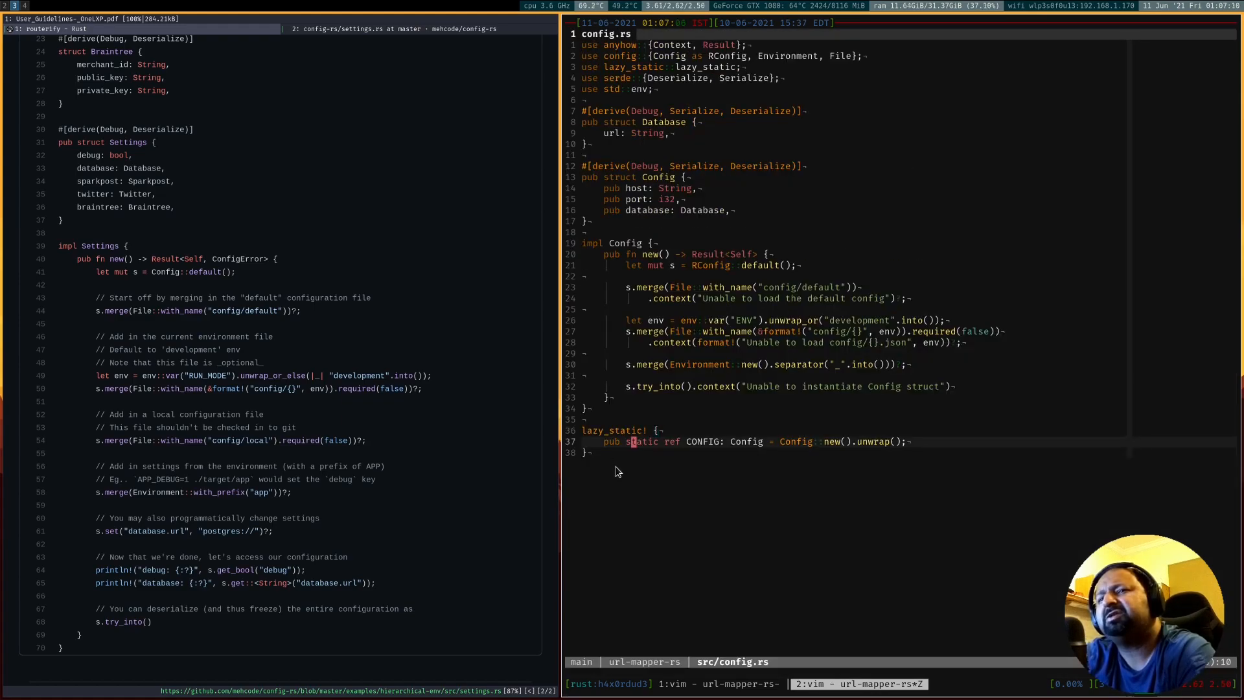
# Save config.rs and move to src/main.rs to add mod config and a println of the host
pyautogui.press('v')
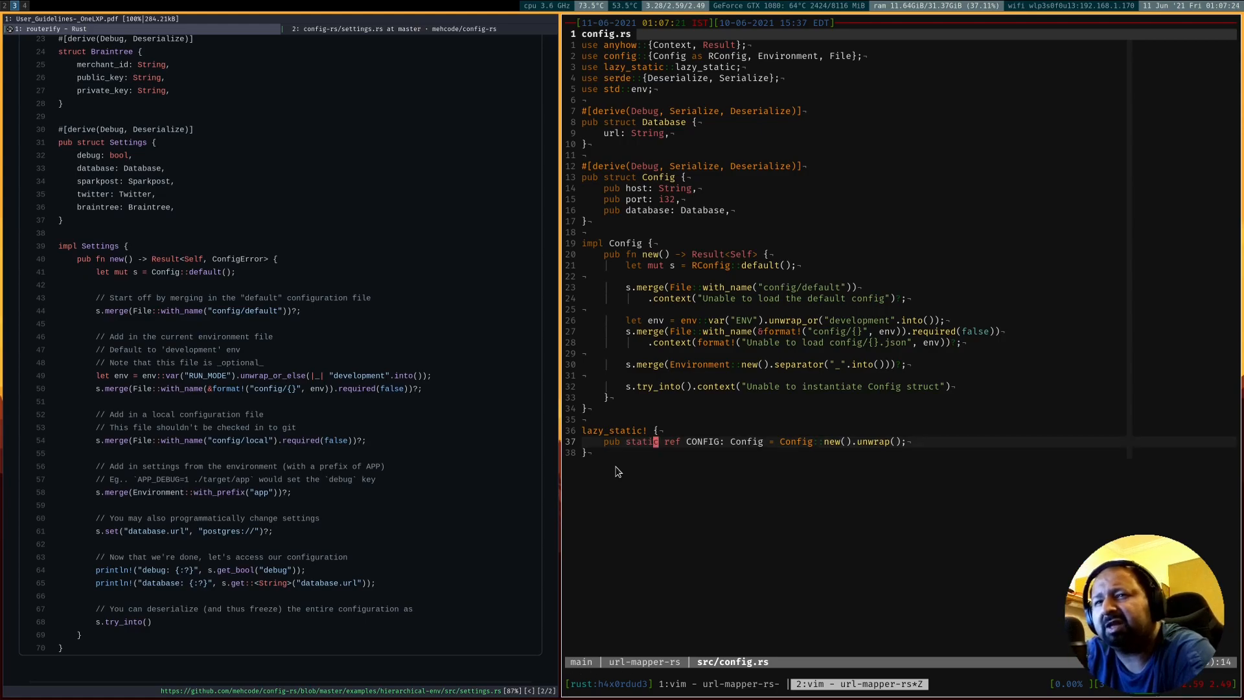
pyautogui.press('v')
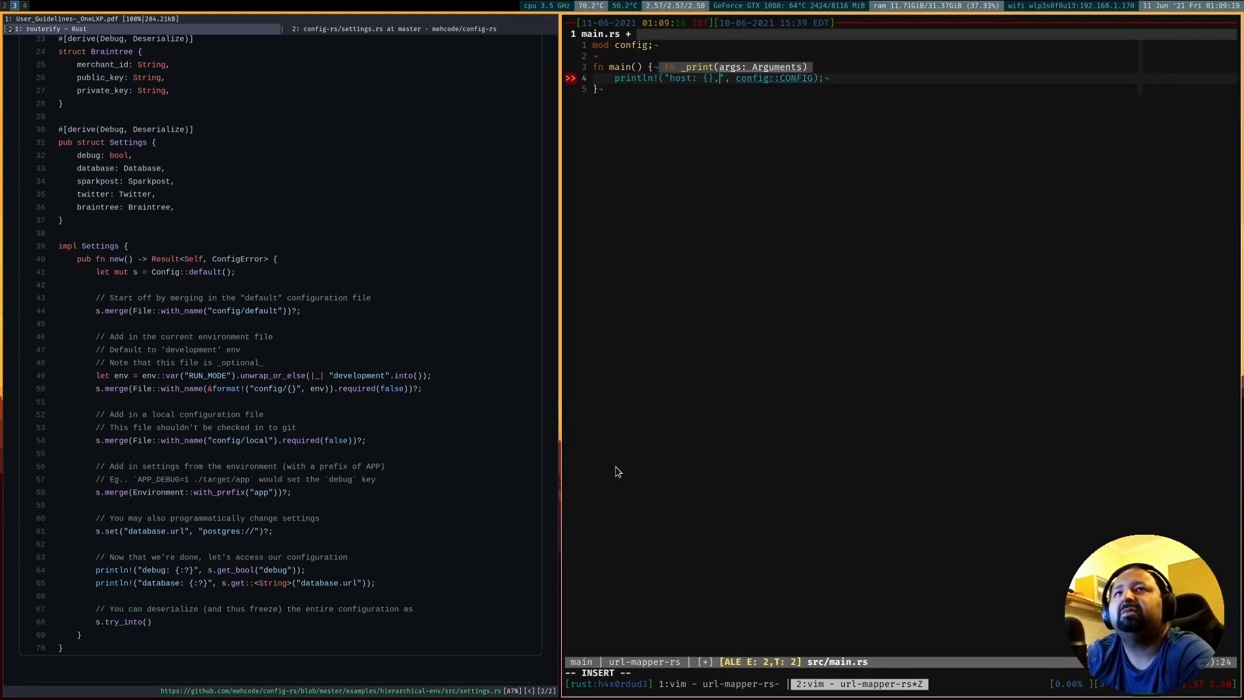
# Extend main.rs's println! to show host, port and database url from the config module
pyautogui.write('port: {},')
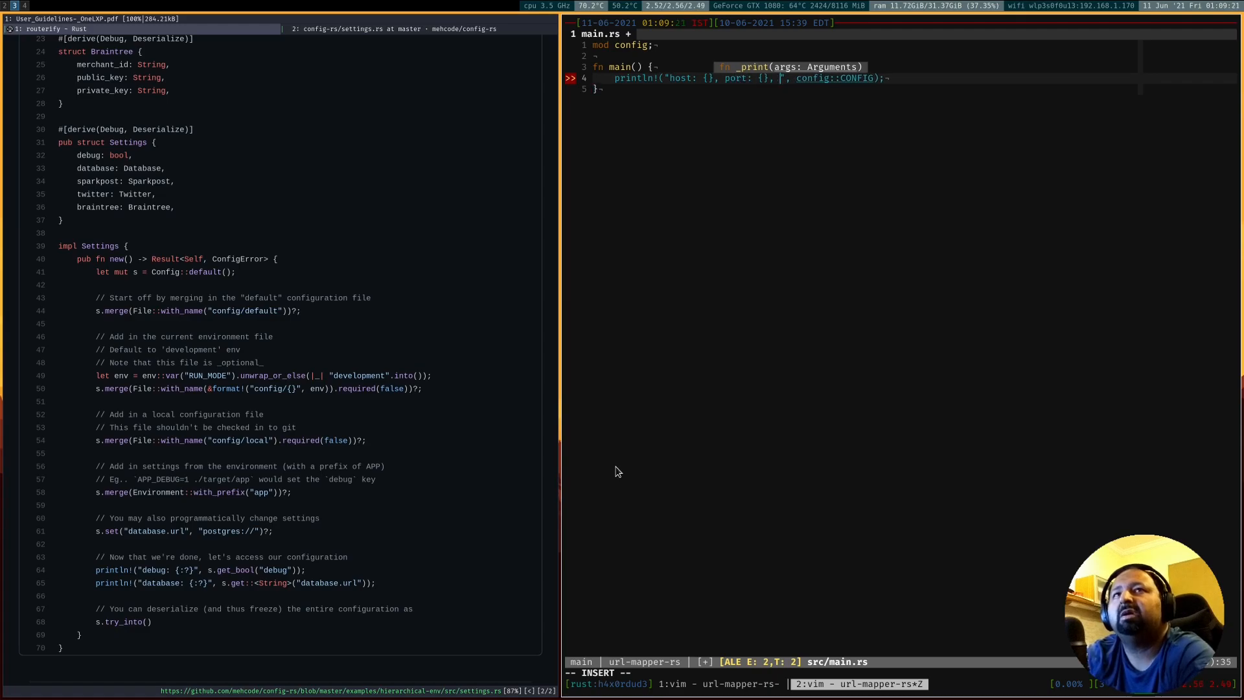
pyautogui.write('databas.e')
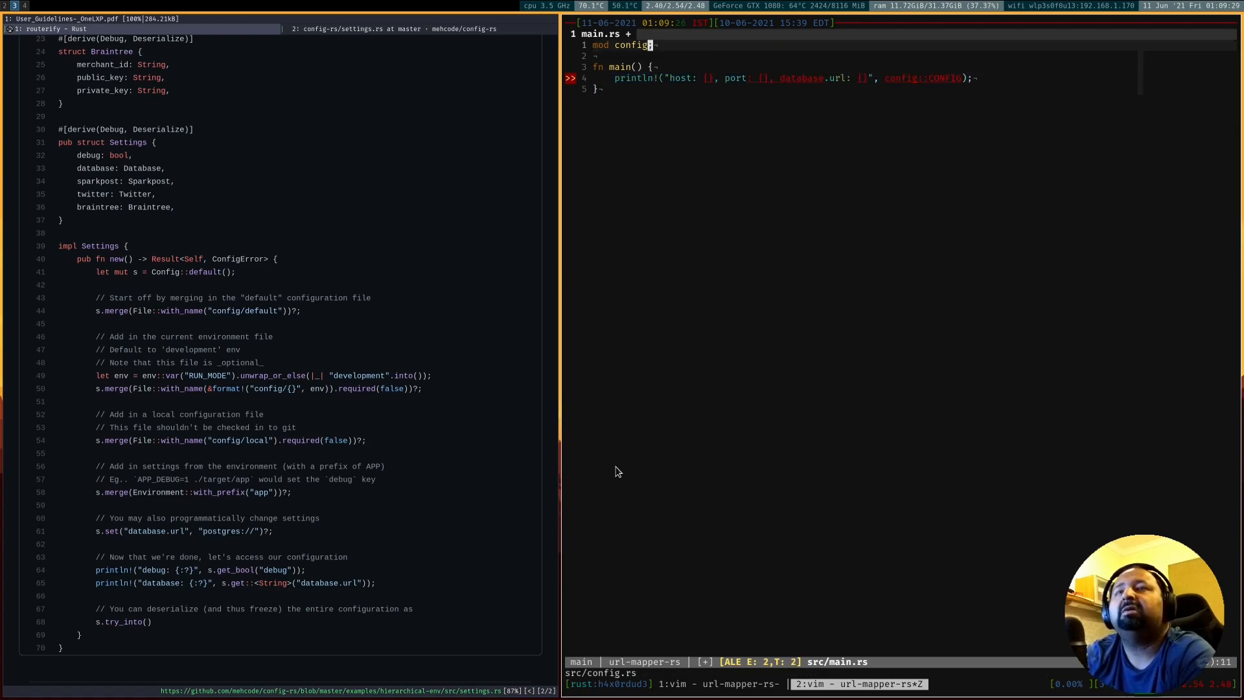
pyautogui.write('use config;')
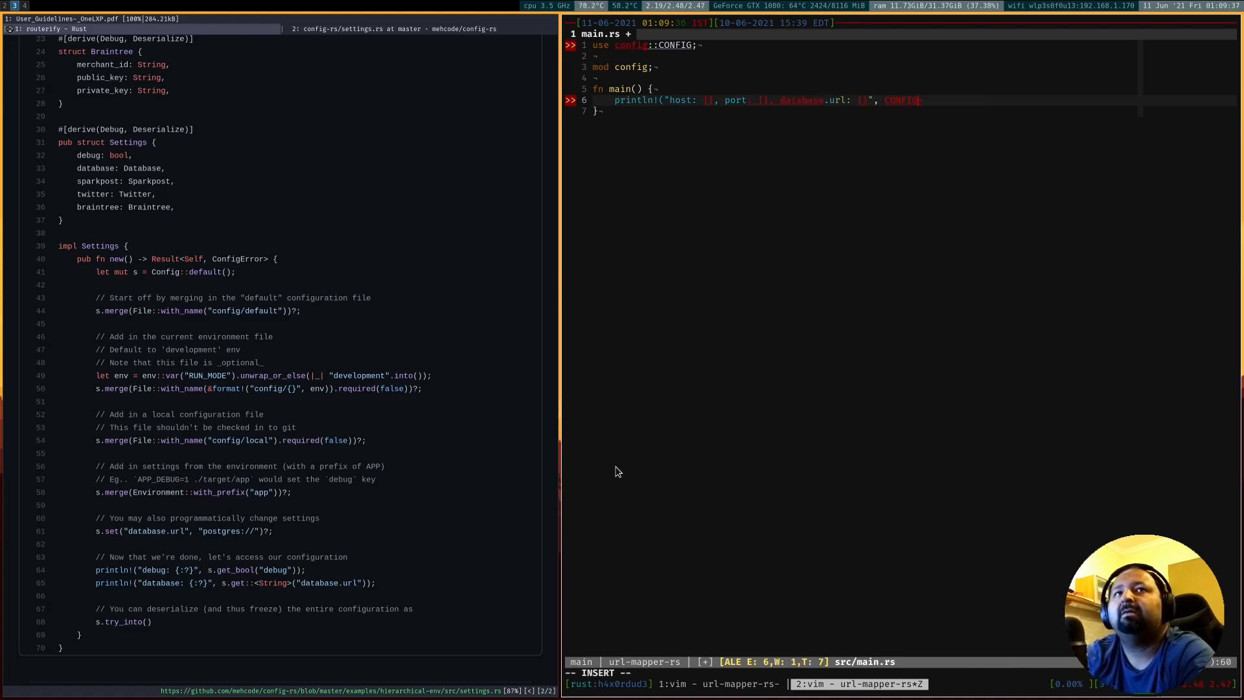
pyautogui.write('.dat')
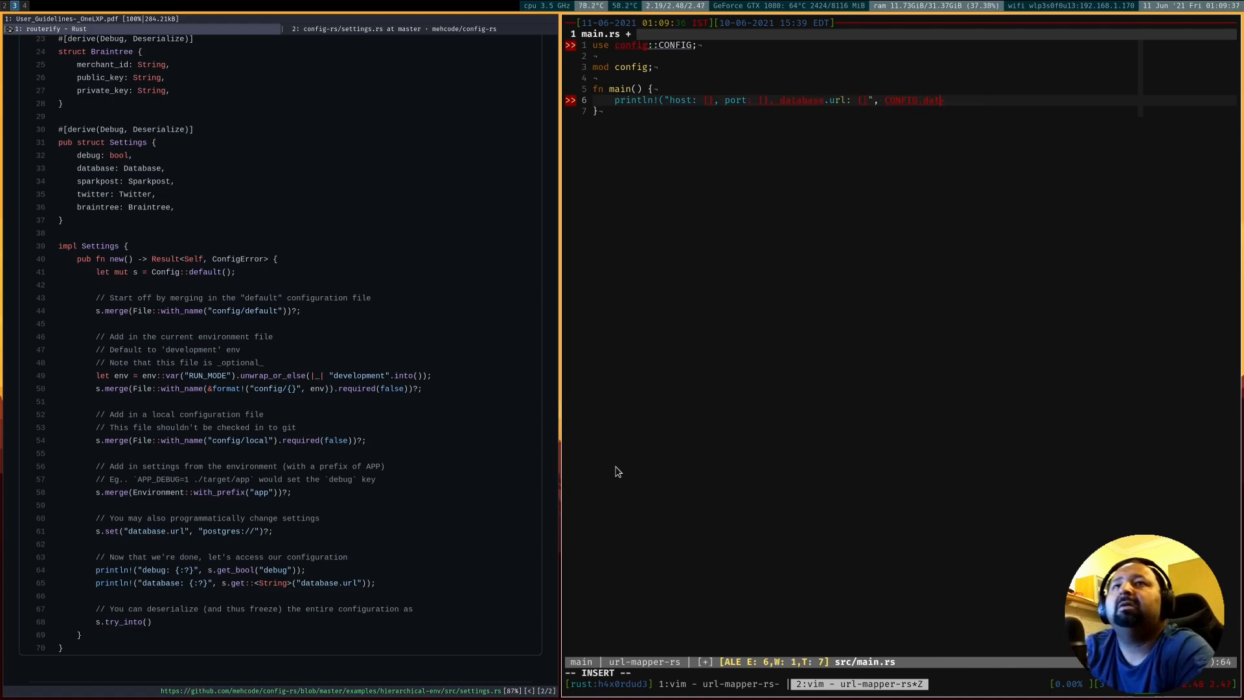
# Import CONFIG and print CONFIG.host, CONFIG.port and CONFIG.database.url, referencing the crate's config module
pyautogui.write('ONFIG.port, CONFIG.')
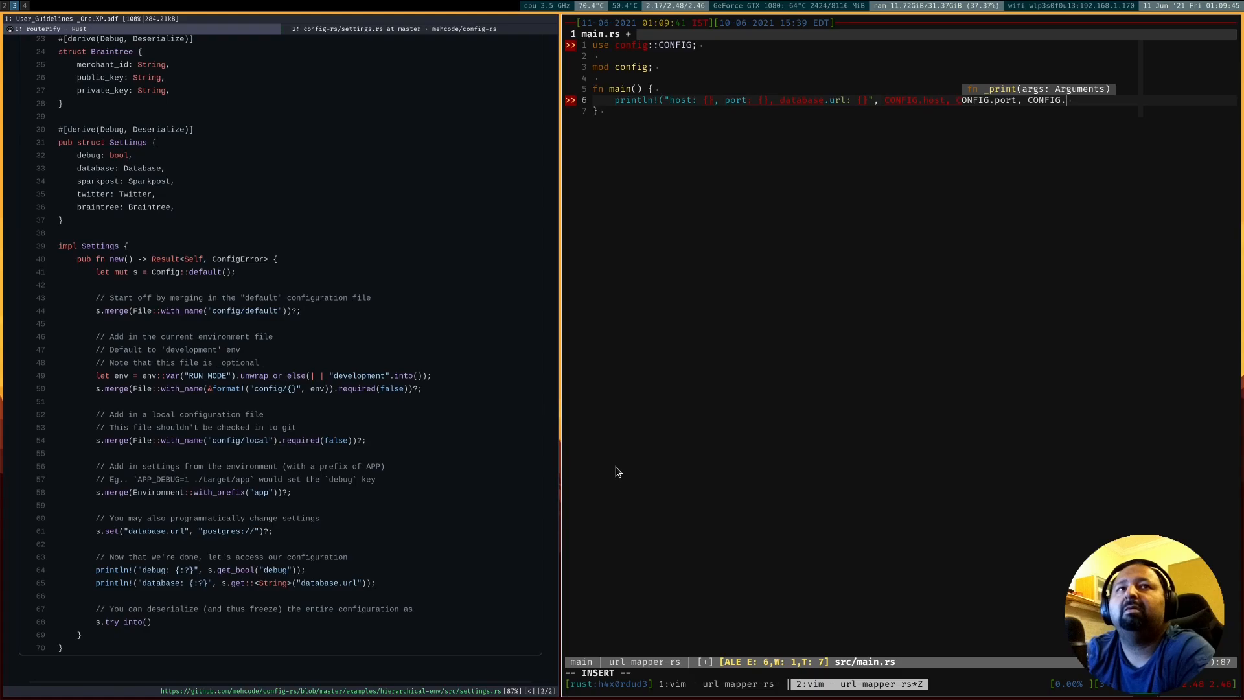
pyautogui.write('database.url')
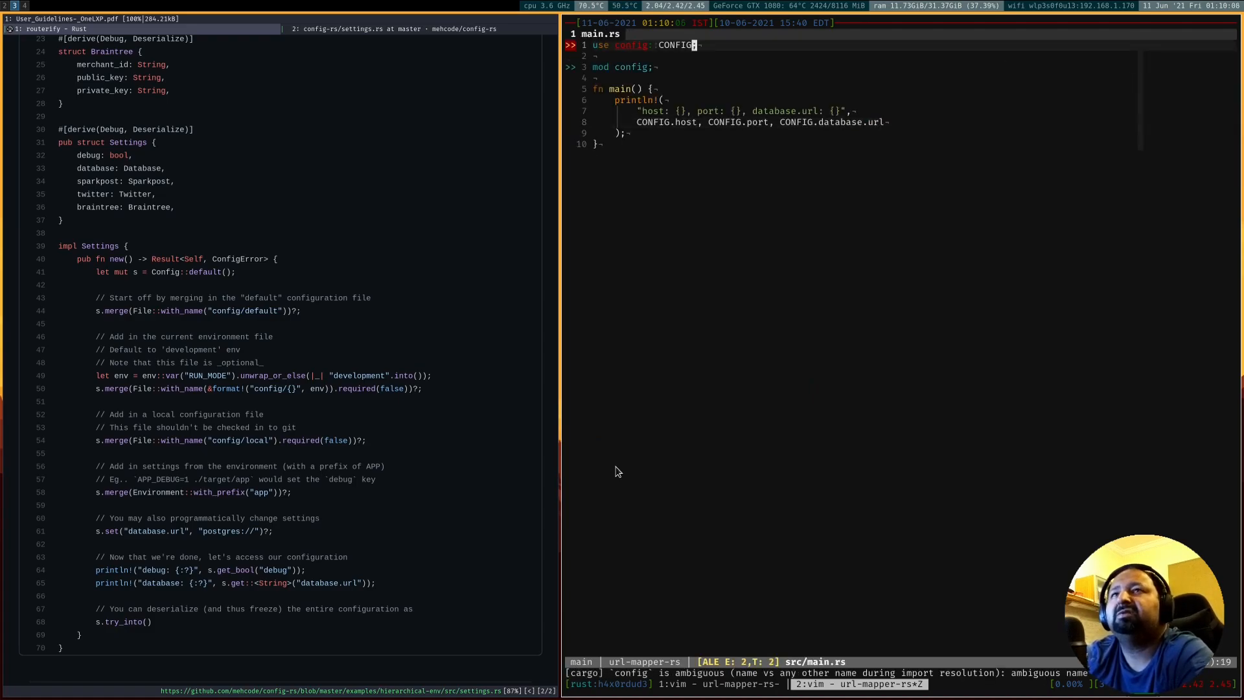
pyautogui.write('crate')
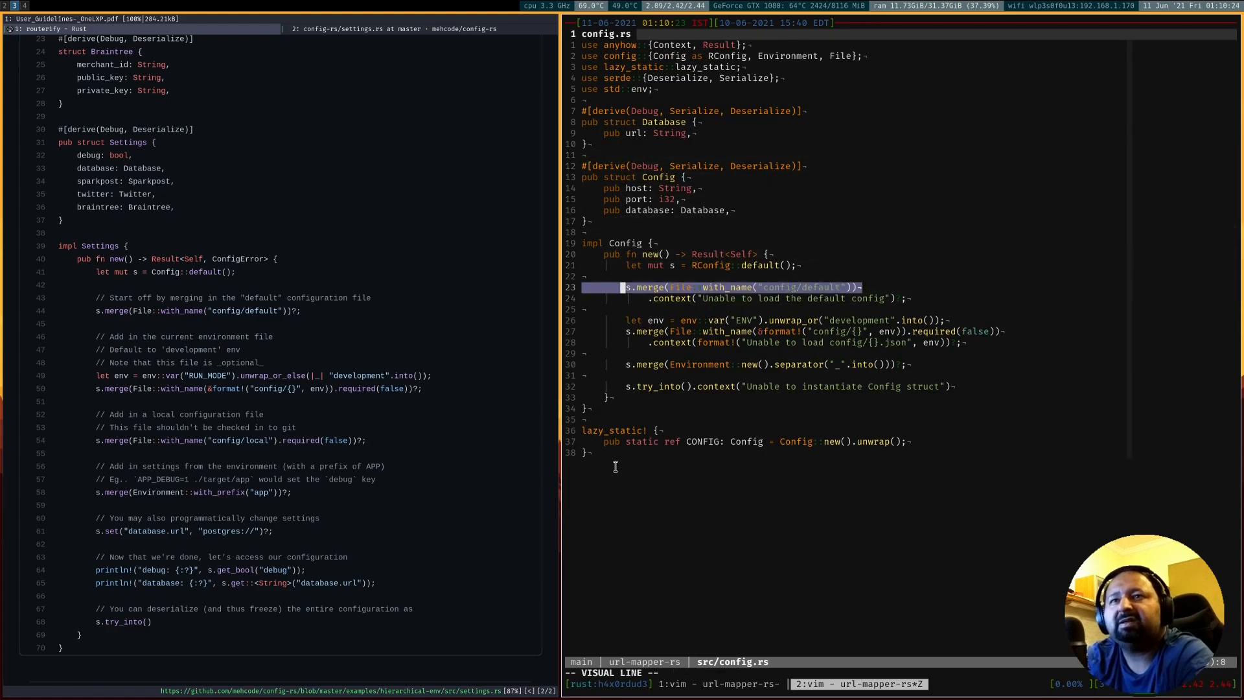
# Create a config directory via netrw and a new default.json file inside it
pyautogui.press('j')
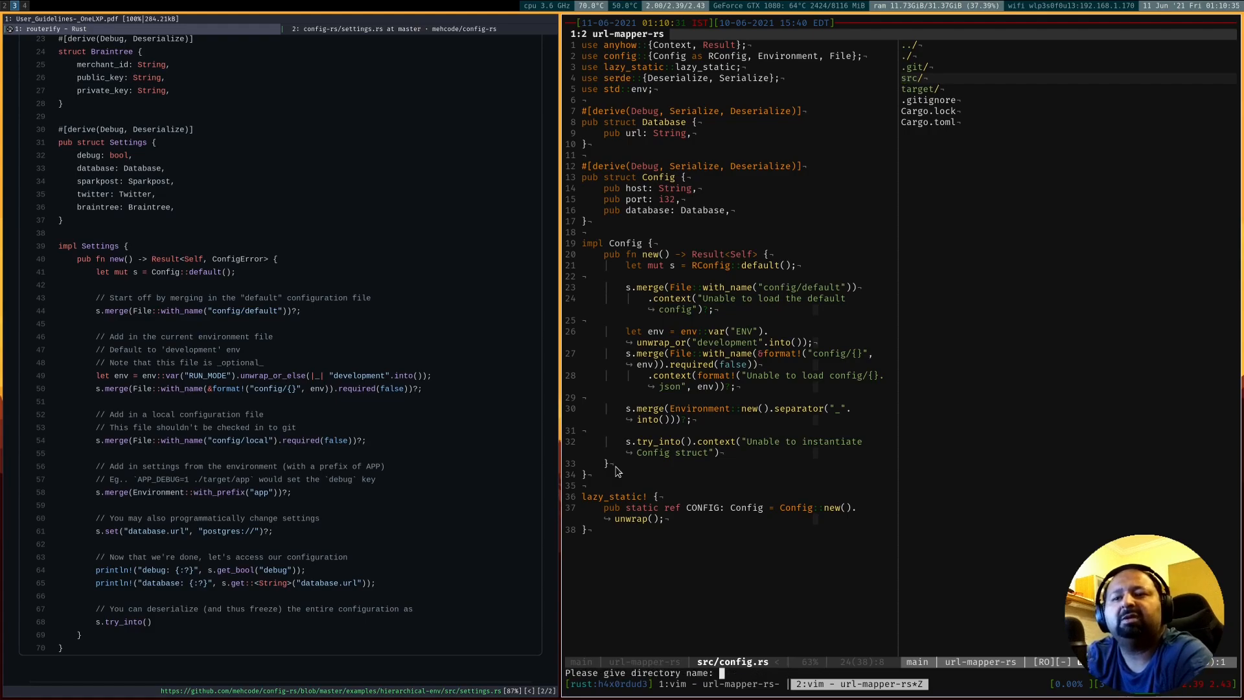
pyautogui.write('config')
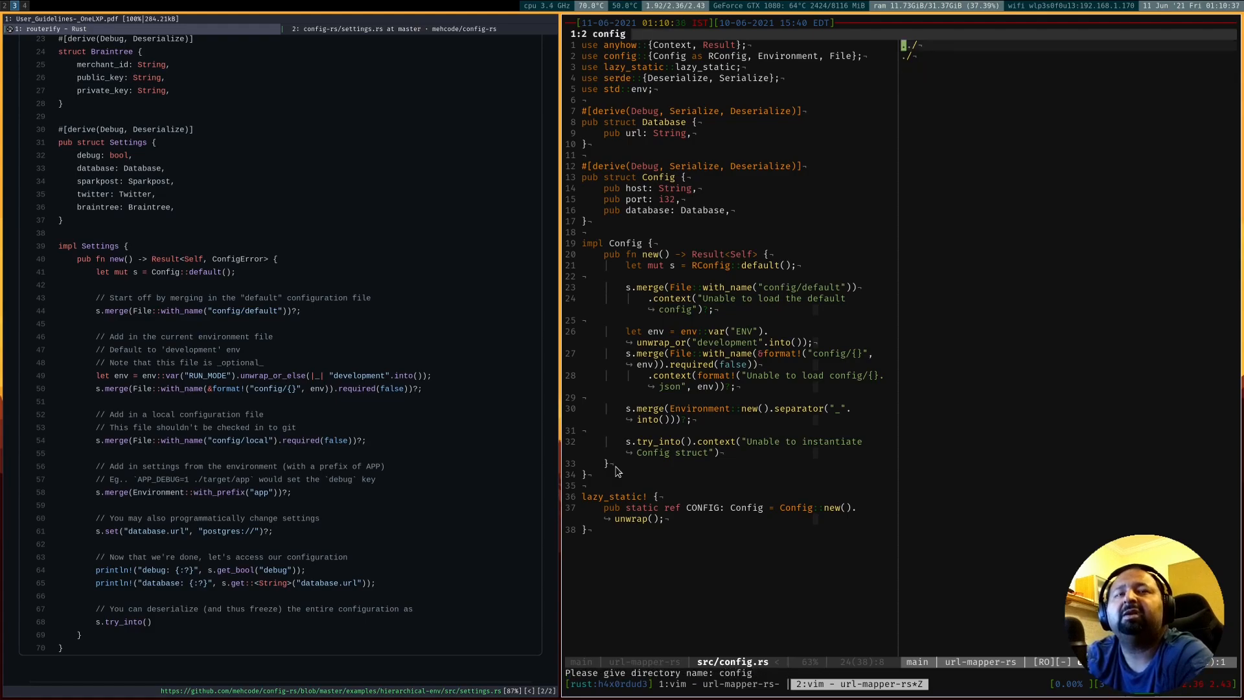
pyautogui.write('default.json')
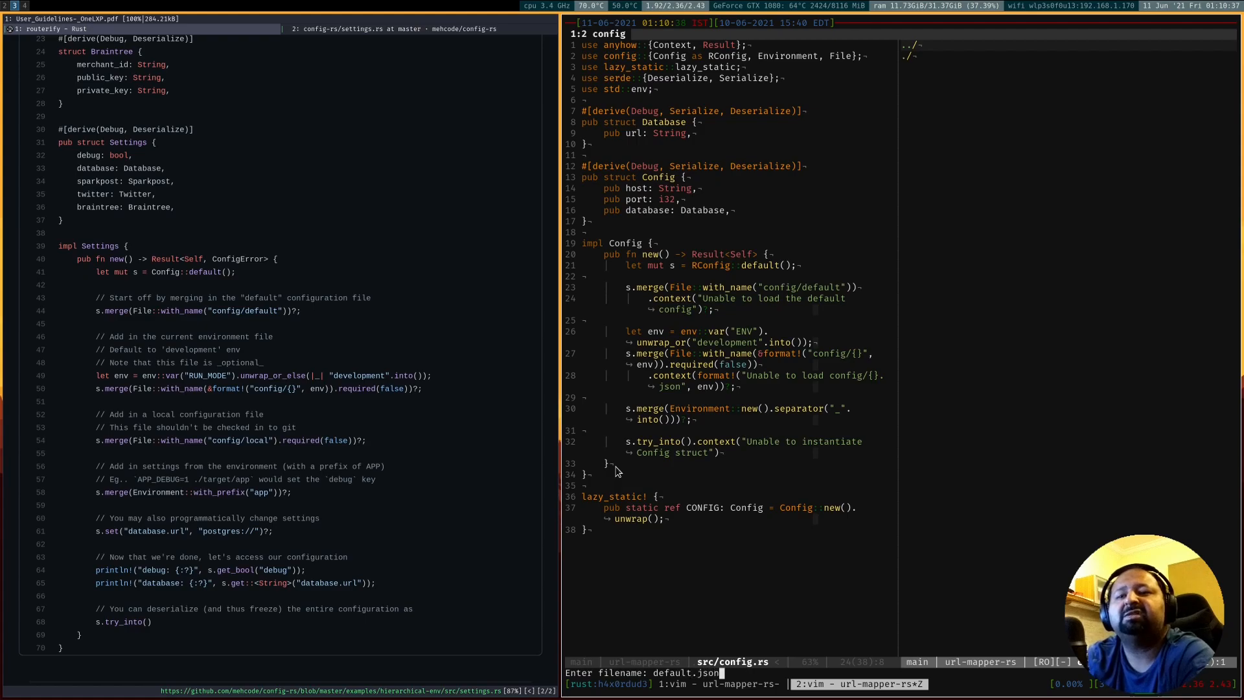
pyautogui.press('Return')
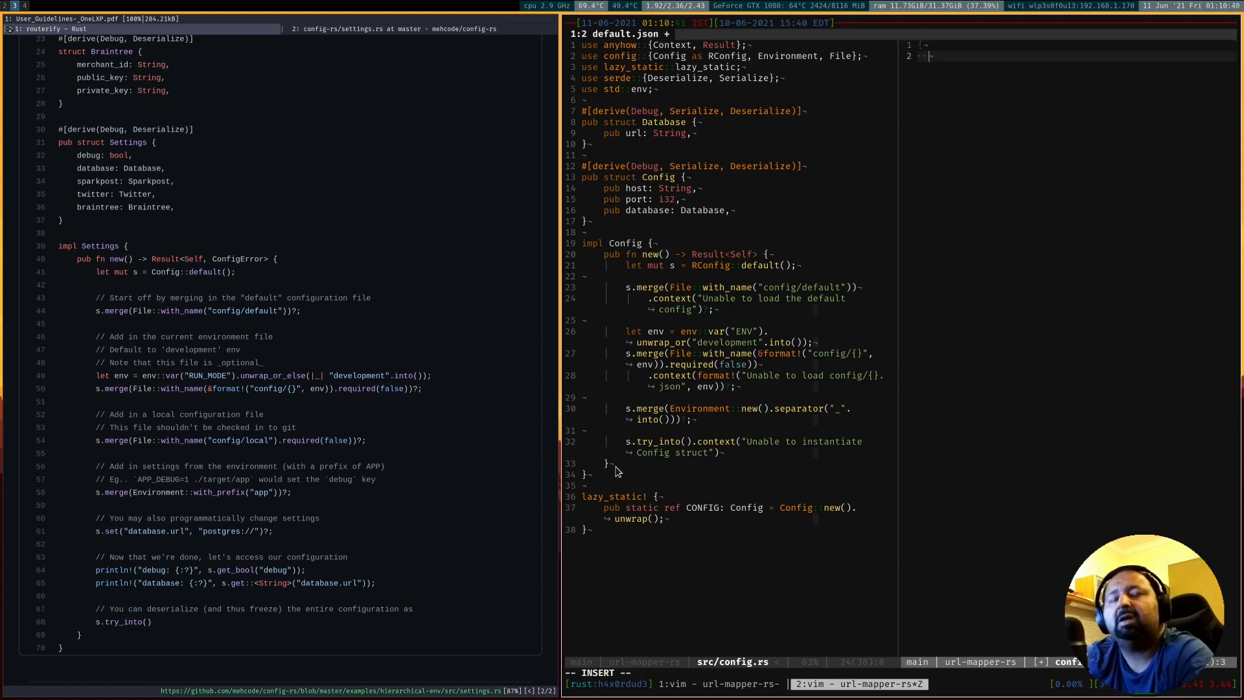
# Start default.json with a host entry of "127.0.0.1"
pyautogui.write('host:')
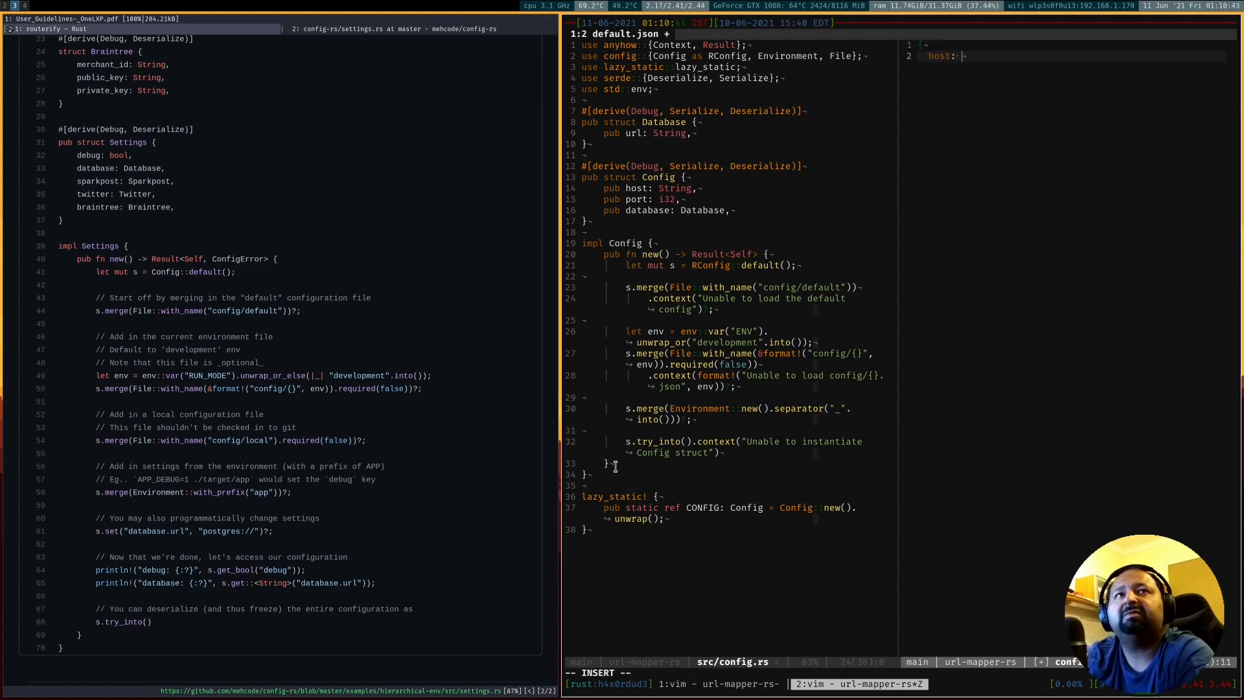
pyautogui.write('"127.0.0.1,')
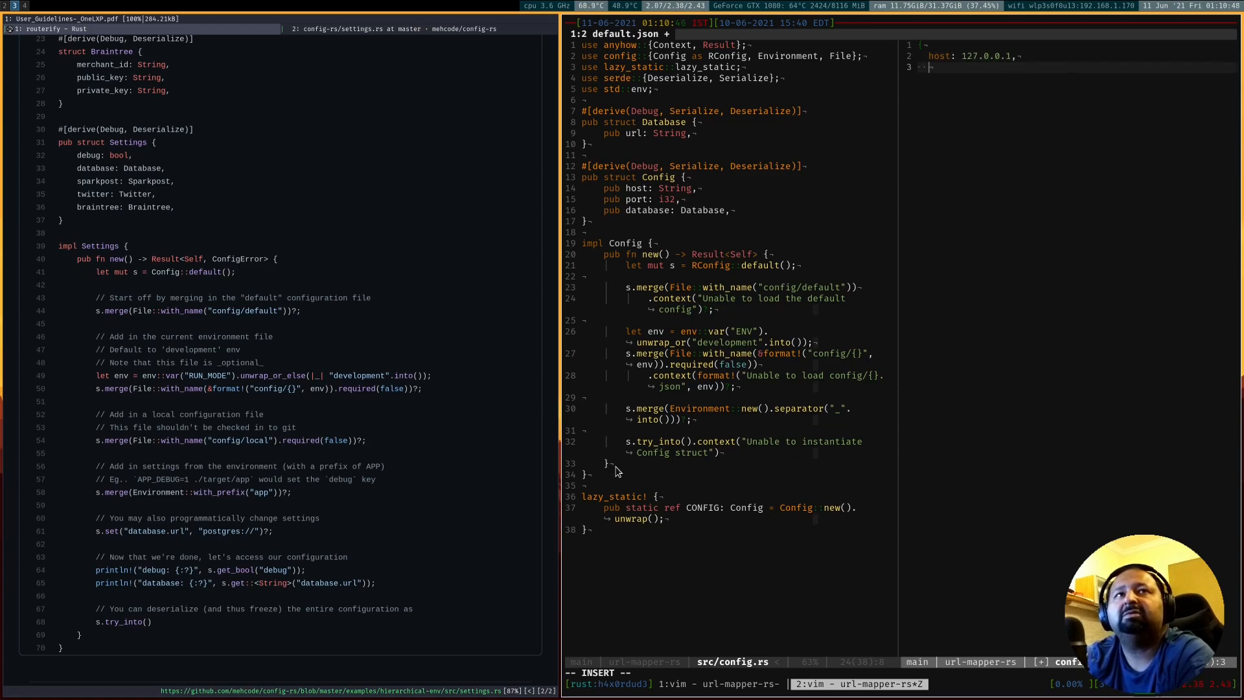
# Add port 3000 and database.url "postgres:///testdb?sslmode=disable" to default.json and save it
pyautogui.write('opi')
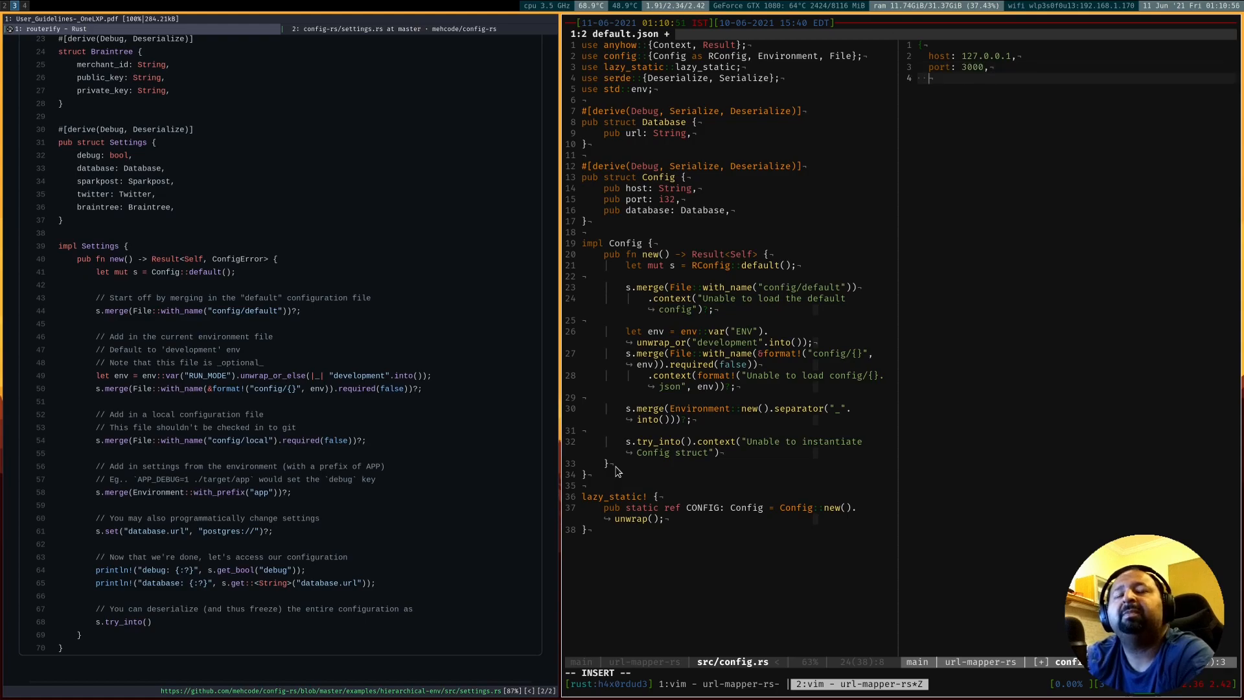
pyautogui.write('"database: {')
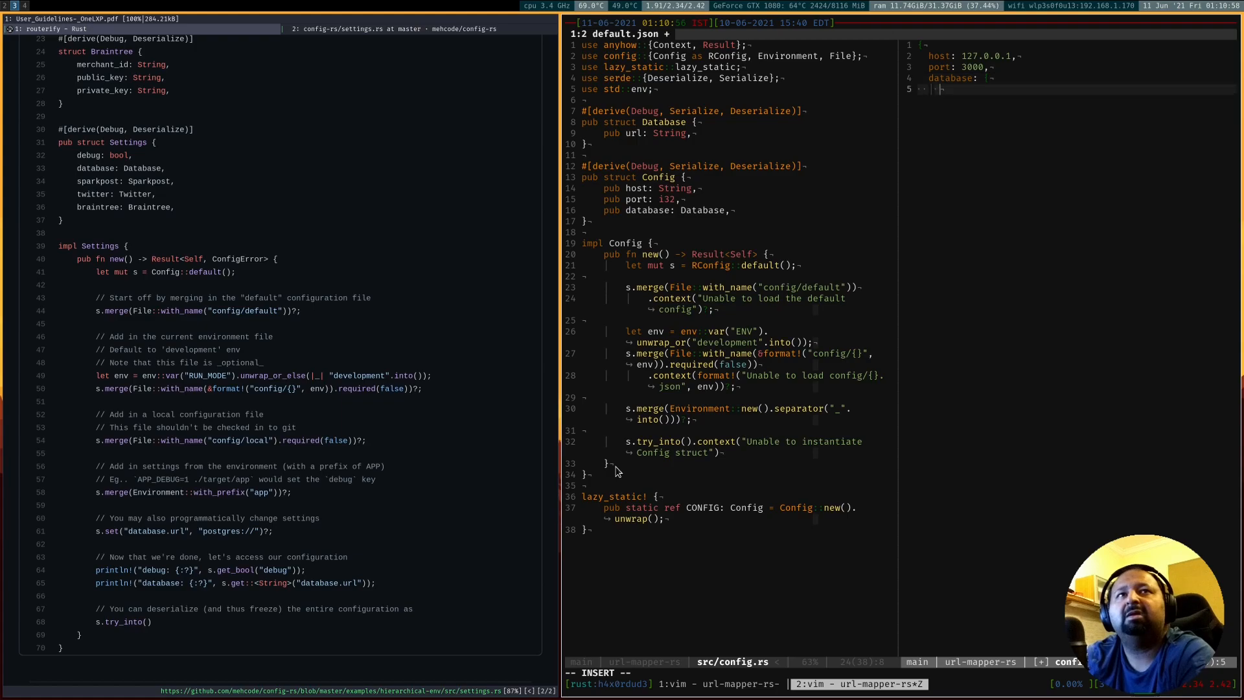
pyautogui.write('url:')
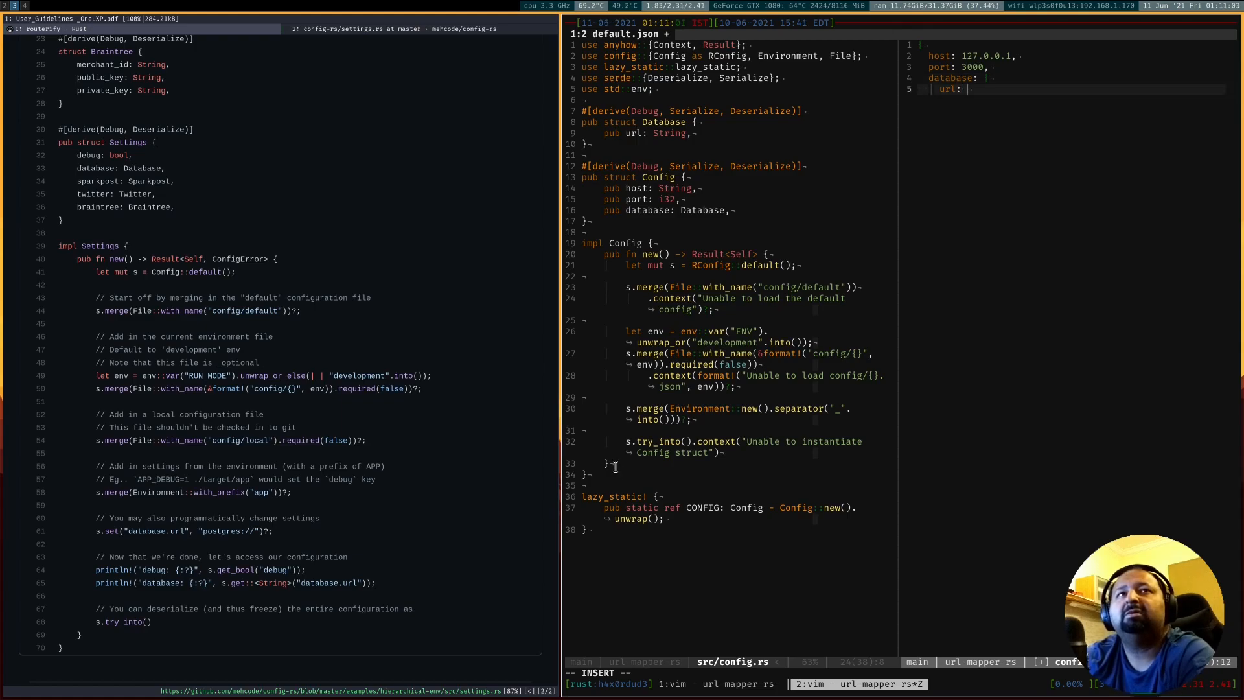
pyautogui.write('"postgres')
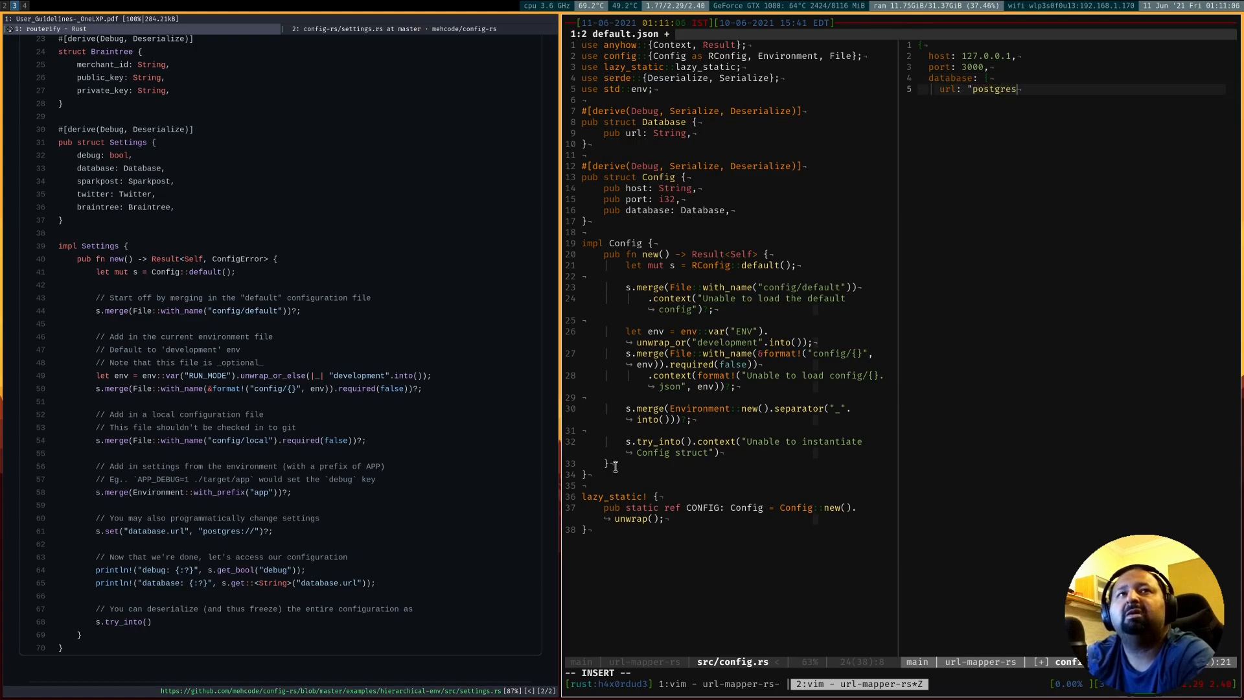
pyautogui.write(':///')
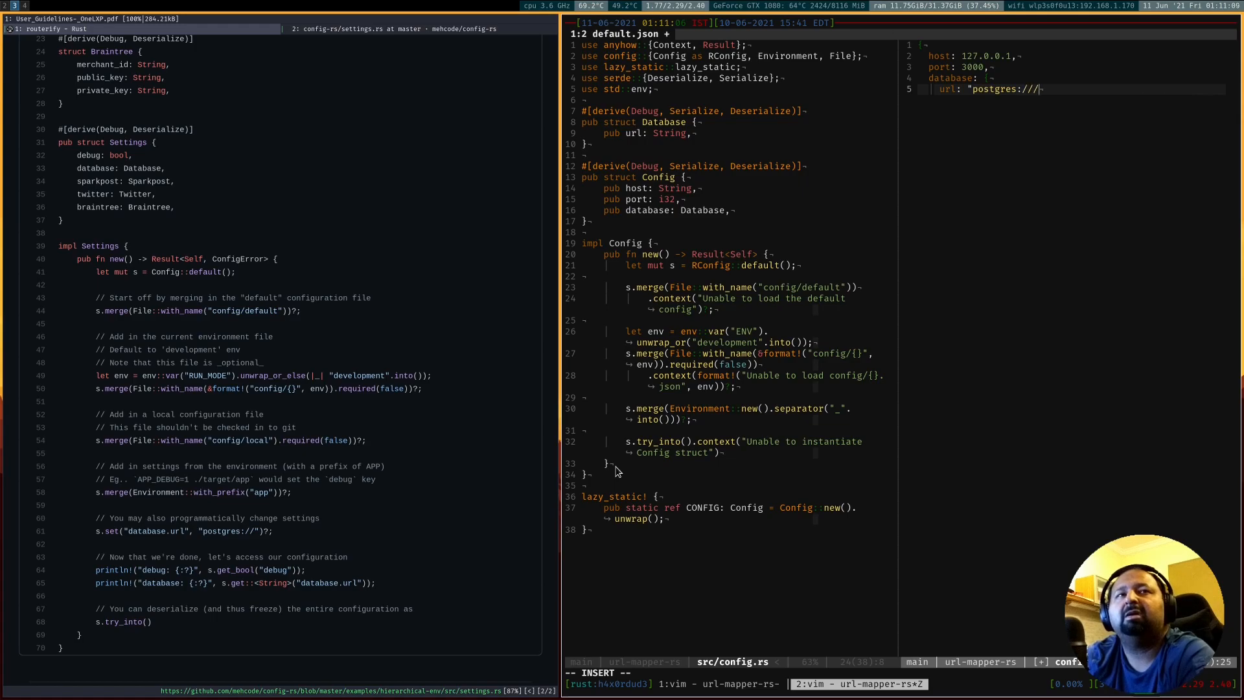
pyautogui.write('testdb?')
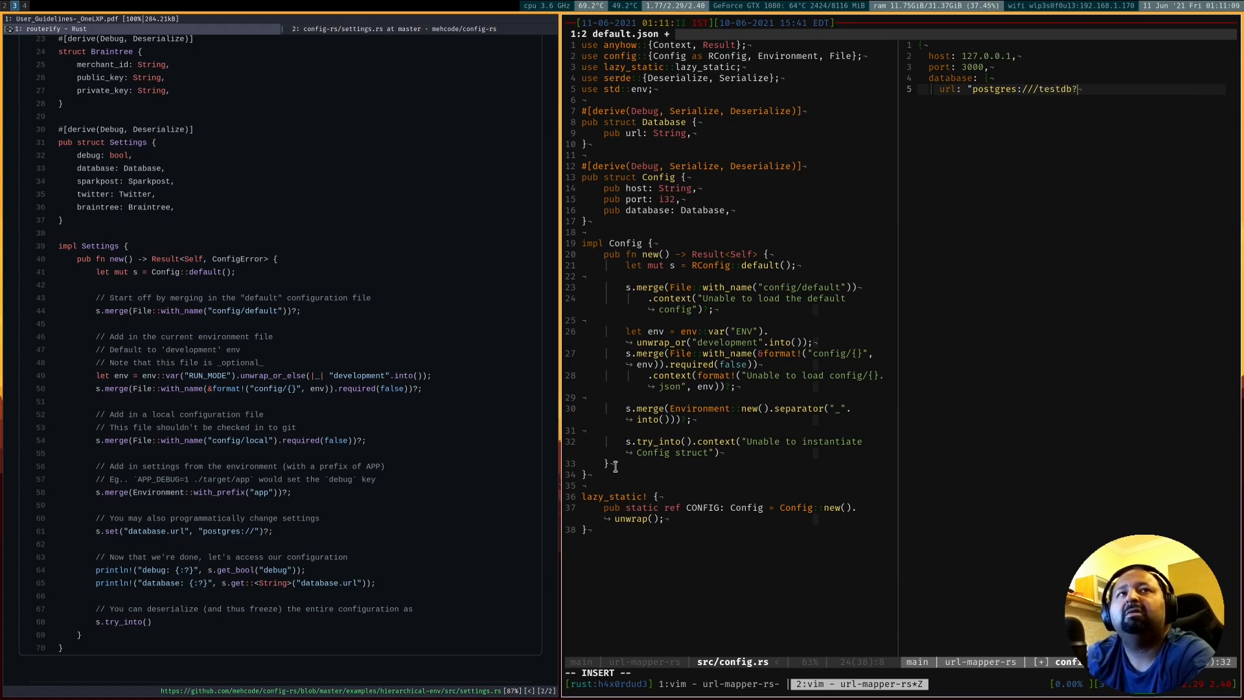
pyautogui.write('ss')
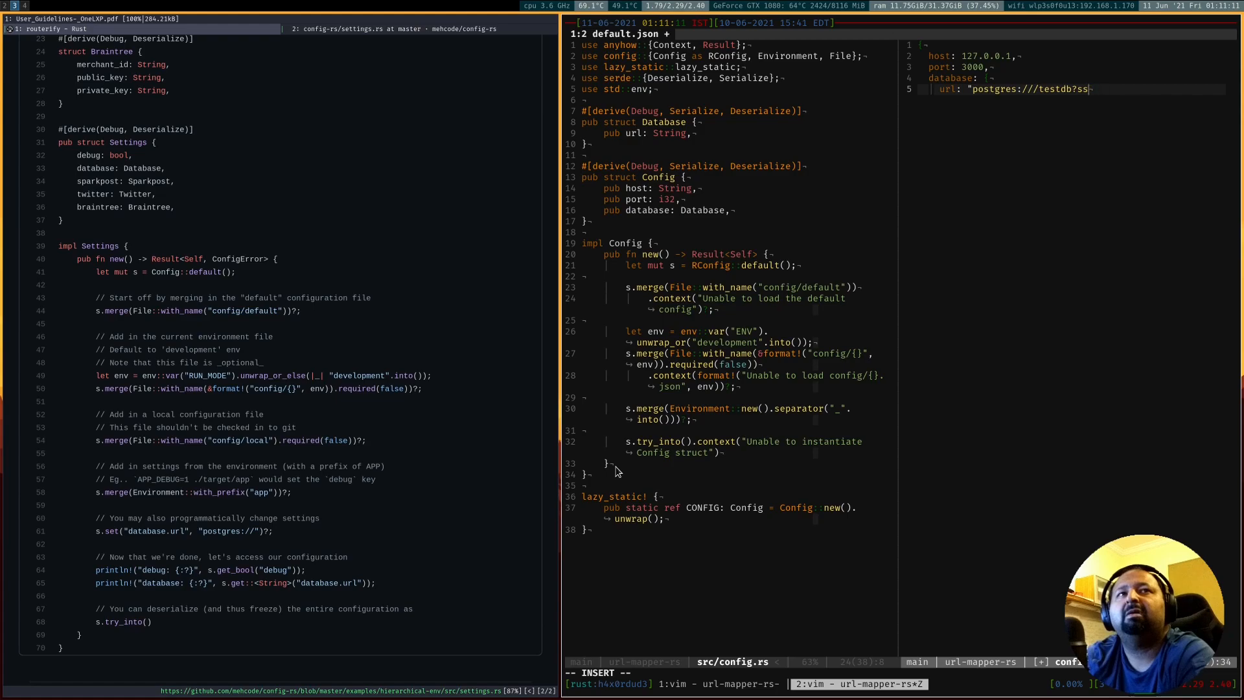
pyautogui.write('sslmode=disab')
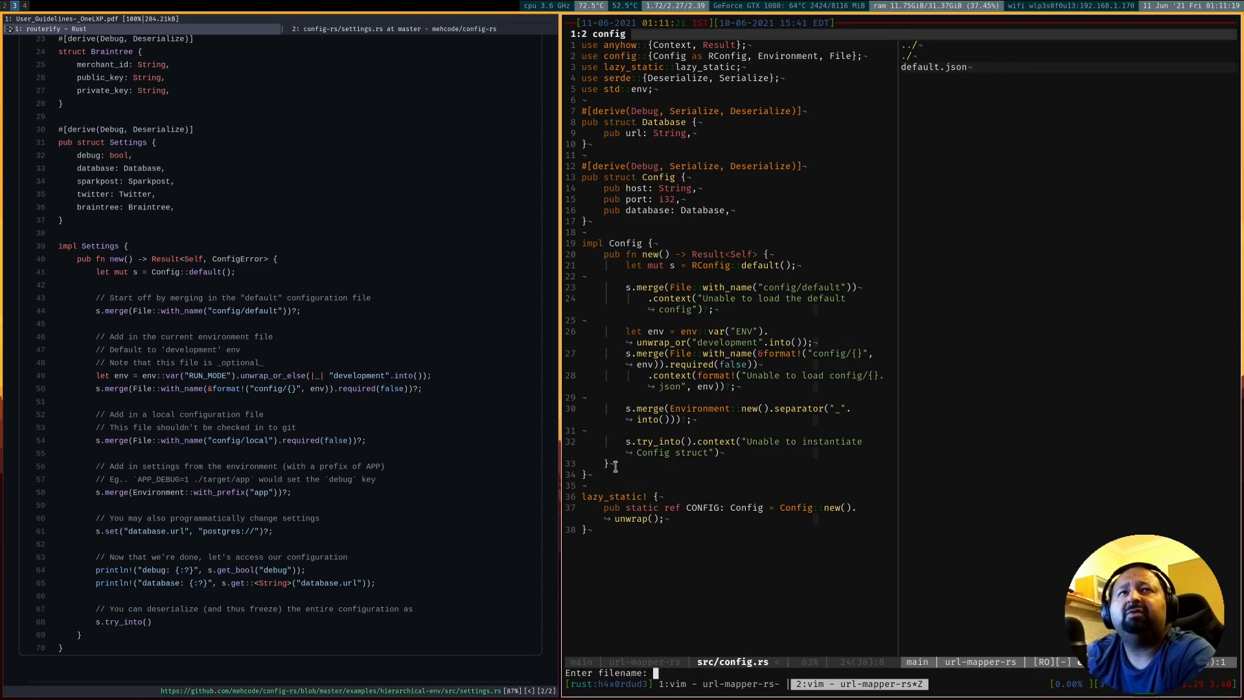
# Create development.json with host 127.0.0.1, port 3000 and a postgres devdb url, then switch to .gitignore
pyautogui.write('development.js')
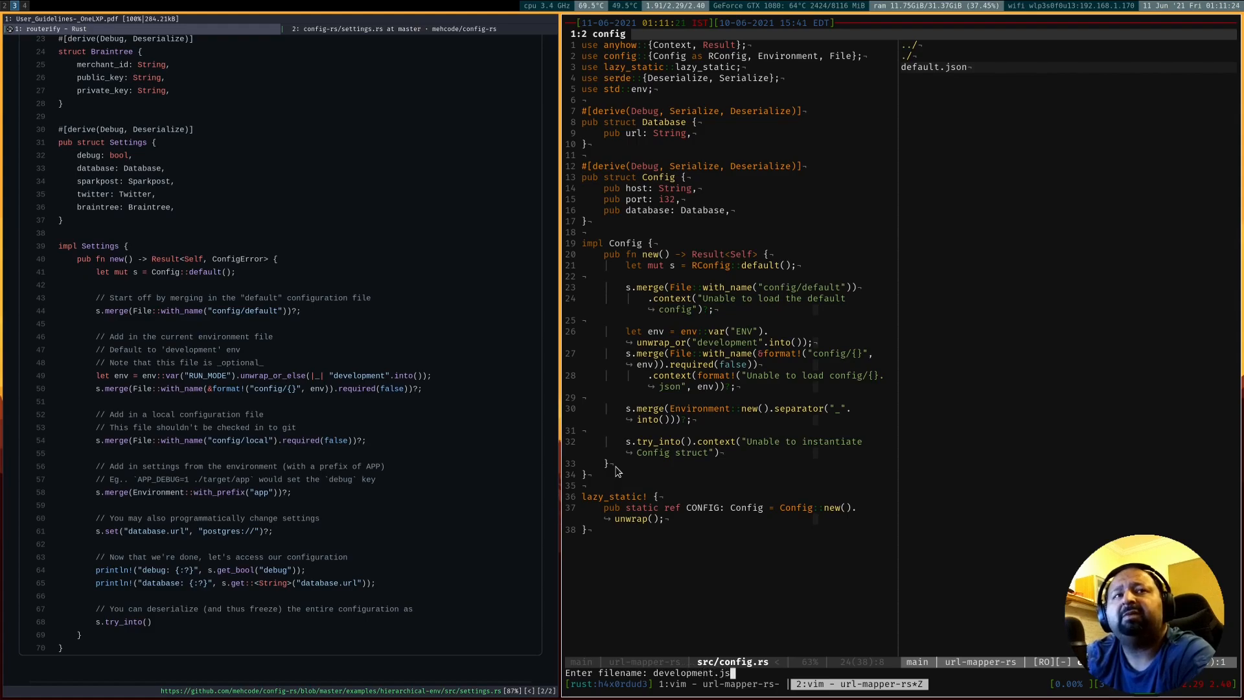
pyautogui.press('Return')
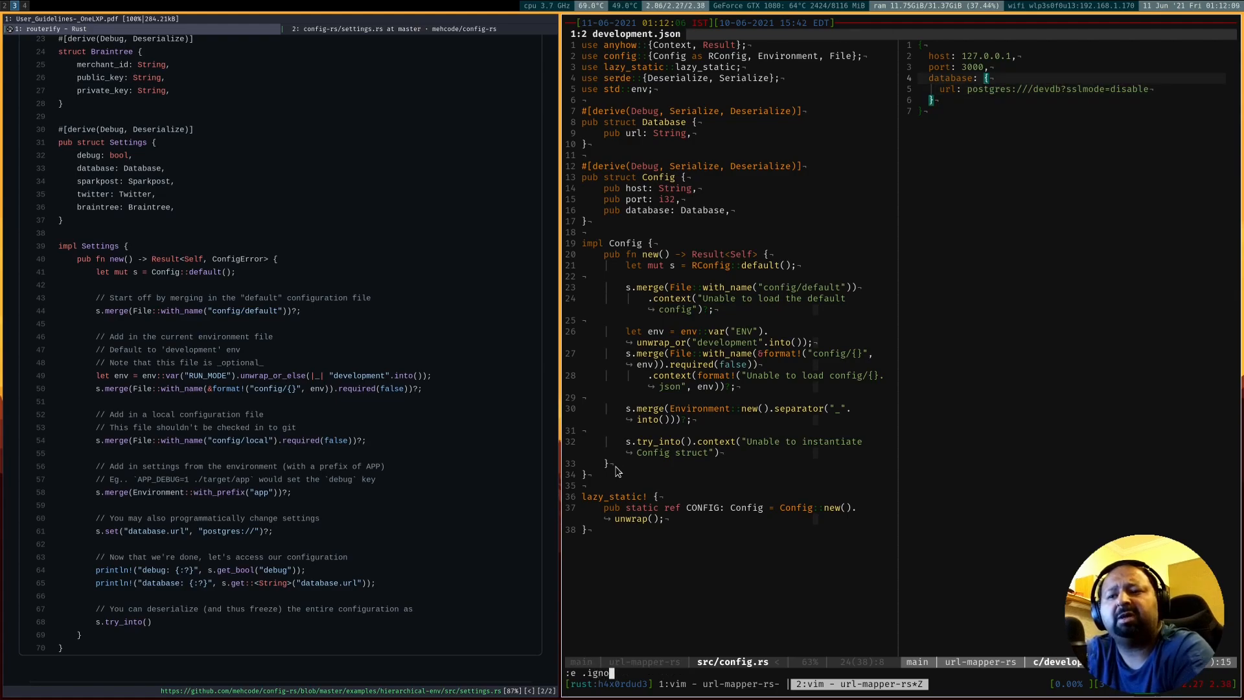
pyautogui.press('Return')
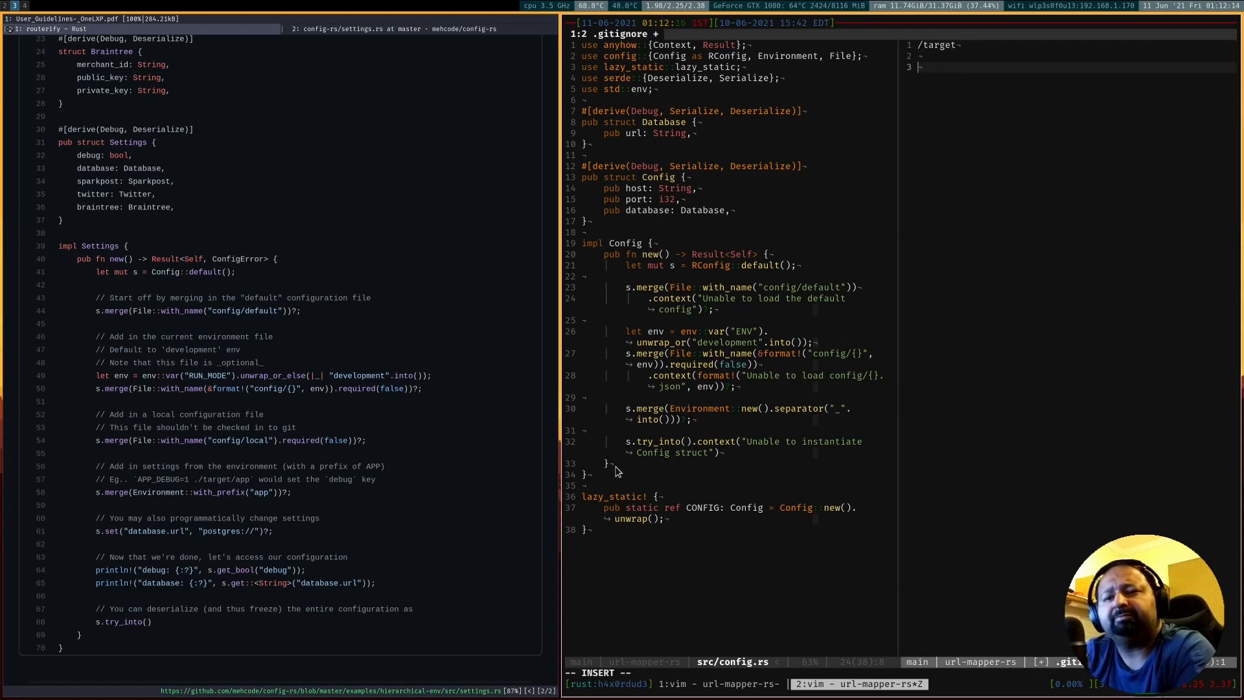
# Add 'config/*.json' and '!config/default.json' entries to .gitignore and save it
pyautogui.write('config/')
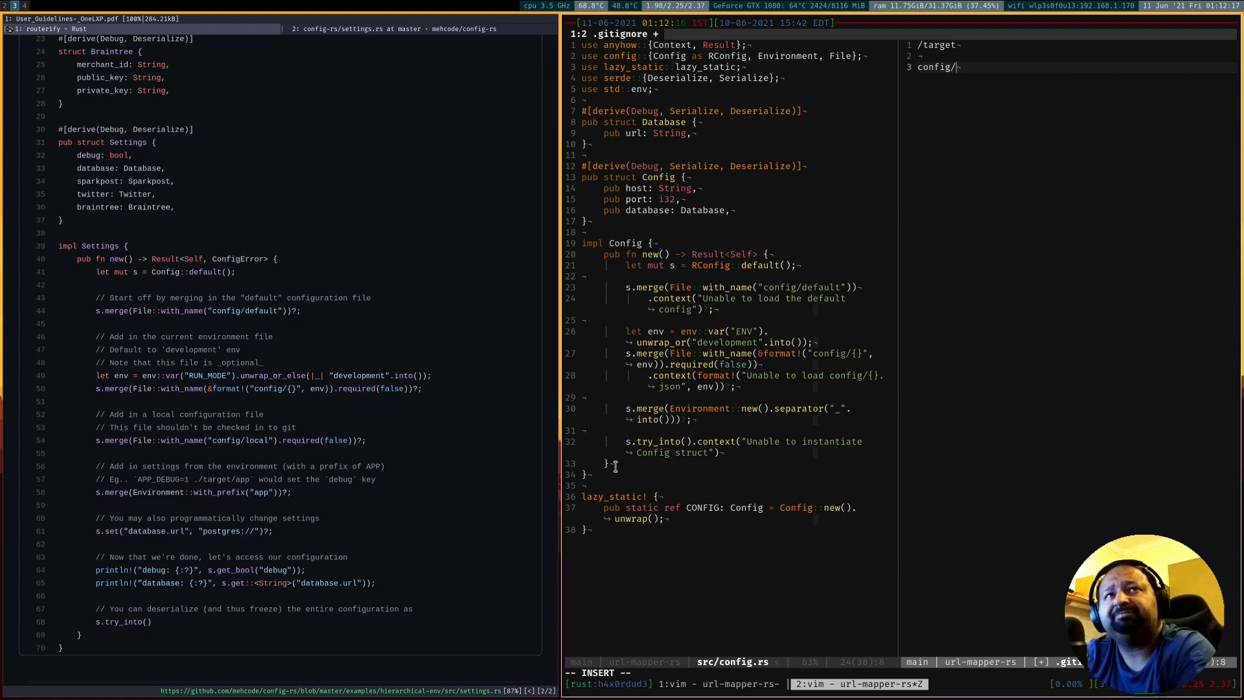
pyautogui.write('*.json')
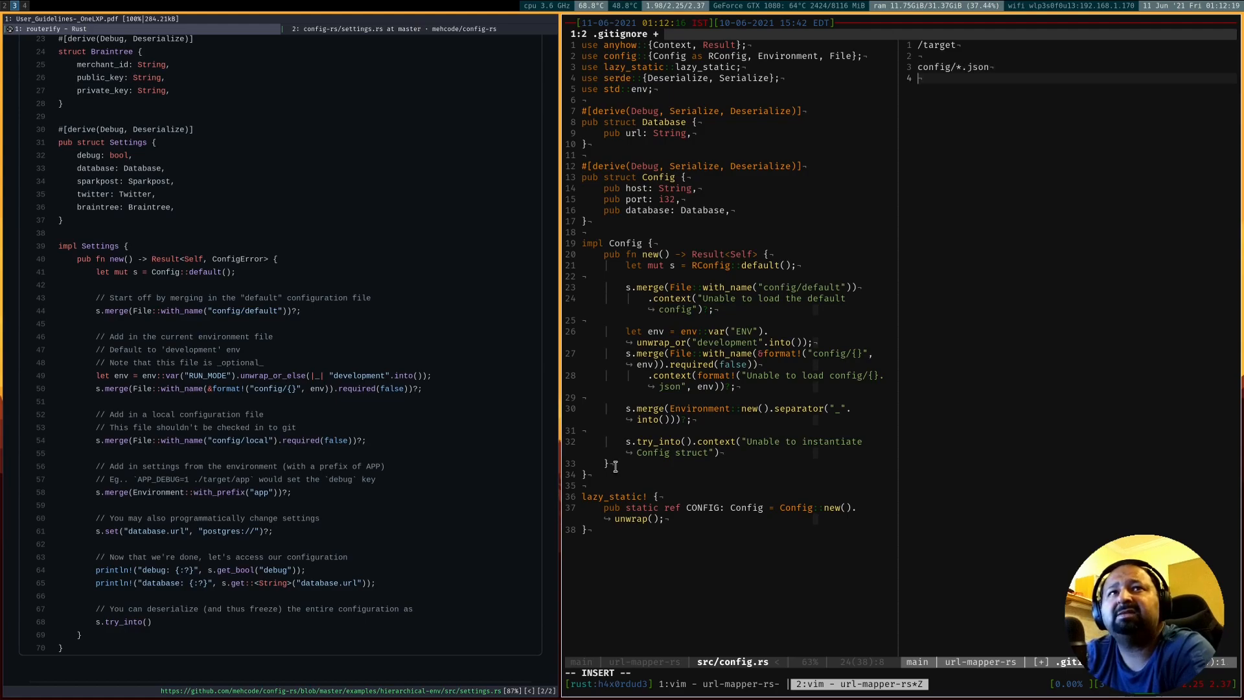
pyautogui.write('!config/default.json')
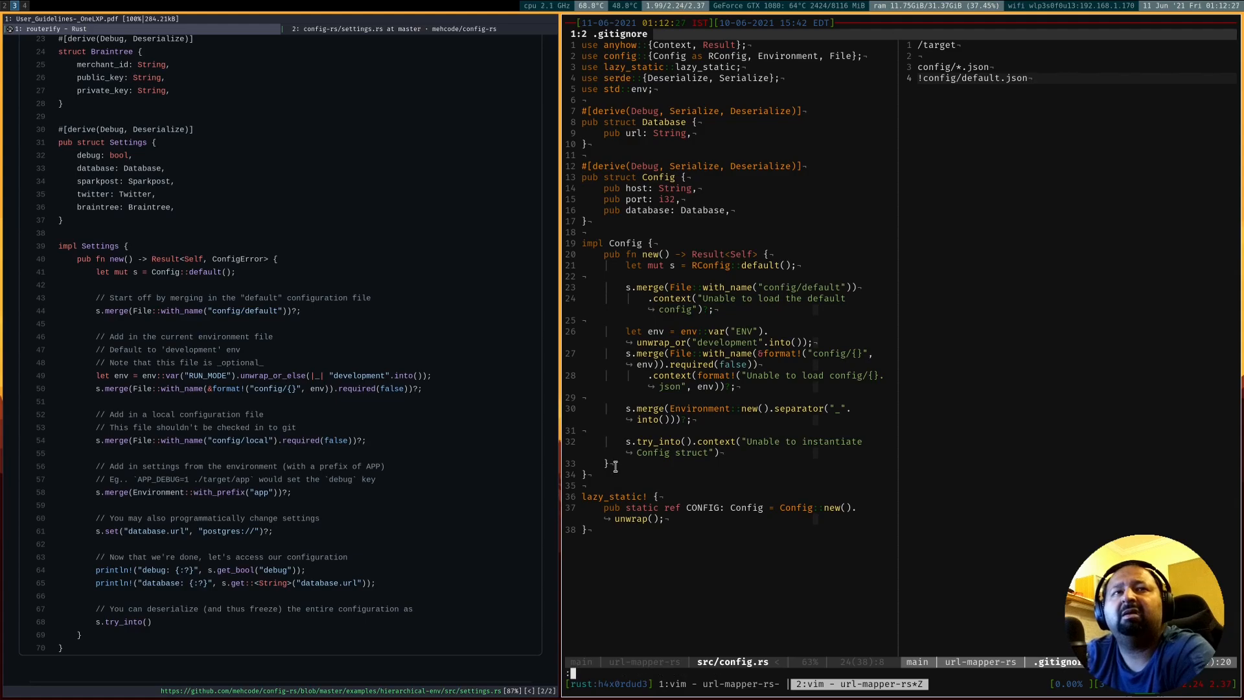
pyautogui.moveTo(615, 467)
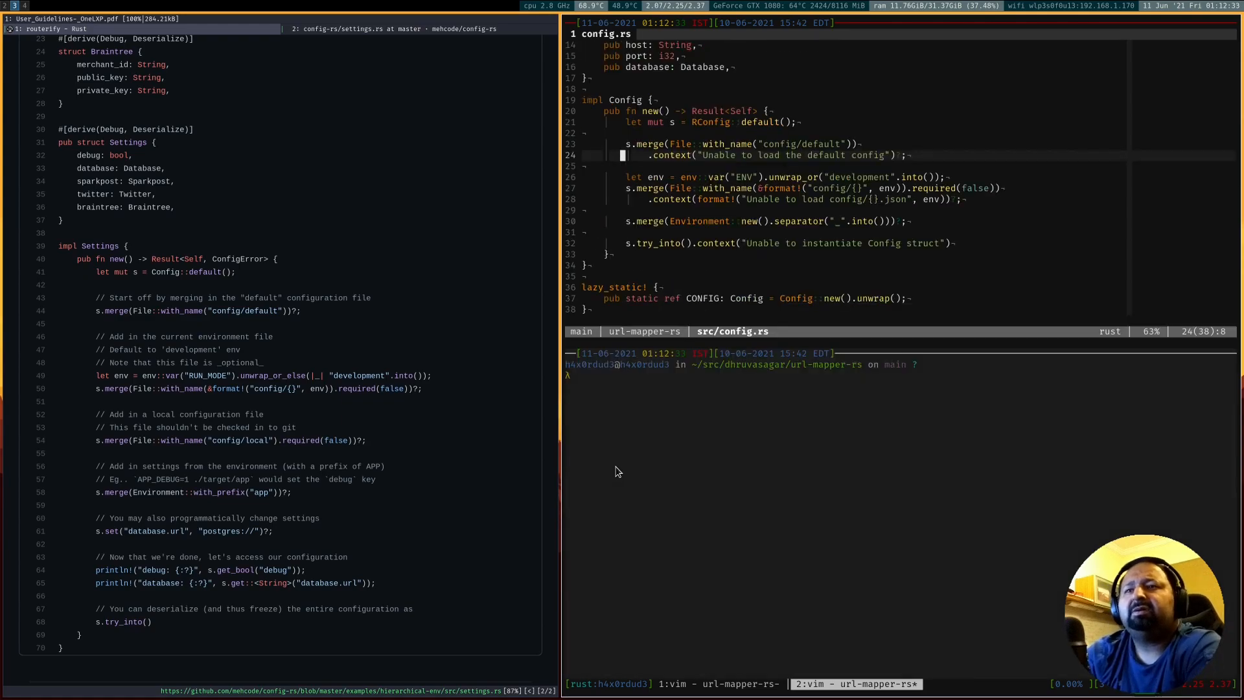
# Run cargo run, printing host 127.0.0.1, port 3000 and the devdb URL, with src/main.rs shown beside config.rs
pyautogui.write('cargo')
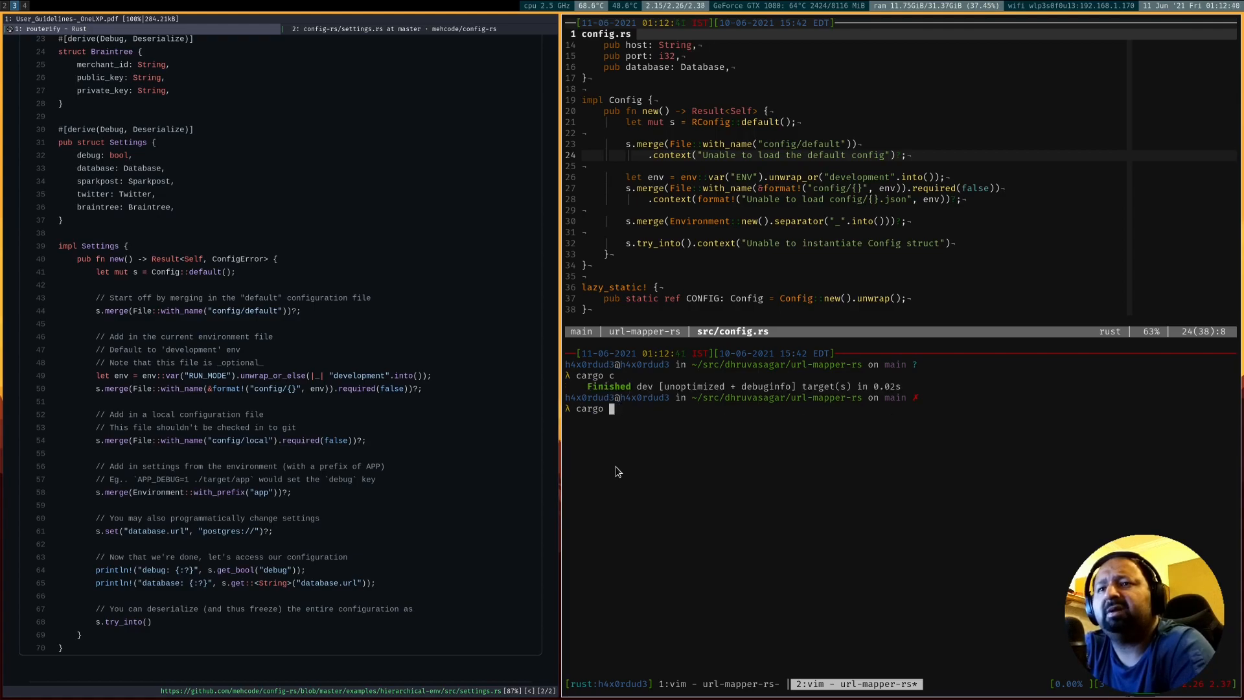
pyautogui.write('run')
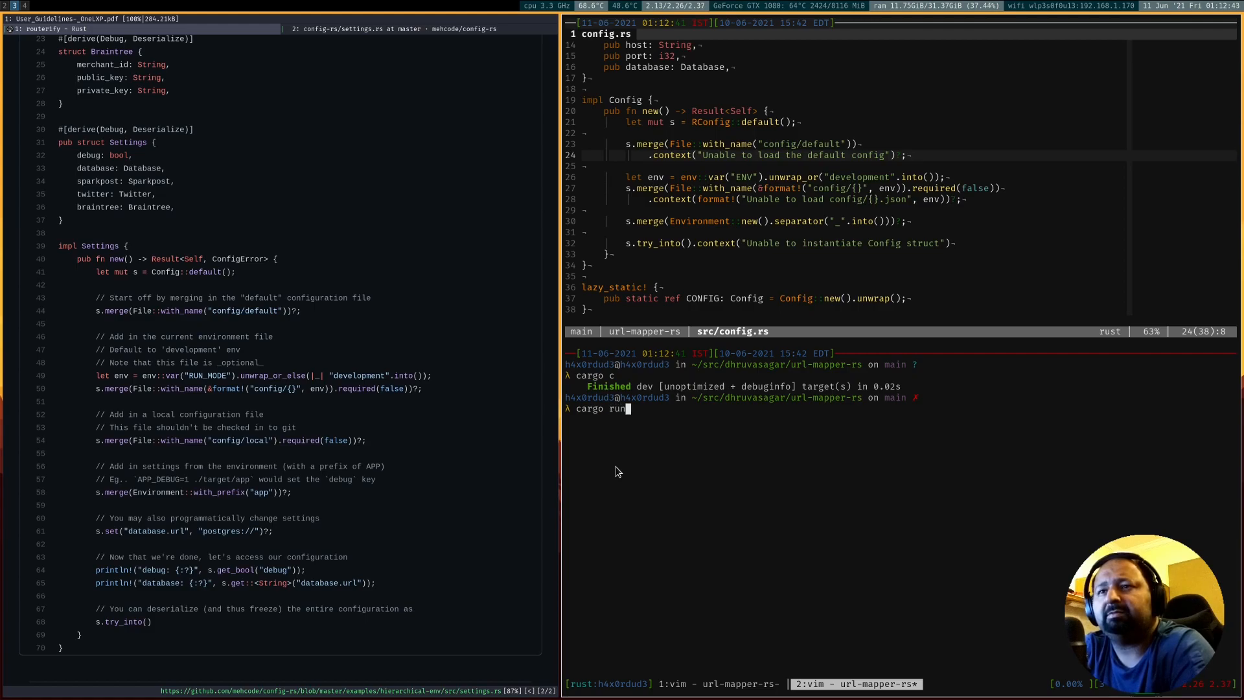
pyautogui.press('Return')
pyautogui.write(':e sr')
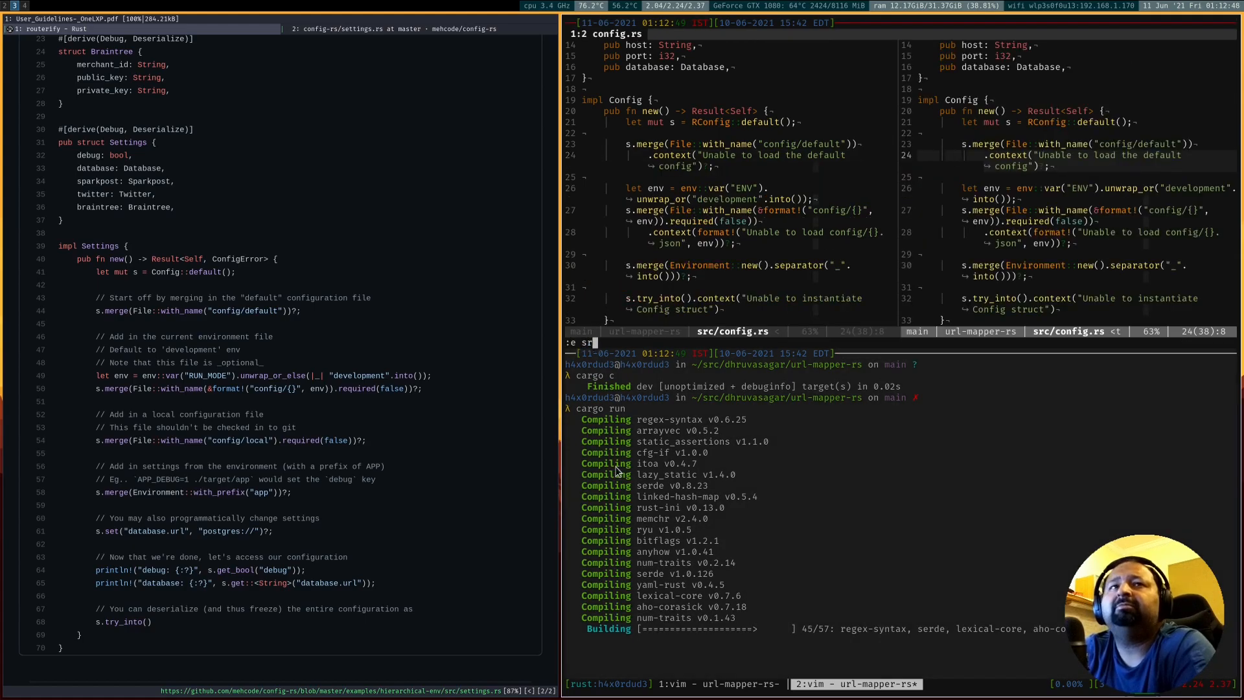
pyautogui.write('c/mai')
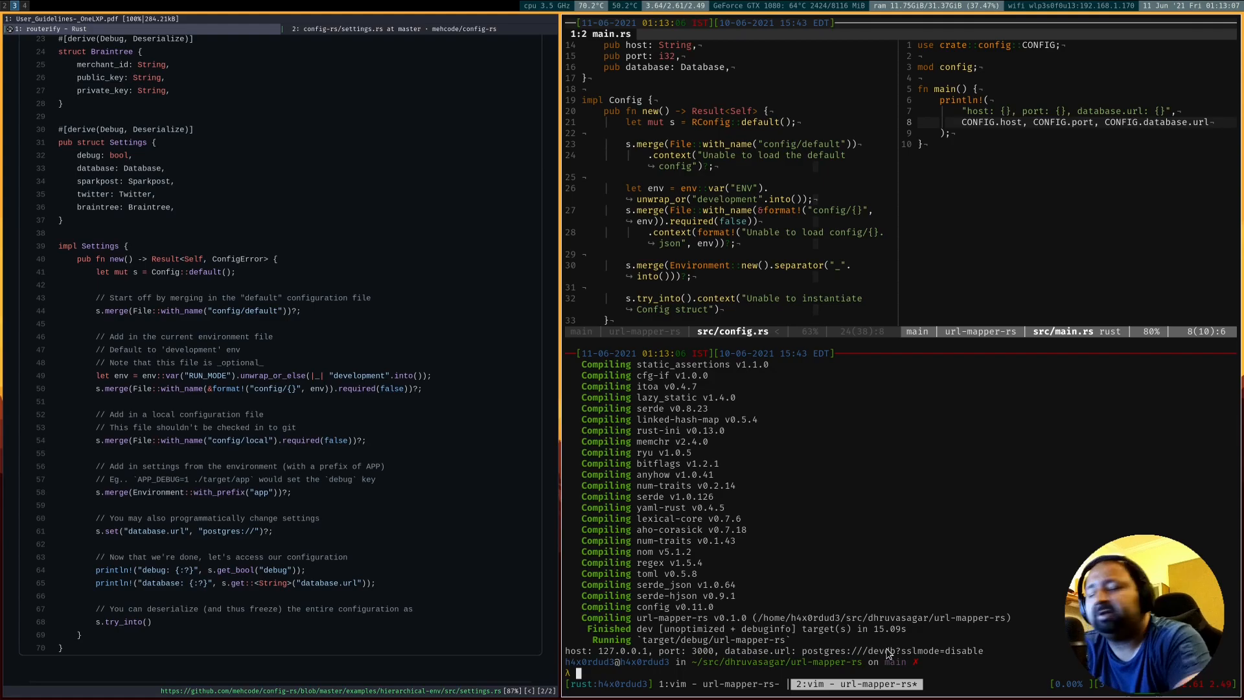
# Prepare another cargo run with an ENV=test override in the terminal
pyautogui.write('cargo run')
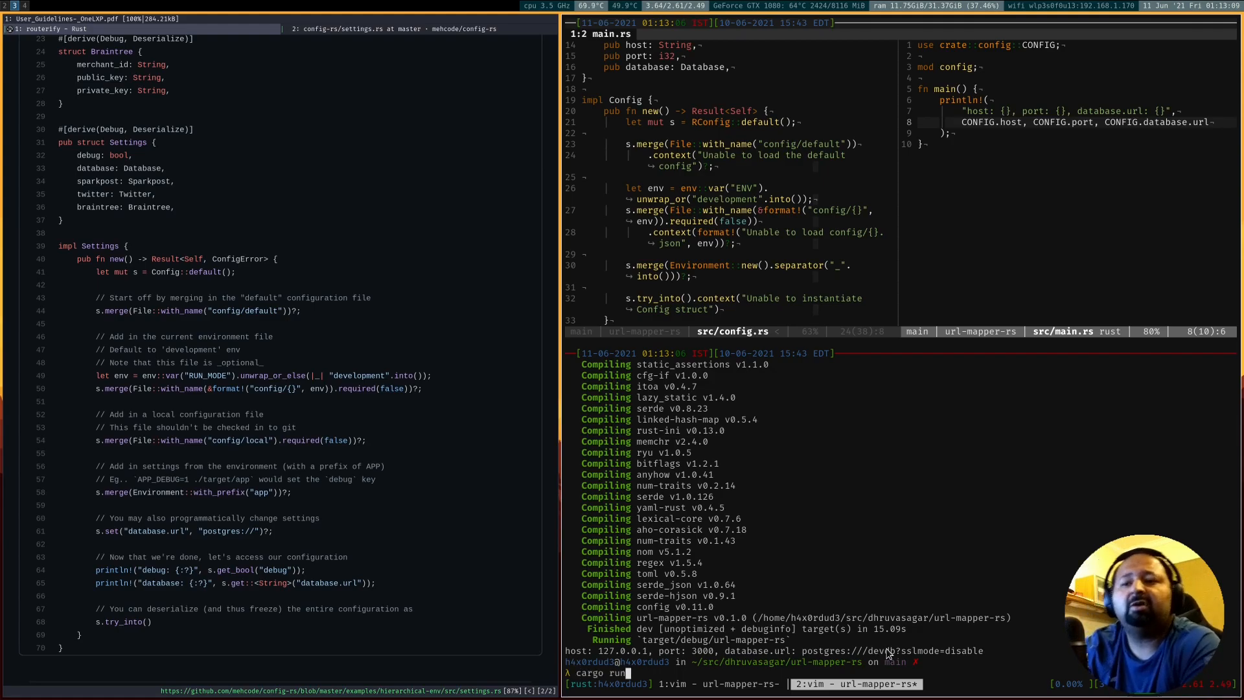
pyautogui.write('ENV=test')
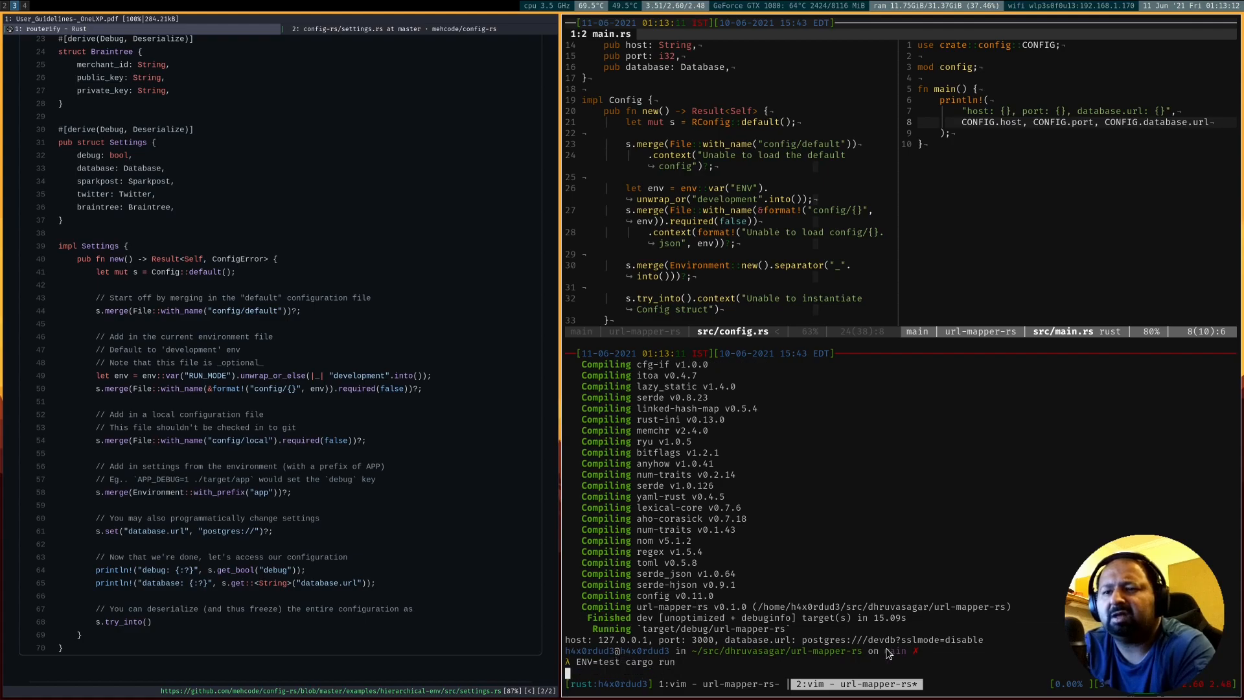
# Run ENV=test cargo run and read the host 127.0.0.1, port 3000, postgres testdb URL output
pyautogui.press('Return')
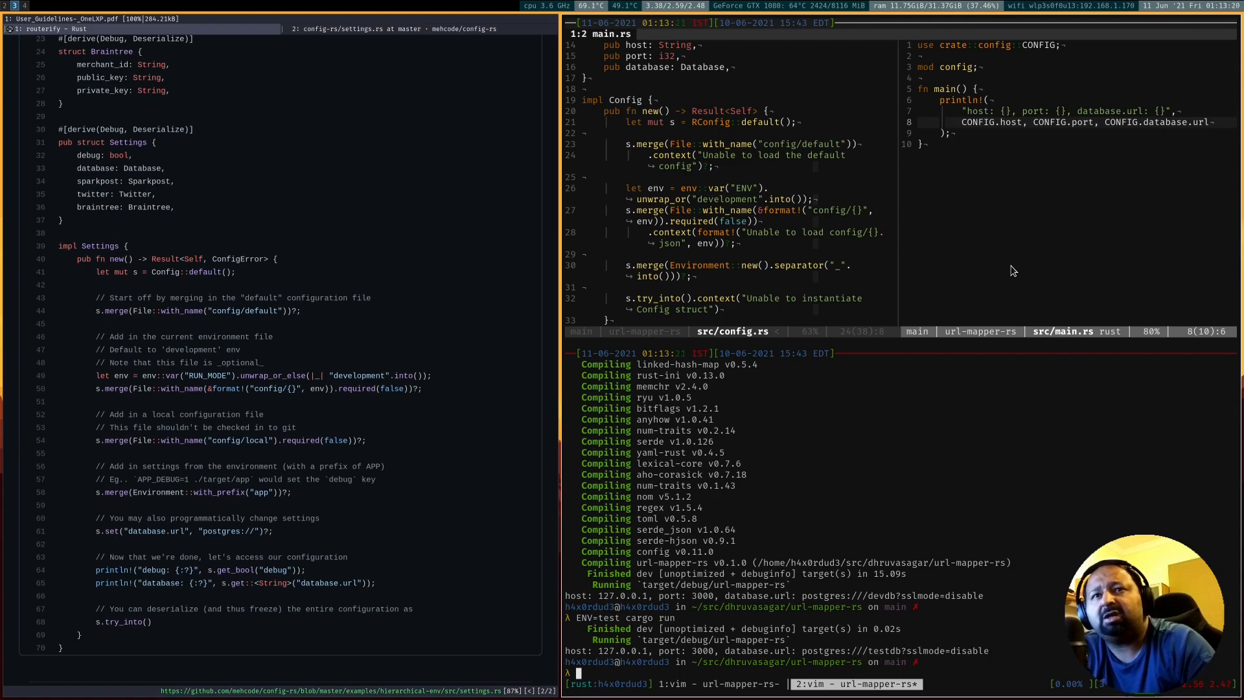
pyautogui.moveTo(816, 657)
pyautogui.write('test.')
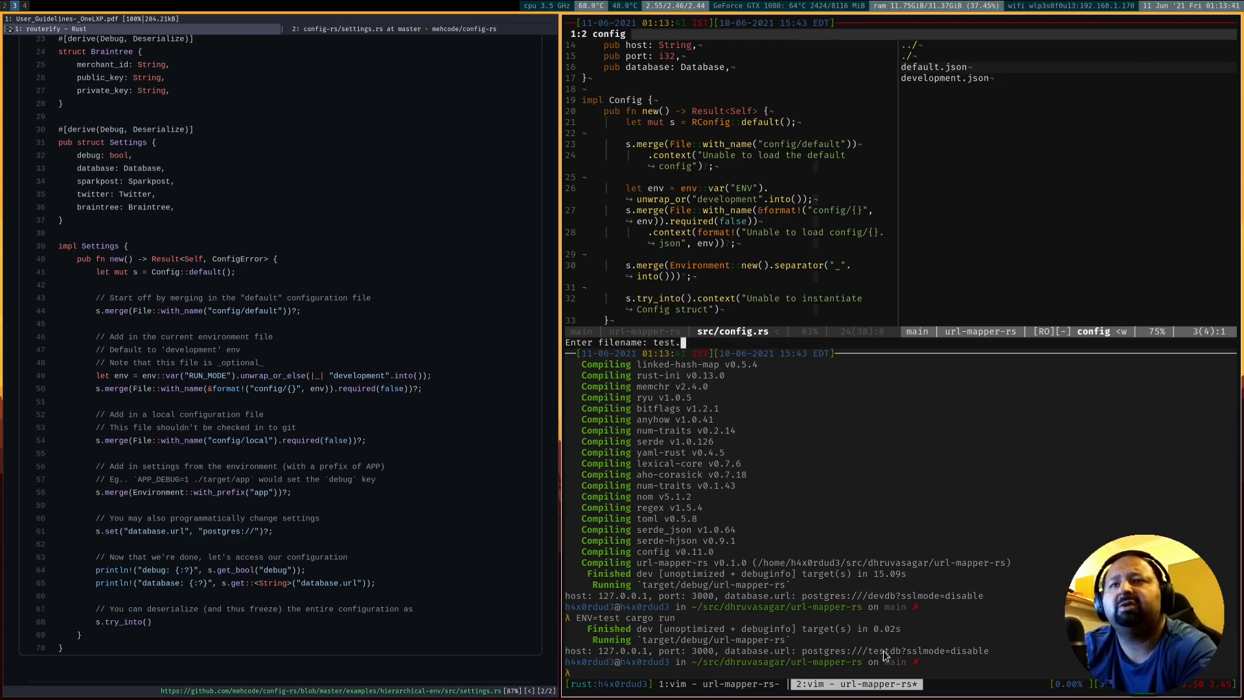
# Create config/test.json setting database url to sqlite://url-mapper-rs.sqlite and save it
pyautogui.press('Return')
pyautogui.write('database: {')
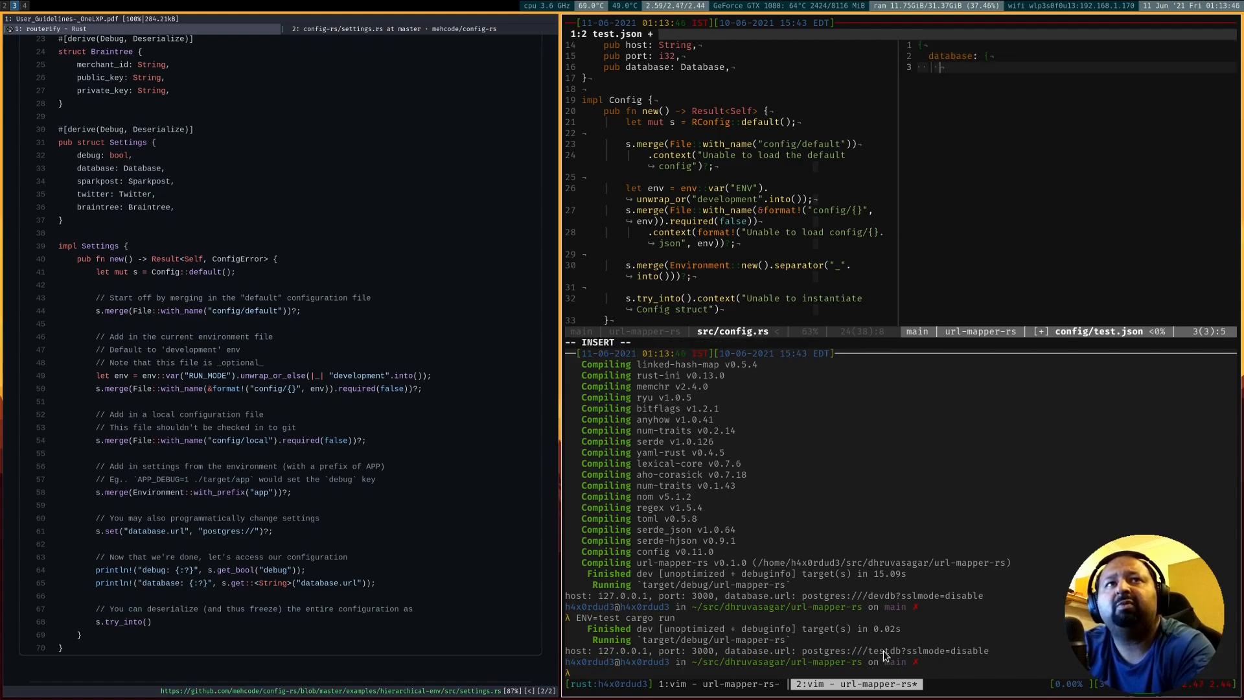
pyautogui.write('url:')
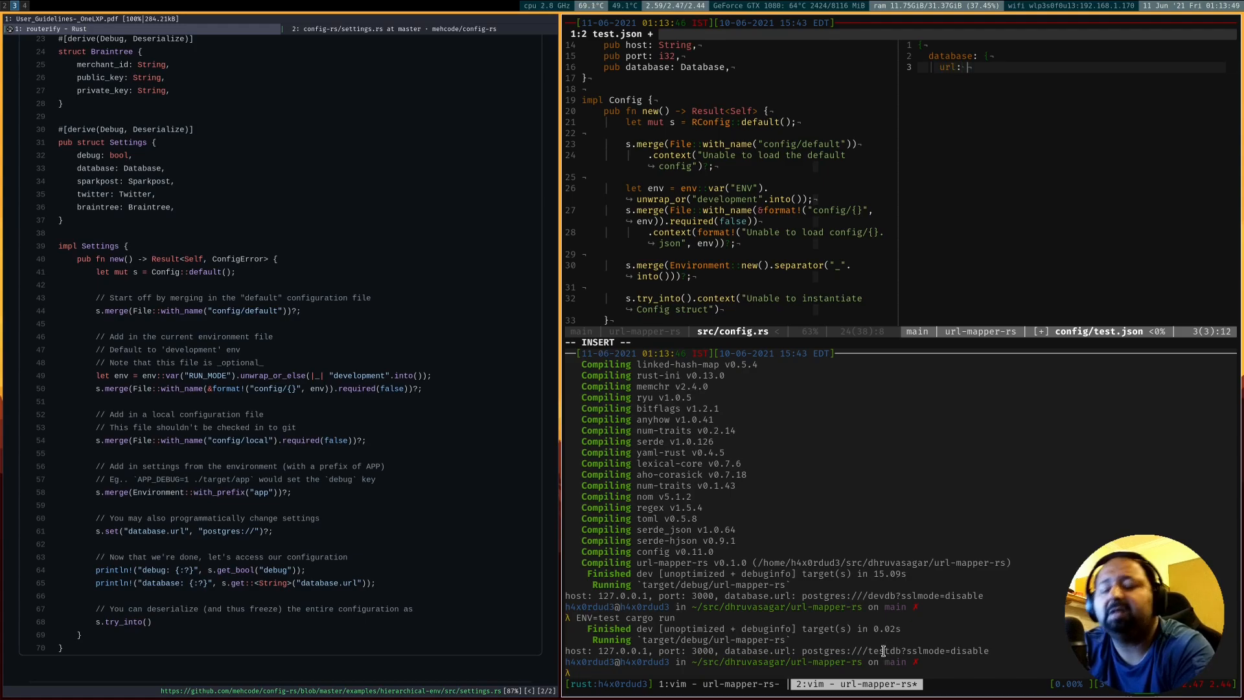
pyautogui.write('sqlite:')
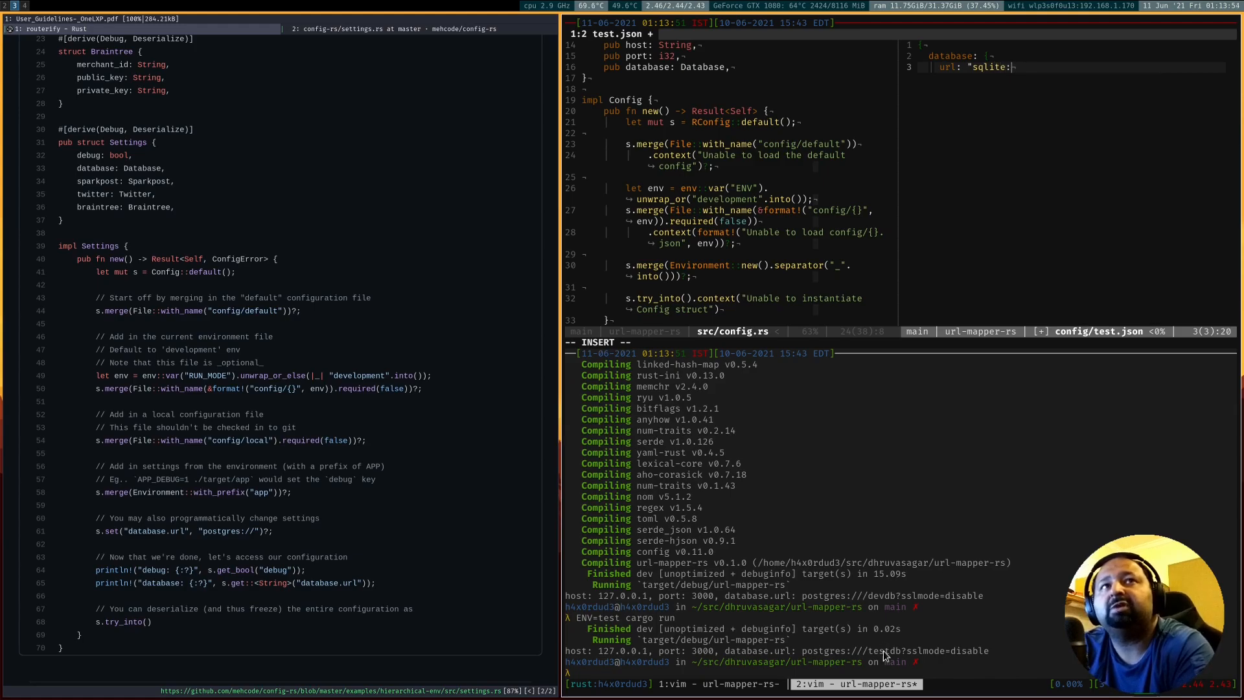
pyautogui.write('//')
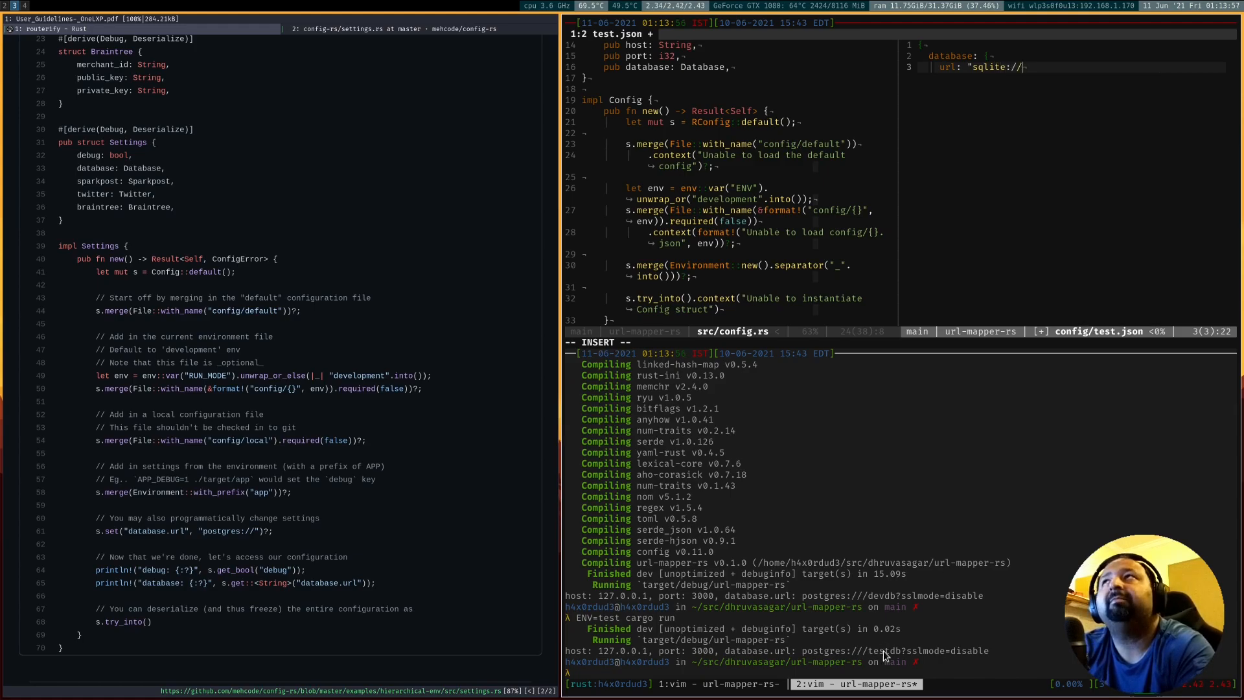
pyautogui.write('url-mapper-rs.sqlite')
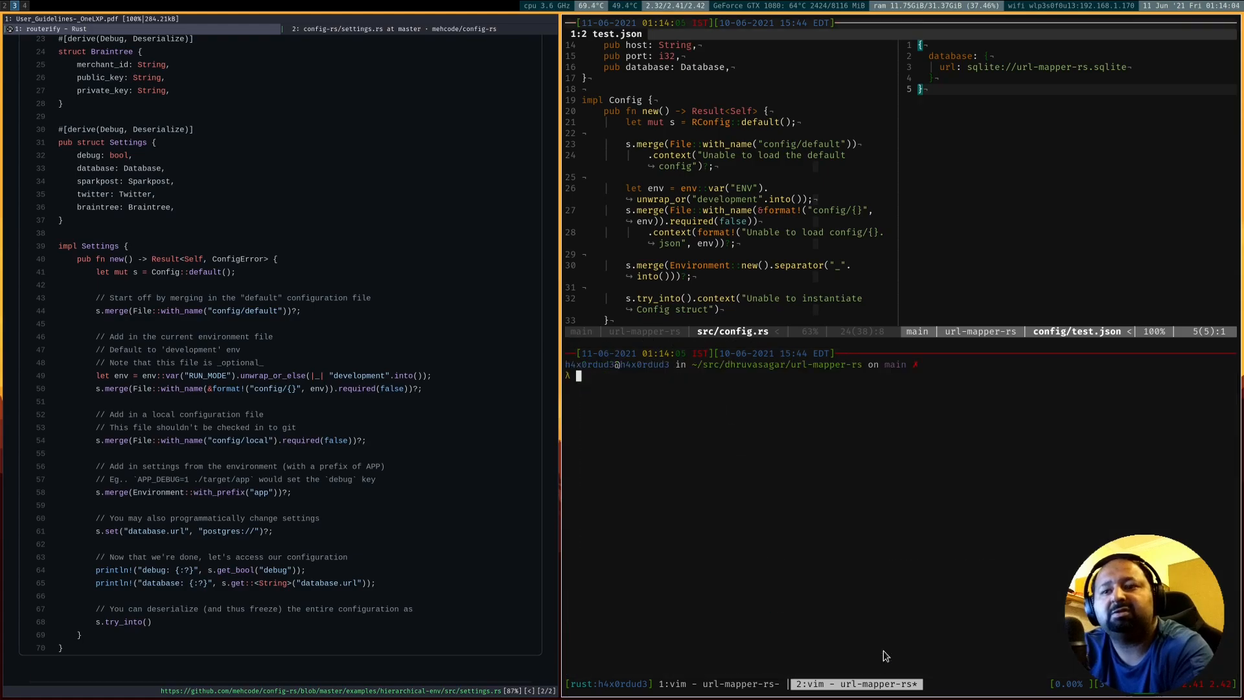
# Rerun ENV=test cargo run and confirm database.url now prints sqlite://url-mapper-rs.sqlite
pyautogui.press('Return')
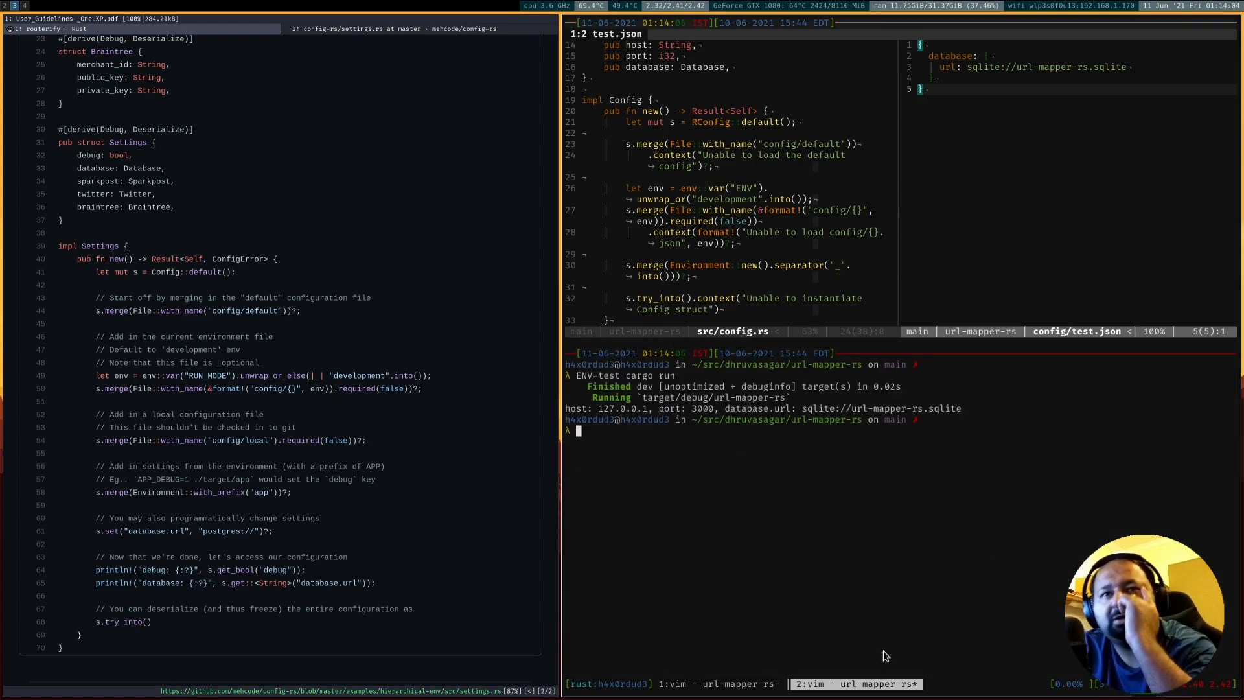
pyautogui.moveTo(913, 503)
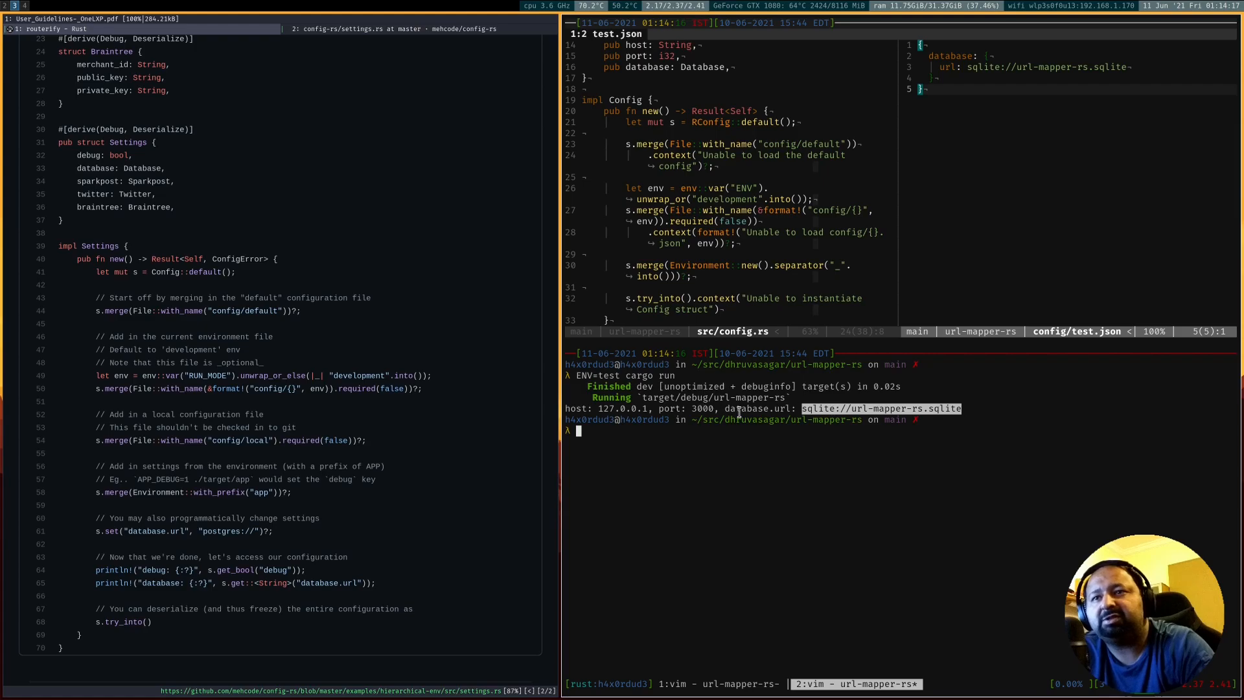
pyautogui.moveTo(962, 121)
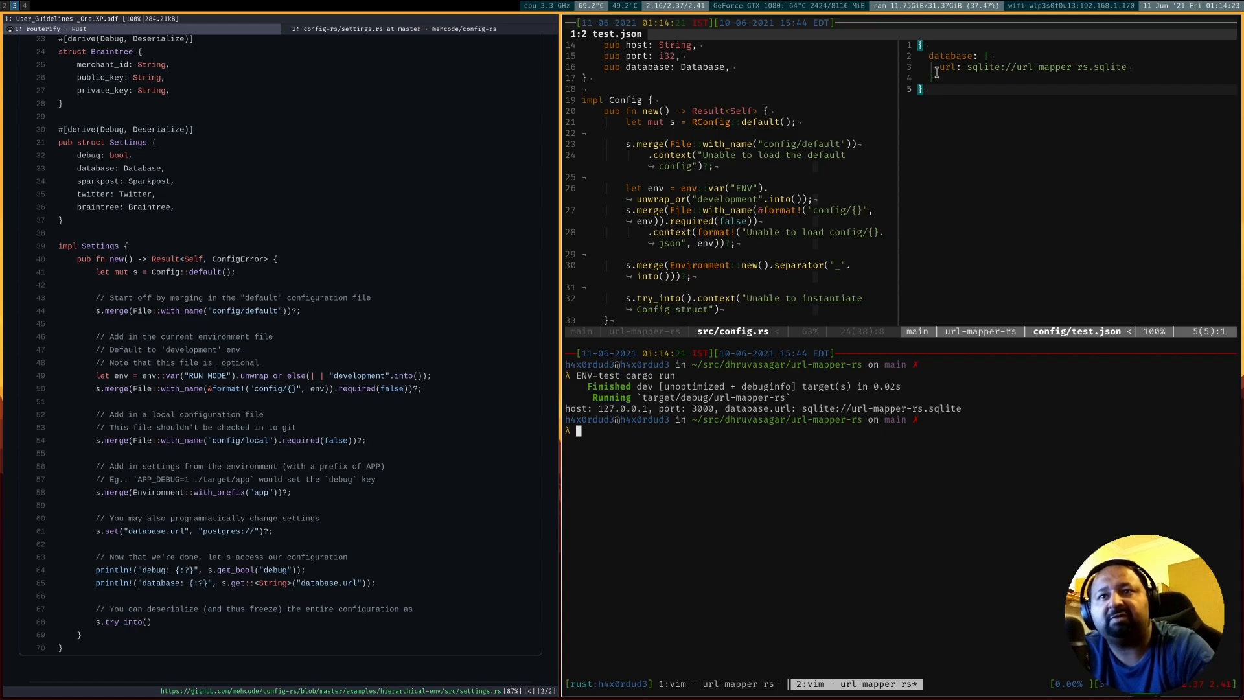
pyautogui.moveTo(723, 390)
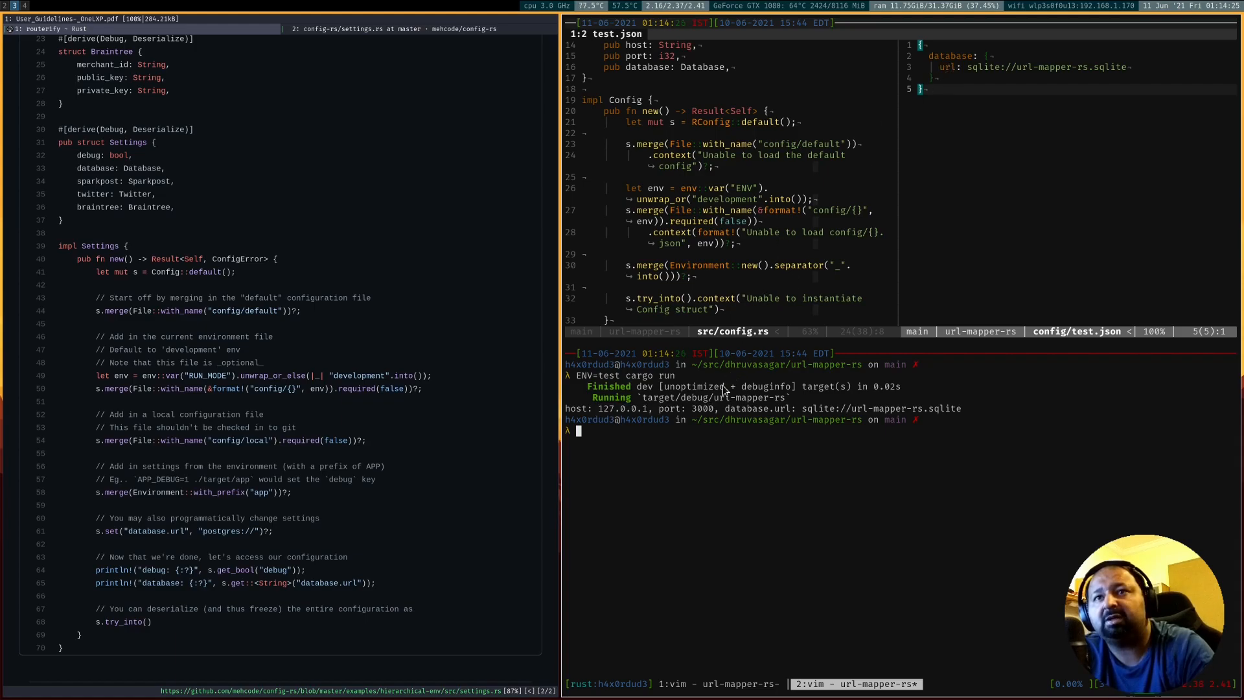
pyautogui.moveTo(866, 580)
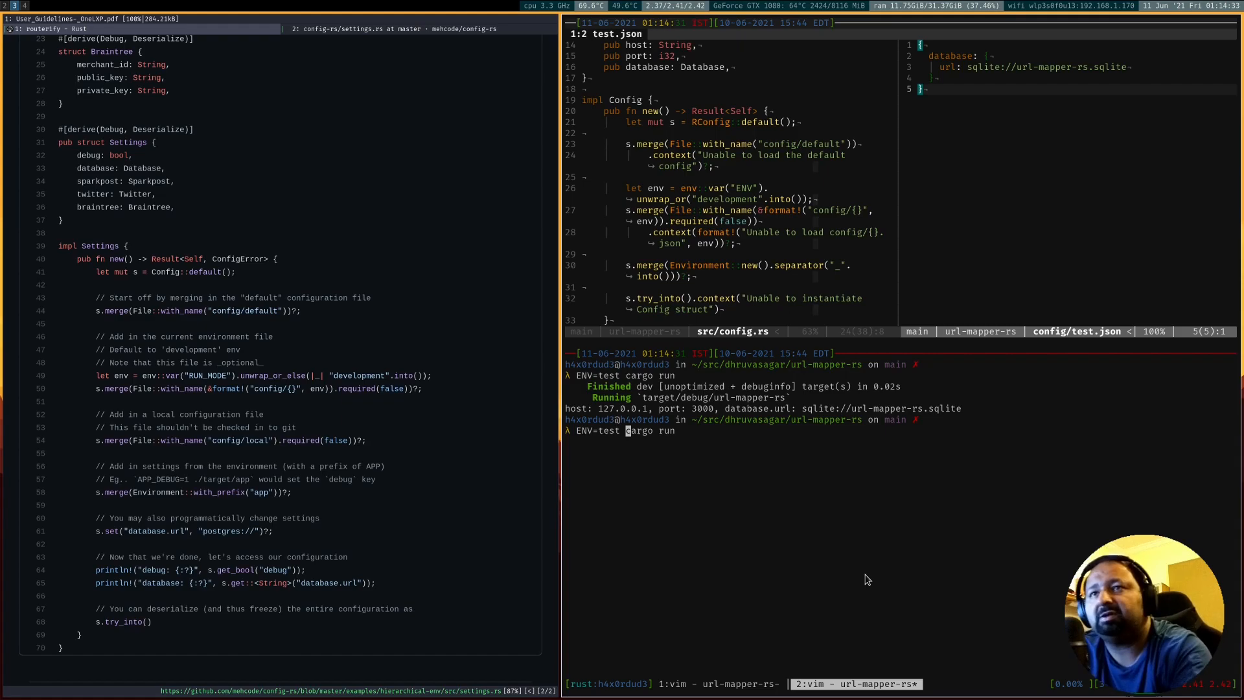
# Run ENV=test with DATABASE_URL=sqlite://url-mapper-rs-test.sqlite so the output shows that overriding URL
pyautogui.write('DATABASE_URL=sqlite://url-mapper-rs-test.sqli')
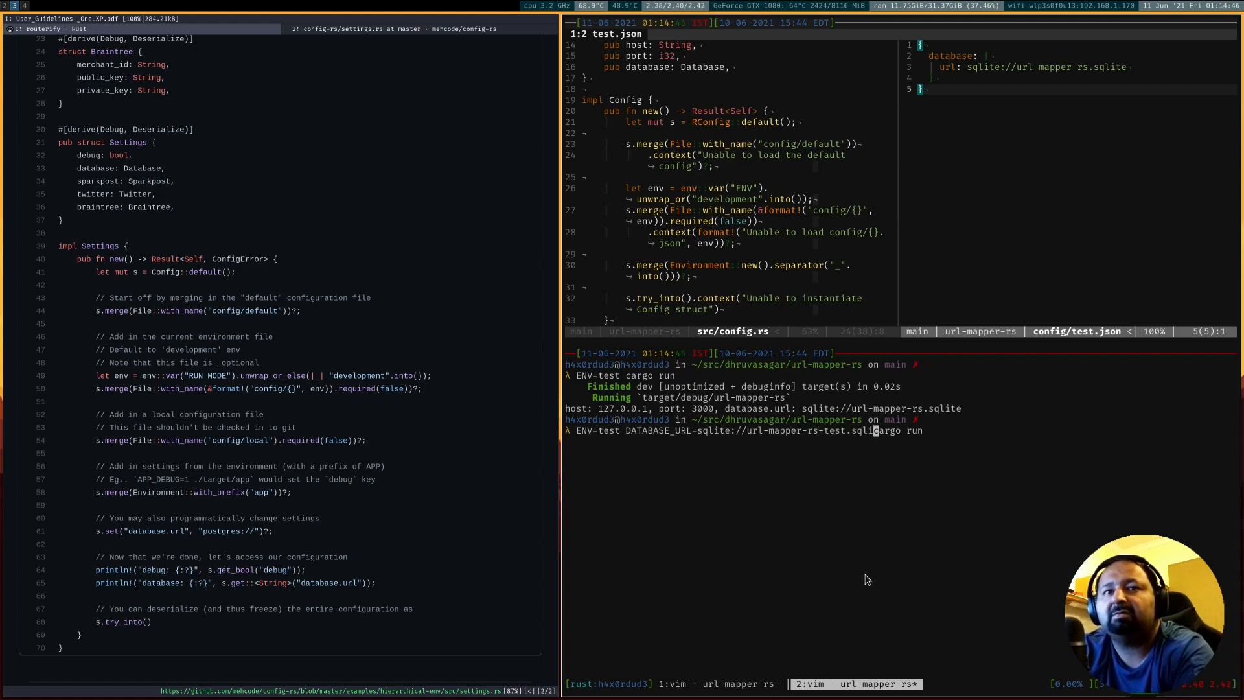
pyautogui.press('Return')
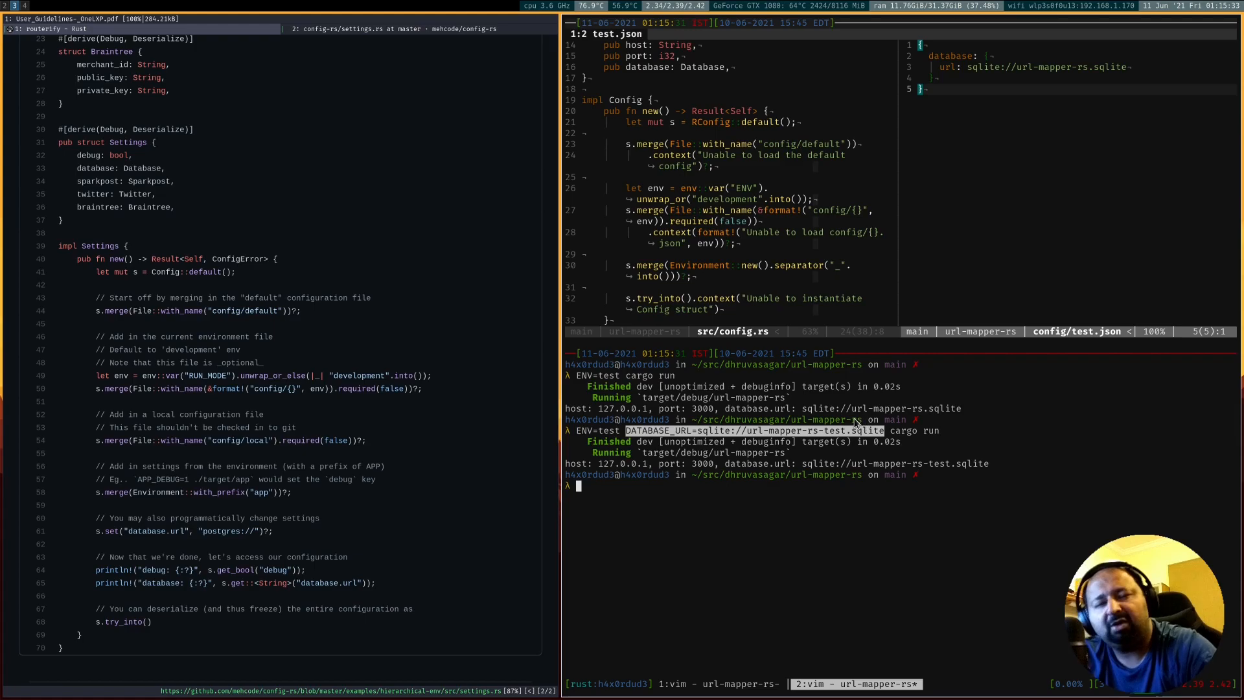
pyautogui.moveTo(868, 435)
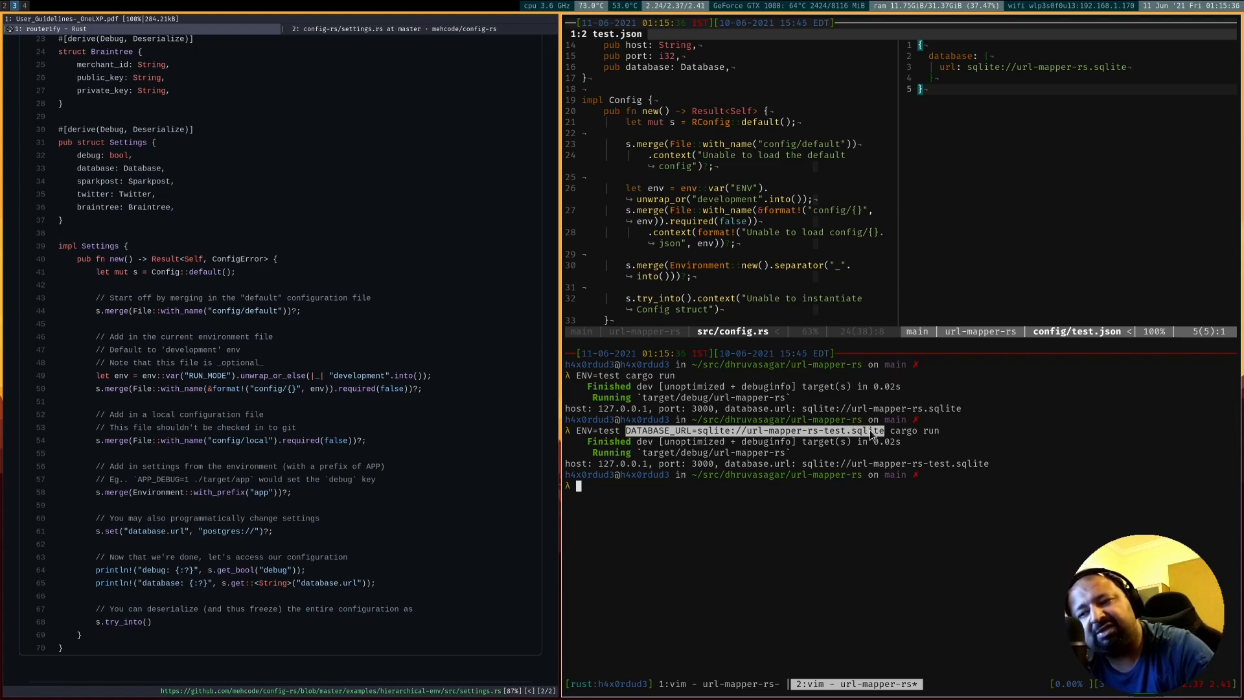
pyautogui.moveTo(879, 475)
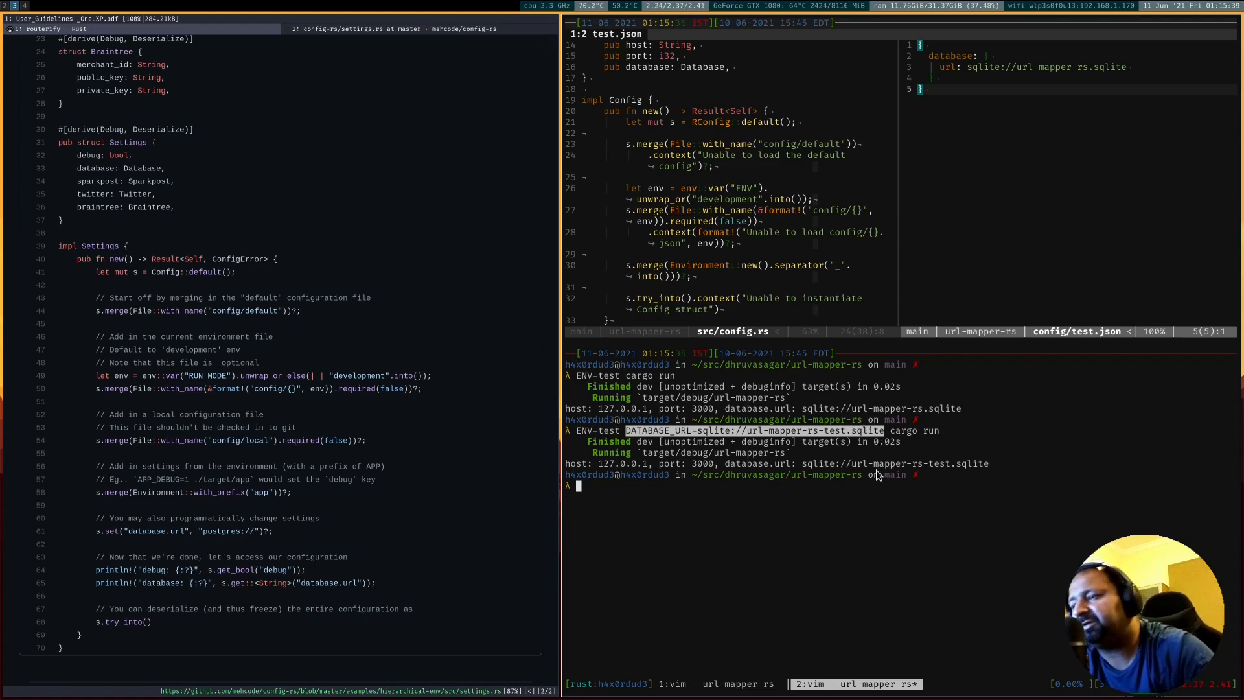
pyautogui.moveTo(867, 531)
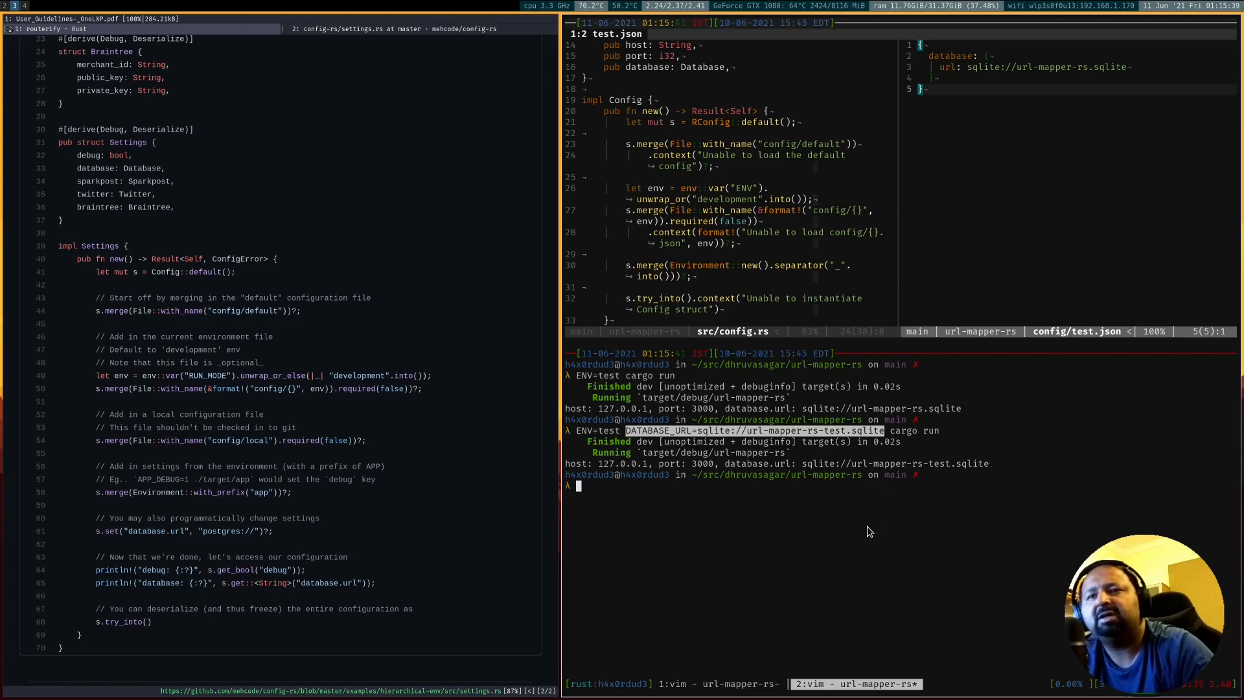
pyautogui.moveTo(768, 532)
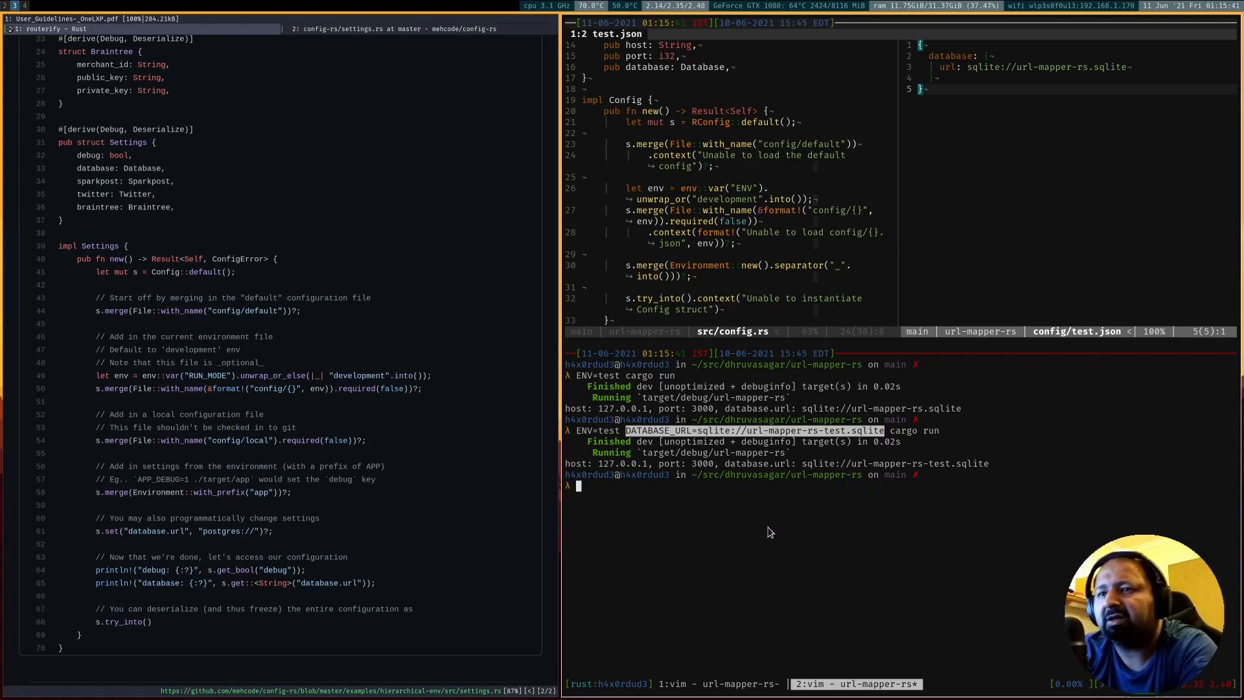